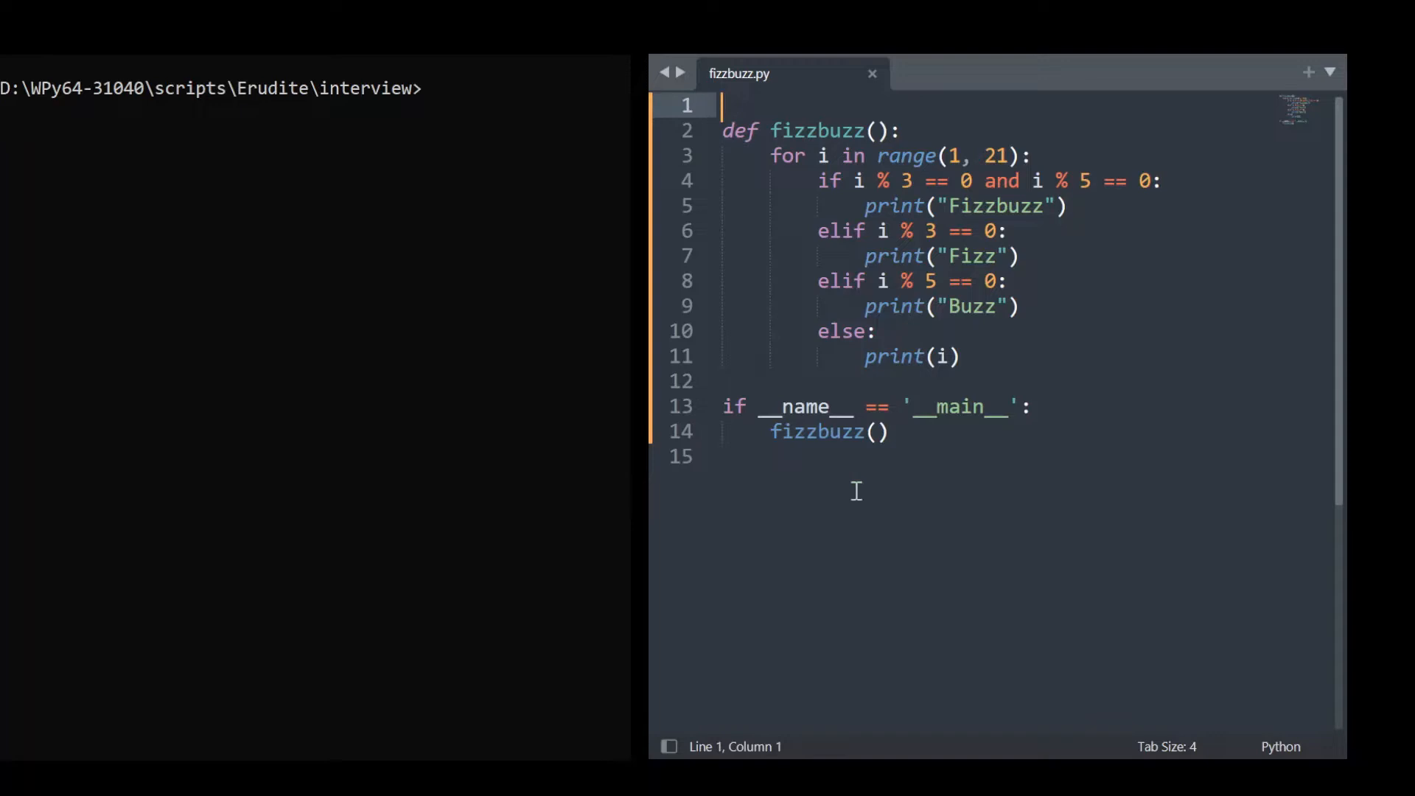
{"action": "mouse_move", "coordinate": [941, 481]}
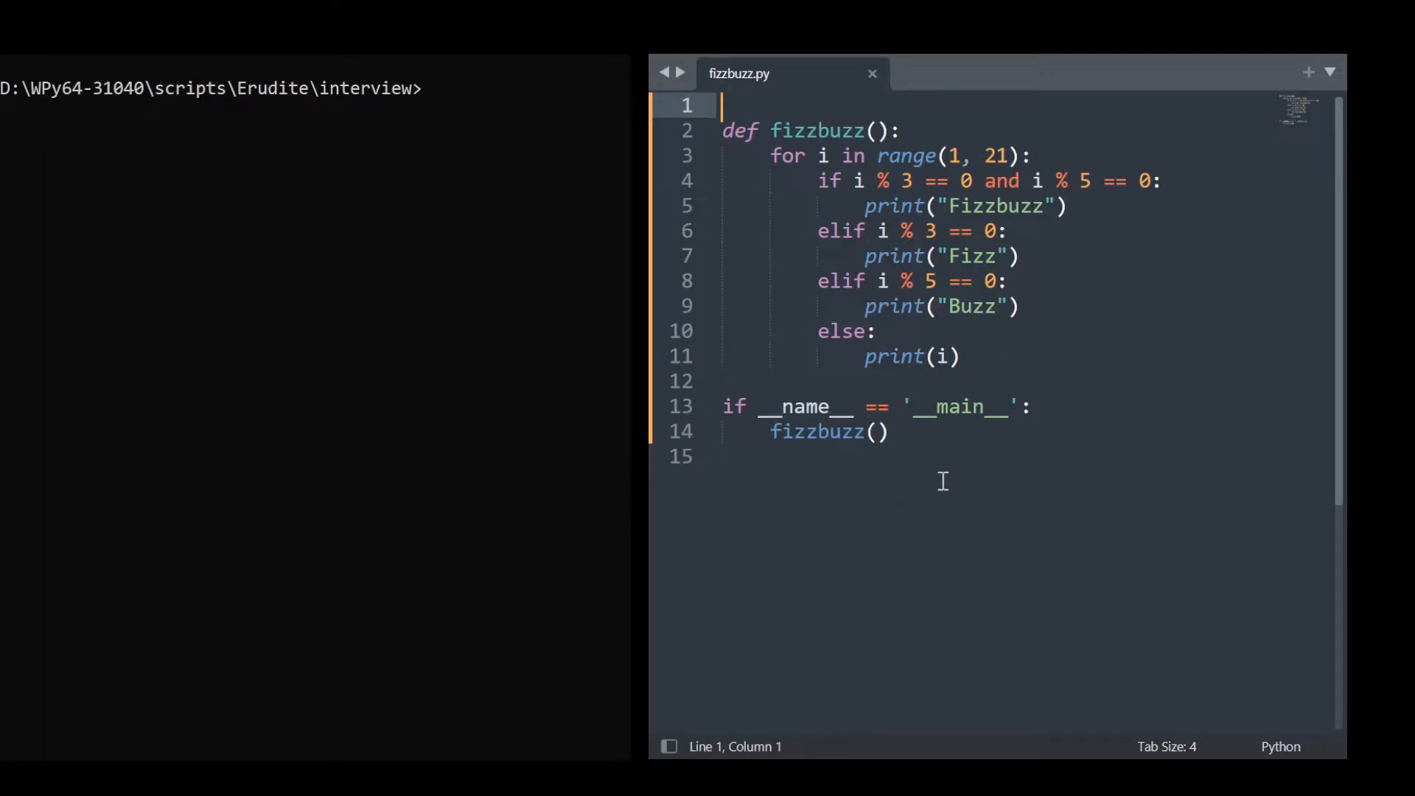
{"action": "mouse_move", "coordinate": [859, 256]}
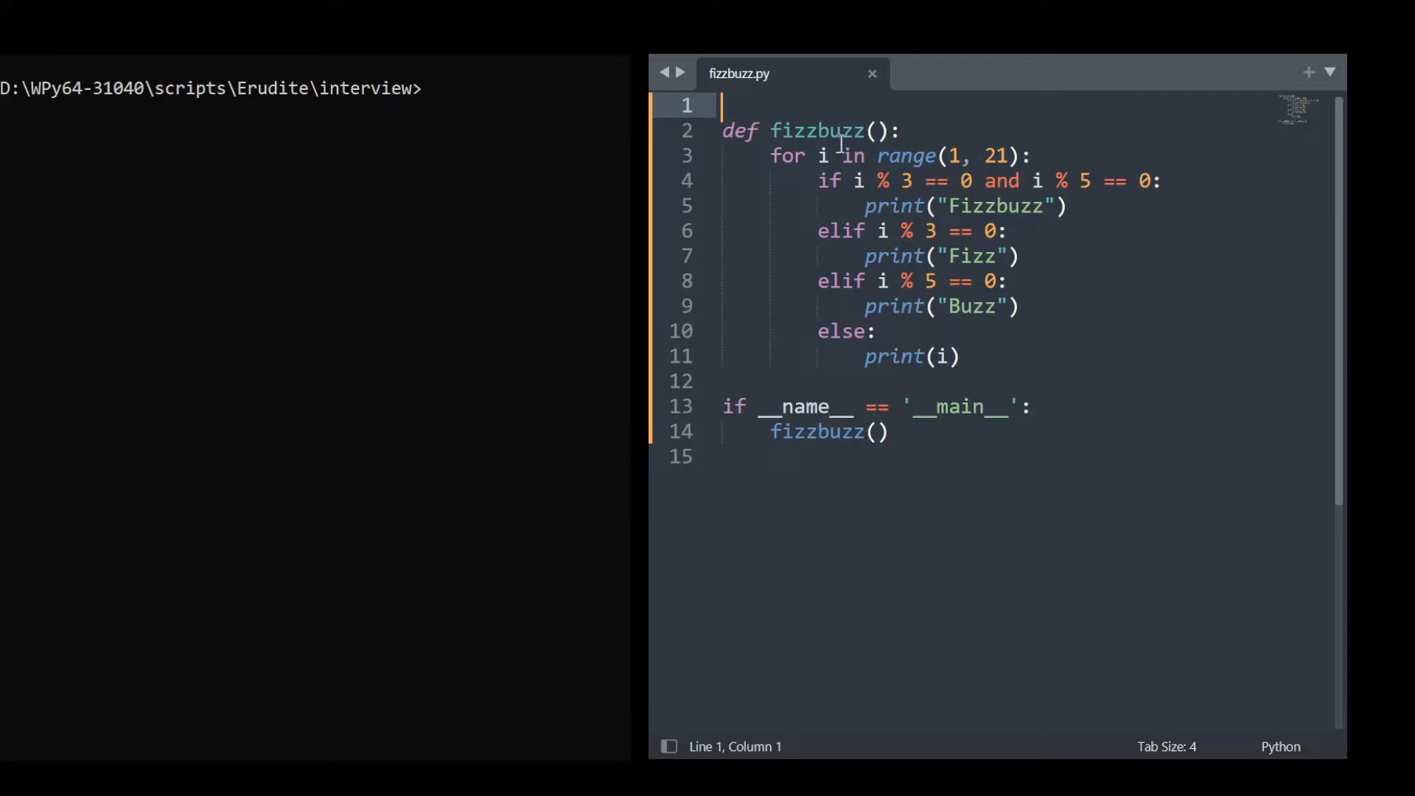
{"action": "mouse_move", "coordinate": [1020, 406]}
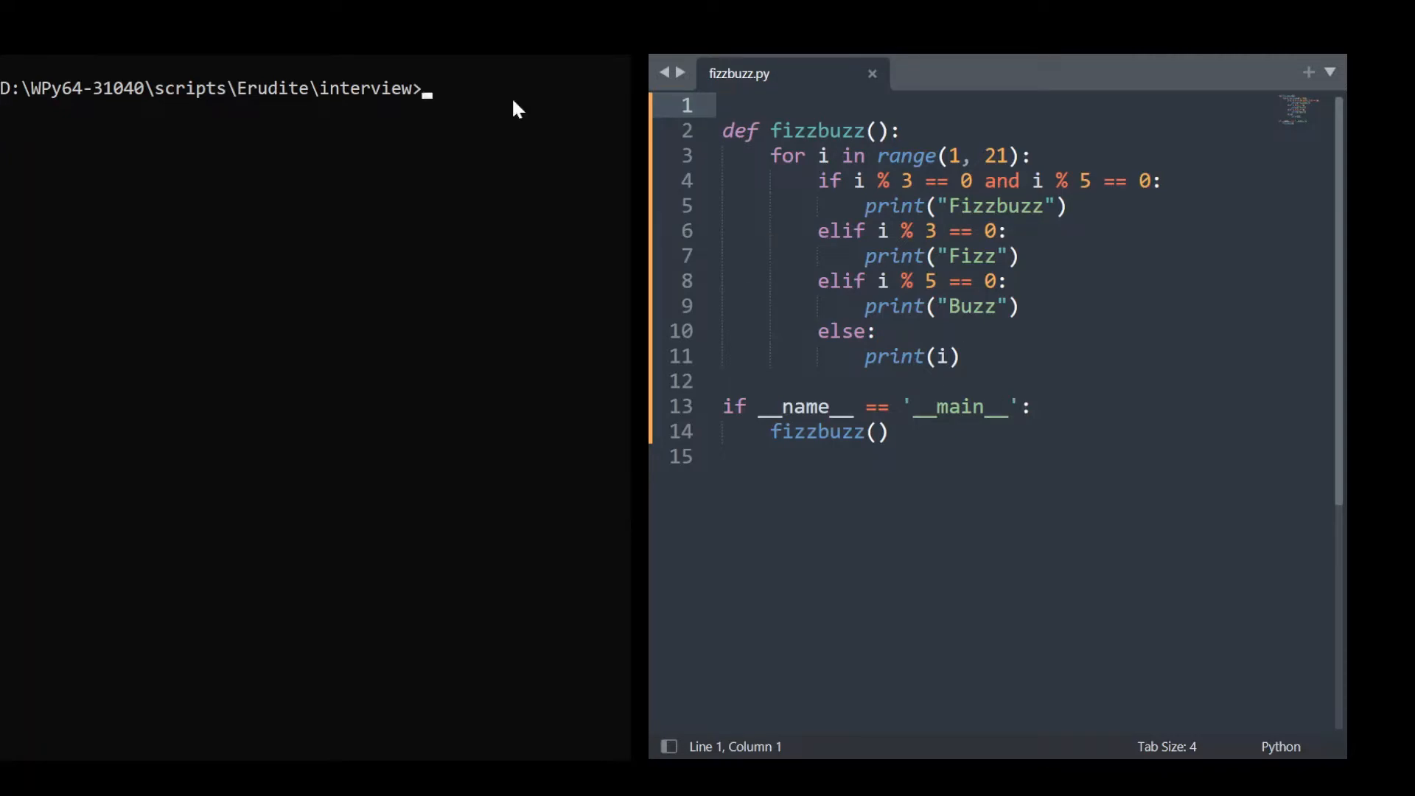
Step: Run python fizzbuzz.py in Command Prompt, printing FizzBuzz output for 1–20
{"action": "type", "text": "python"}
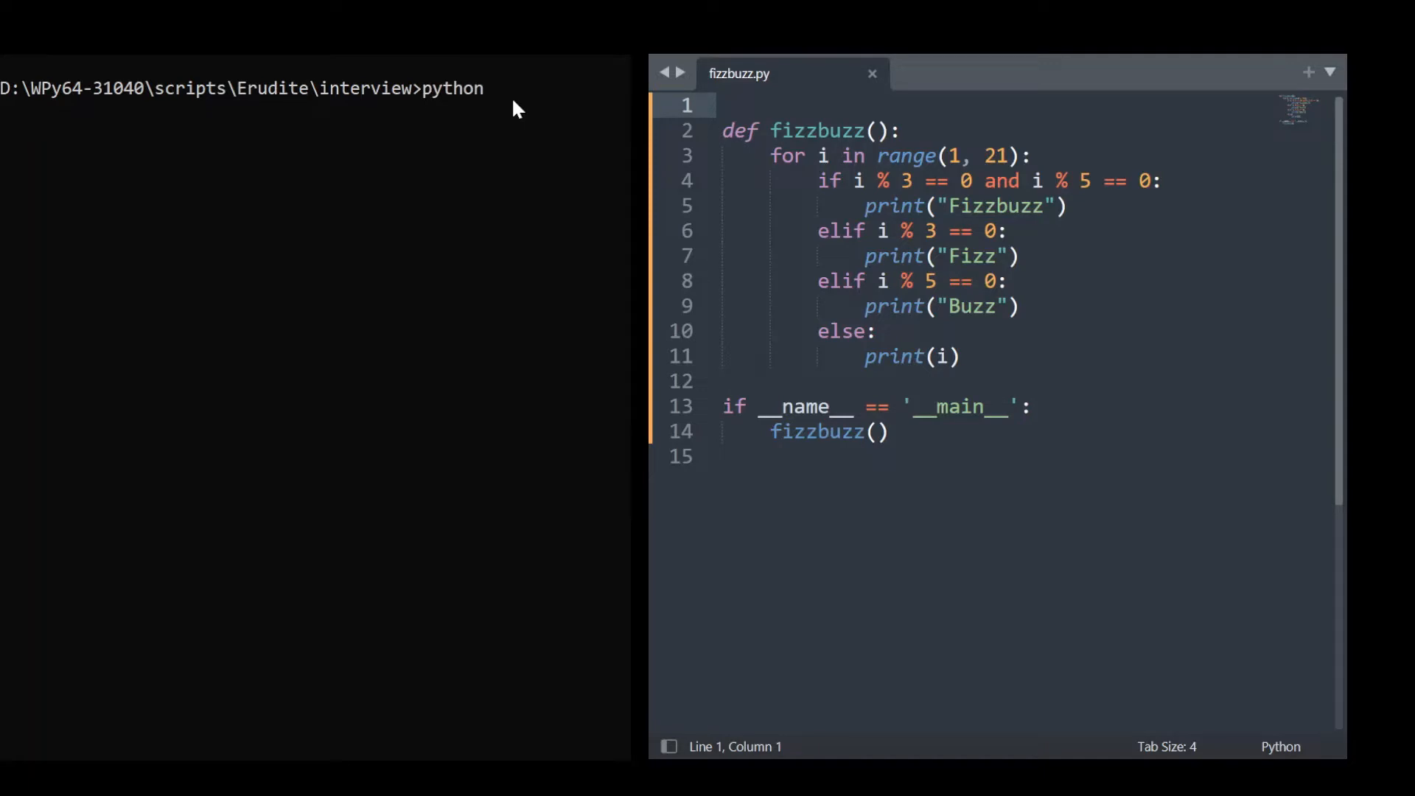
{"action": "type", "text": "fizzbuzz.p"}
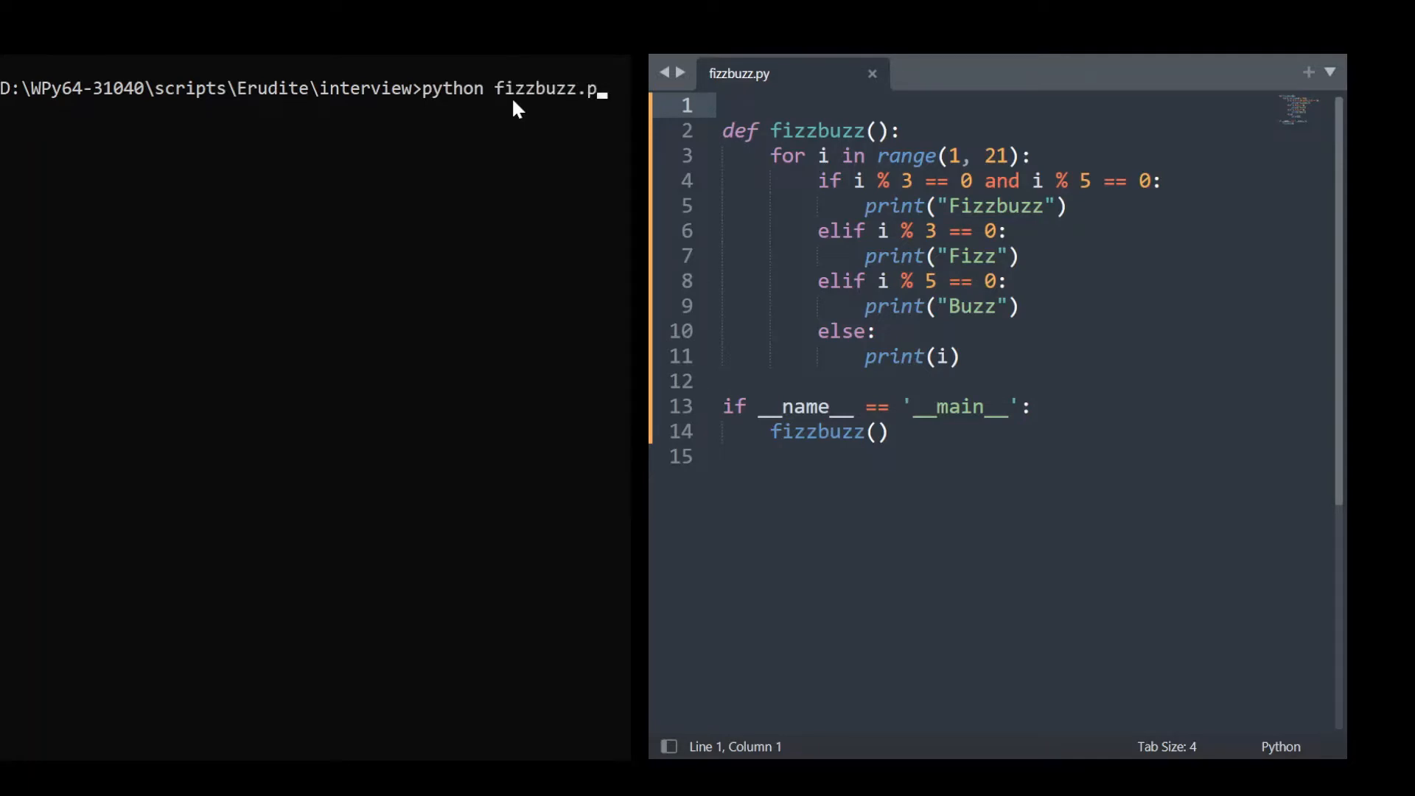
{"action": "key", "text": "Return"}
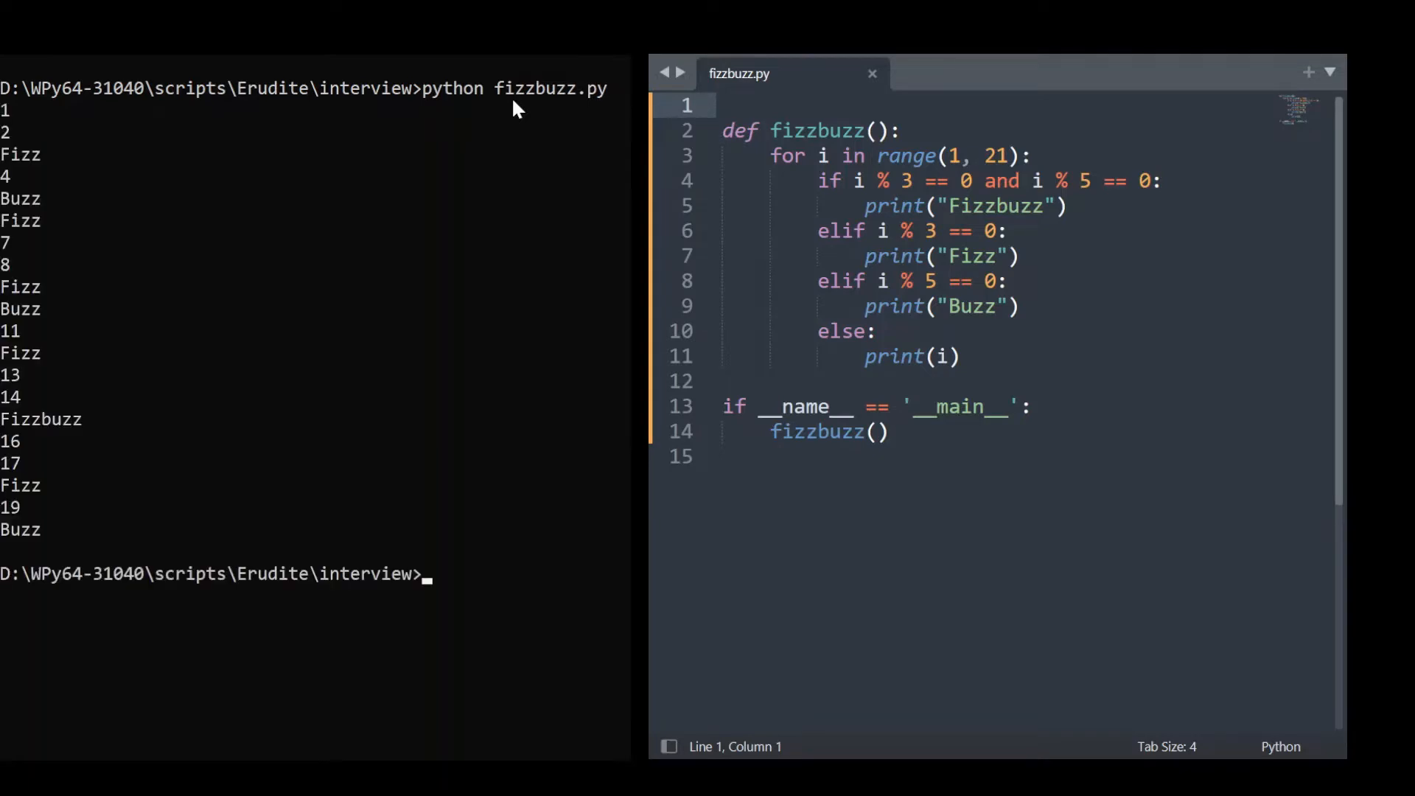
{"action": "mouse_move", "coordinate": [16, 160]}
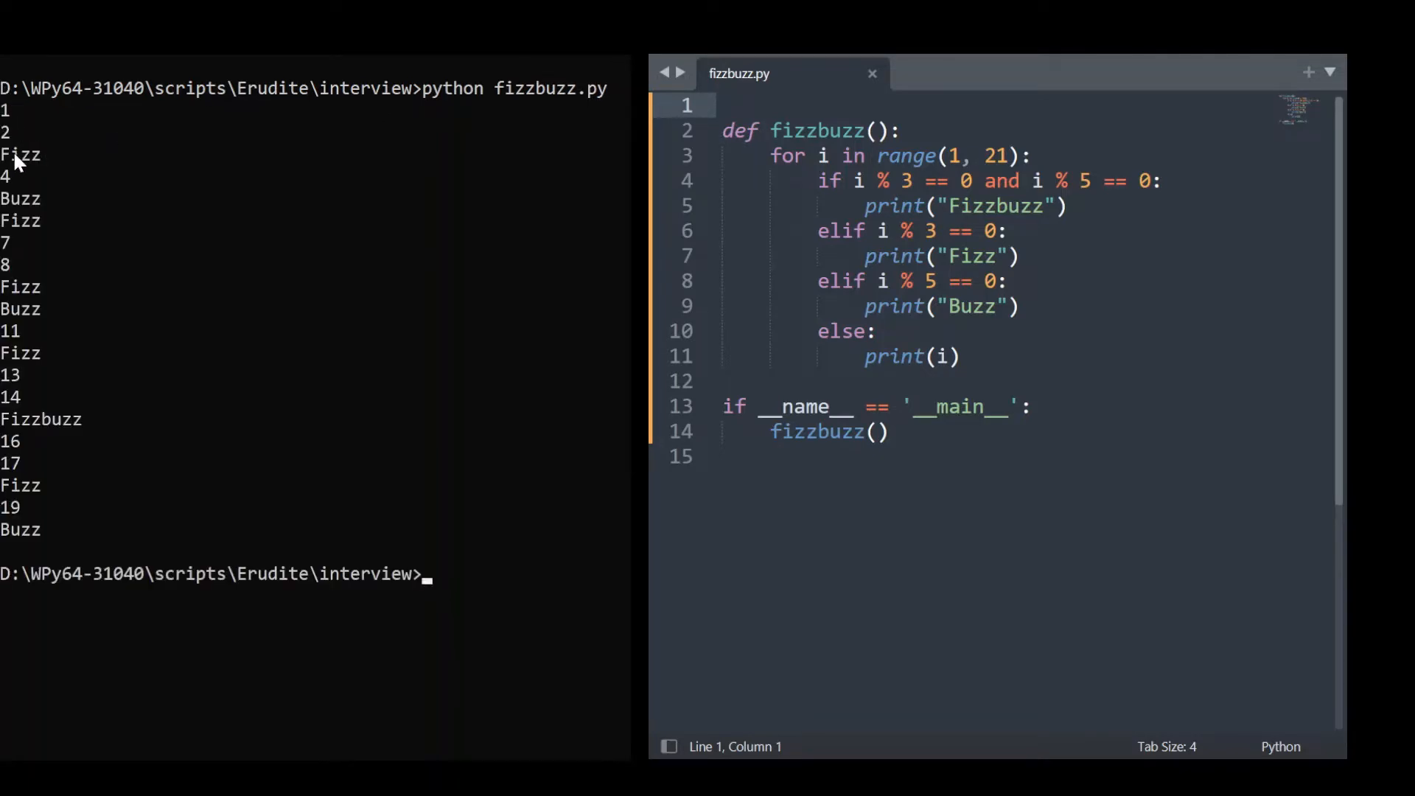
{"action": "mouse_move", "coordinate": [23, 221]}
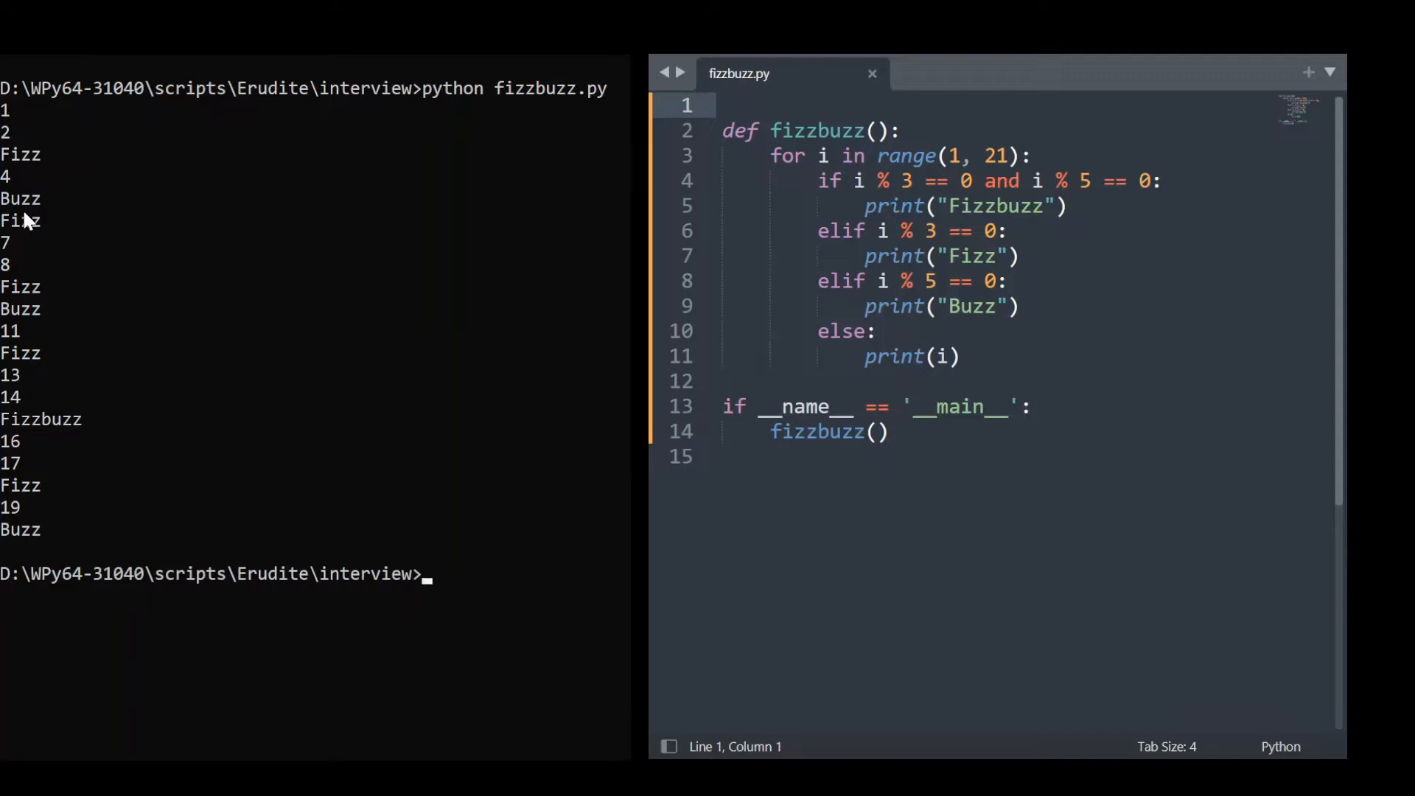
{"action": "mouse_move", "coordinate": [158, 377]}
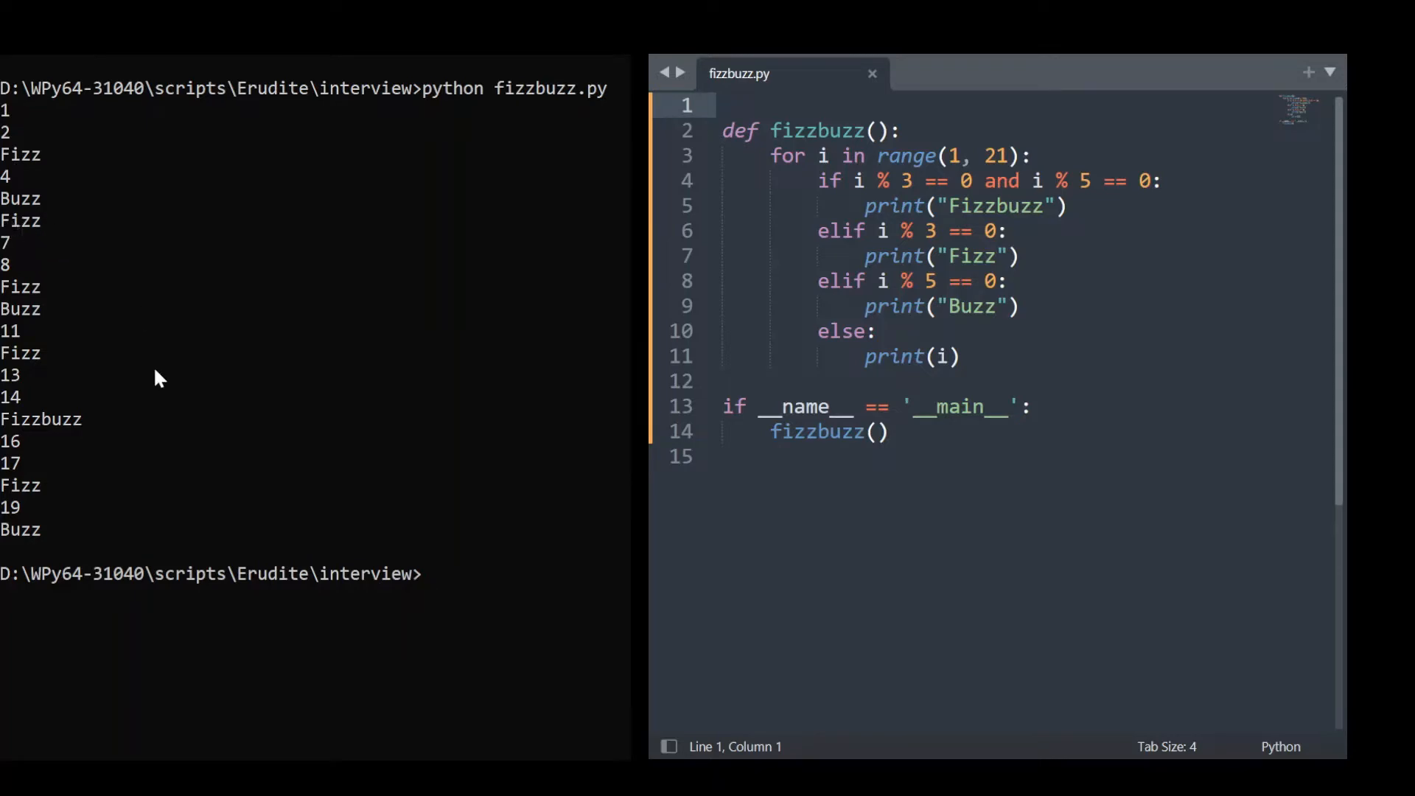
{"action": "mouse_move", "coordinate": [122, 431]}
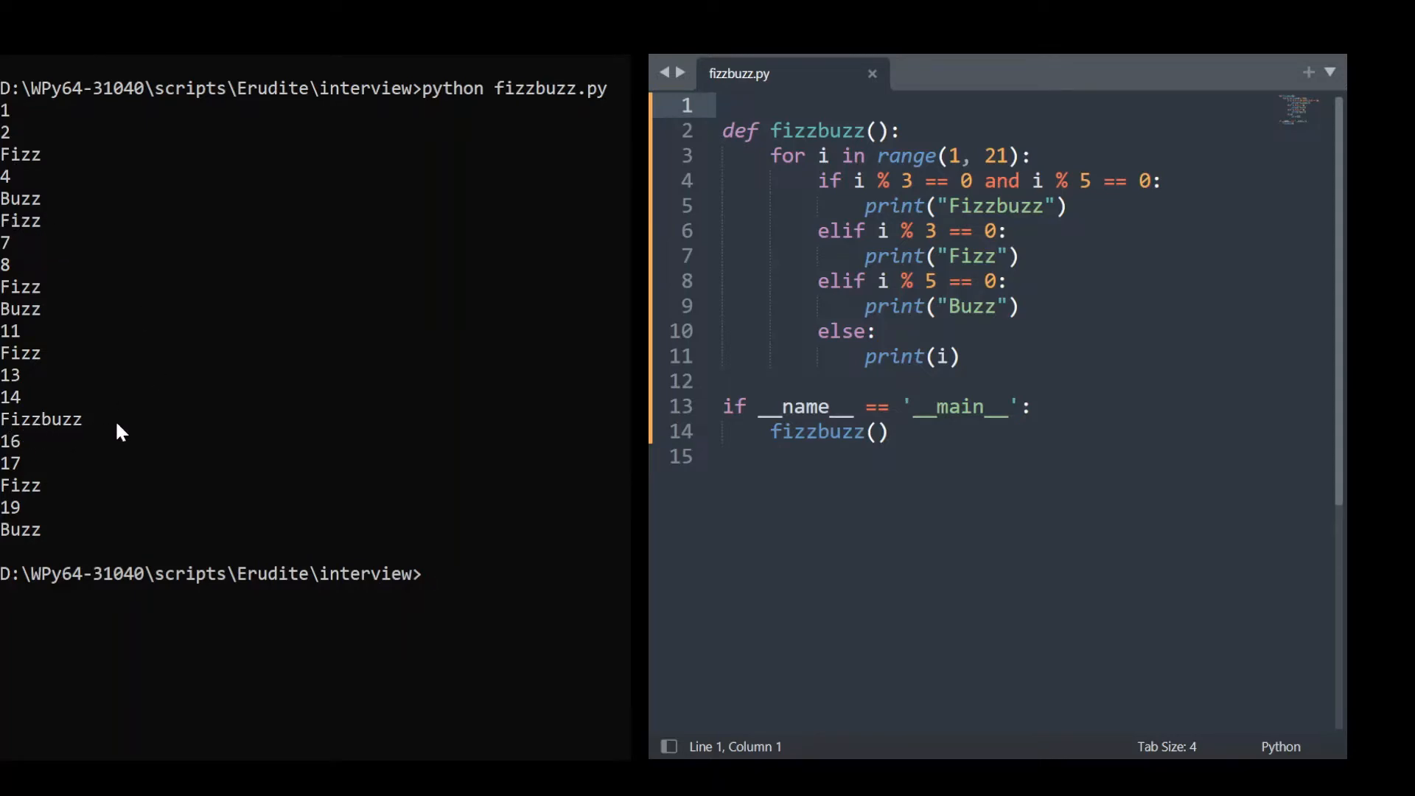
{"action": "mouse_move", "coordinate": [205, 498]}
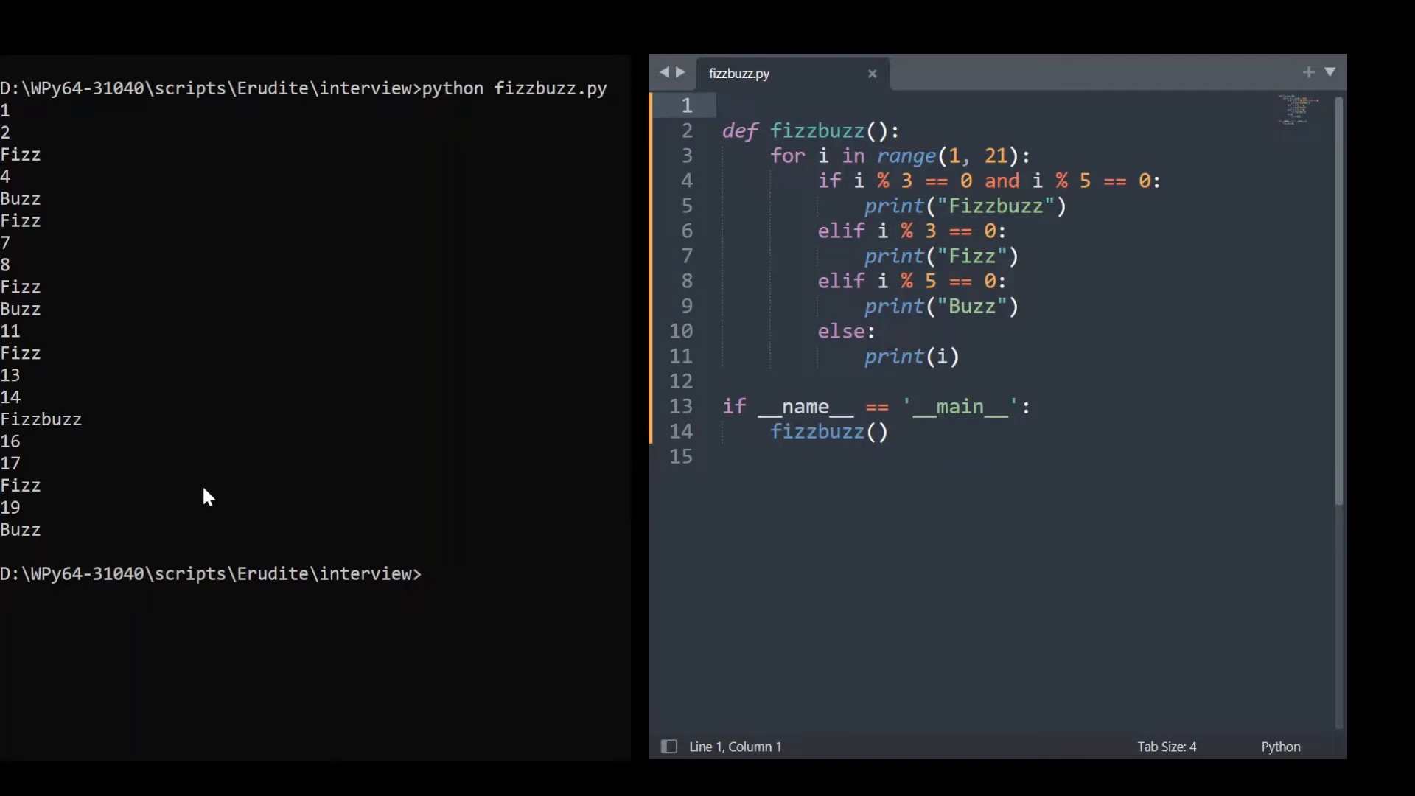
{"action": "mouse_move", "coordinate": [23, 93]}
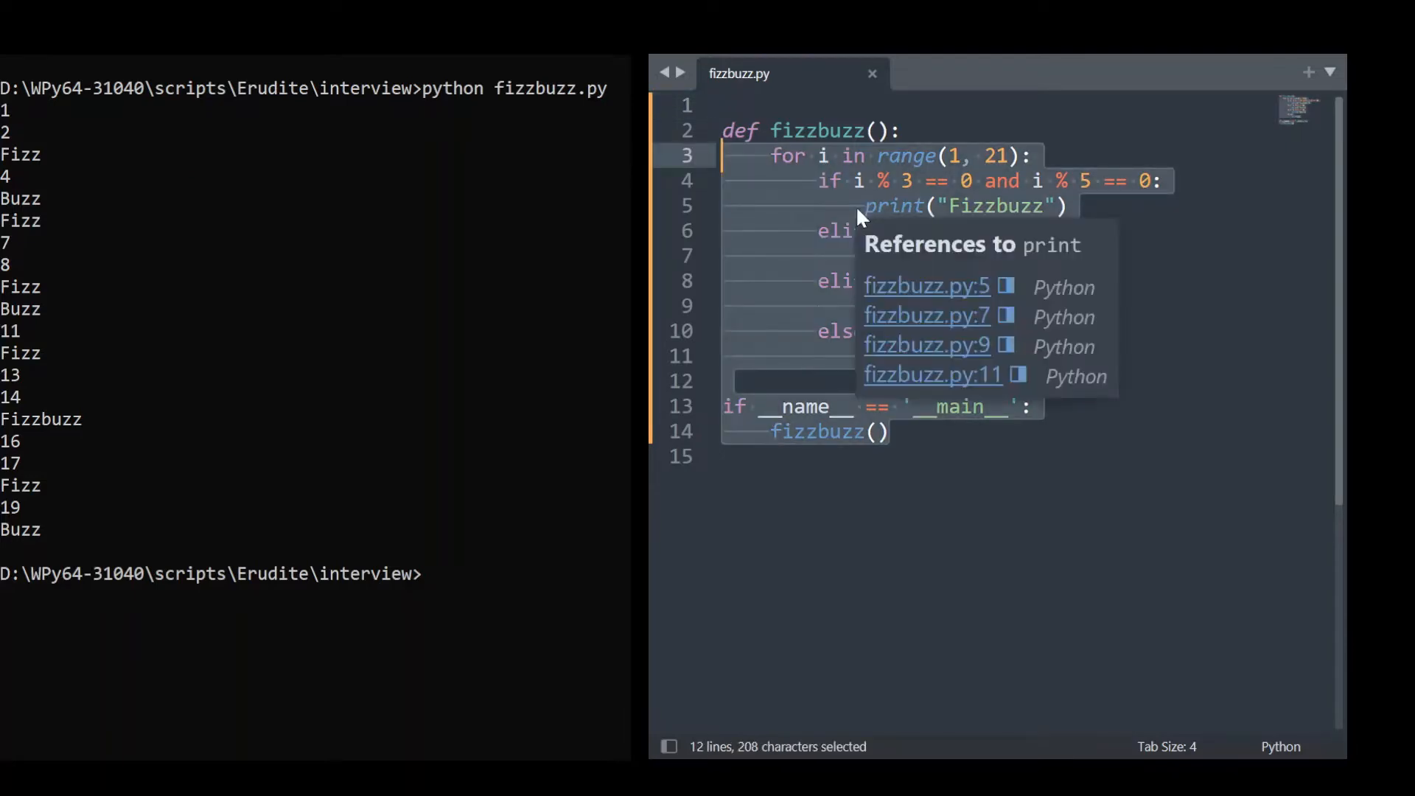
Step: Delete the loop and main-guard code, leaving pass as the fizzbuzz body
{"action": "key", "text": "Delete"}
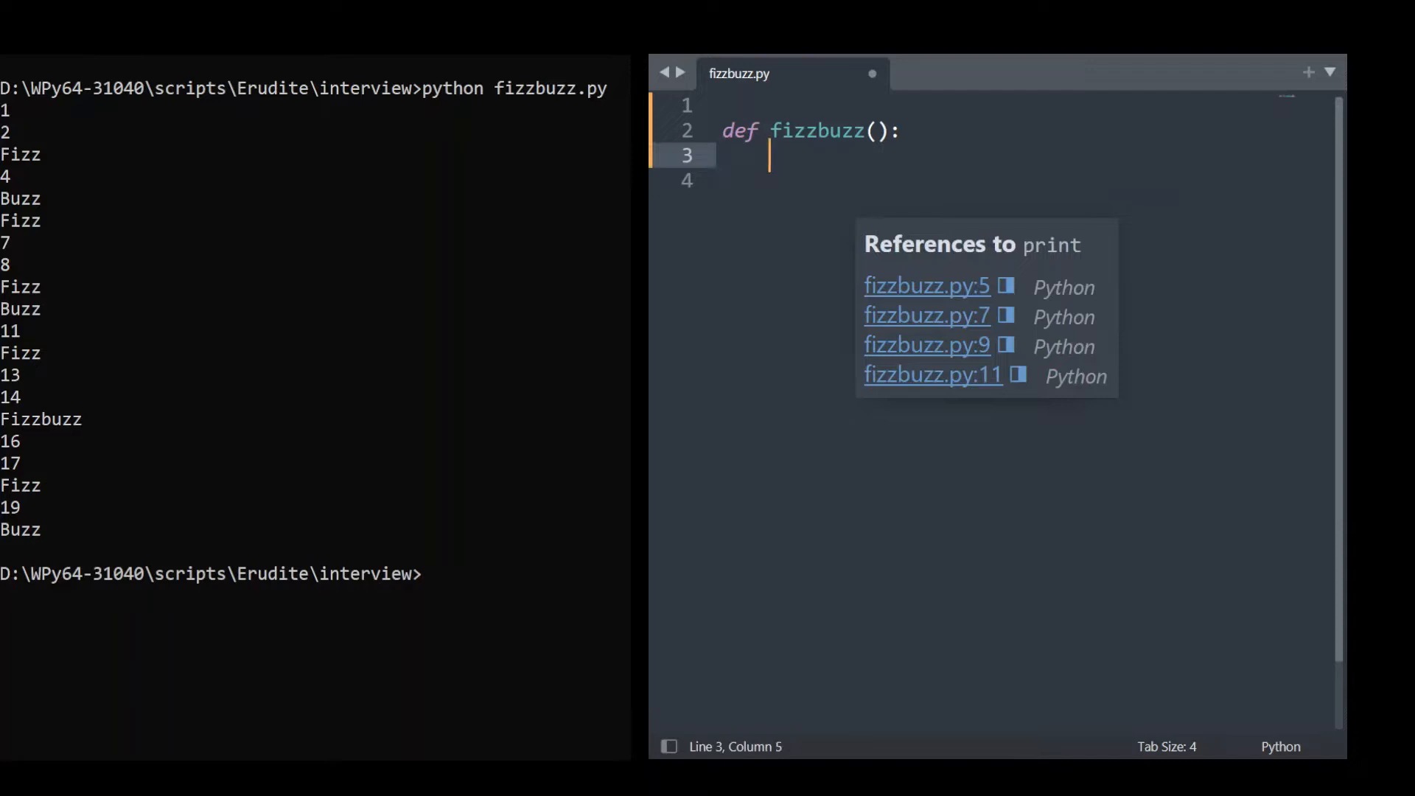
{"action": "type", "text": "pass"}
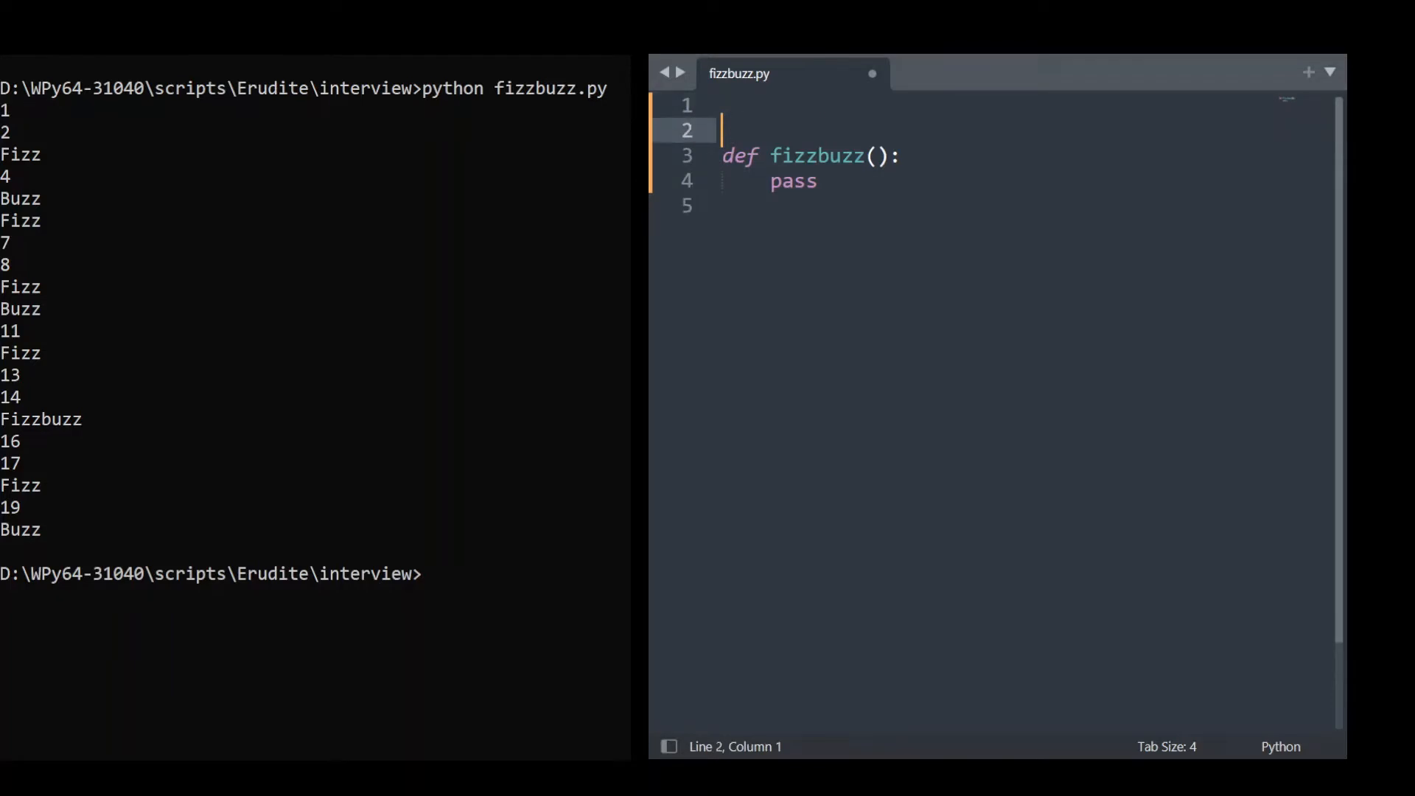
Step: Write a 'Fizzbuzz Program' docstring saying key words replace numbers that are multiples of rules
{"action": "type", "text": "\"\""}
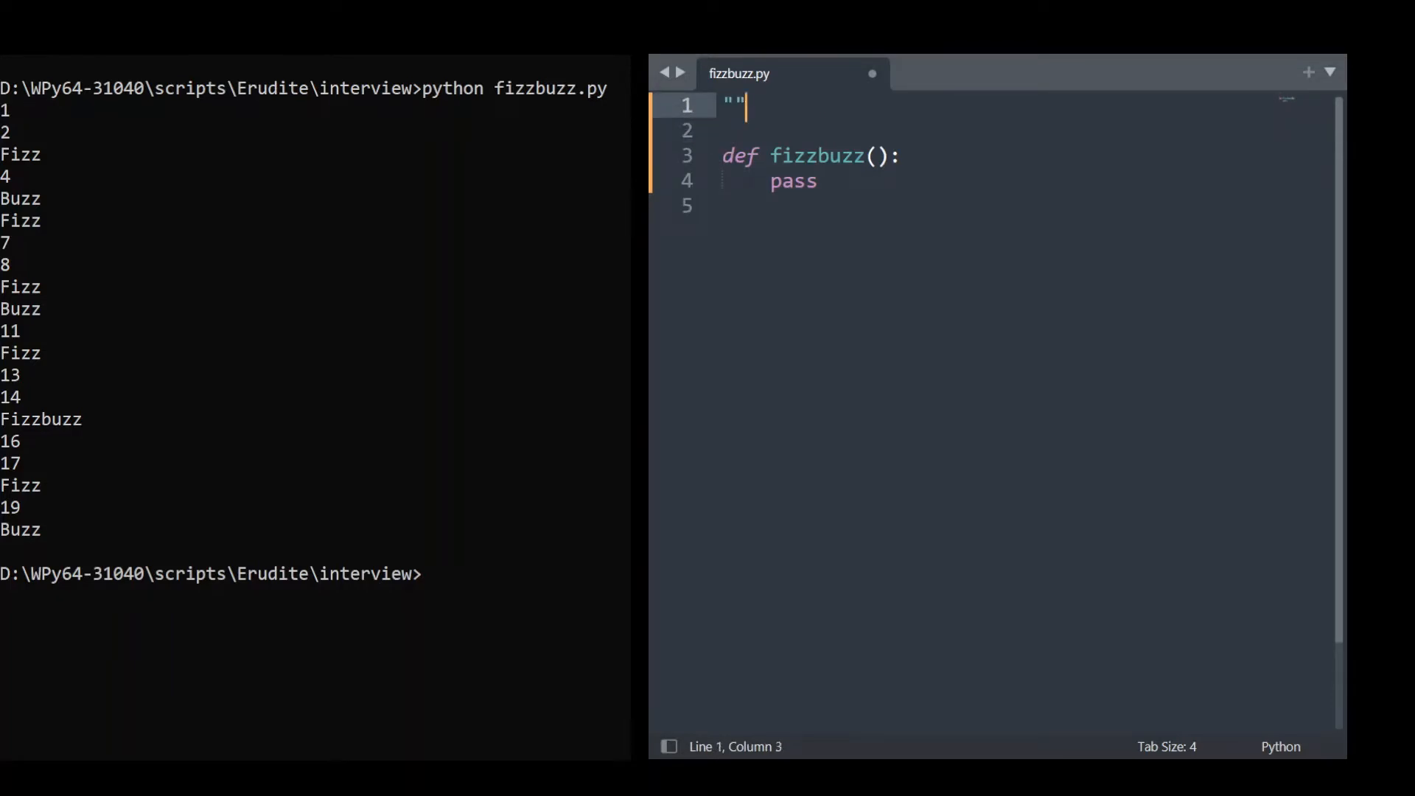
{"action": "key", "text": "enter"}
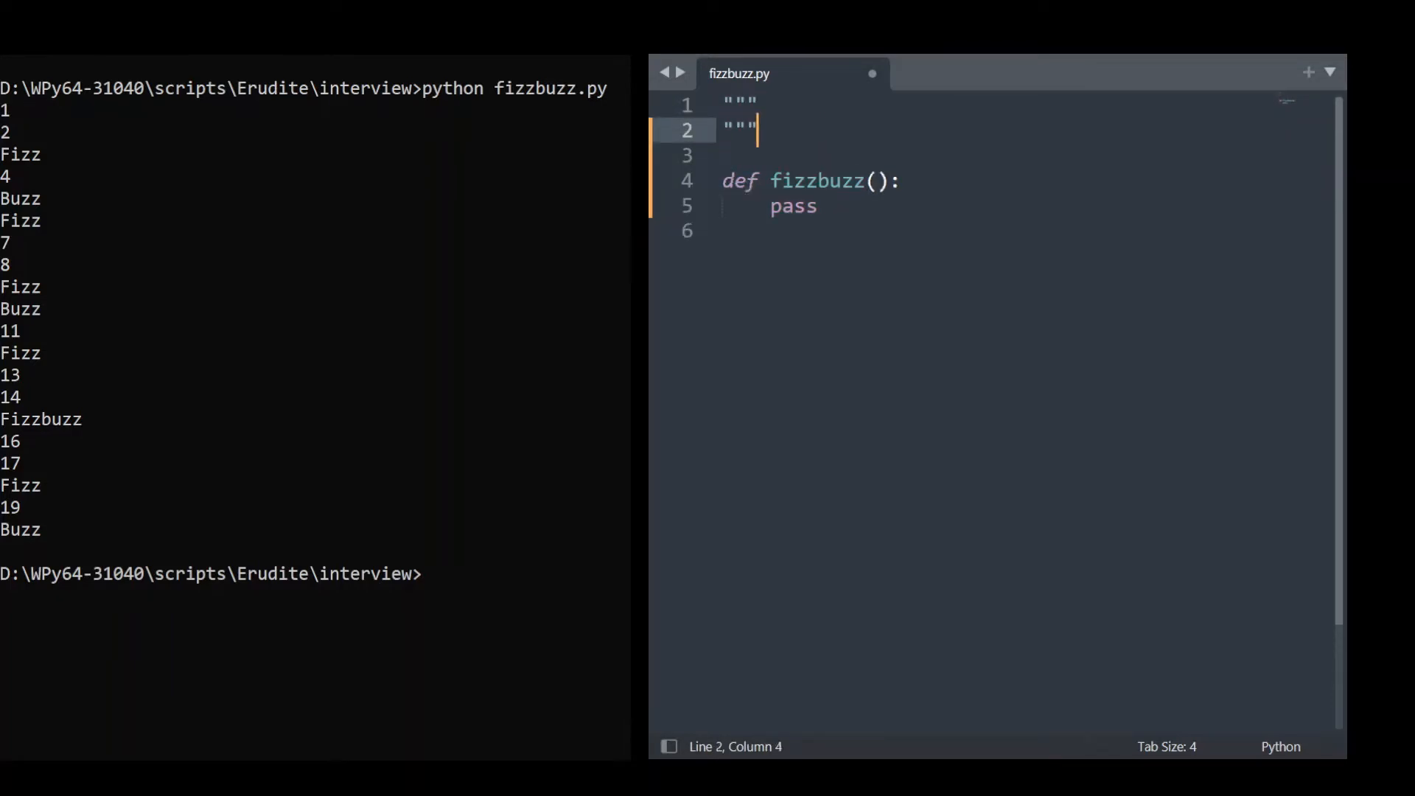
{"action": "key", "text": "enter"}
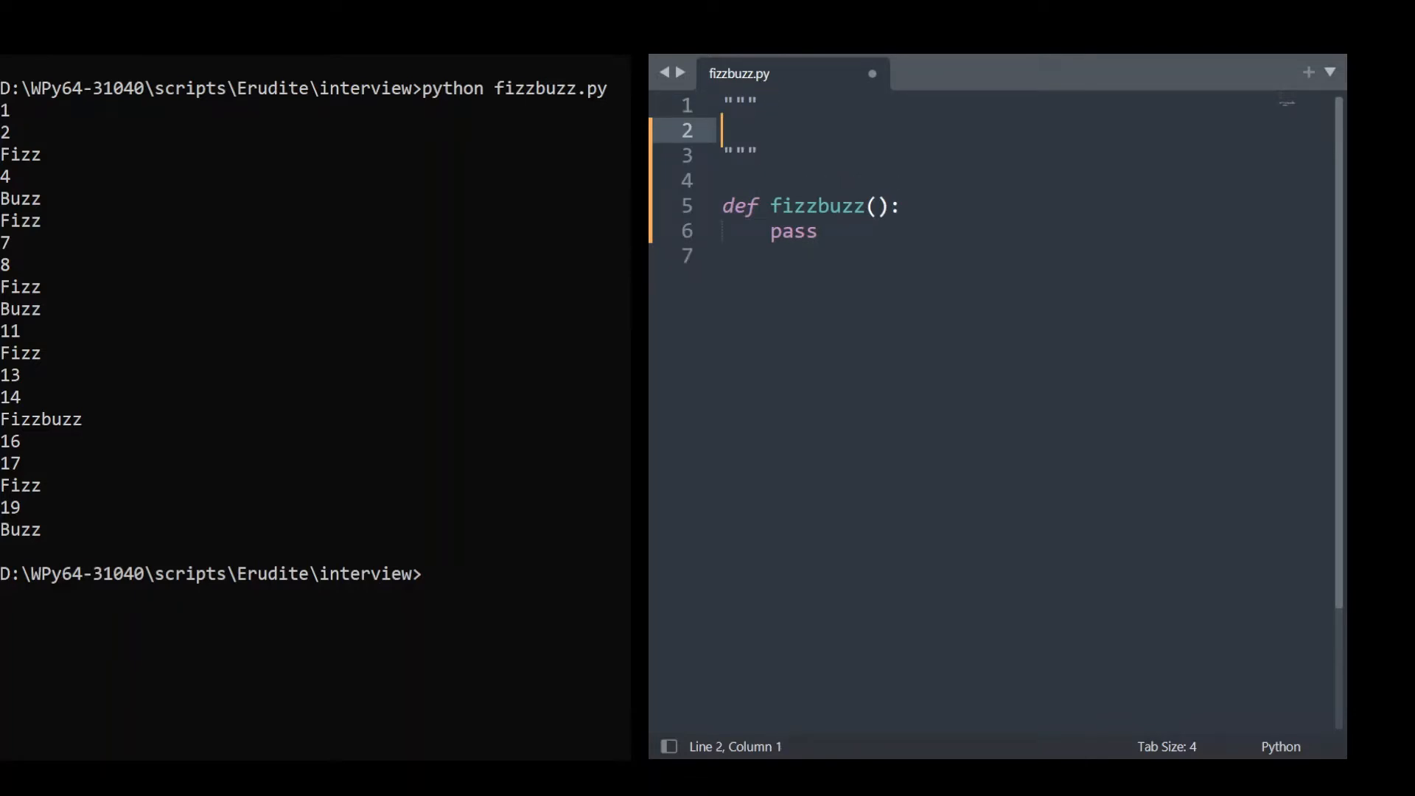
{"action": "type", "text": "Fizzbuzz Program"}
{"action": "type", "text": "----------------"}
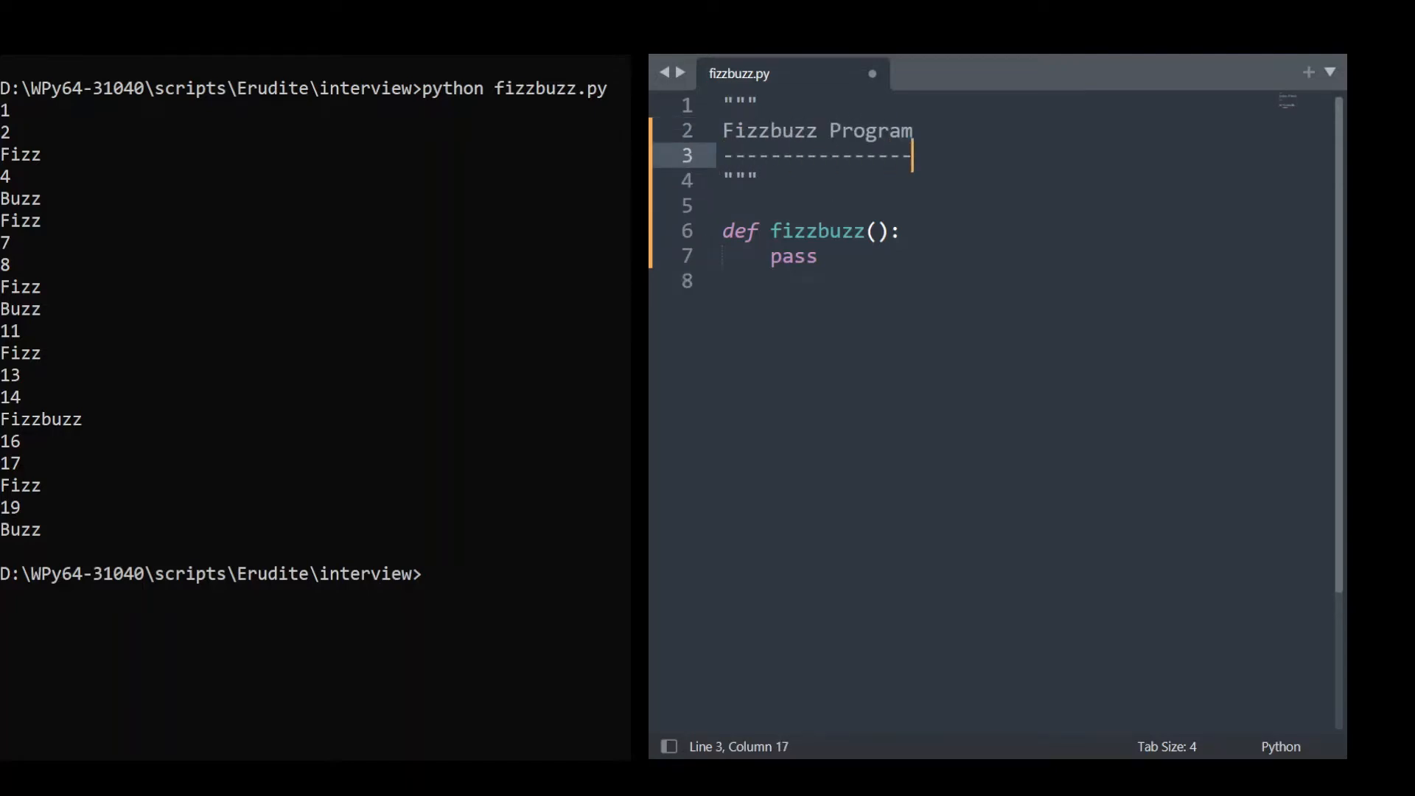
{"action": "type", "text": "Generates a list of integers in a given range."}
{"action": "type", "text": "If those int"}
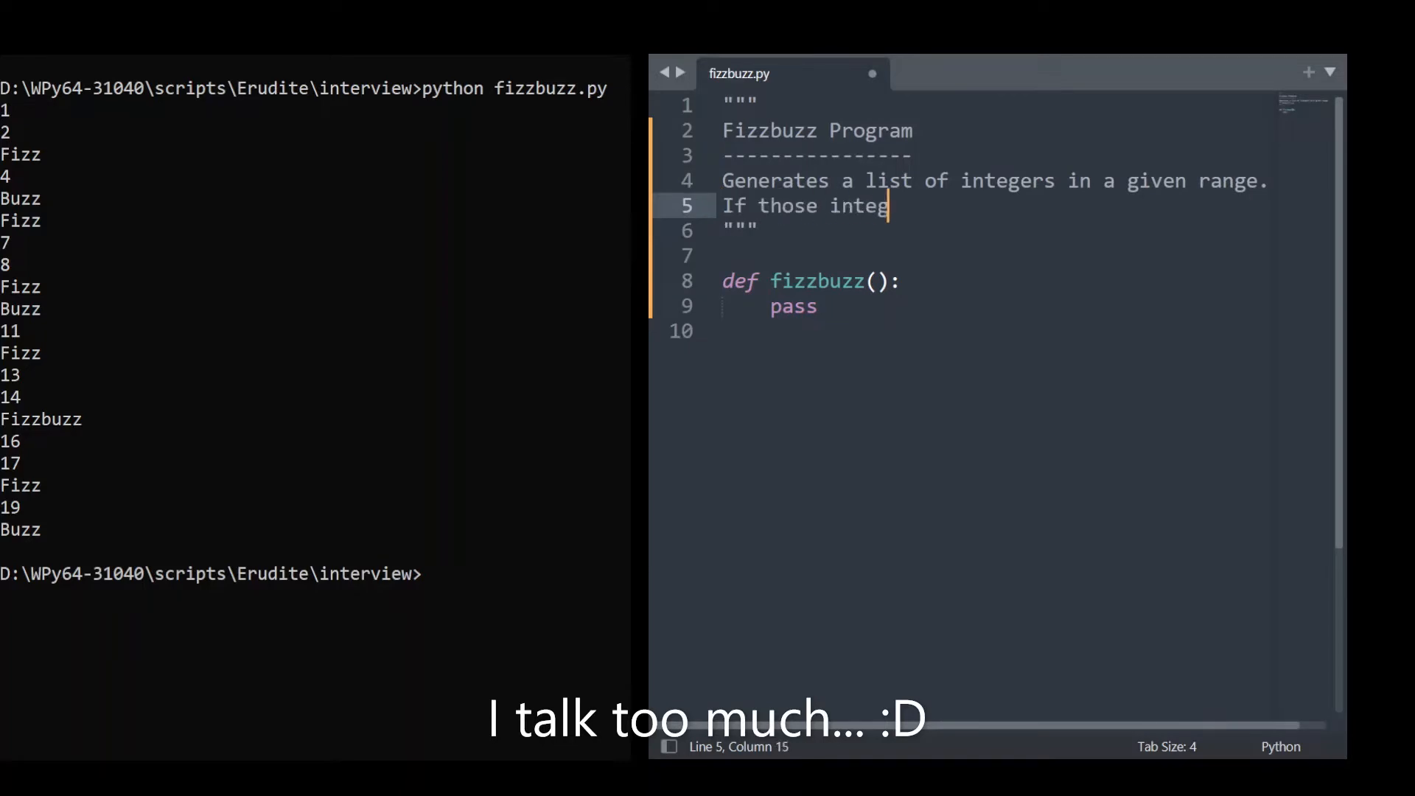
{"action": "type", "text": "egers are multiples of a series of rules"}
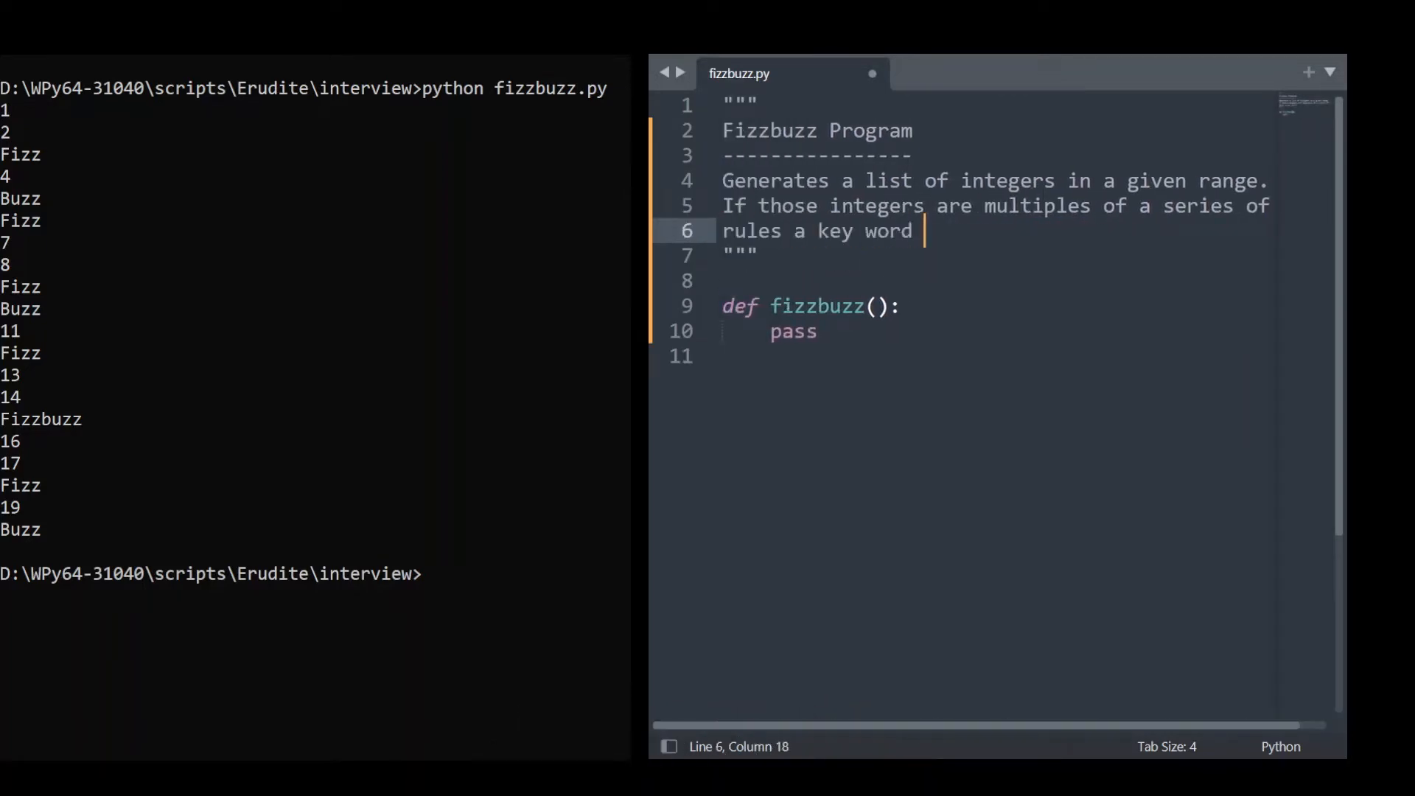
{"action": "type", "text": "is returned instead of the number."}
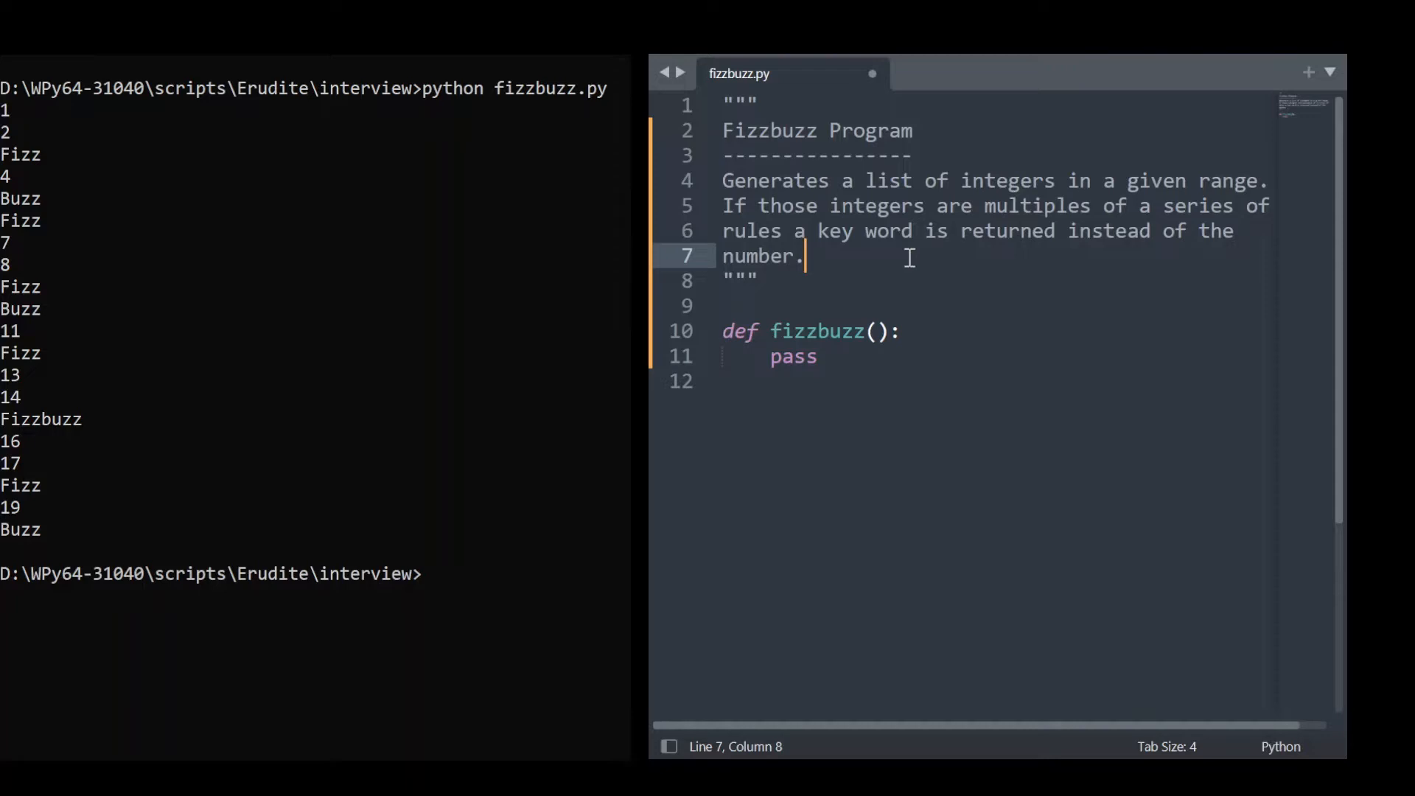
{"action": "mouse_move", "coordinate": [1140, 185]}
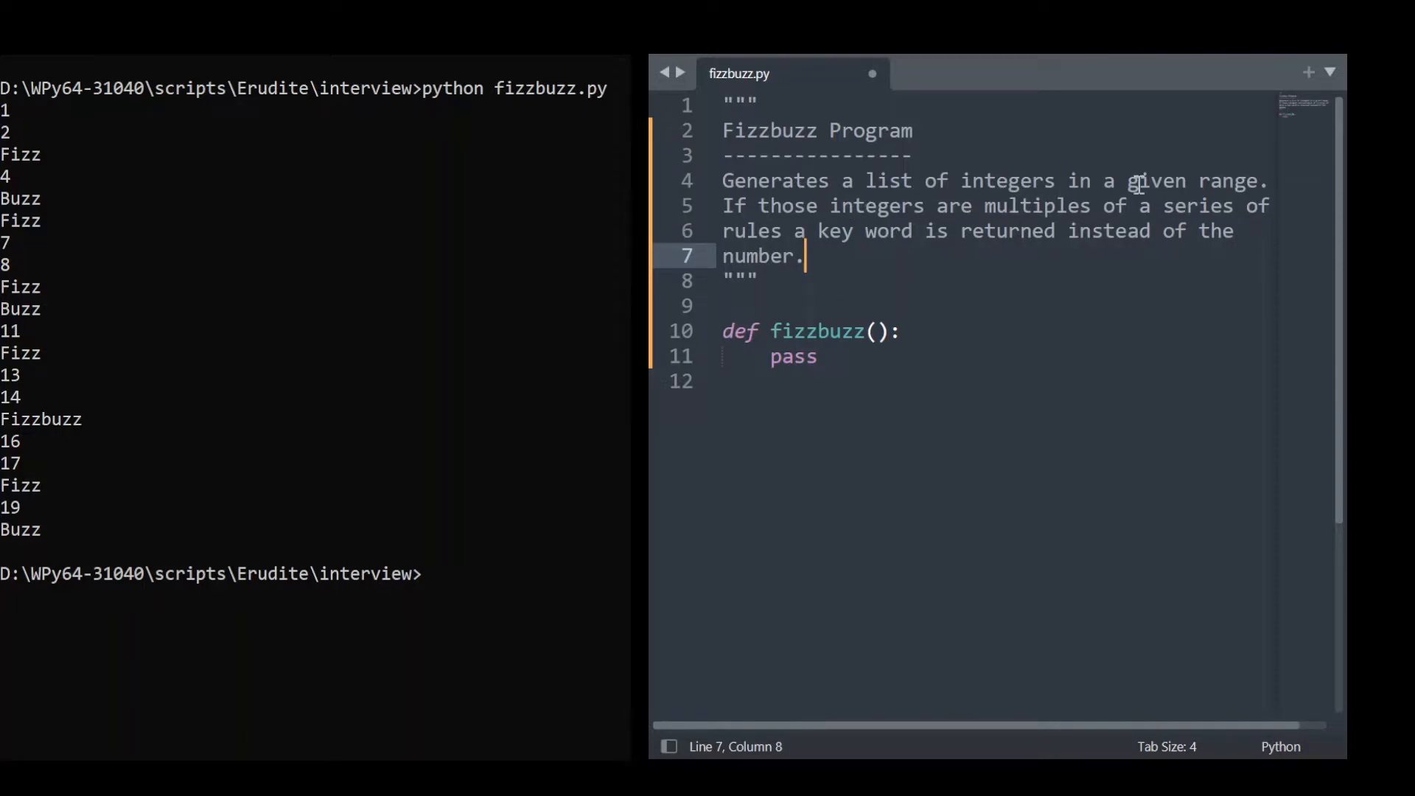
{"action": "mouse_move", "coordinate": [1023, 223]}
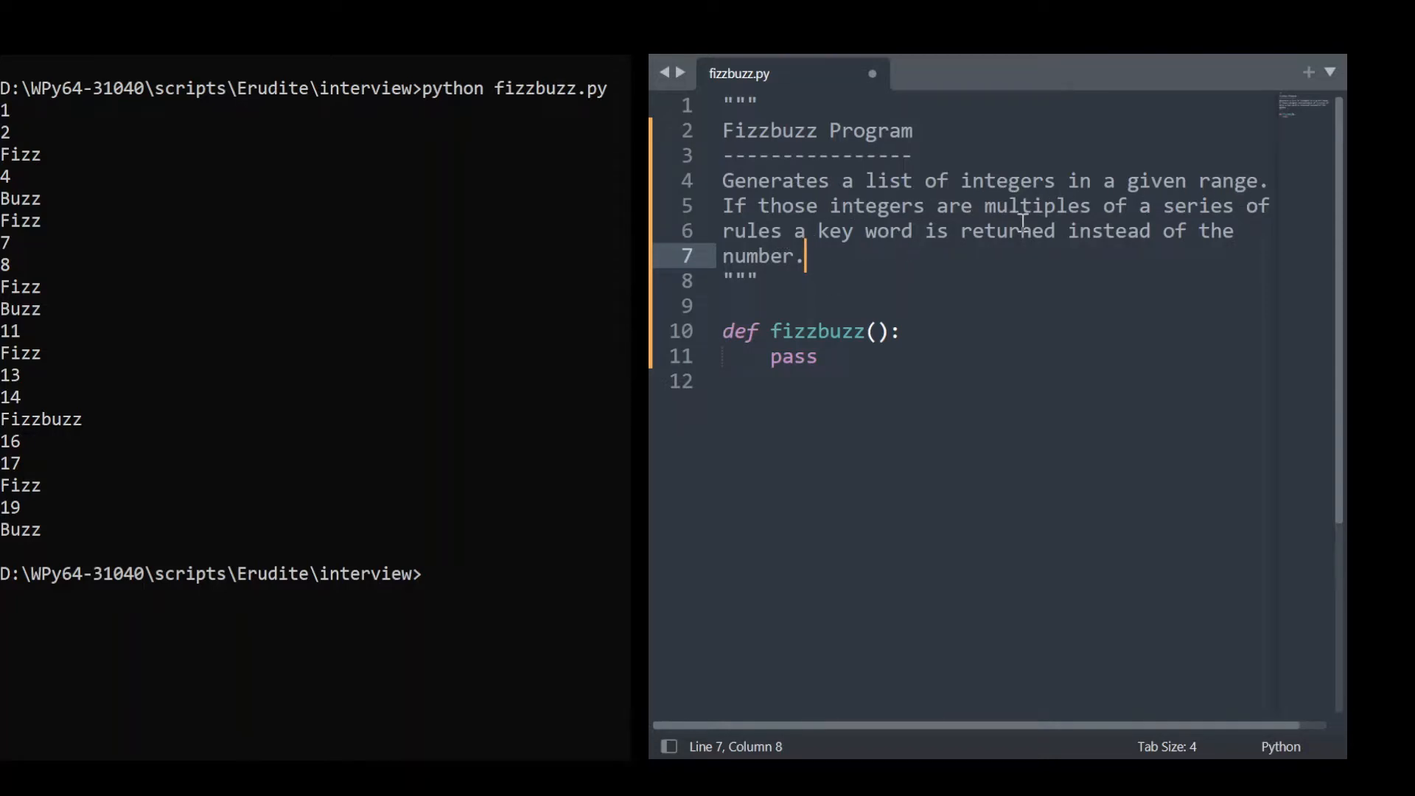
{"action": "mouse_move", "coordinate": [934, 181]}
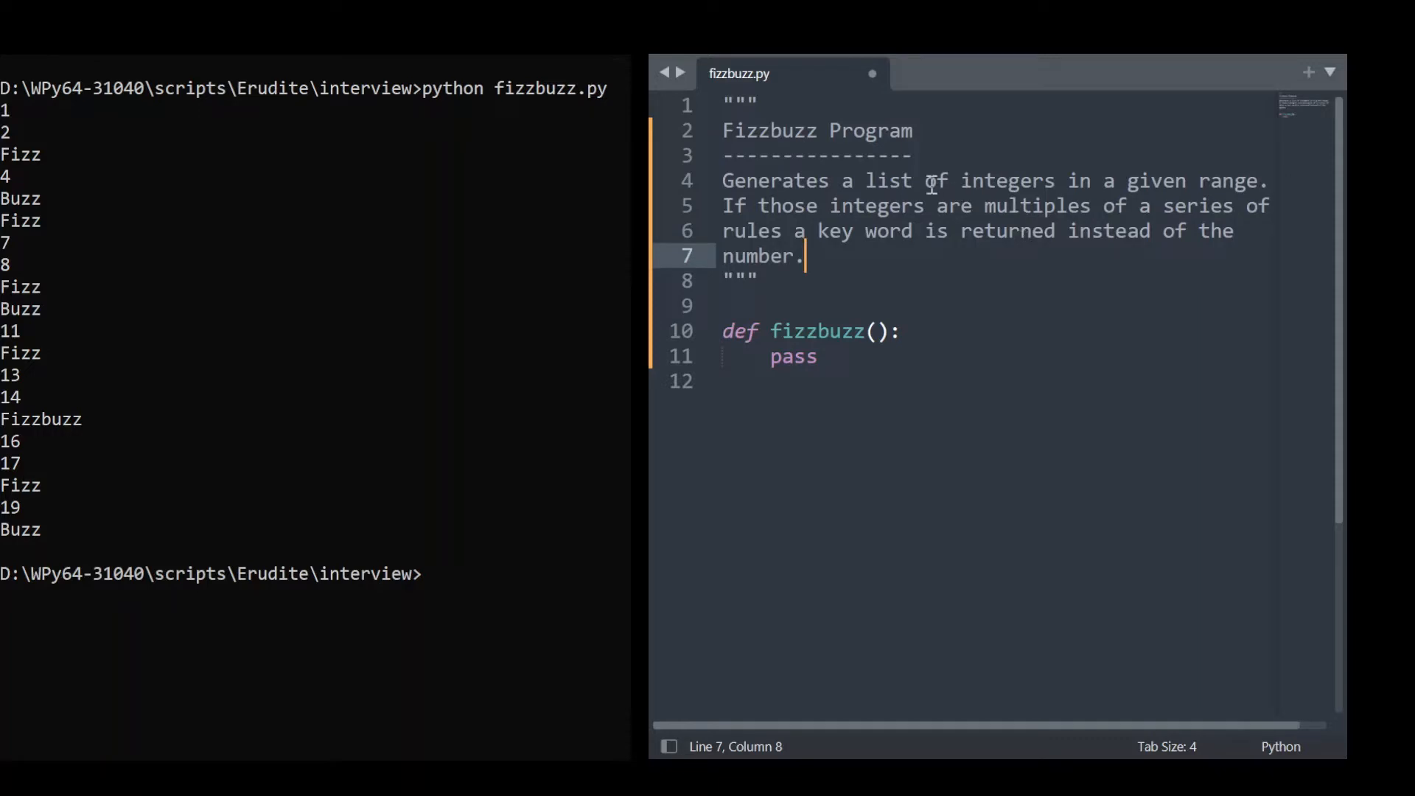
{"action": "mouse_move", "coordinate": [936, 289]}
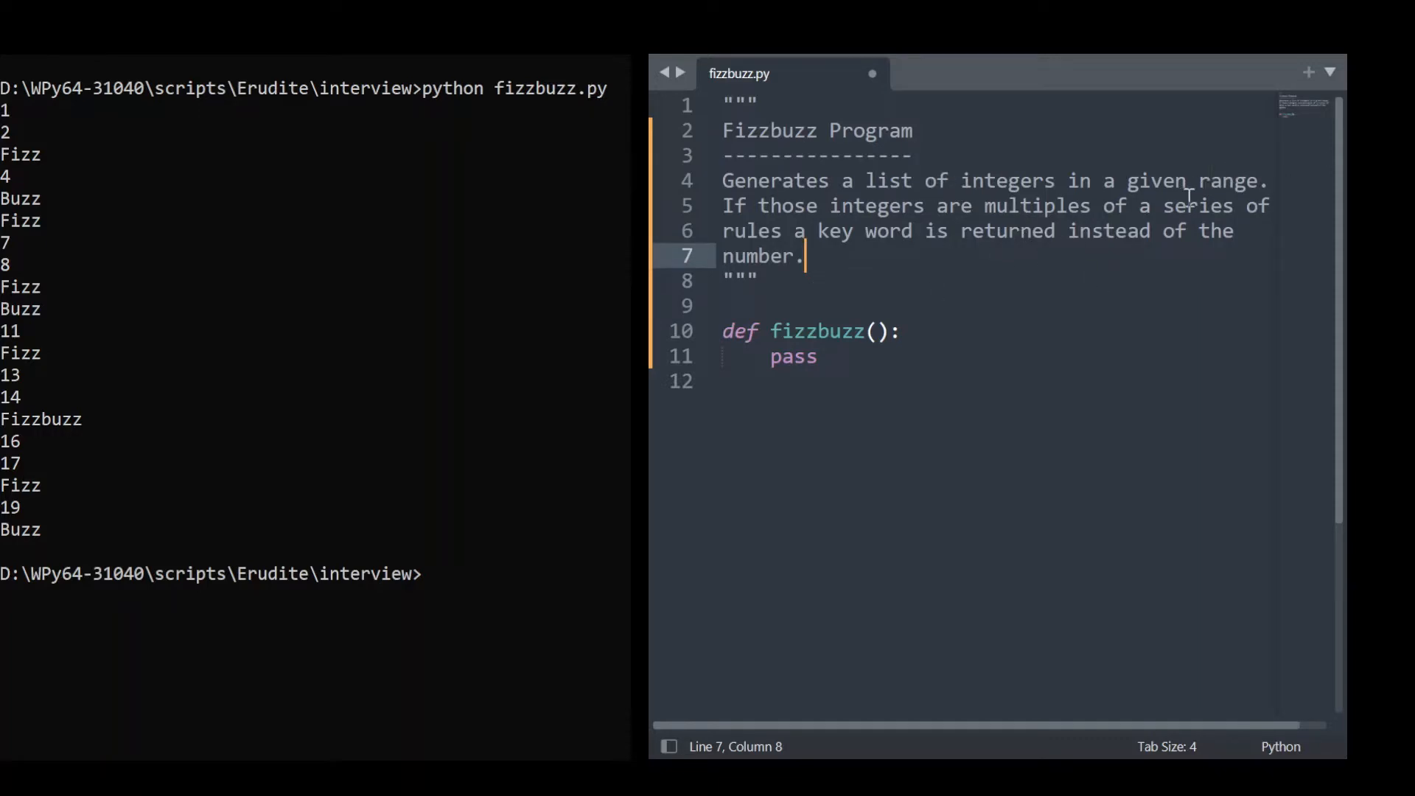
{"action": "mouse_move", "coordinate": [1189, 305]}
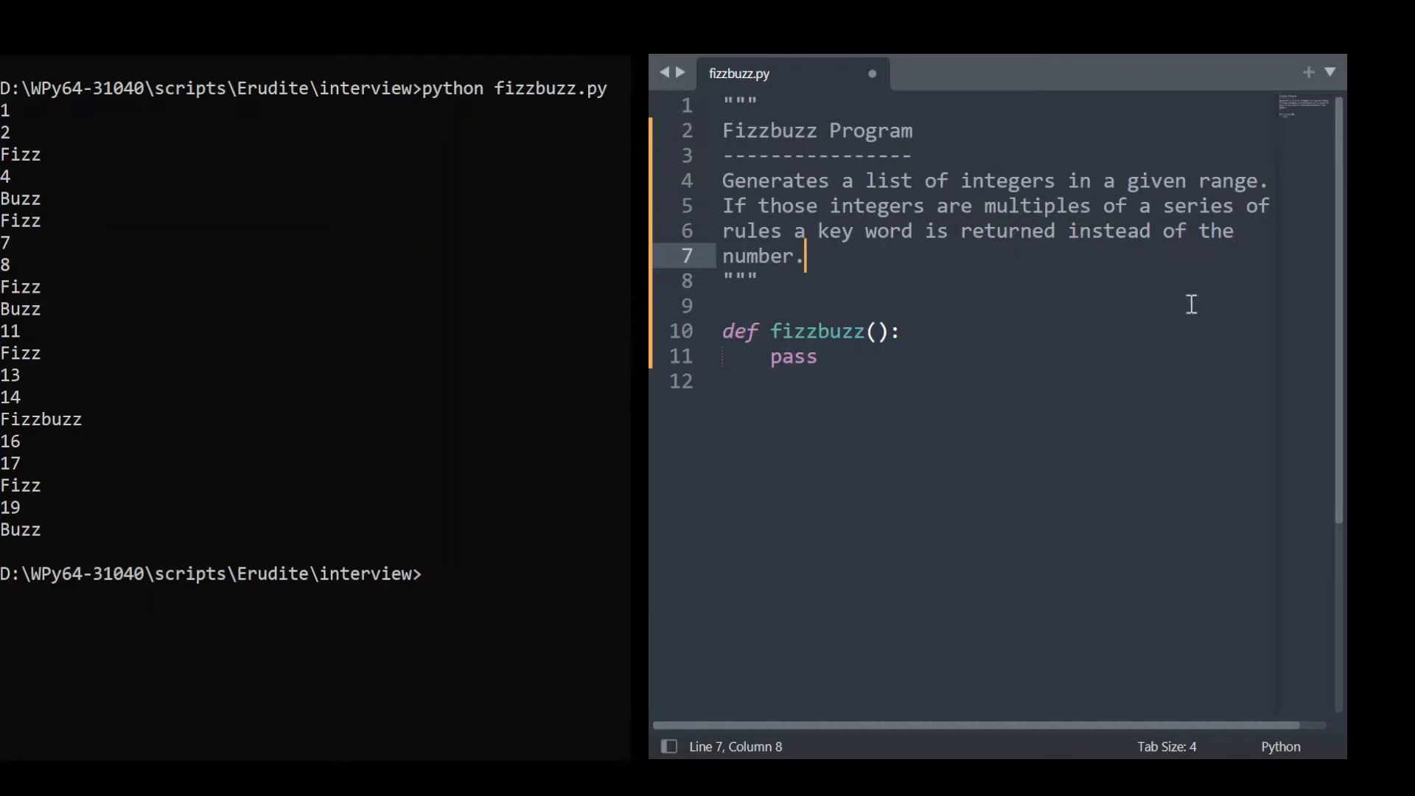
{"action": "mouse_move", "coordinate": [792, 212]}
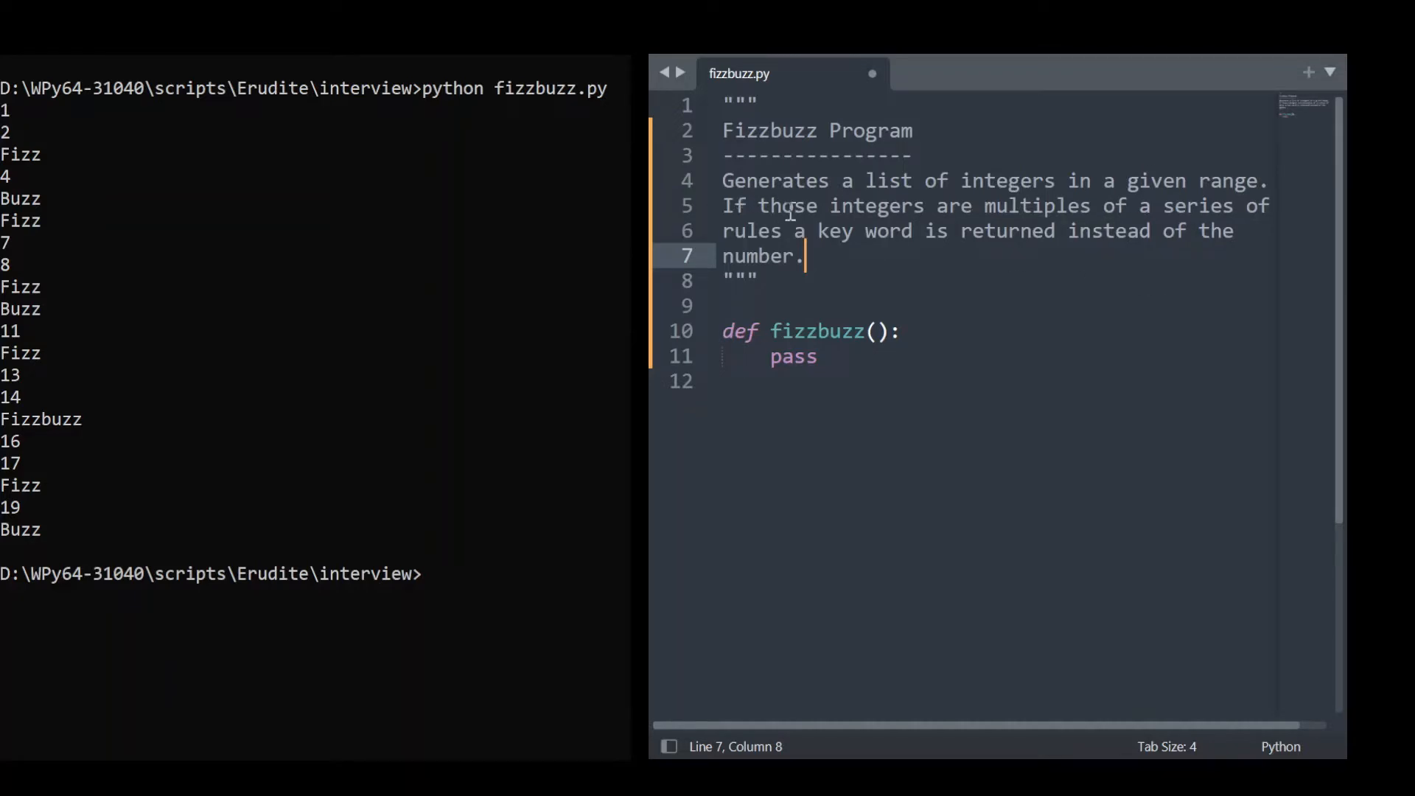
{"action": "mouse_move", "coordinate": [747, 232]}
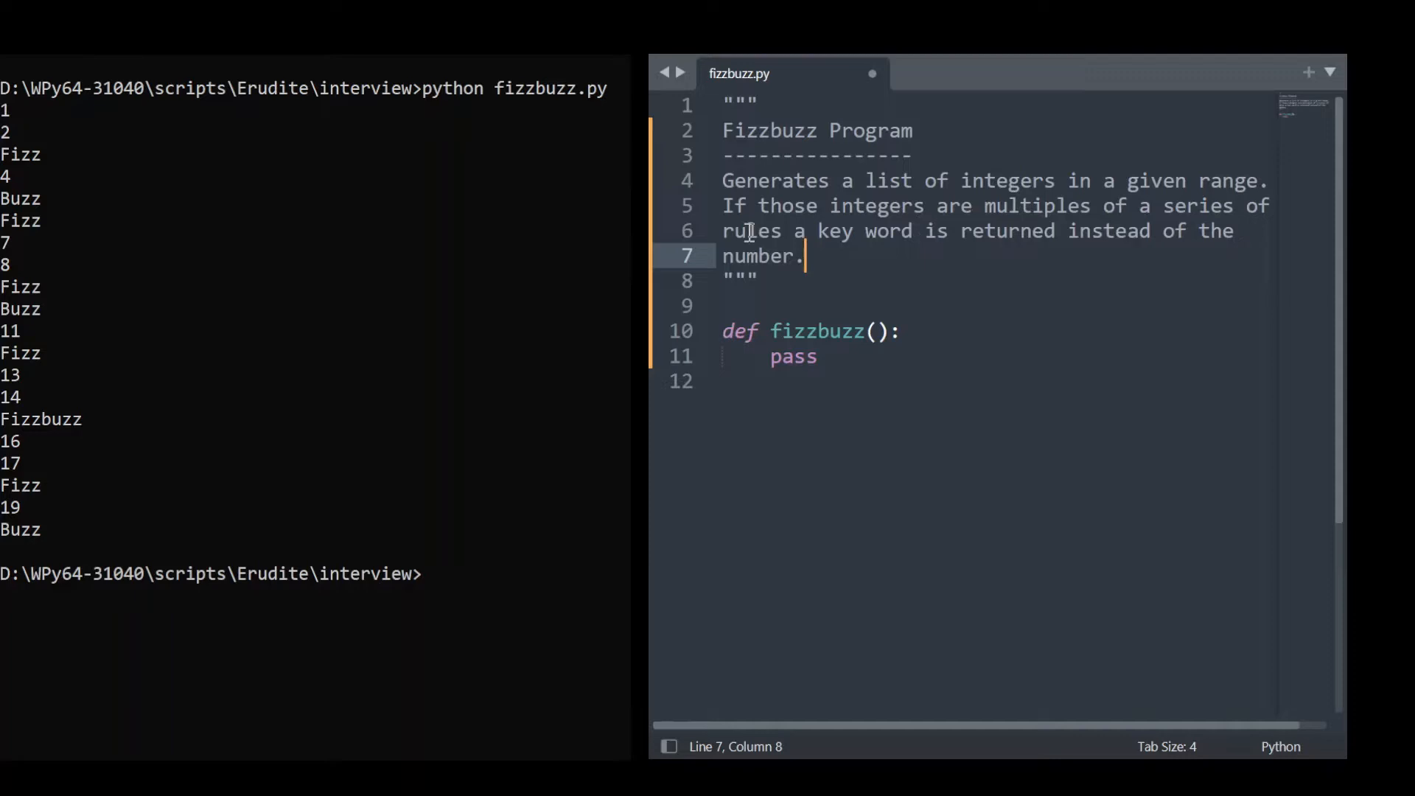
{"action": "double_click", "coordinate": [751, 230]}
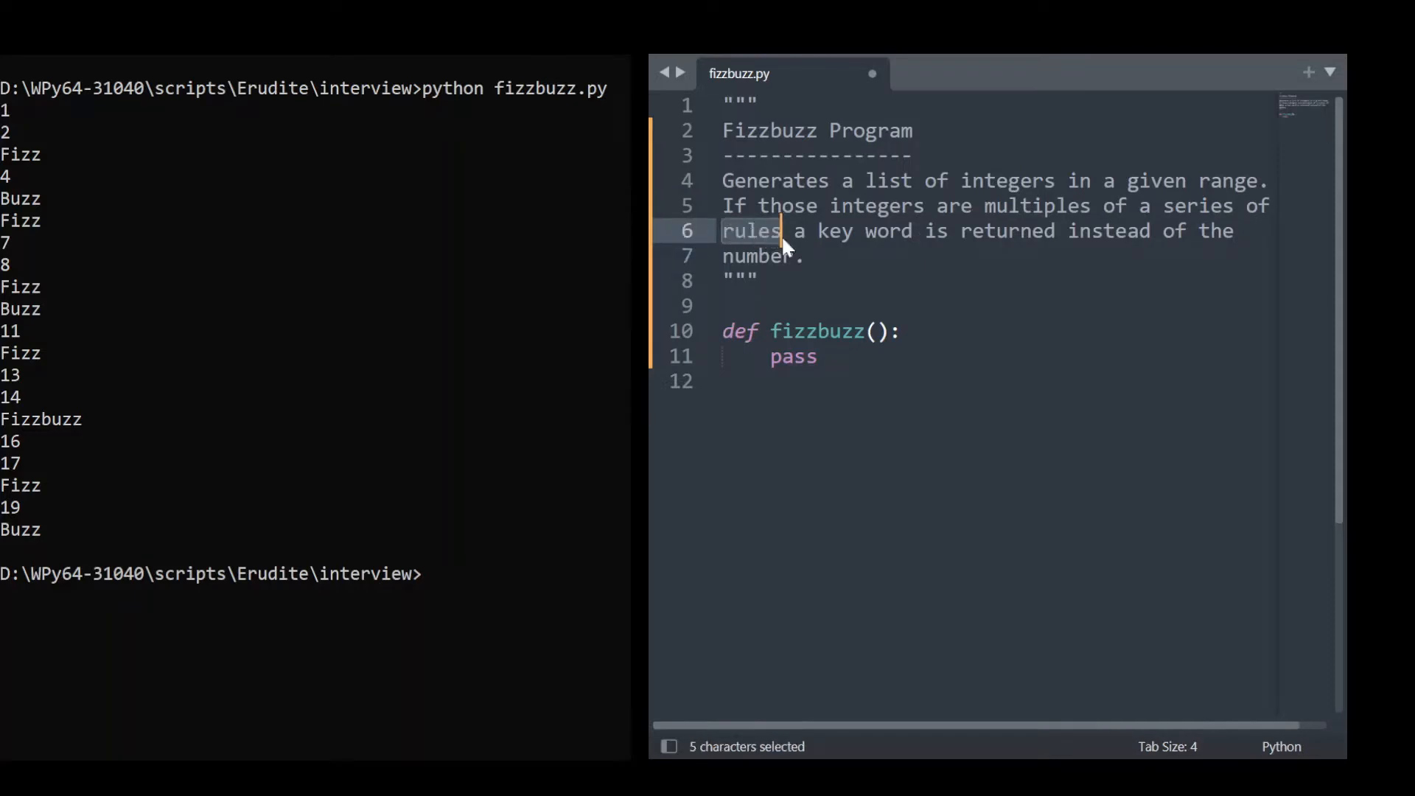
{"action": "mouse_move", "coordinate": [927, 331]}
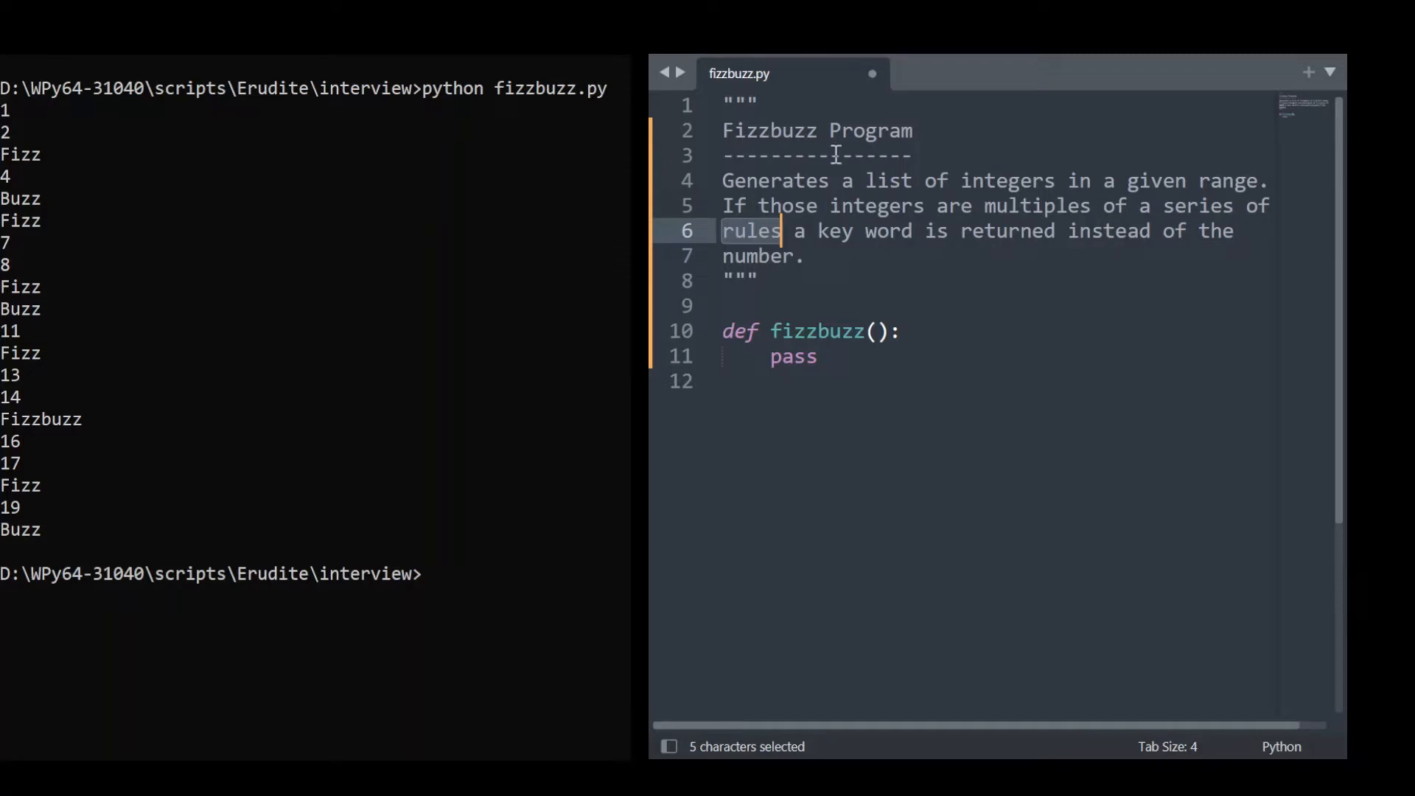
{"action": "mouse_move", "coordinate": [774, 292]}
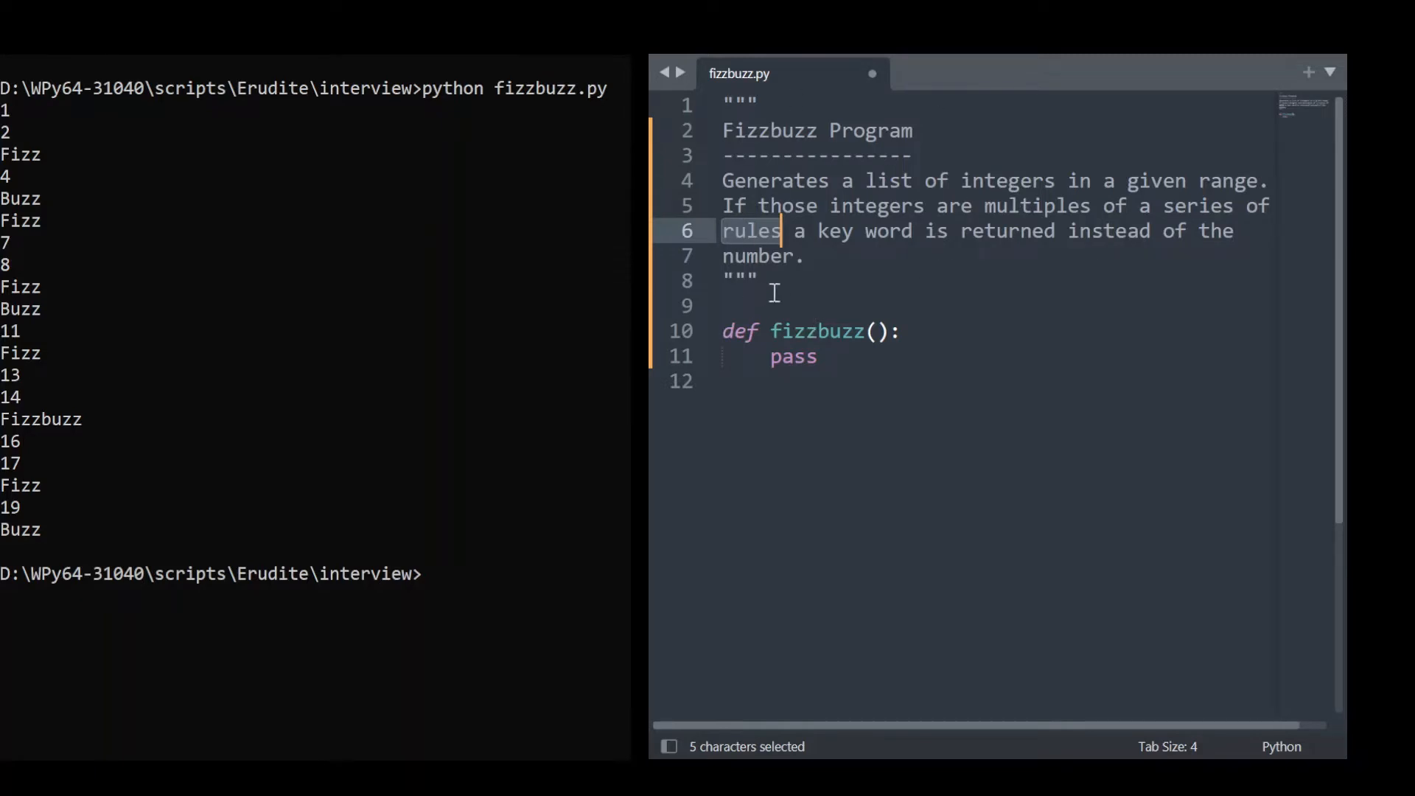
{"action": "key", "text": "Enter"}
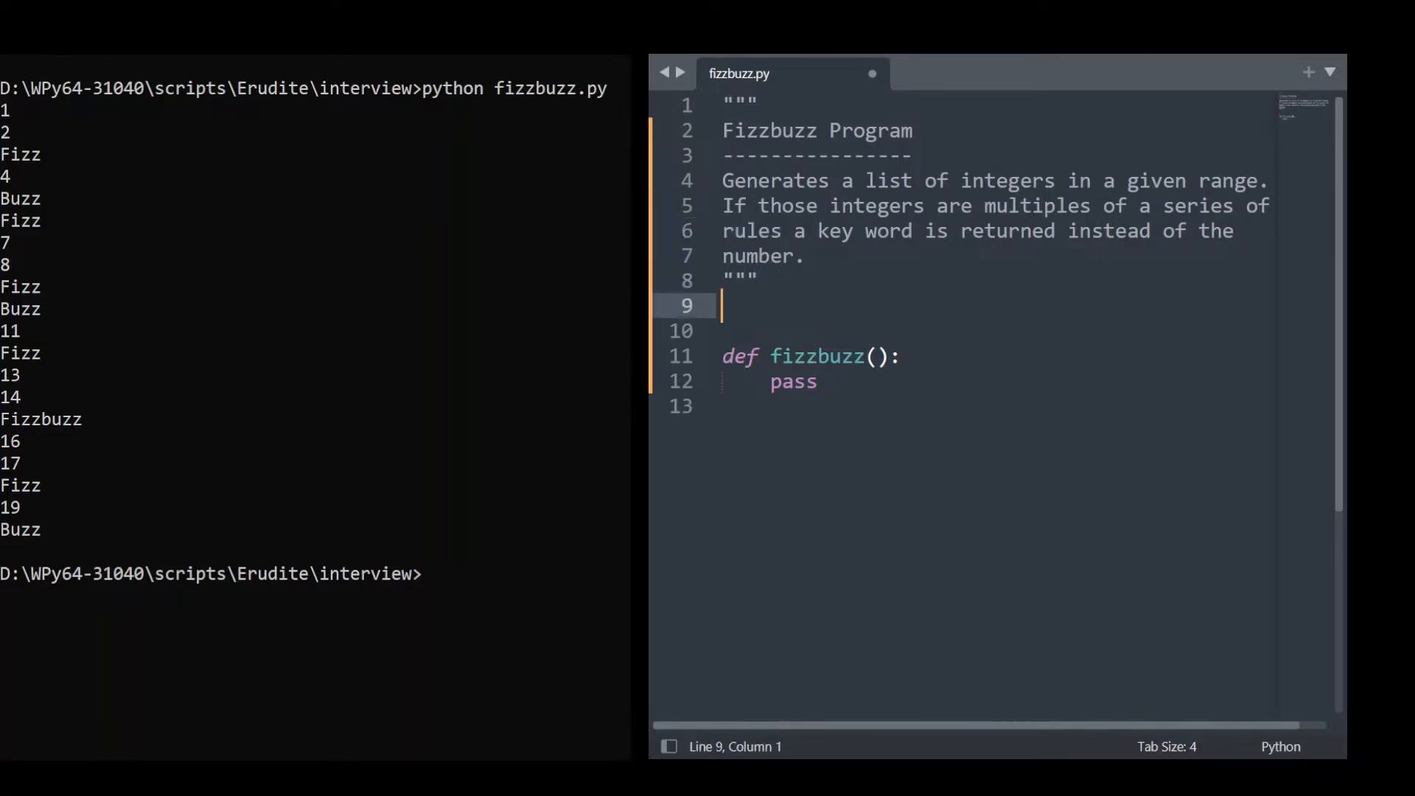
Step: Add rules = {(3, 5): "Fizzbuzz", (3,): "Fizz", (5,): "Buzz"} above the function
{"action": "key", "text": "Return"}
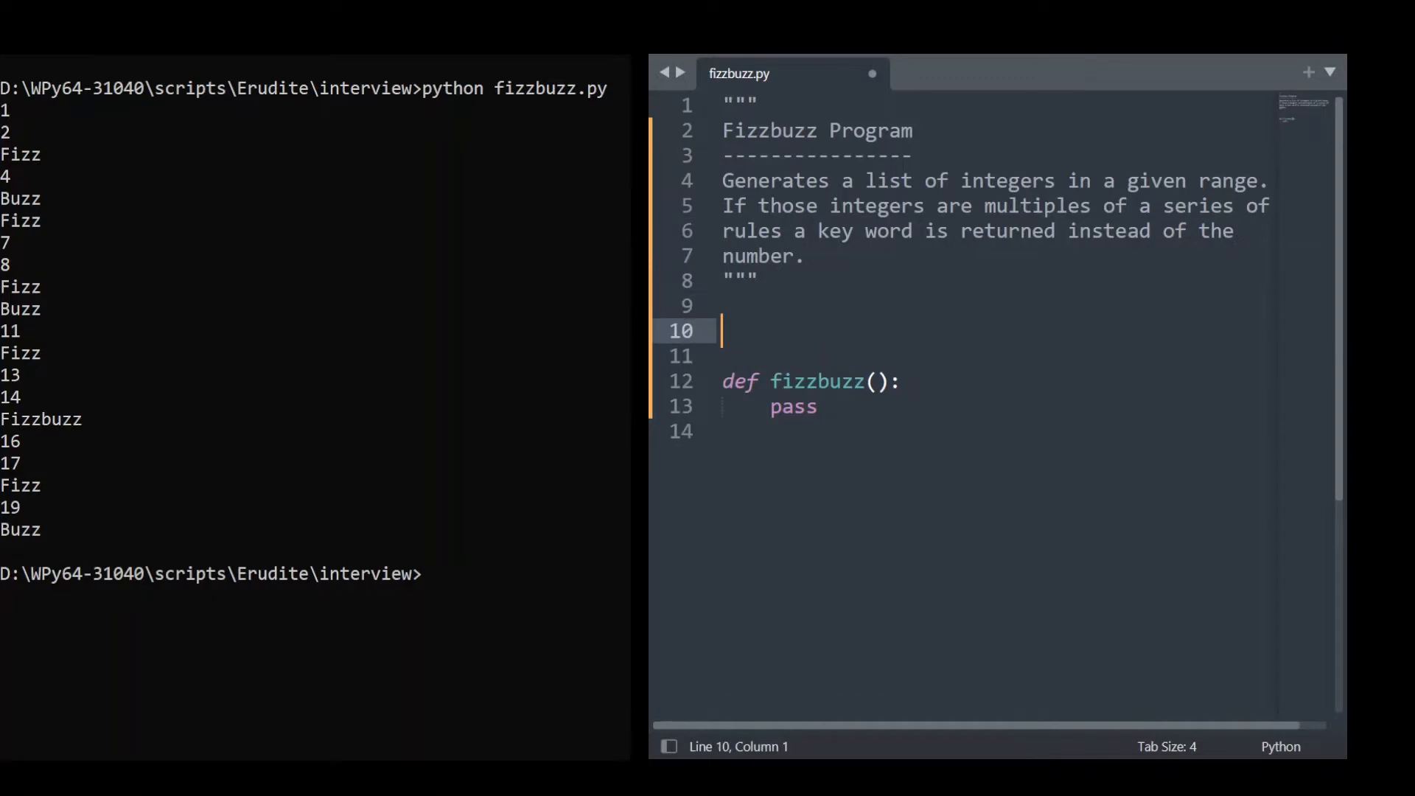
{"action": "type", "text": "rules = {"}
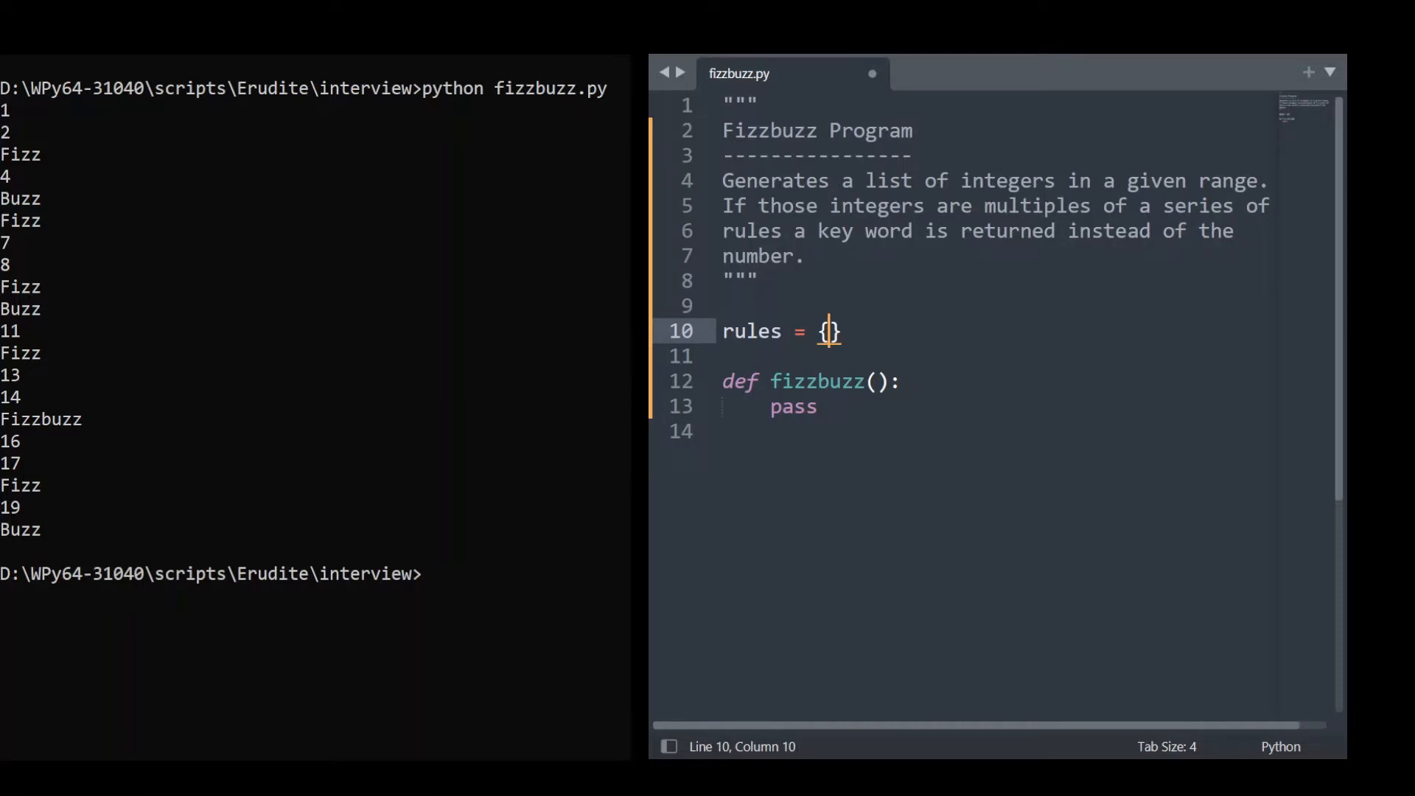
{"action": "type", "text": "("}
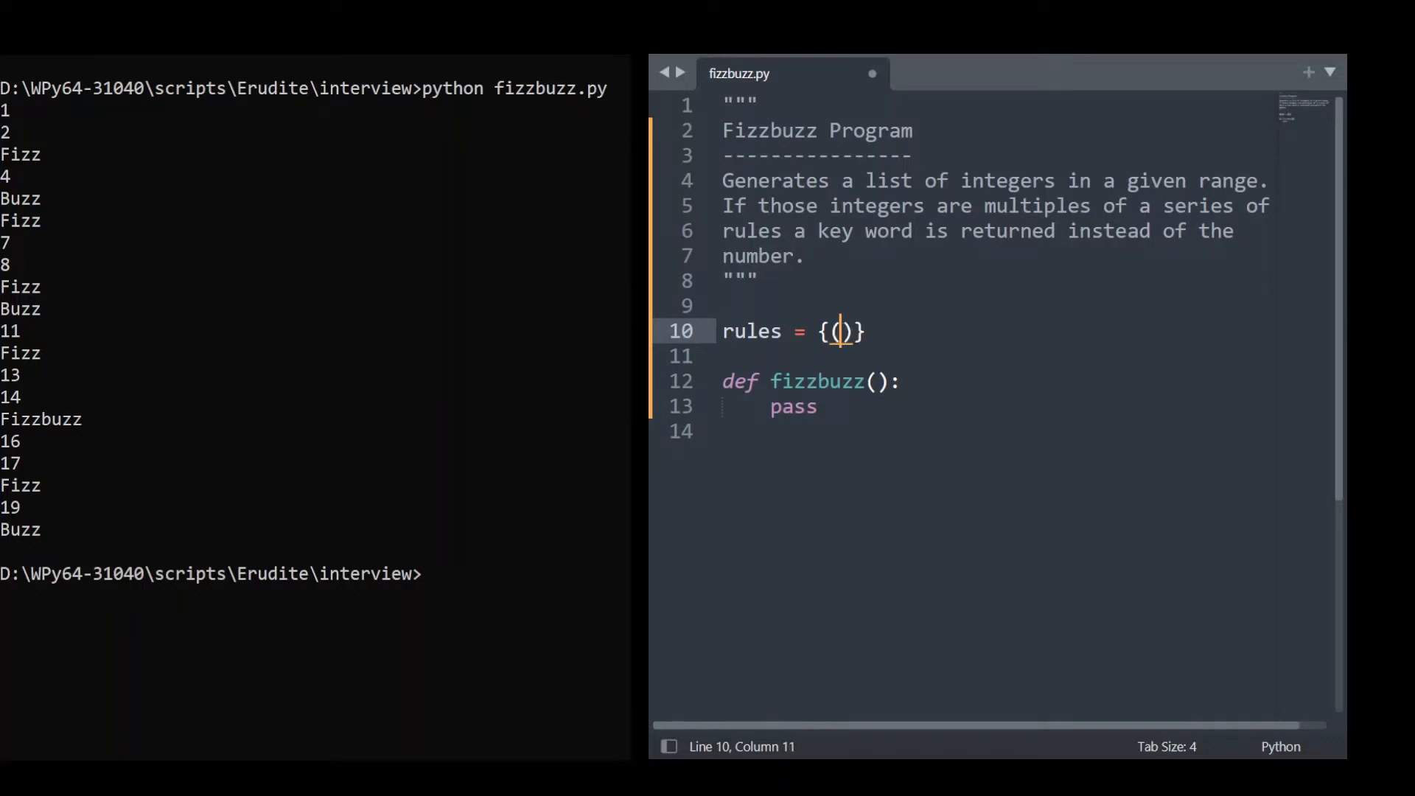
{"action": "type", "text": ":"}
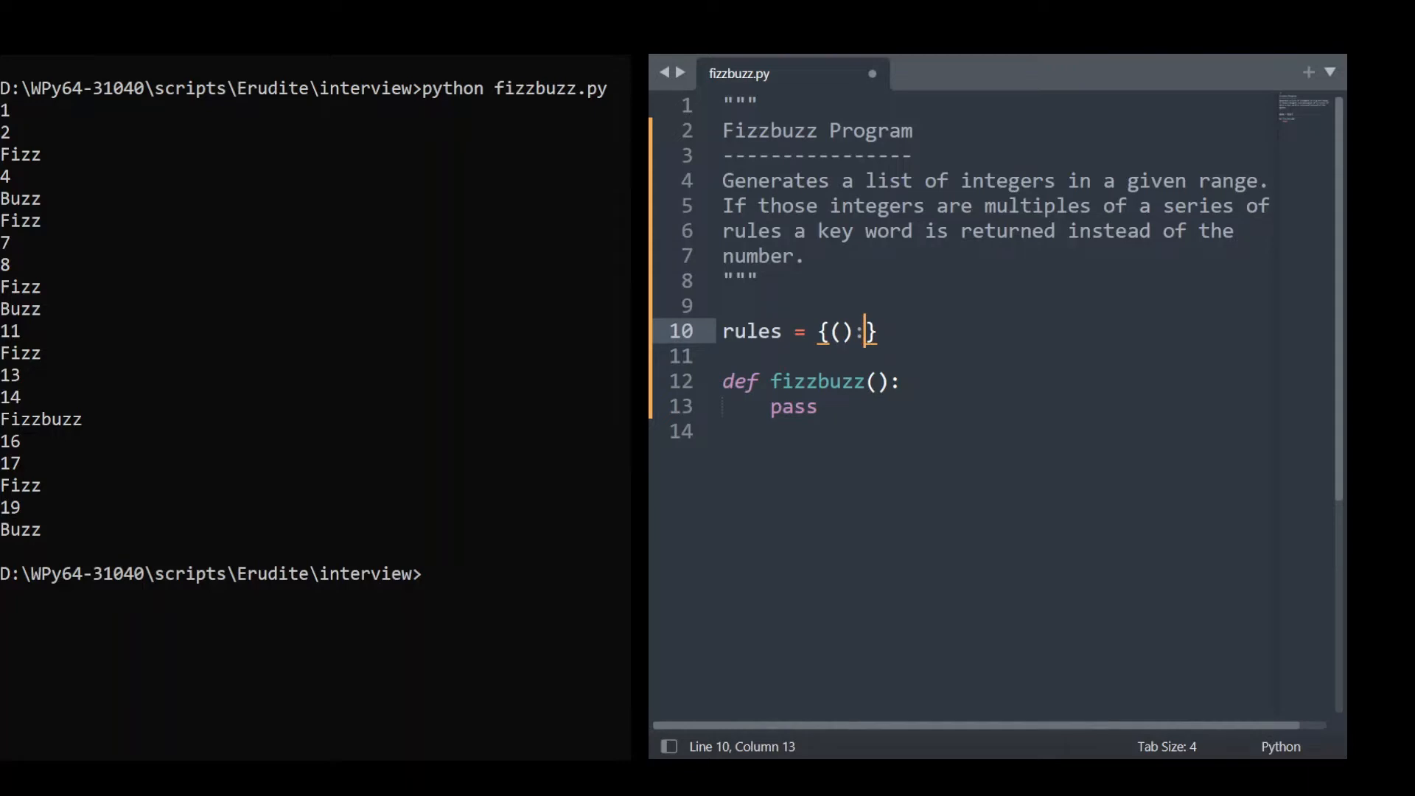
{"action": "type", "text": "\""}
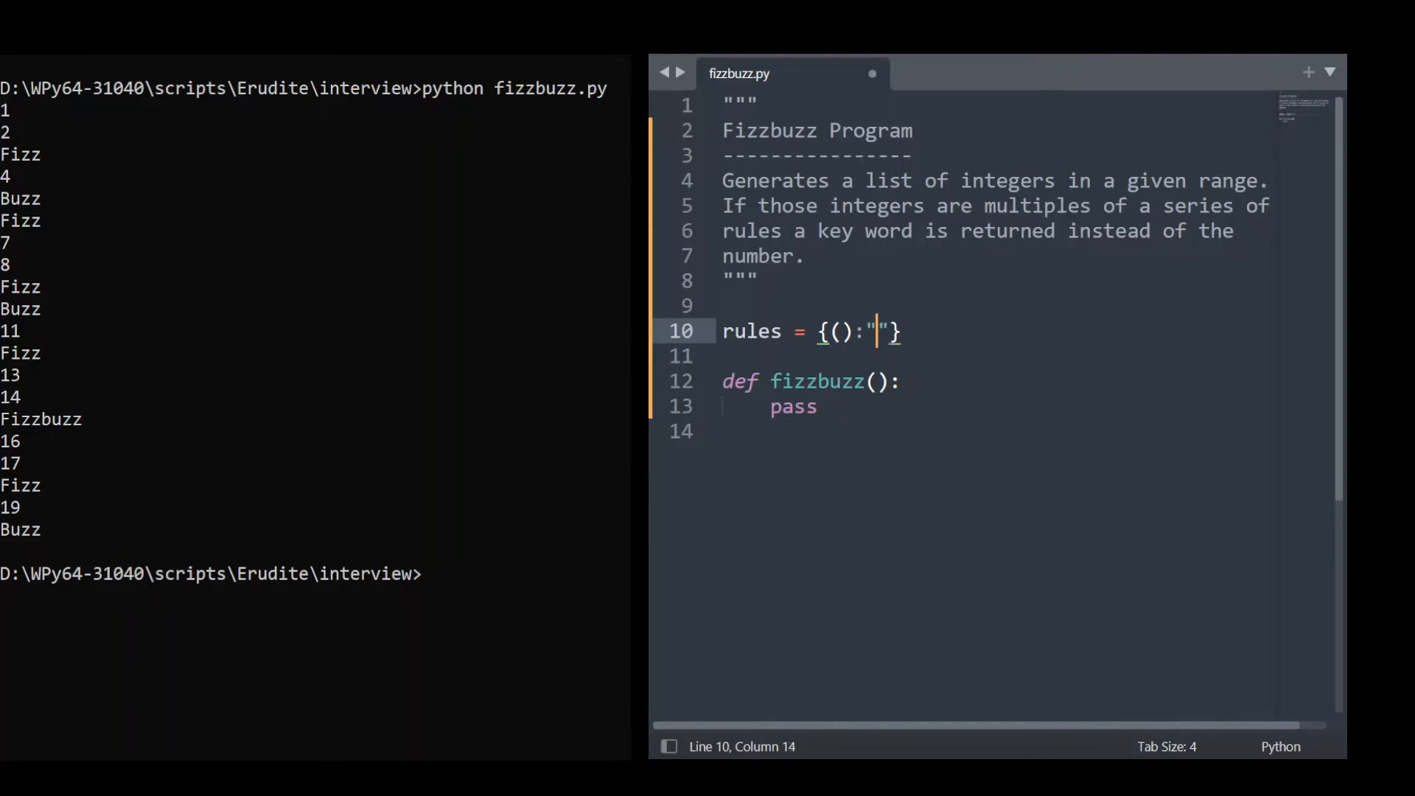
{"action": "type", "text": "Fizzbu"}
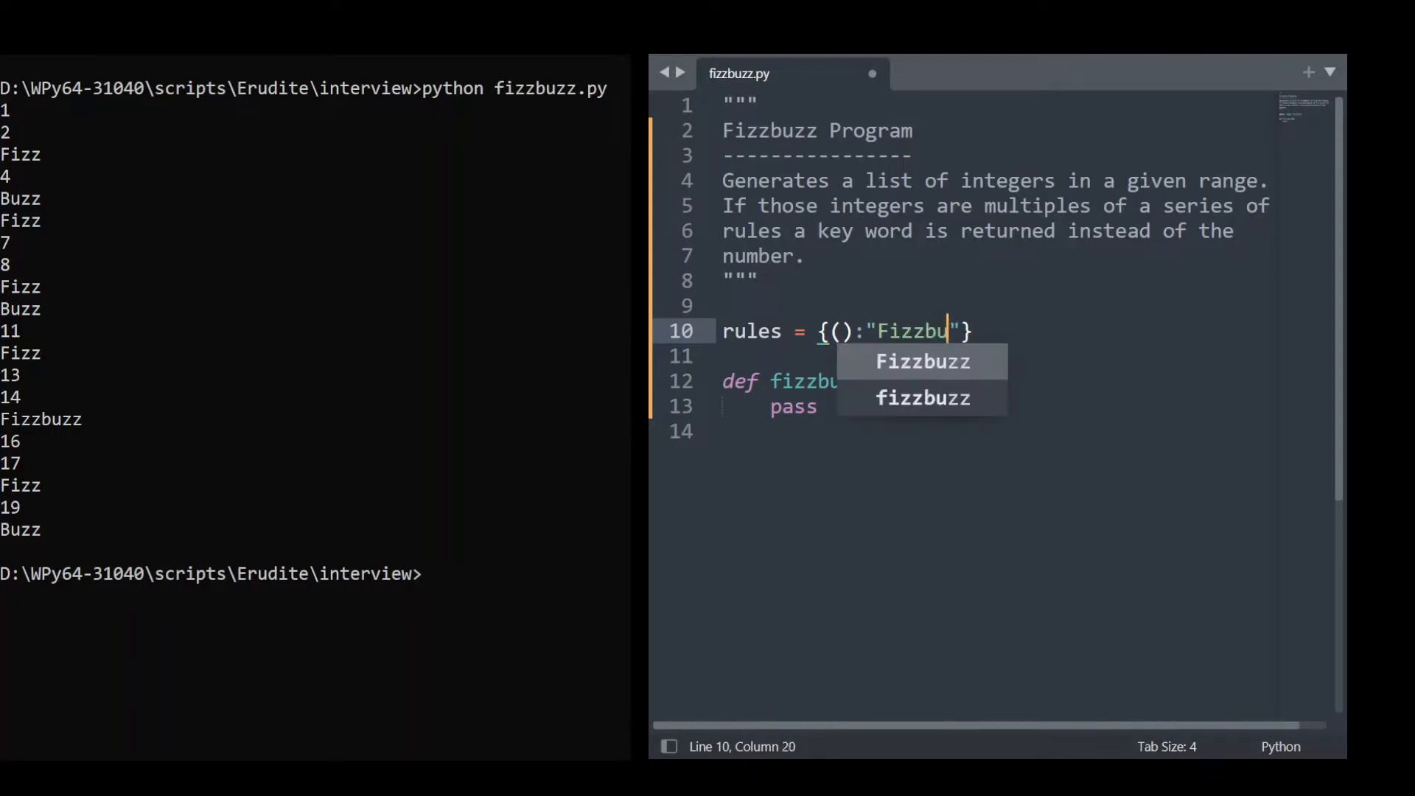
{"action": "type", "text": "zz\","}
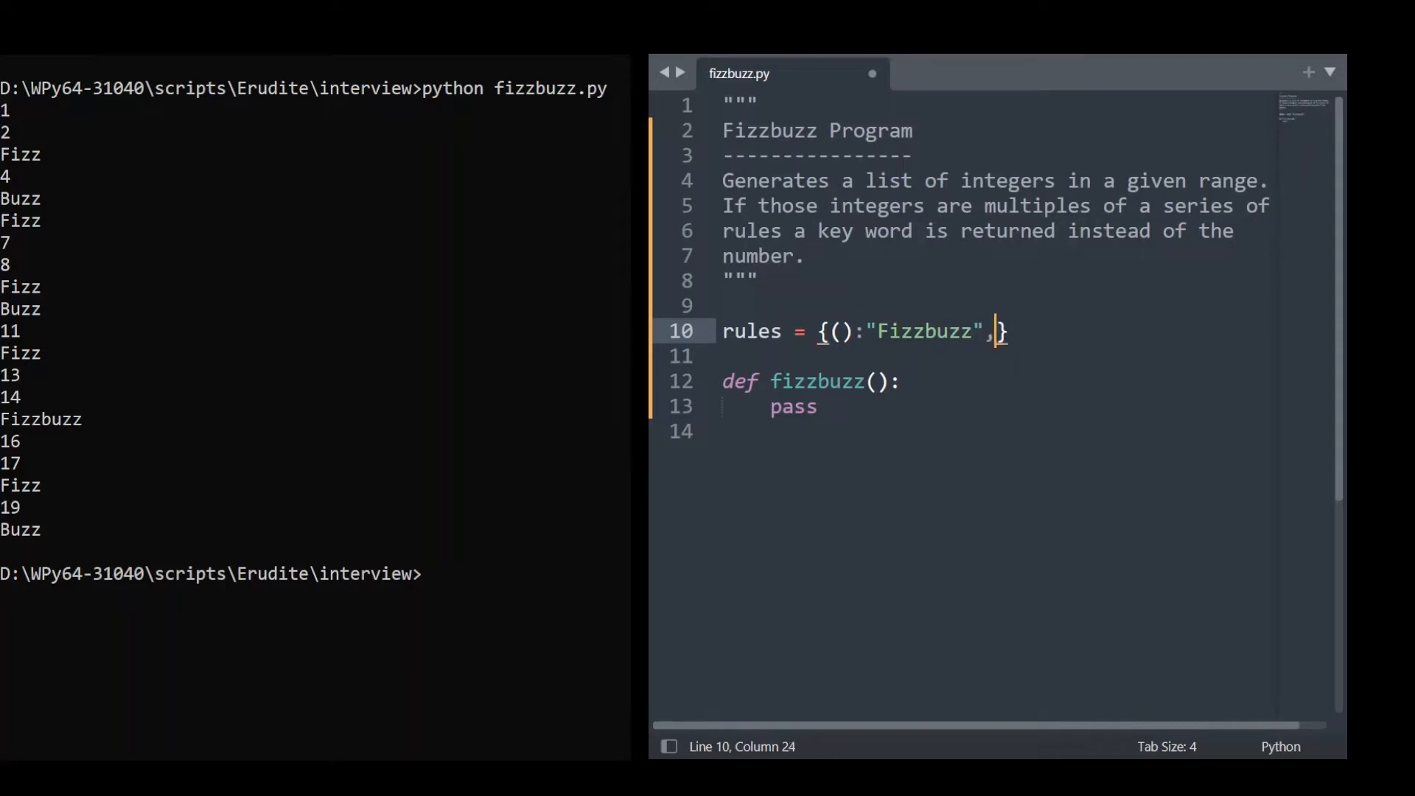
{"action": "type", "text": "\""}
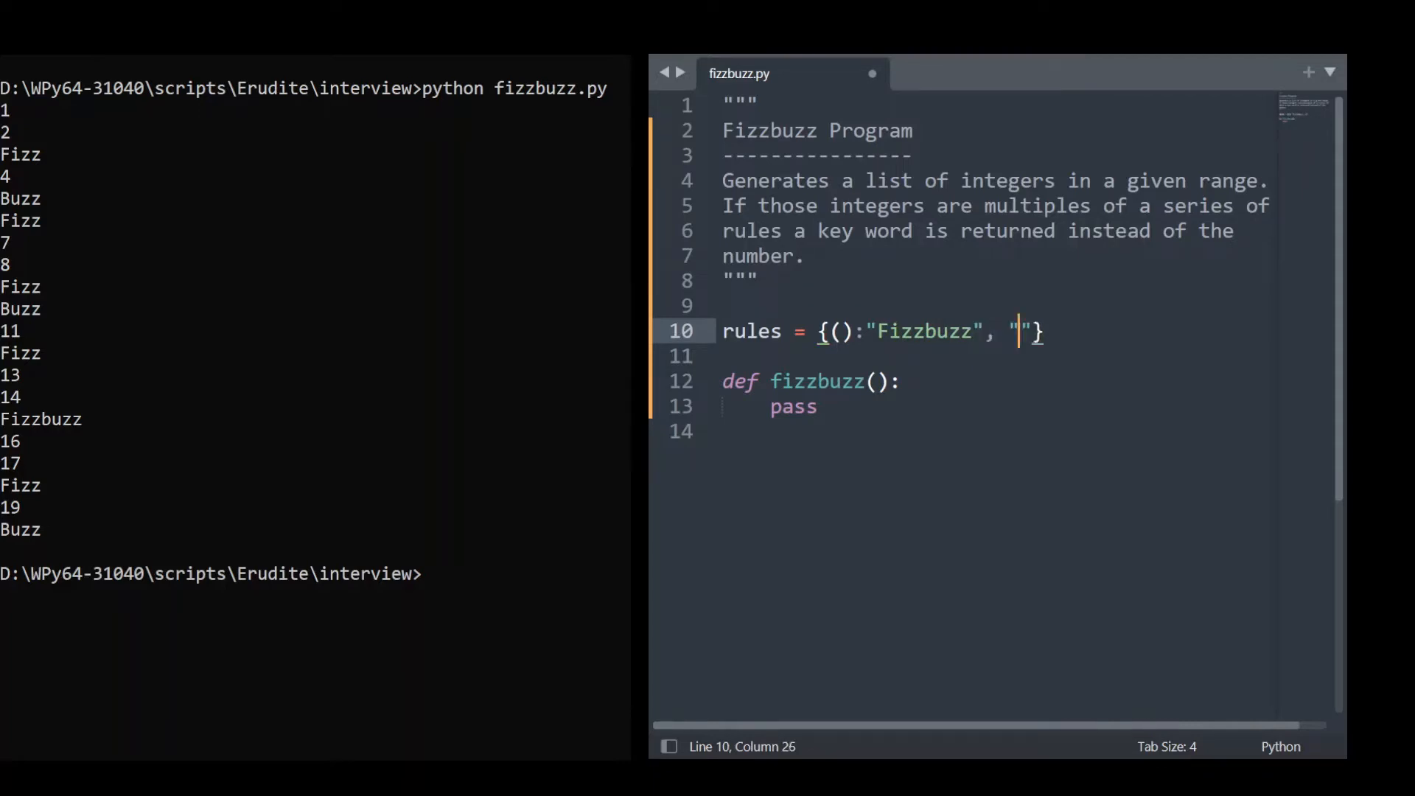
{"action": "type", "text": "()"}
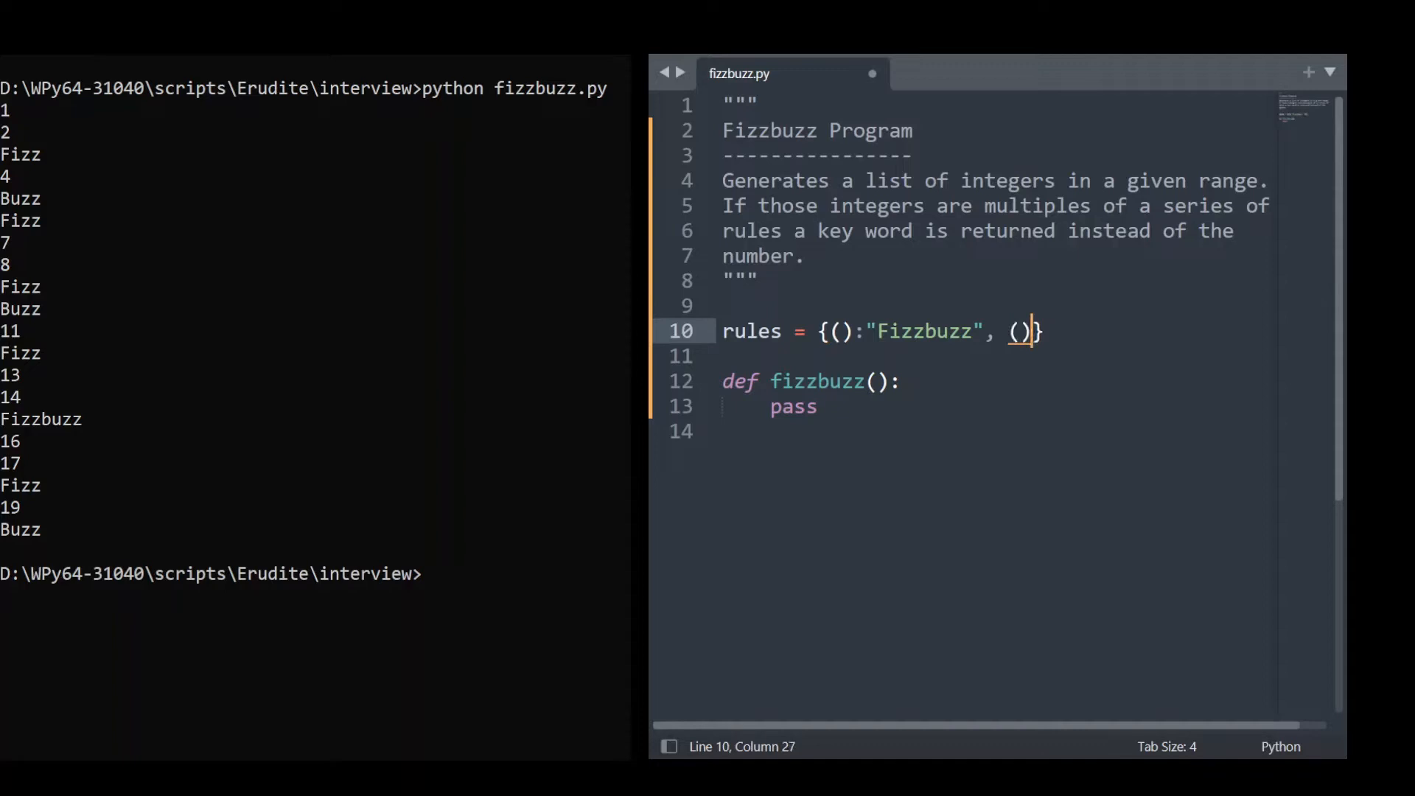
{"action": "type", "text": ":\"Fiz\""}
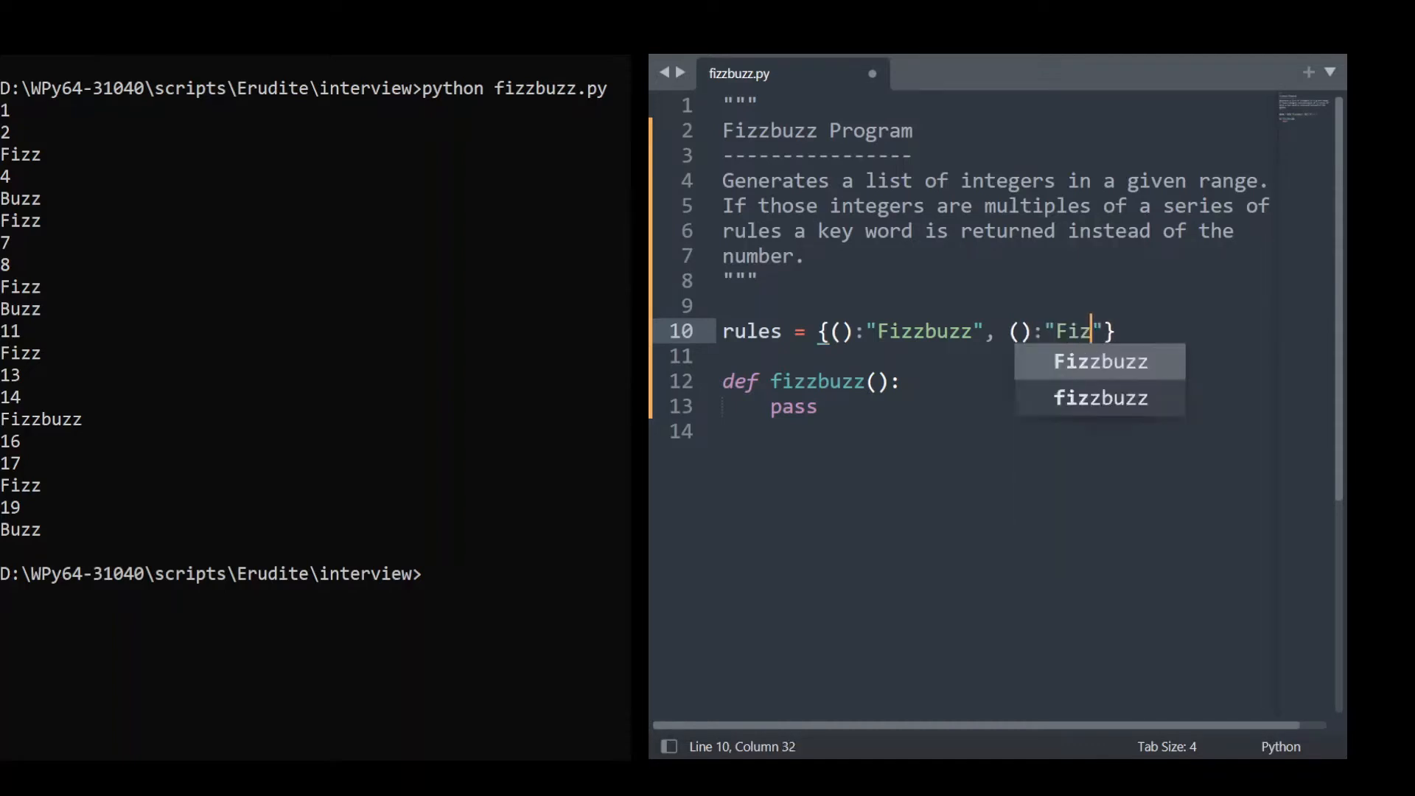
{"action": "type", "text": "z\", ():\"Buzz"}
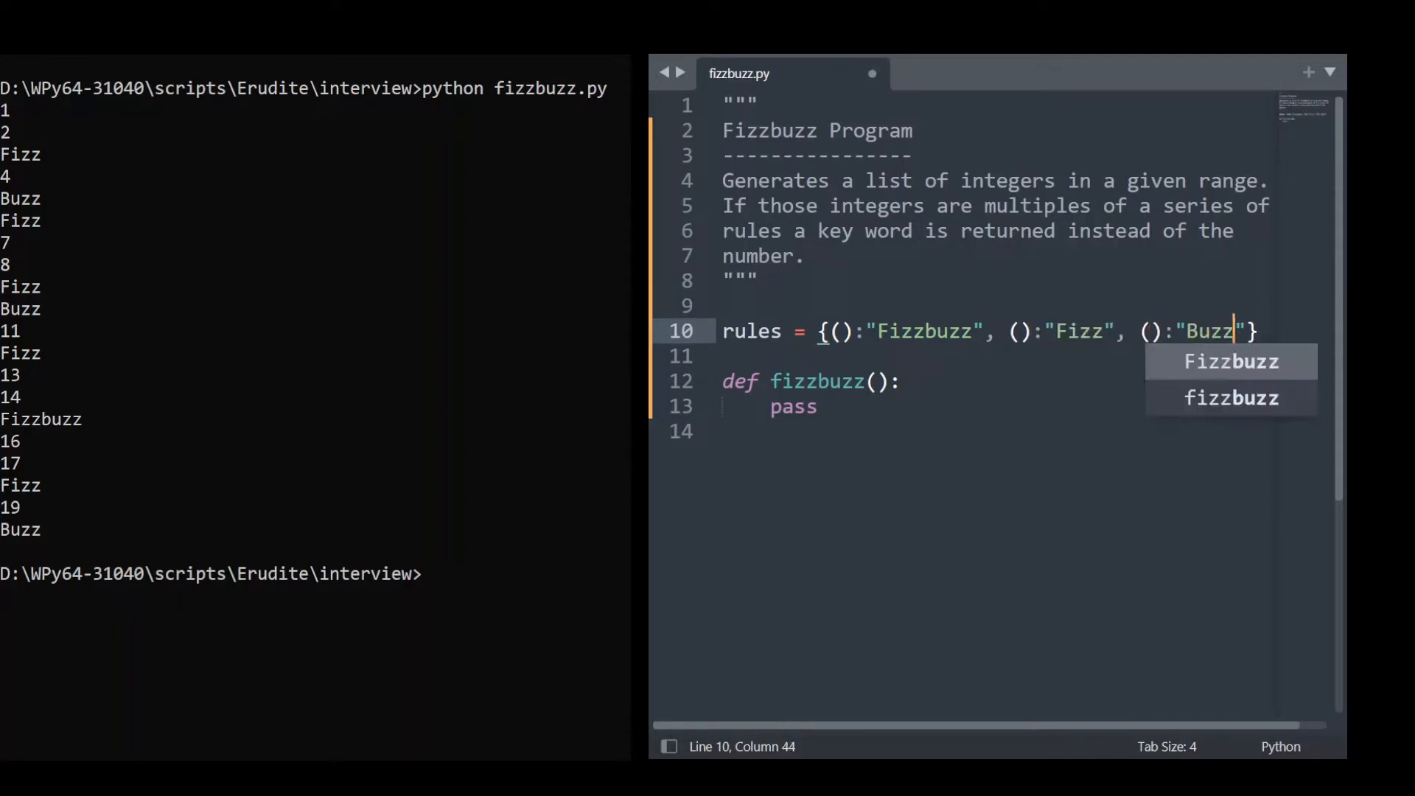
{"action": "type", "text": "3, 5,"}
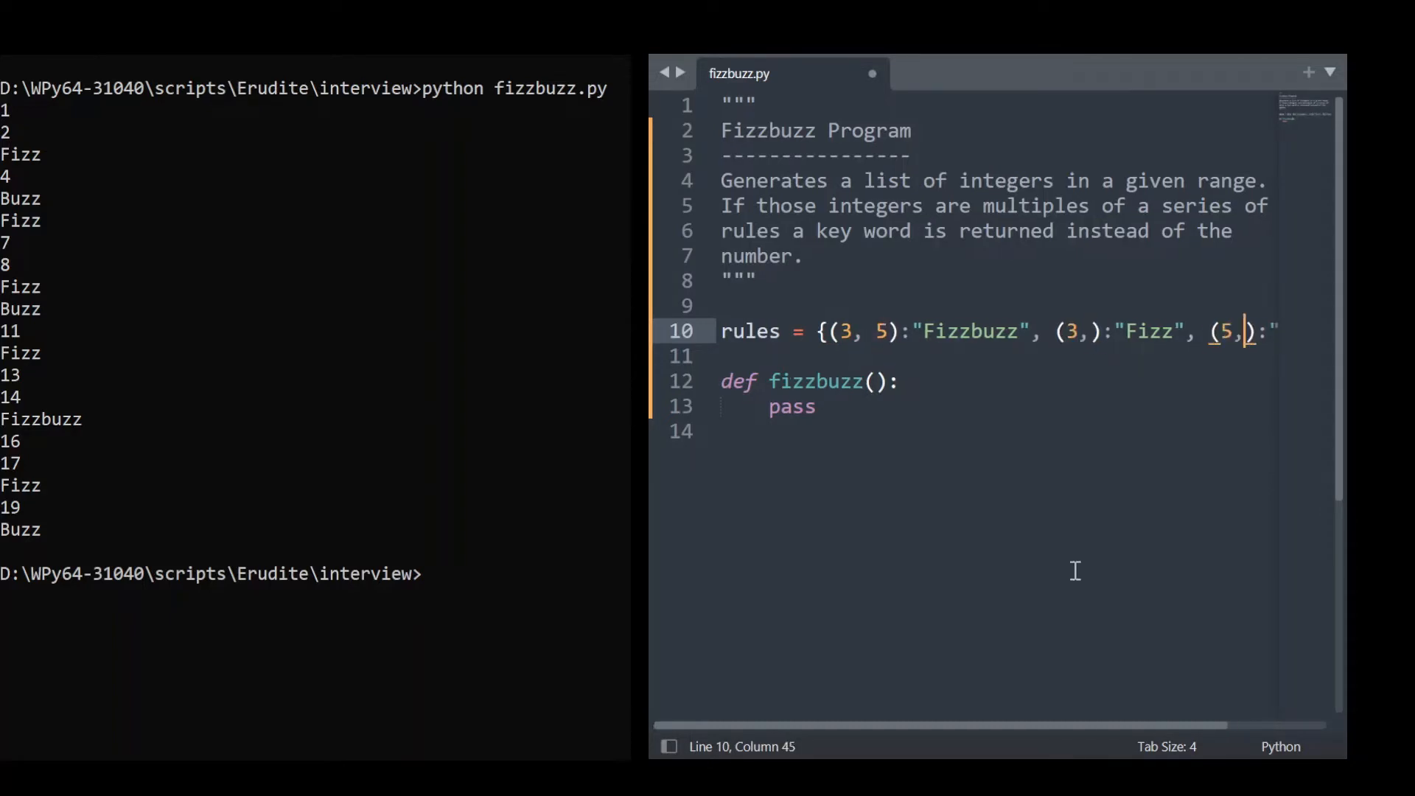
{"action": "mouse_move", "coordinate": [893, 410]}
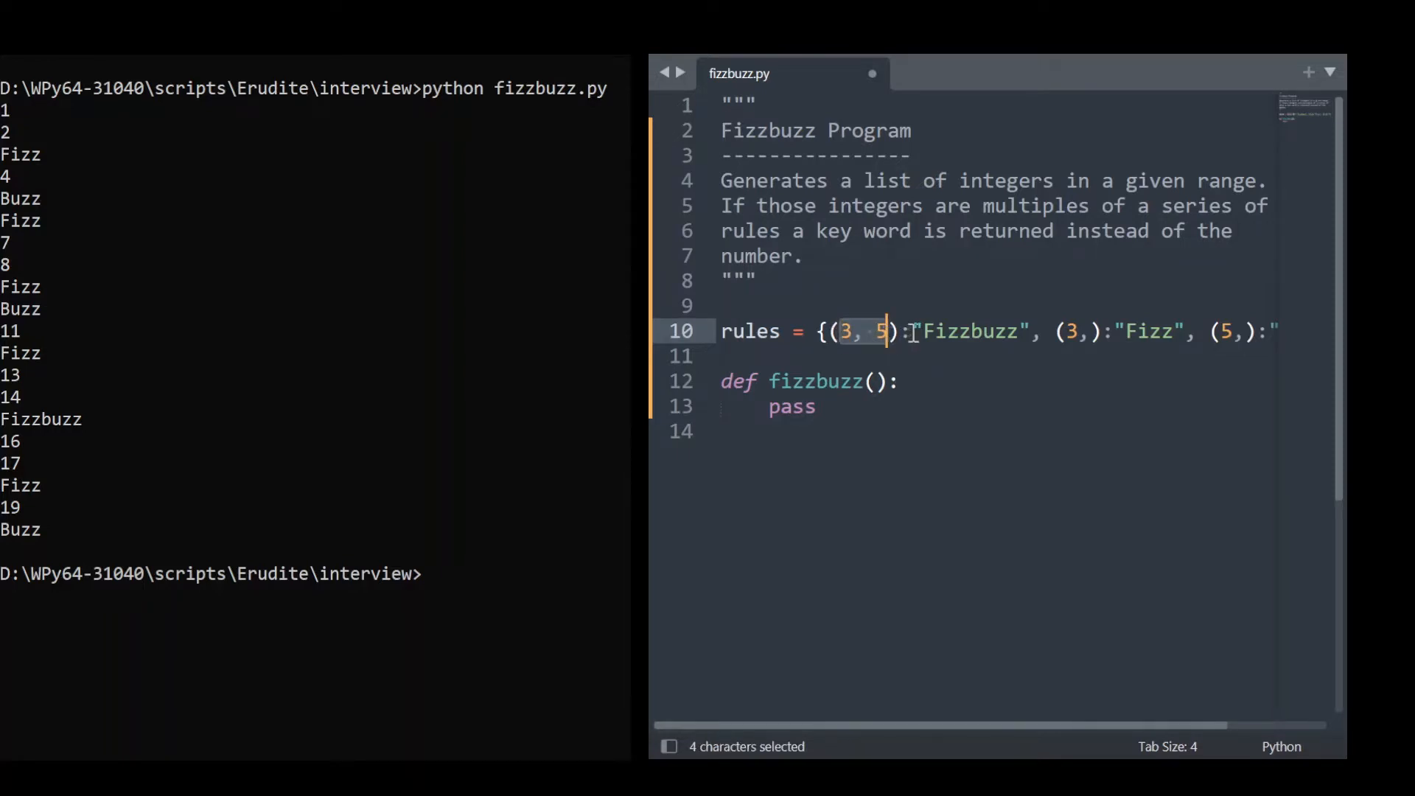
{"action": "double_click", "coordinate": [972, 330]}
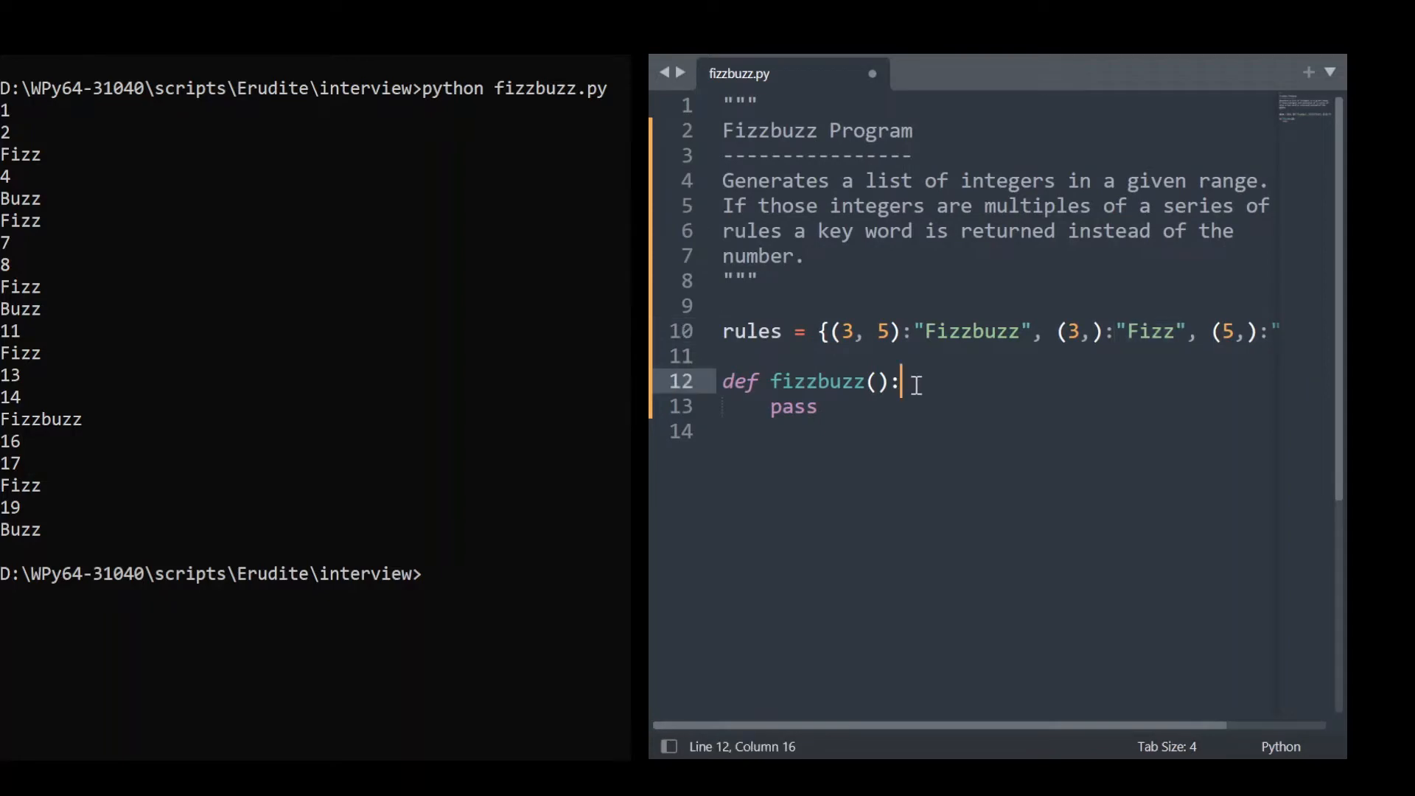
{"action": "mouse_move", "coordinate": [845, 407]}
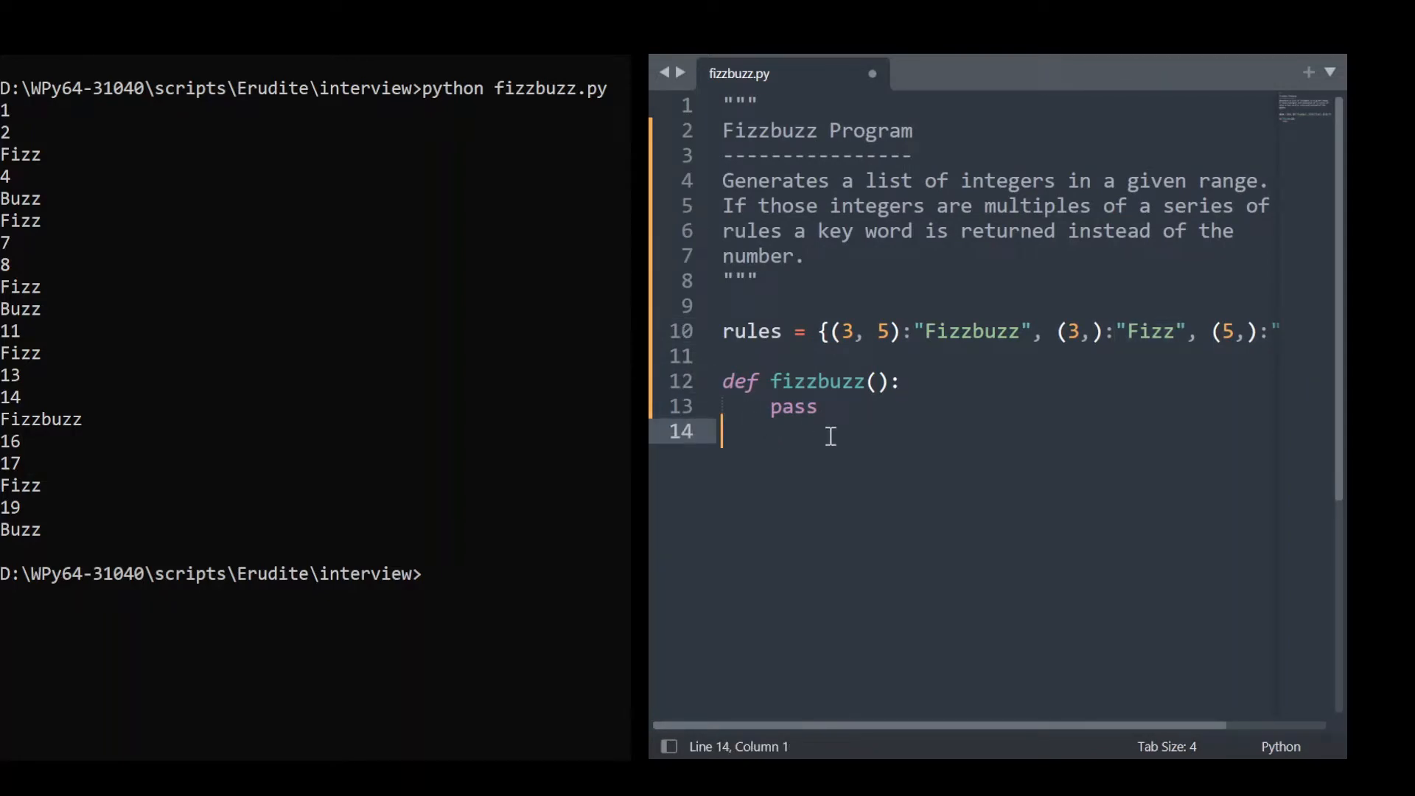
Step: Add if __name__ == "__main__": with an indented fizzbuzz() call below the function
{"action": "key", "text": "Enter"}
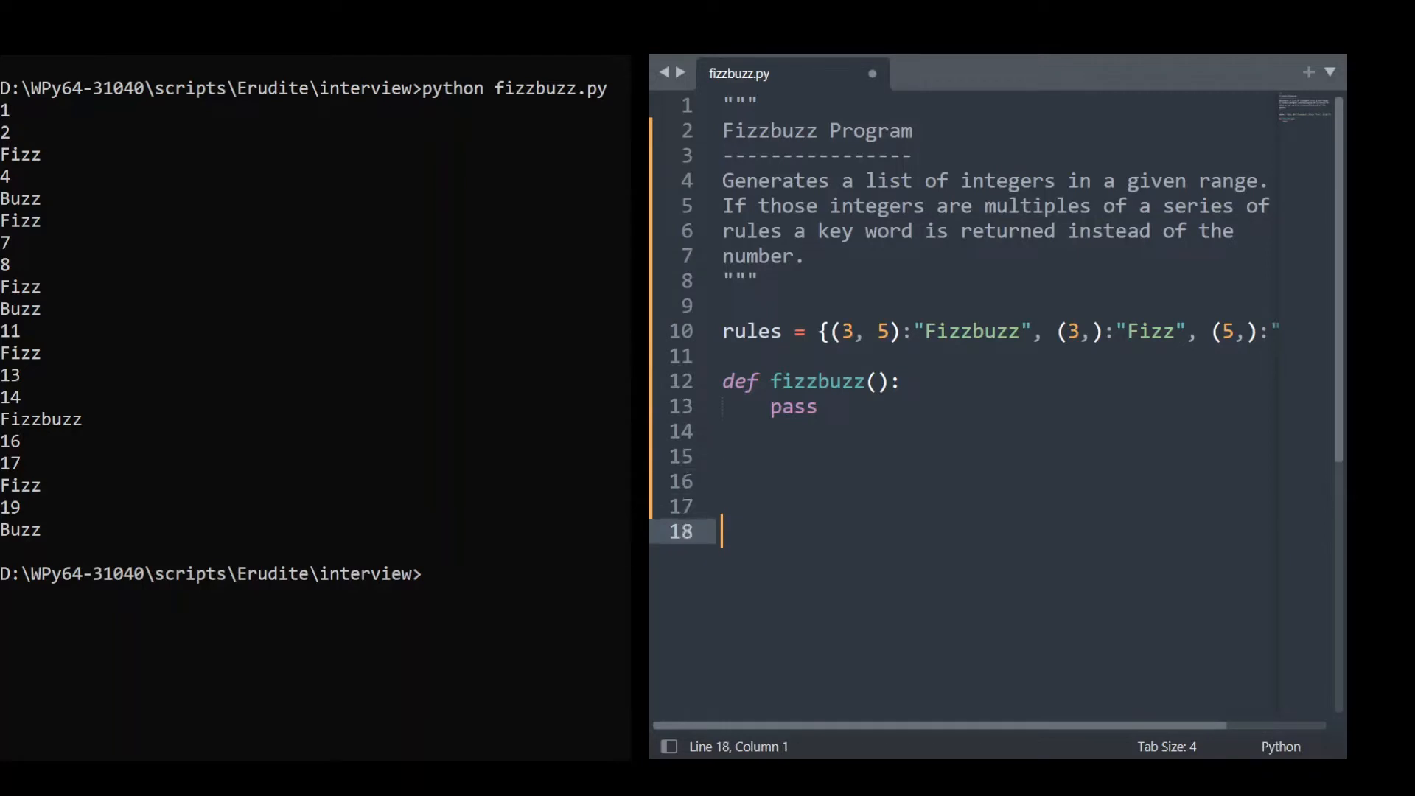
{"action": "type", "text": "if __name__ =="}
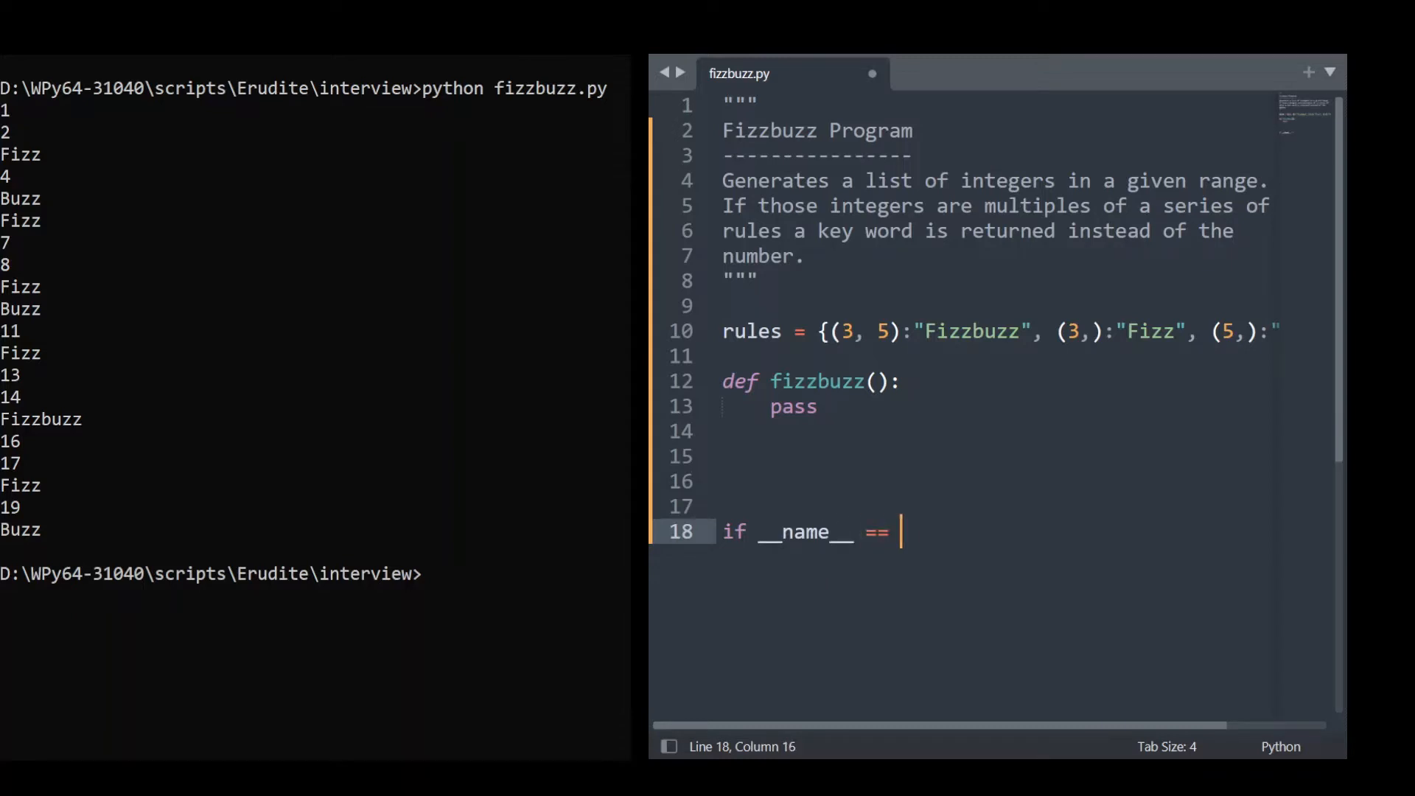
{"action": "type", "text": "\"__main\""}
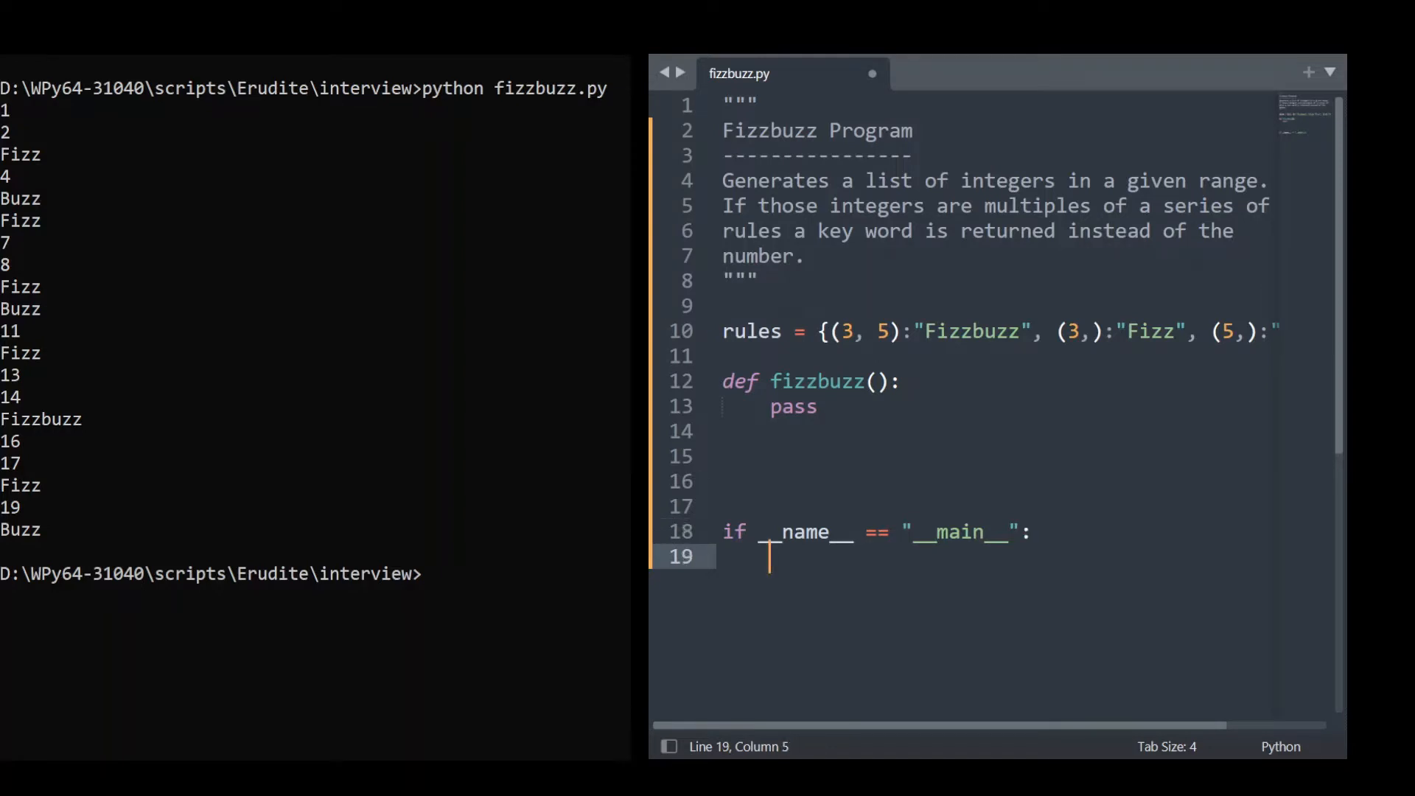
{"action": "type", "text": "fizzbuzz()"}
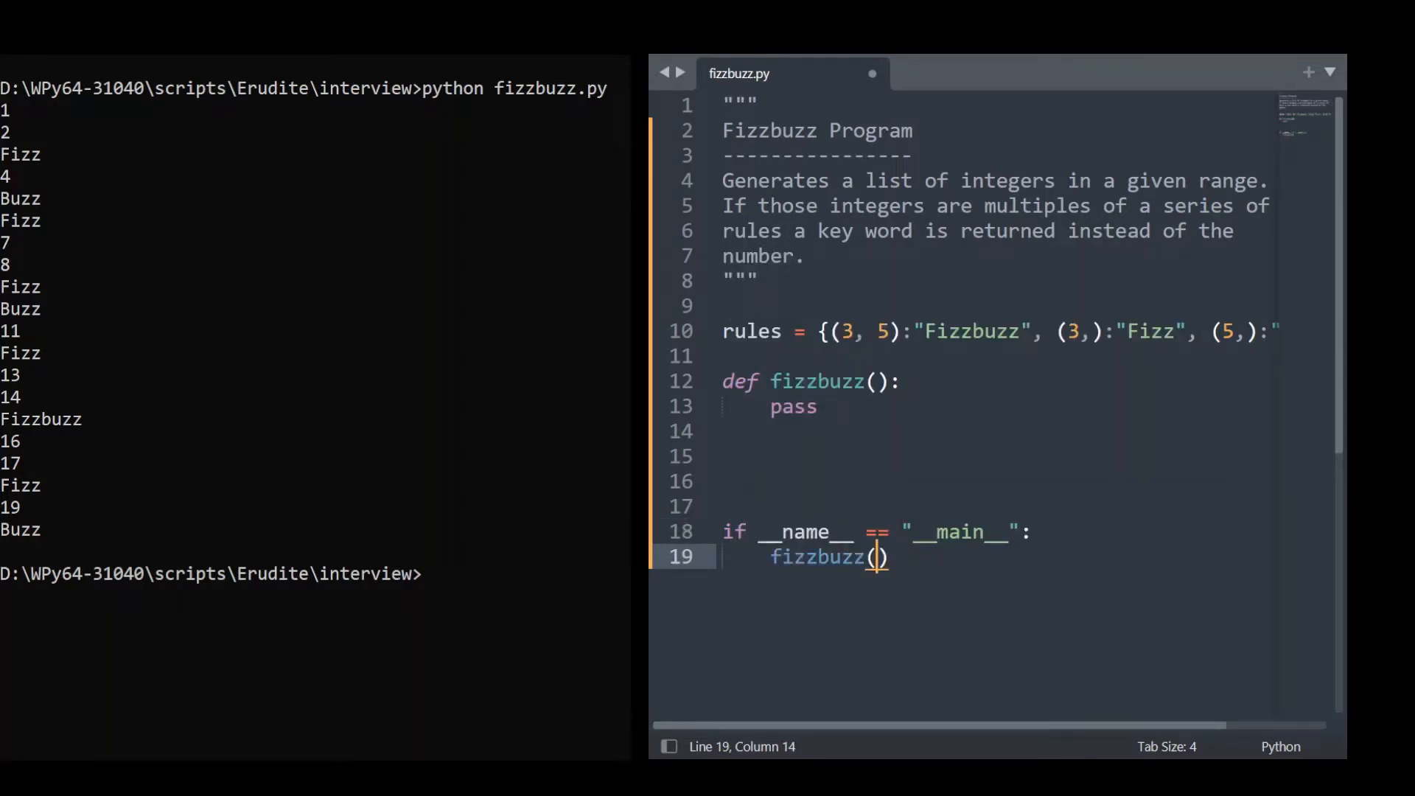
{"action": "mouse_move", "coordinate": [911, 501]}
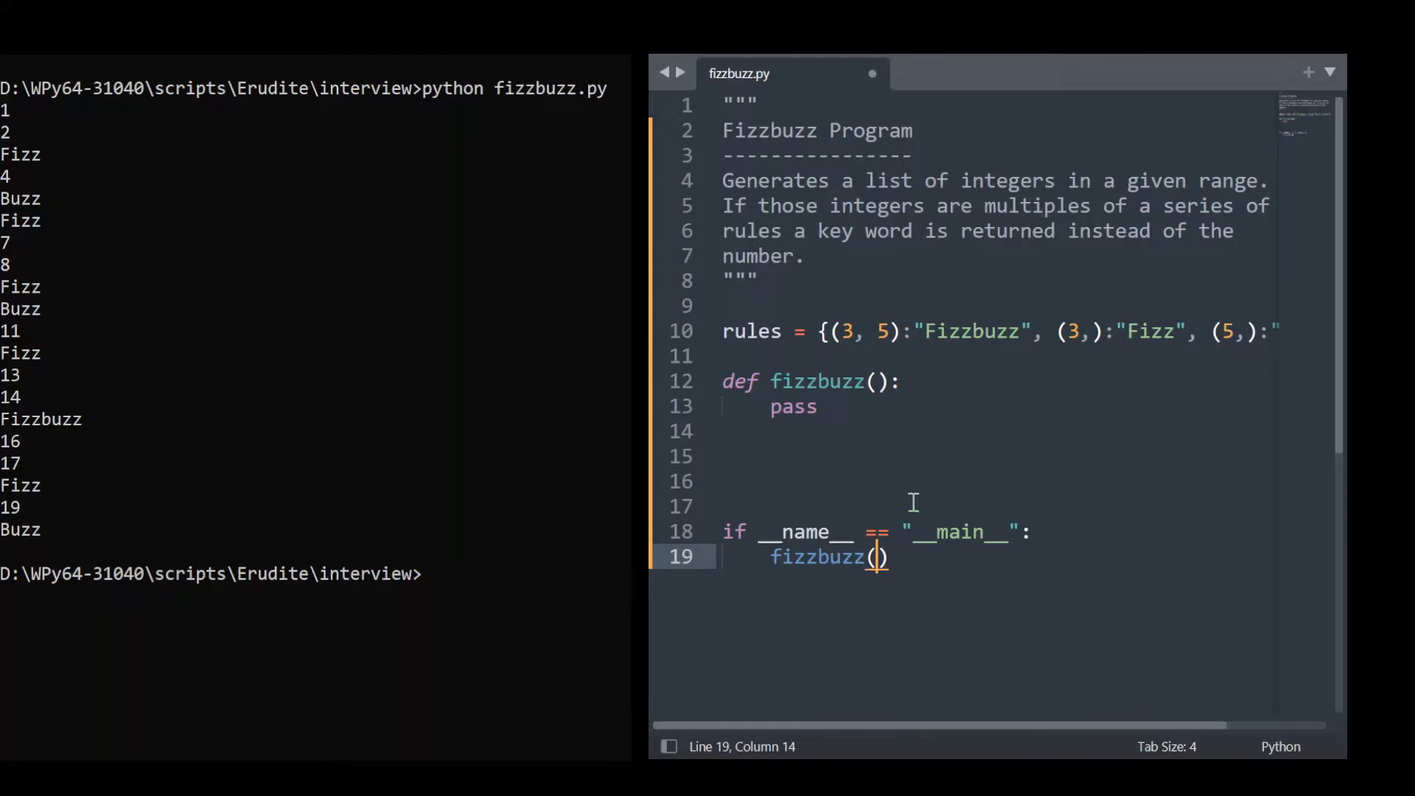
{"action": "double_click", "coordinate": [815, 557]}
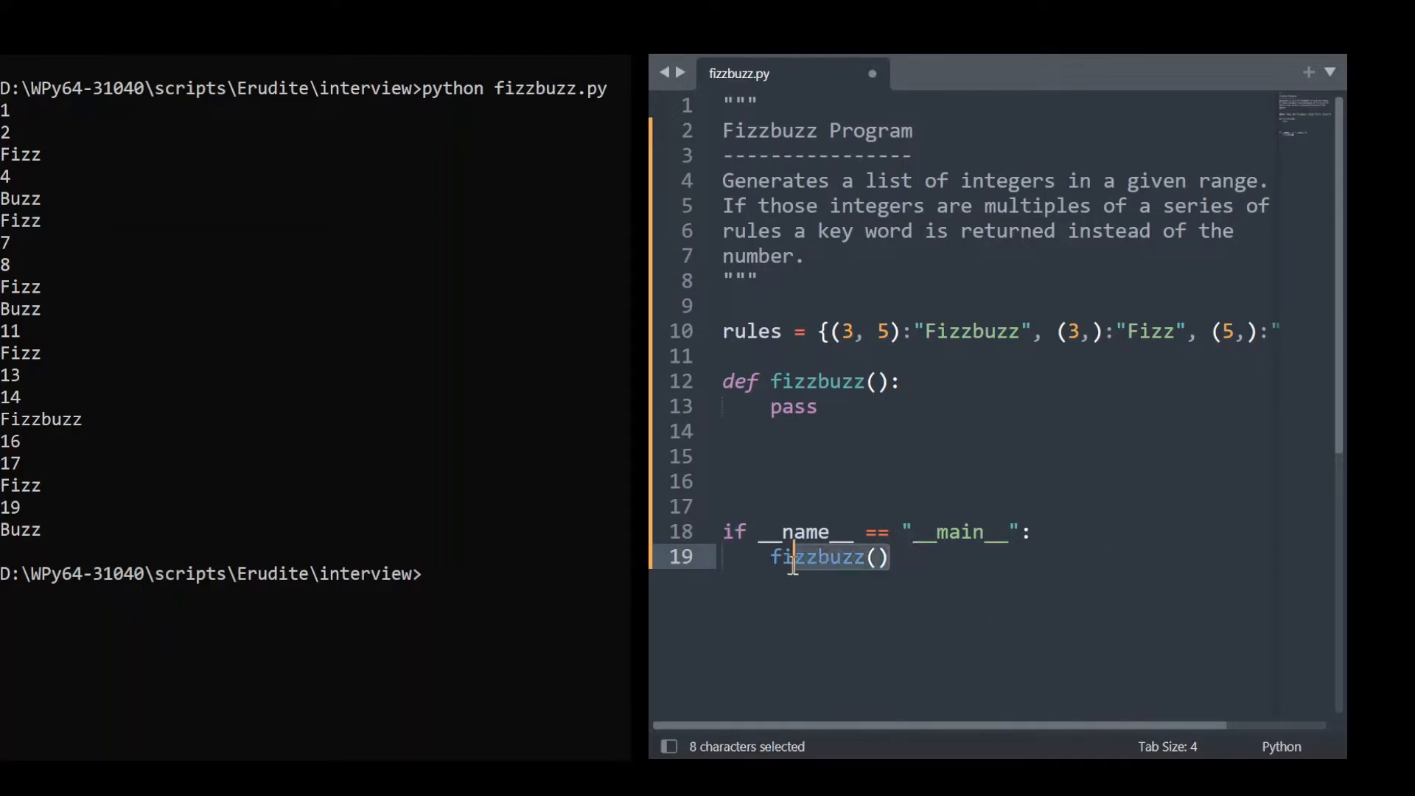
{"action": "left_click", "coordinate": [893, 557]}
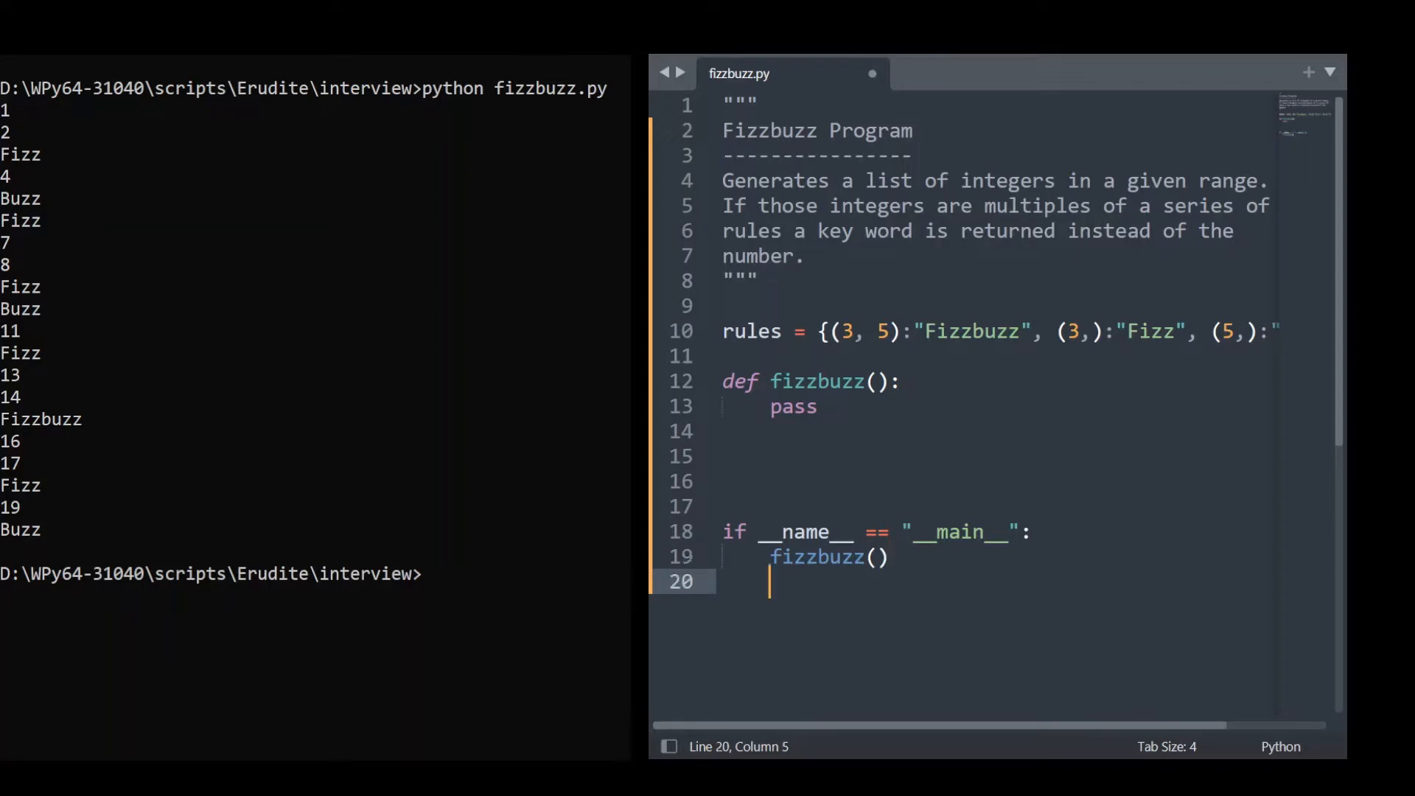
{"action": "left_click", "coordinate": [821, 406]}
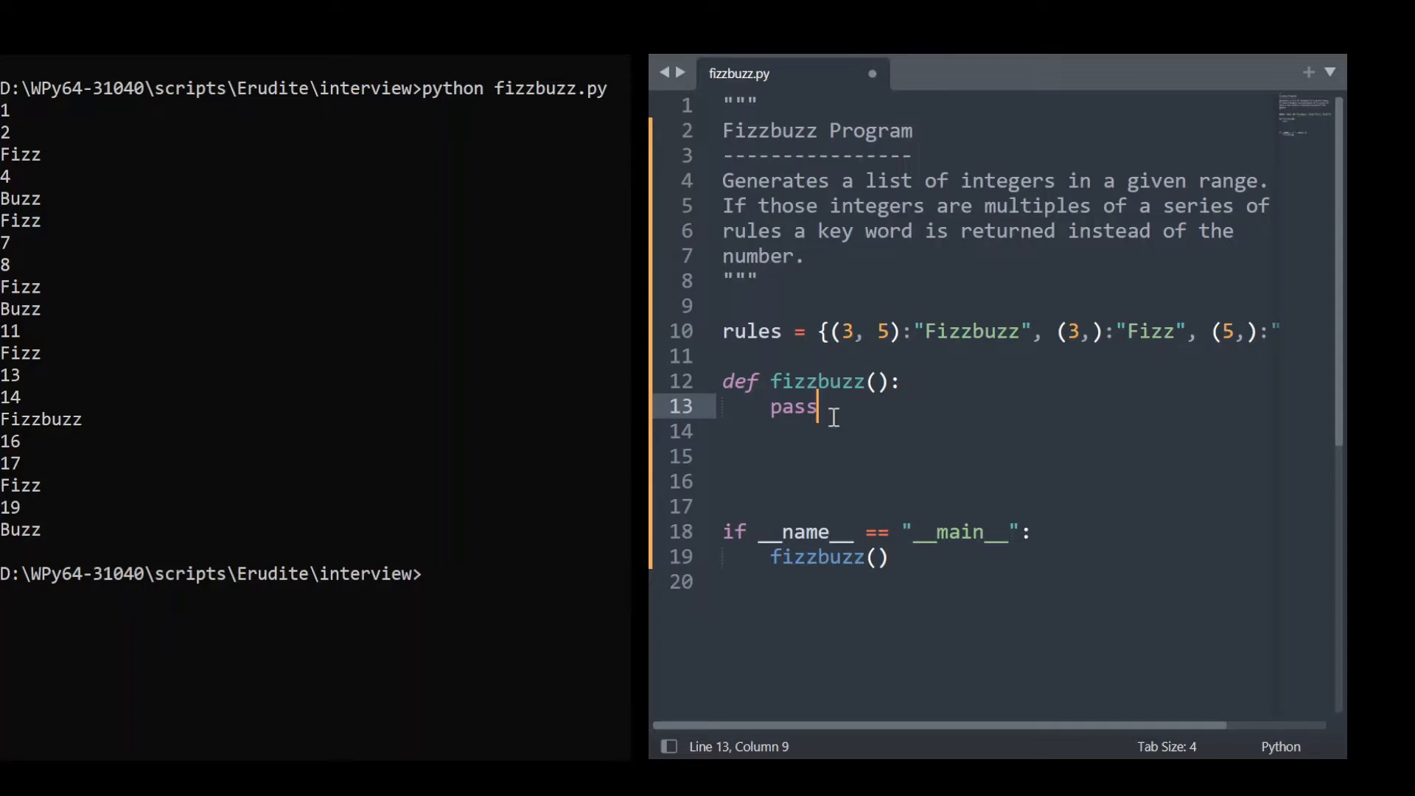
Step: Change the signature to def fizzbuzz(r_min=0, r_max=100):
{"action": "left_click", "coordinate": [876, 380]}
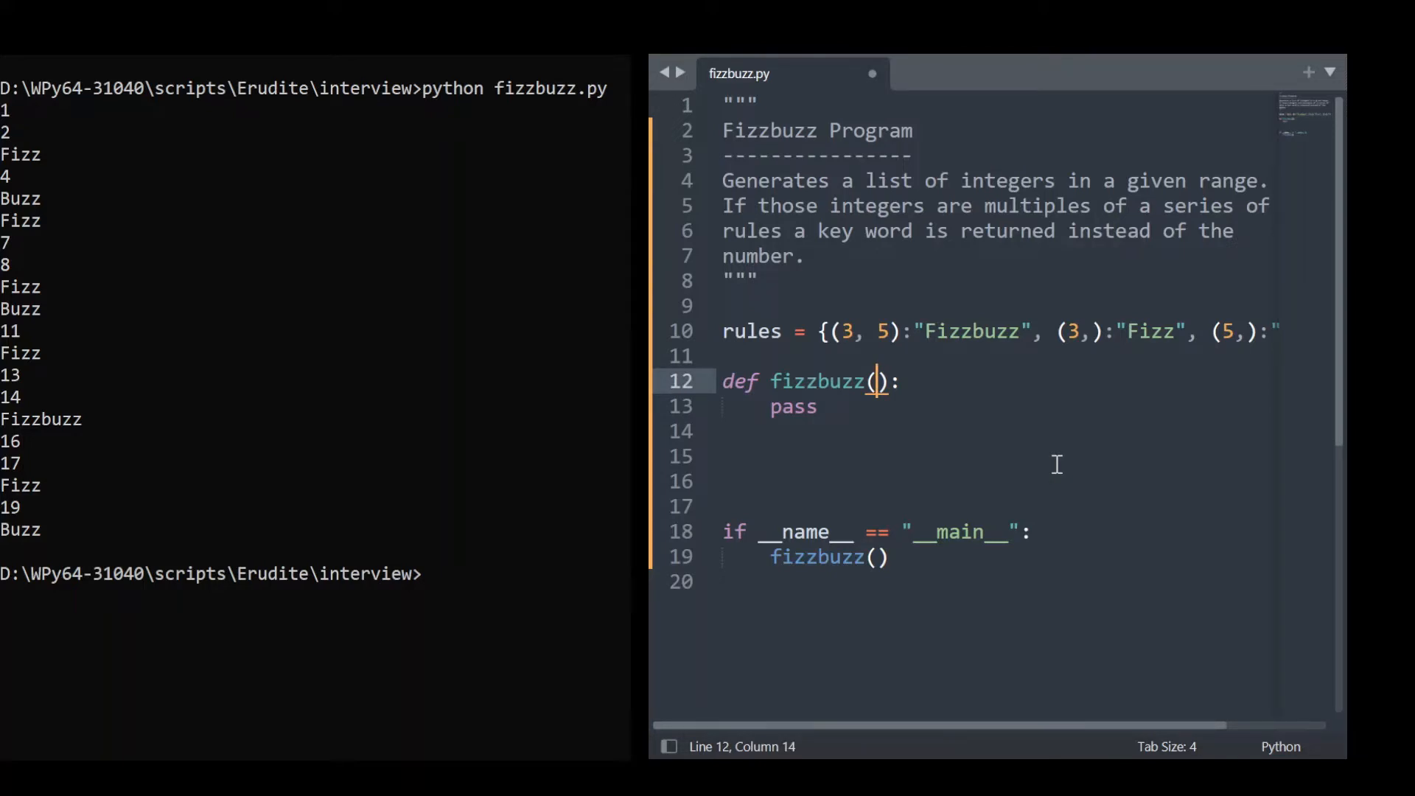
{"action": "type", "text": "r_"}
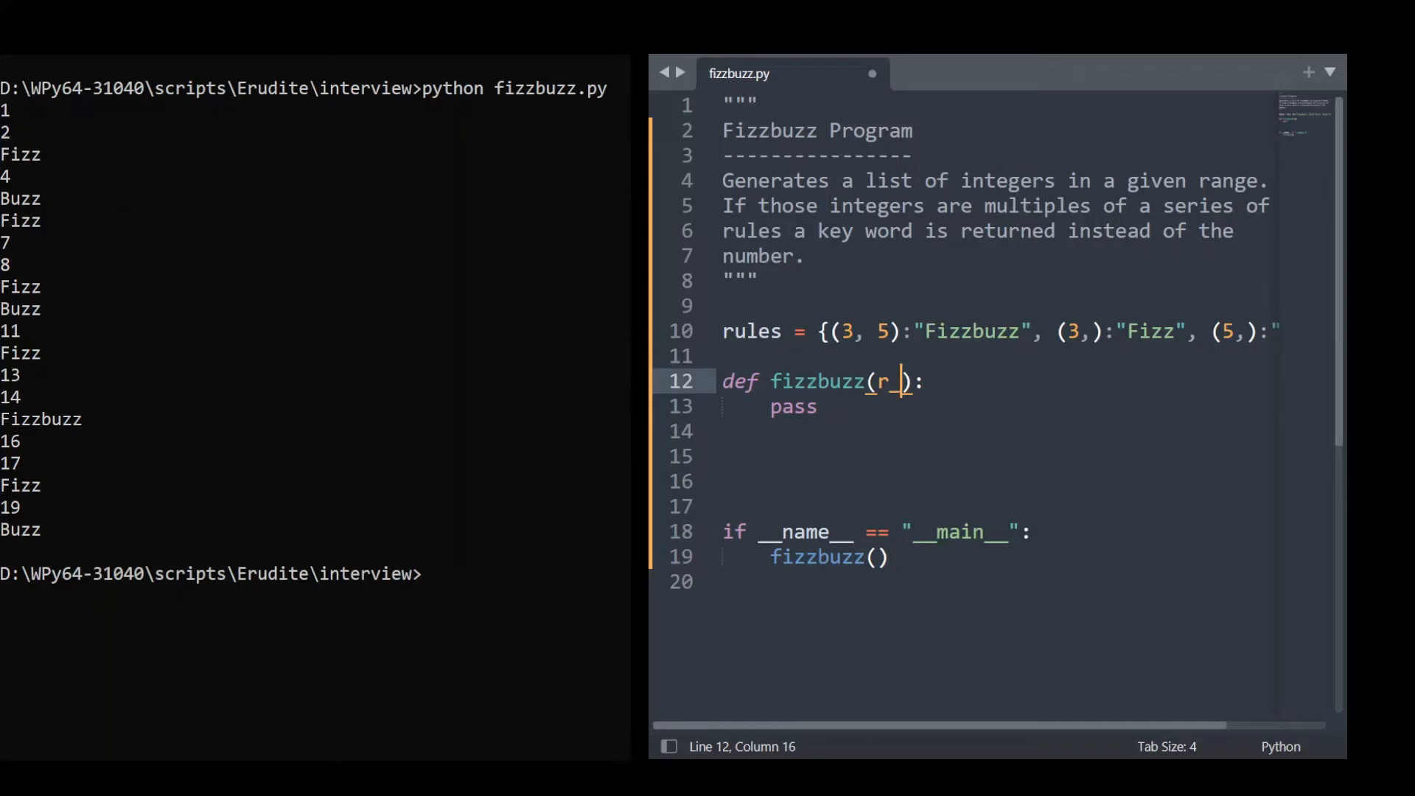
{"action": "type", "text": "in"}
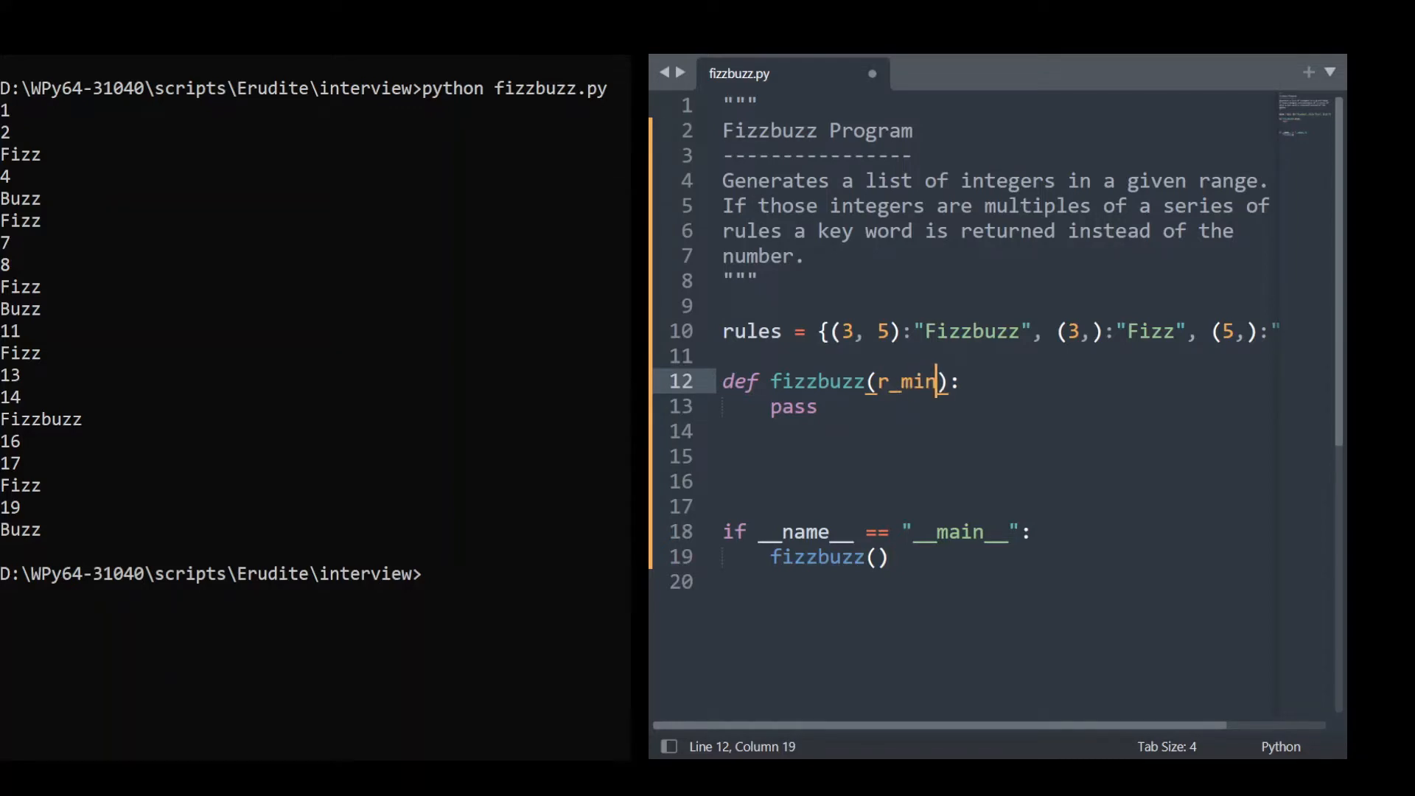
{"action": "type", "text": "=0"}
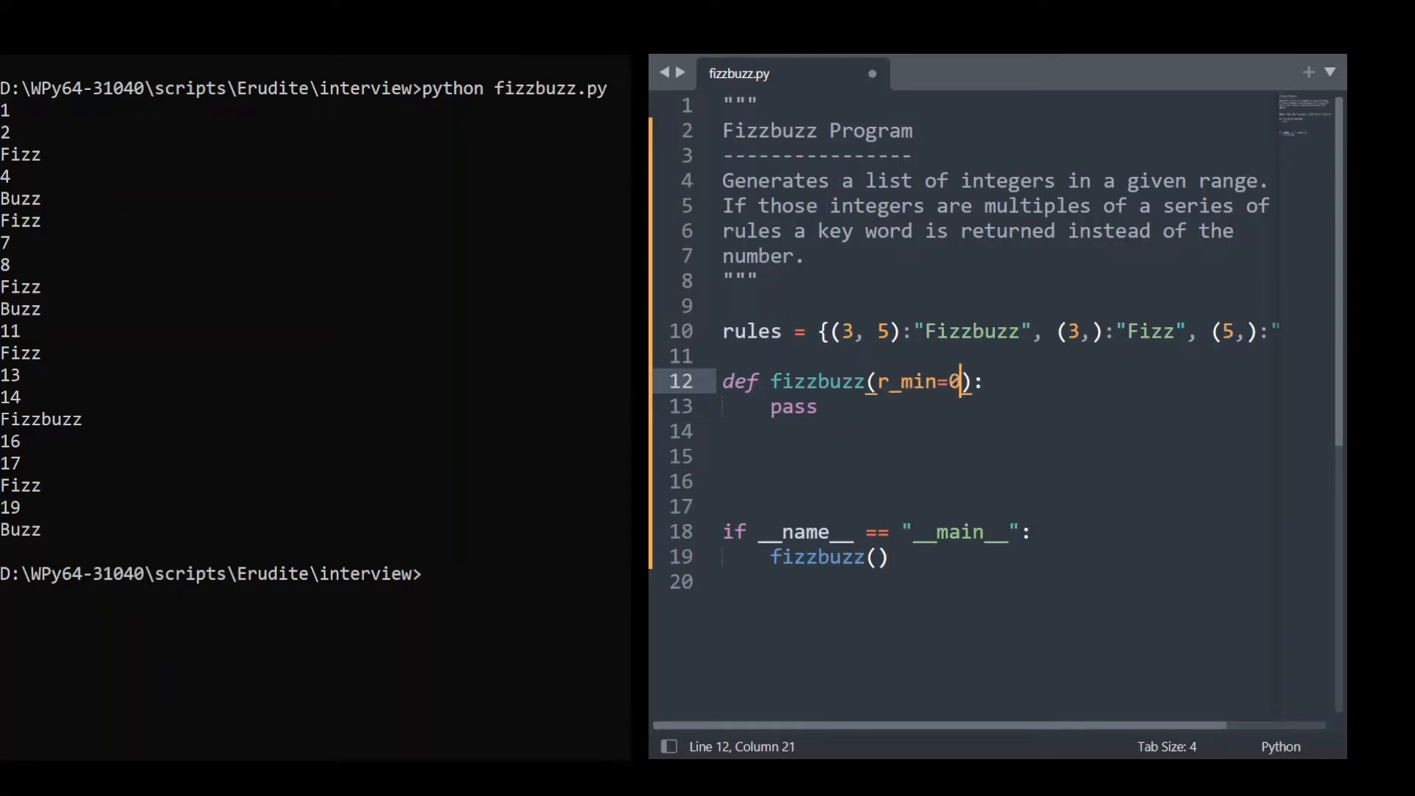
{"action": "type", "text": ","}
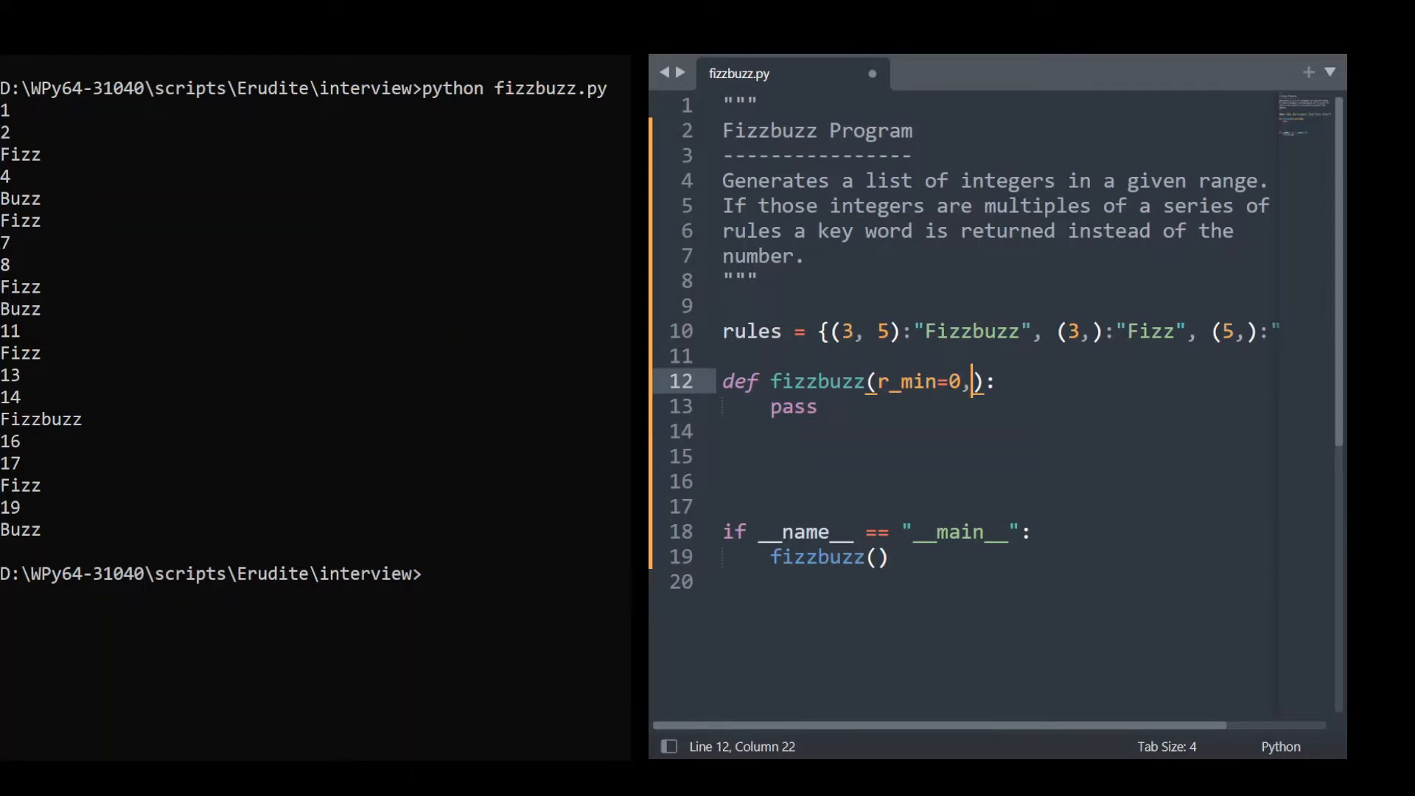
{"action": "type", "text": "r_max"}
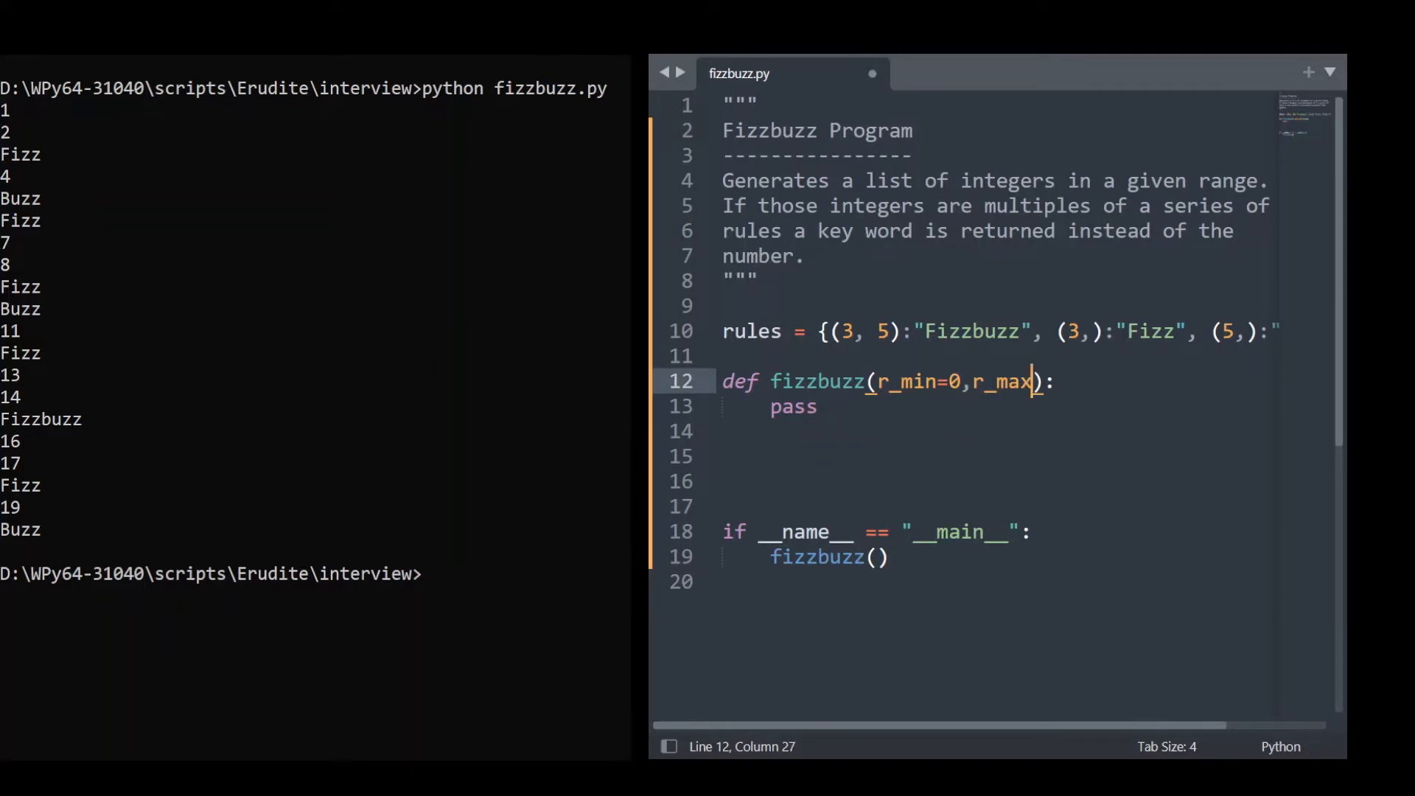
{"action": "type", "text": "10"}
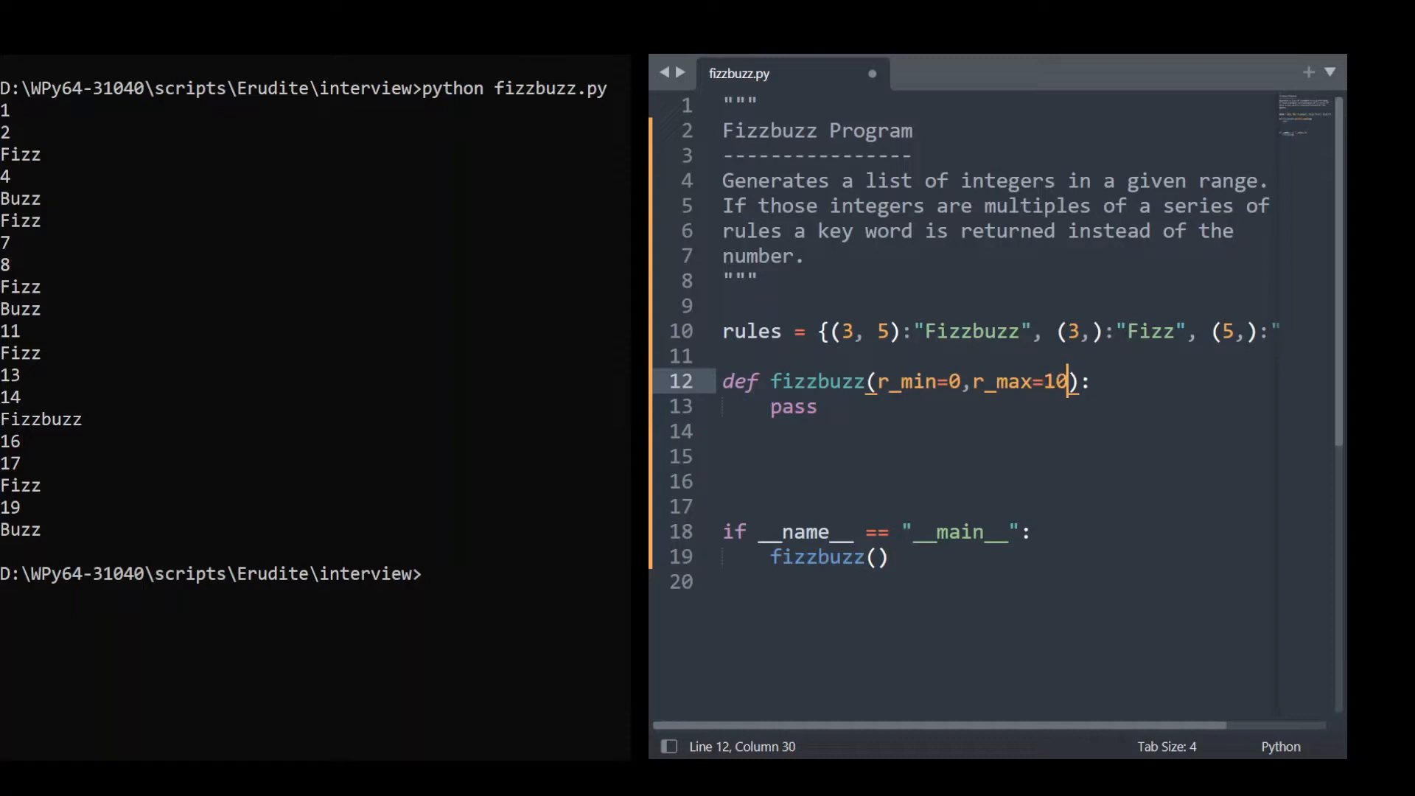
{"action": "type", "text": "0"}
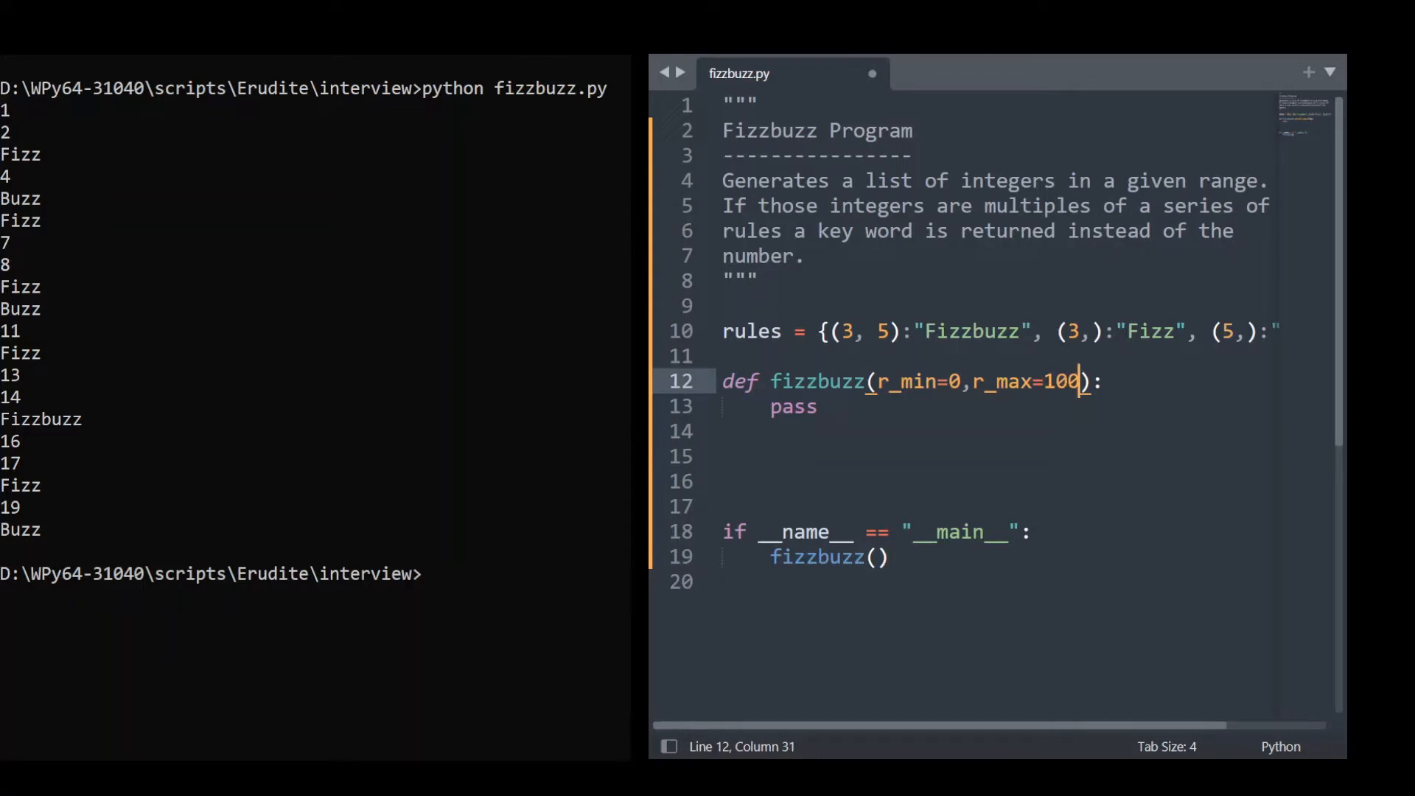
{"action": "mouse_move", "coordinate": [1093, 406]}
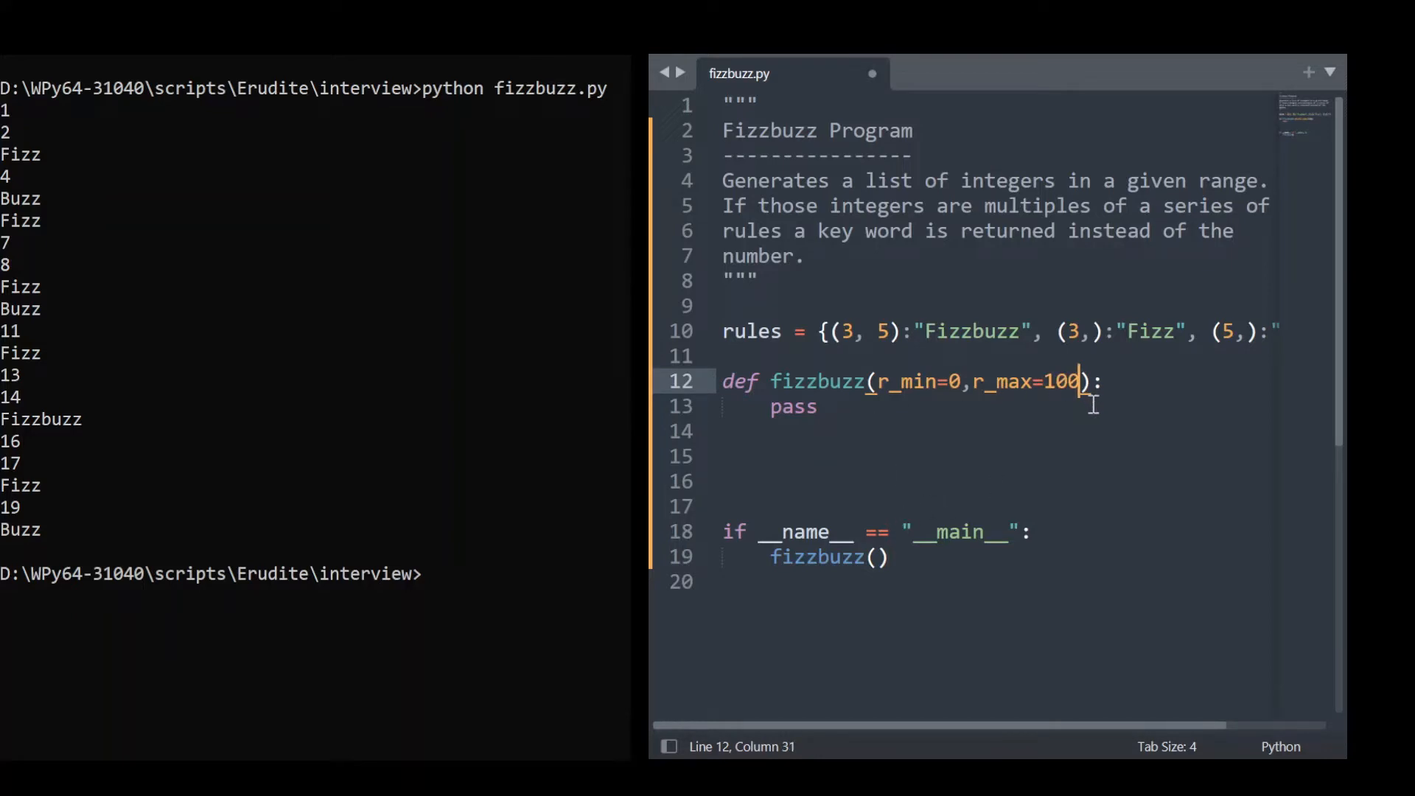
{"action": "left_click", "coordinate": [816, 406]}
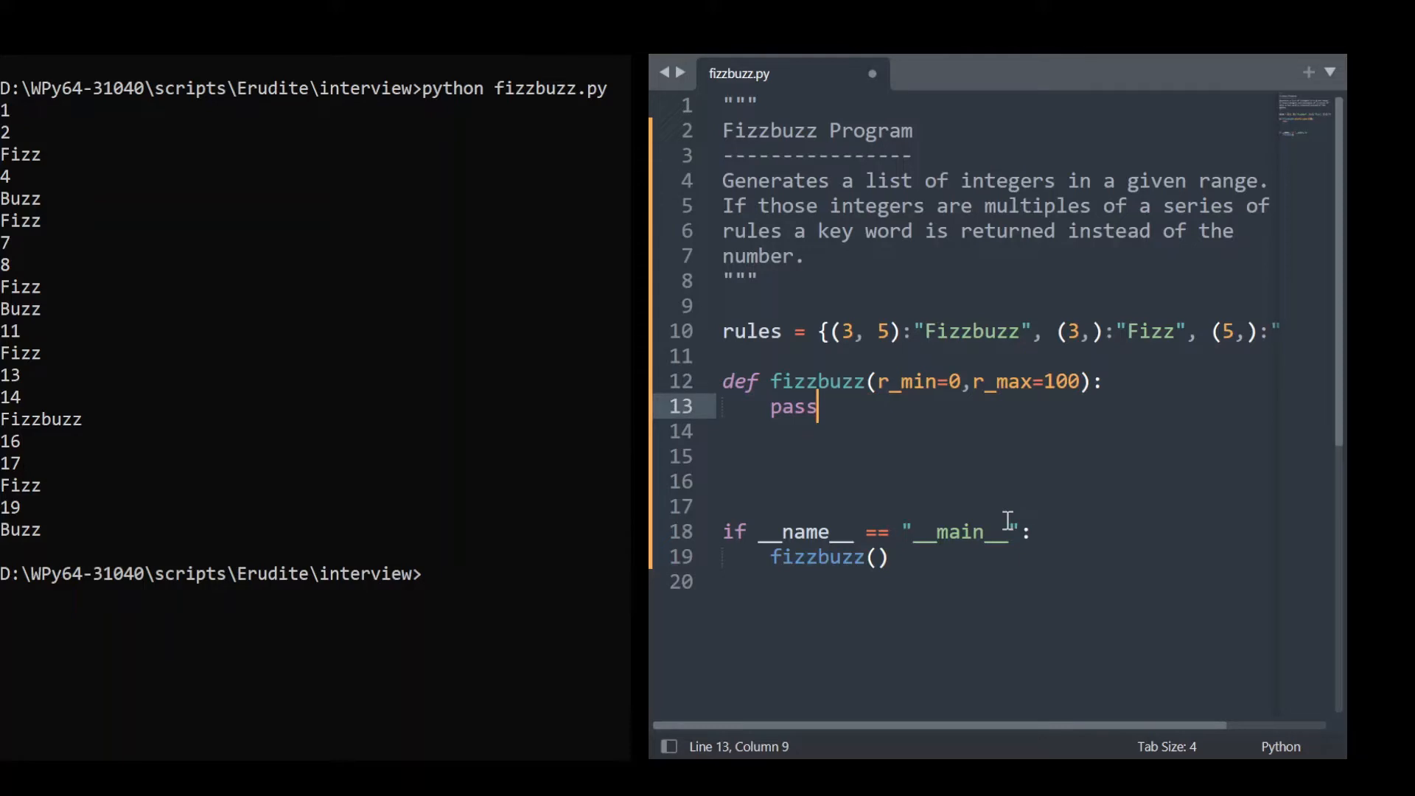
Step: Replace pass with the loop header for i in range(r_min, r_max + 1):
{"action": "key", "text": "Backspace"}
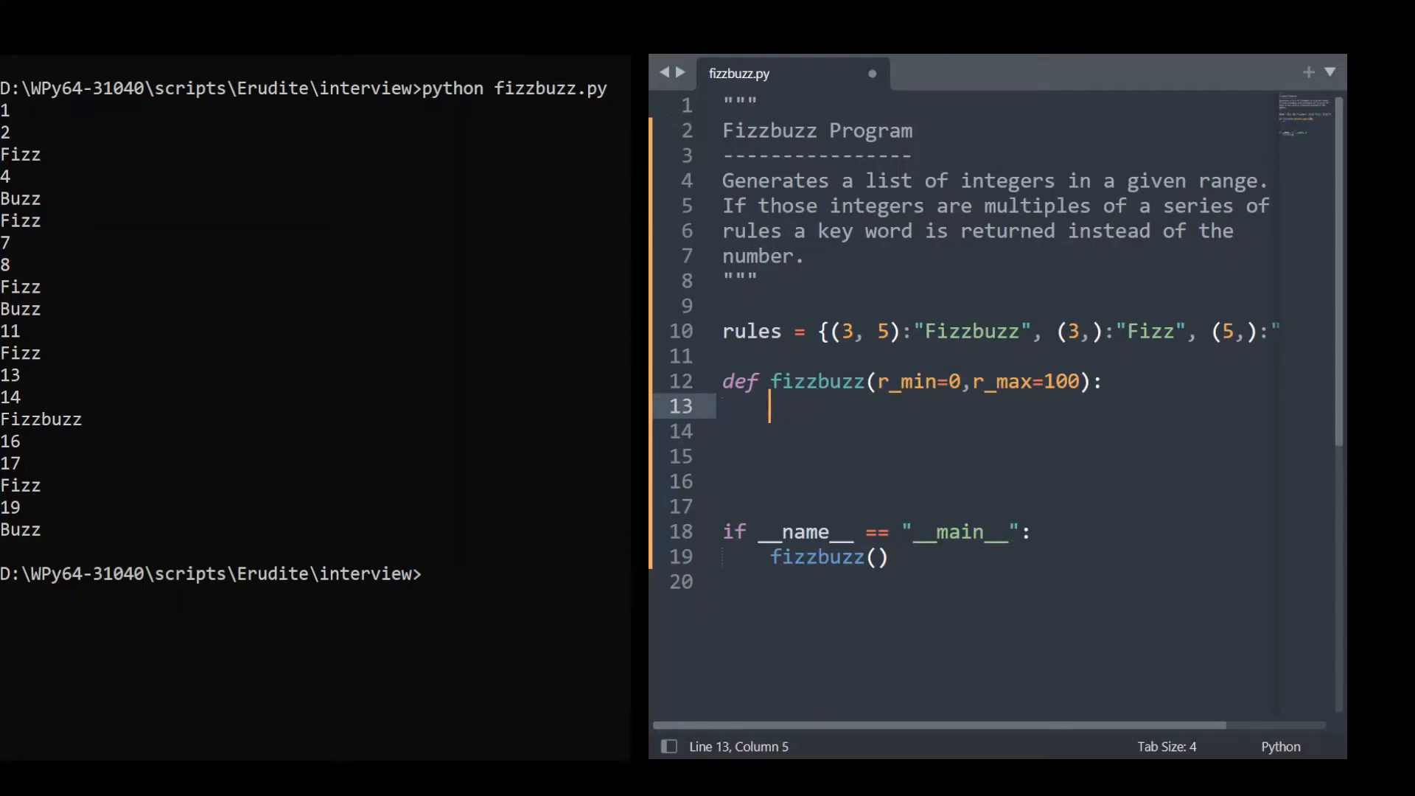
{"action": "type", "text": "for"}
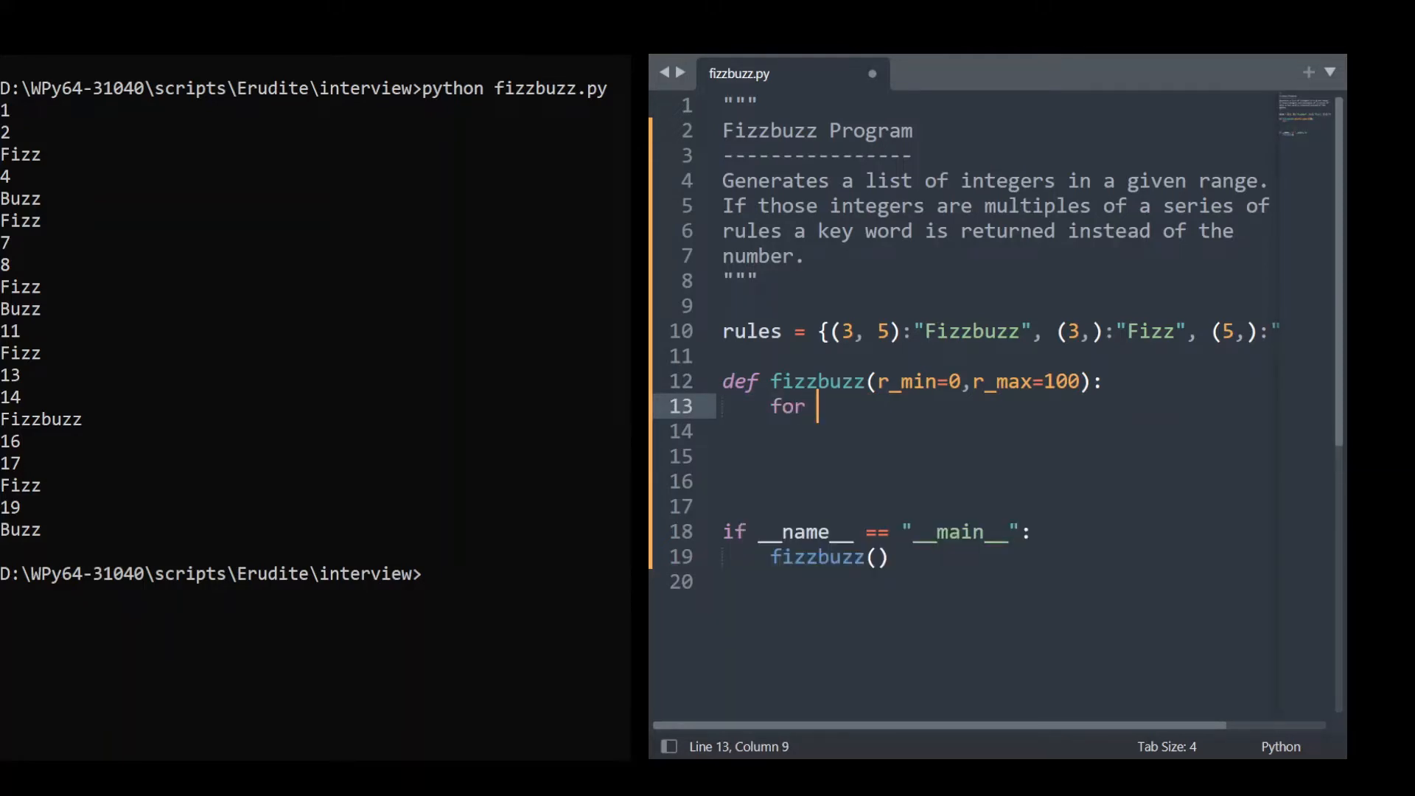
{"action": "type", "text": "i in range"}
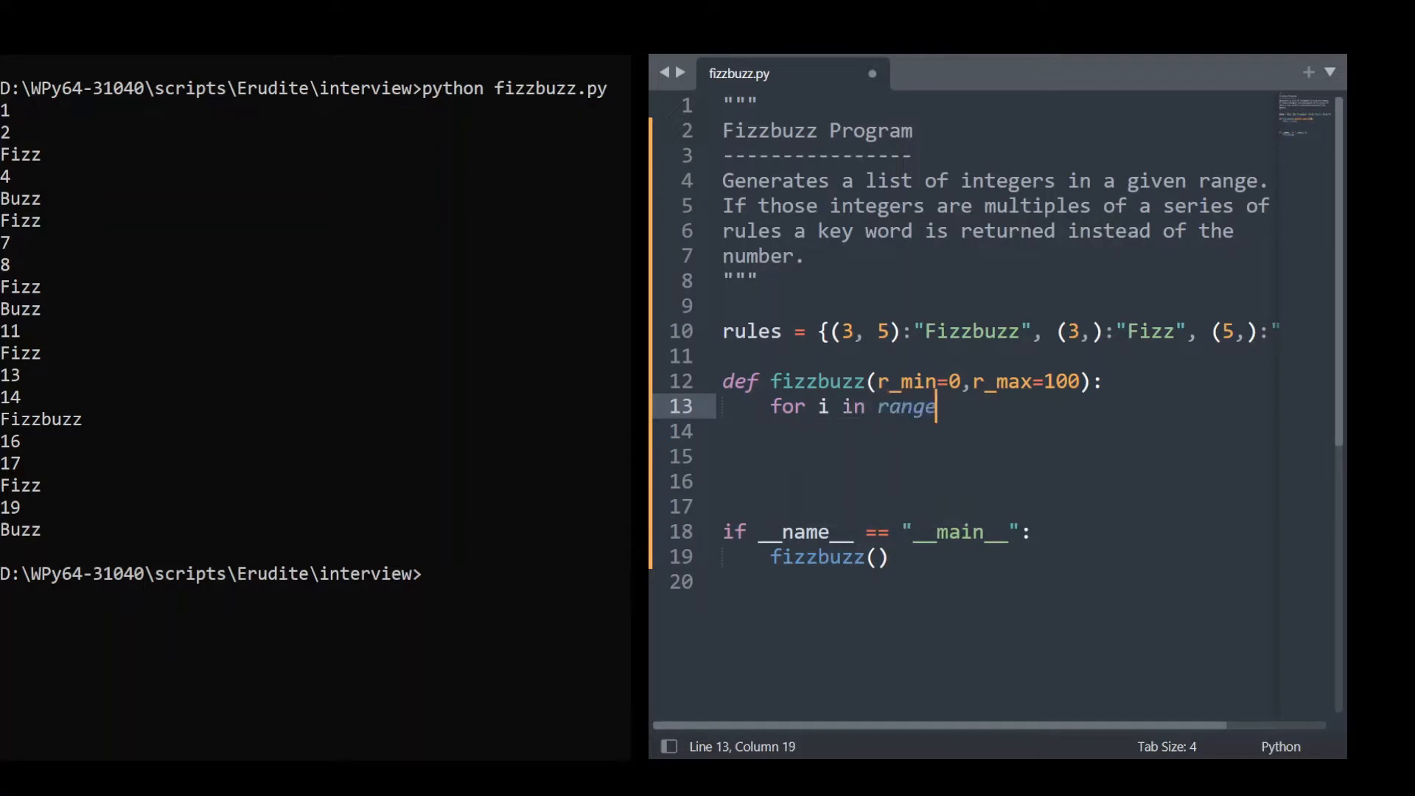
{"action": "type", "text": "(r_min, r_max"}
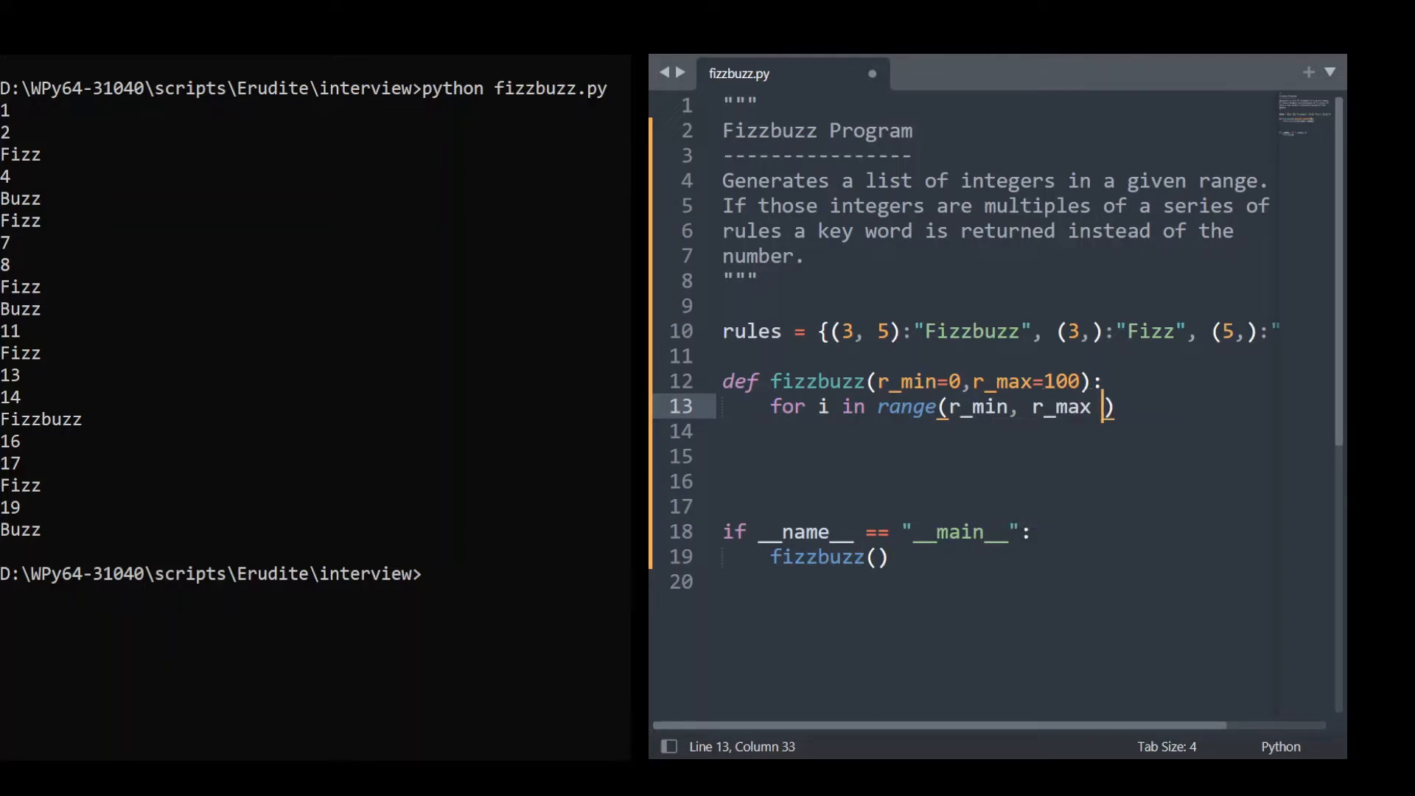
{"action": "type", "text": "+ 1"}
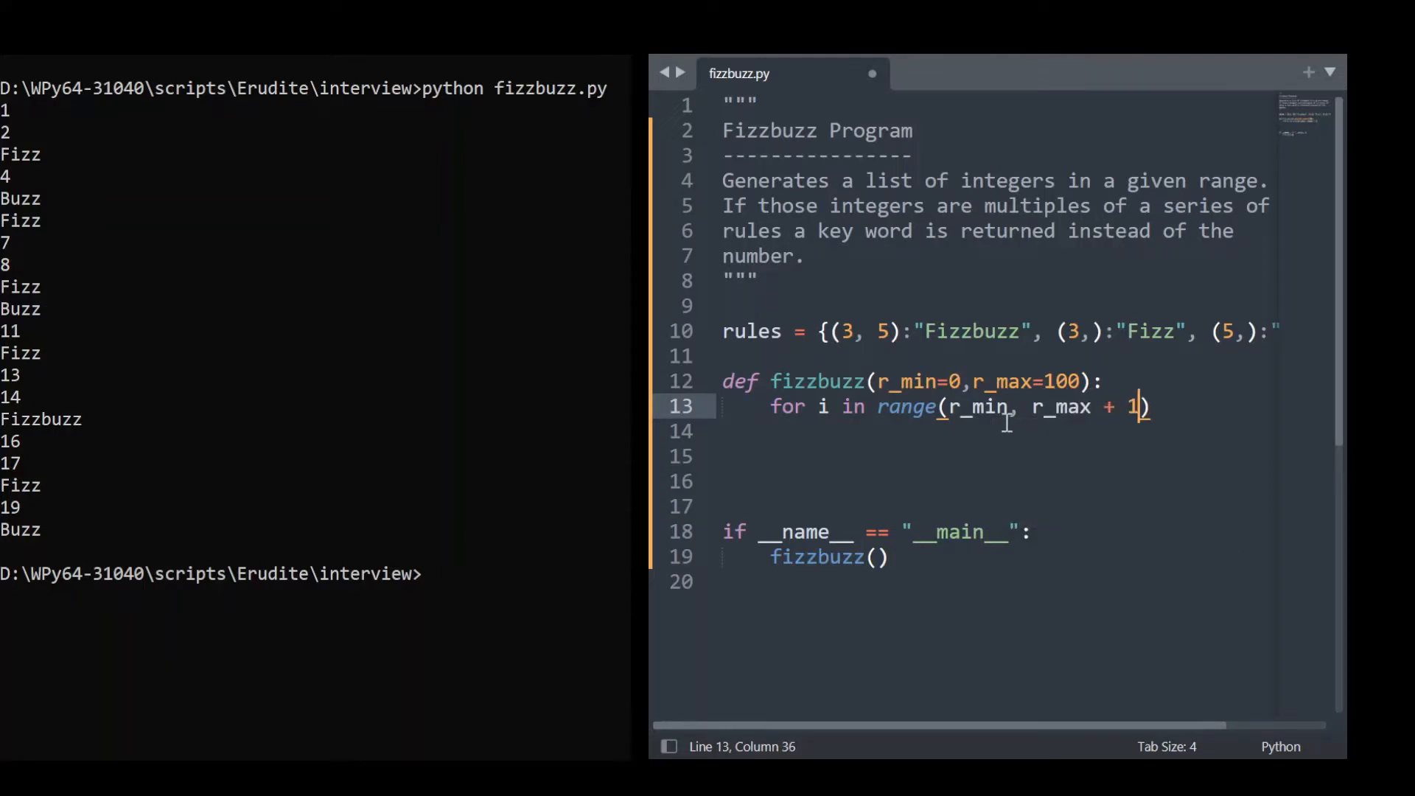
{"action": "mouse_move", "coordinate": [1116, 544]}
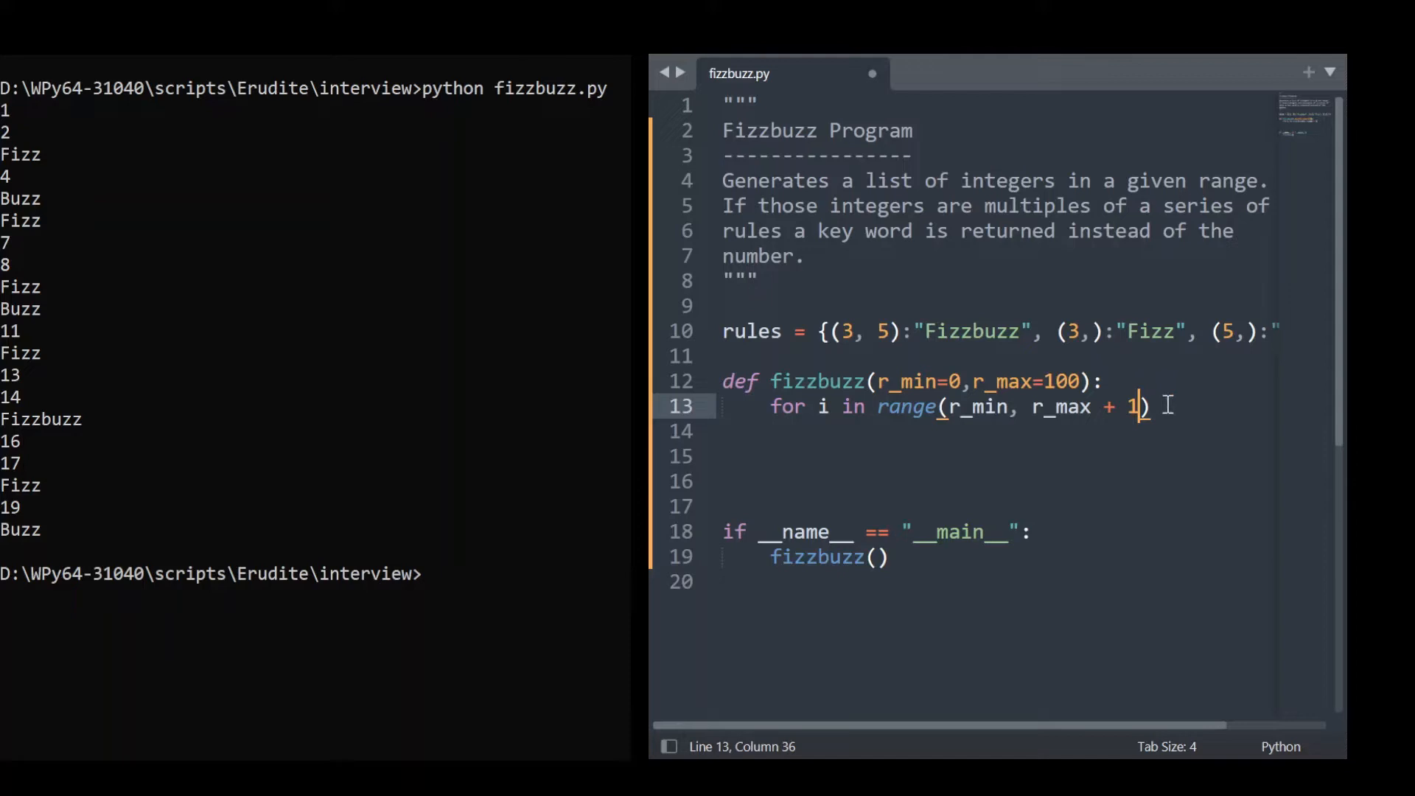
{"action": "key", "text": "Right"}
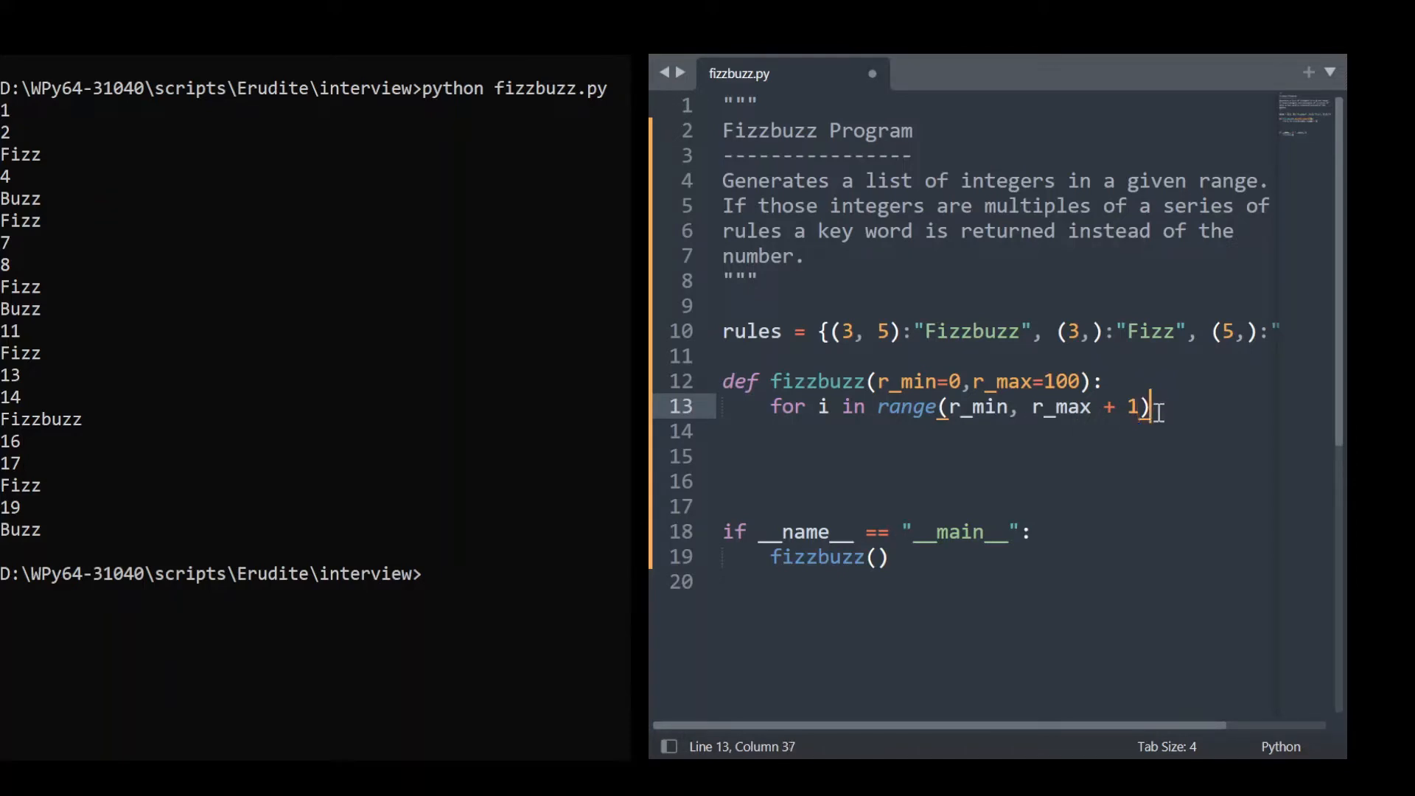
{"action": "mouse_move", "coordinate": [1177, 467]}
{"action": "type", "text": ":"}
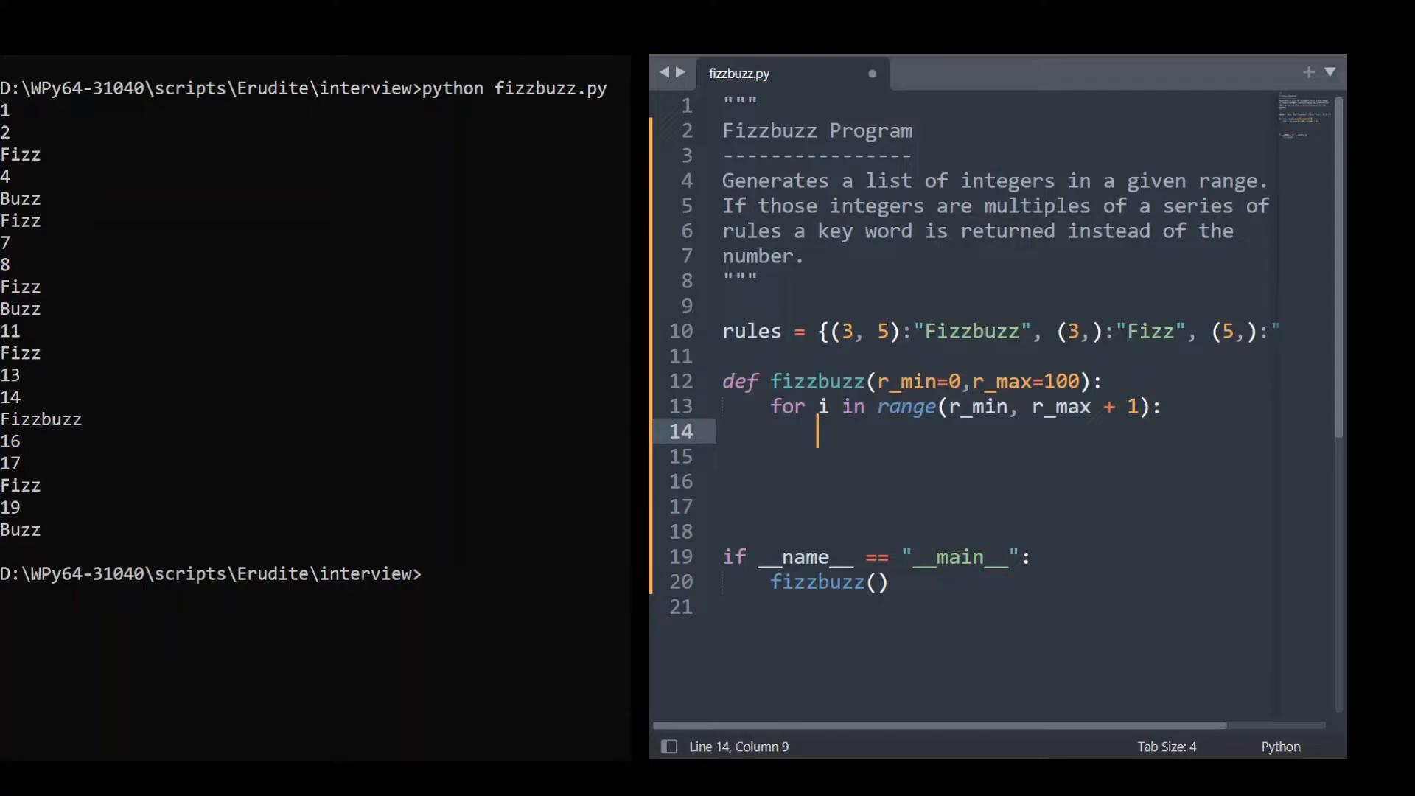
Step: Add print(rule_check(i)) as the loop body
{"action": "type", "text": "p"}
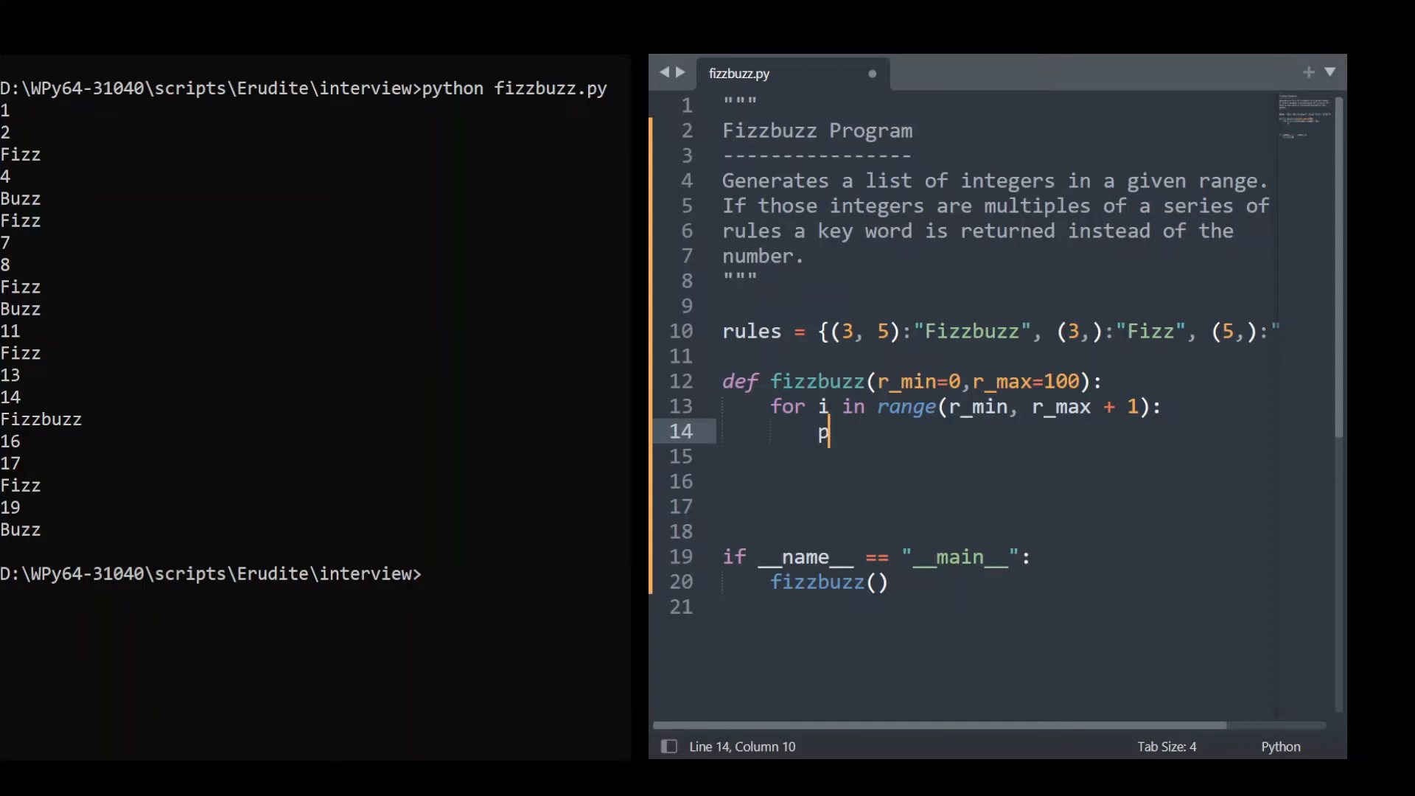
{"action": "type", "text": "rint("}
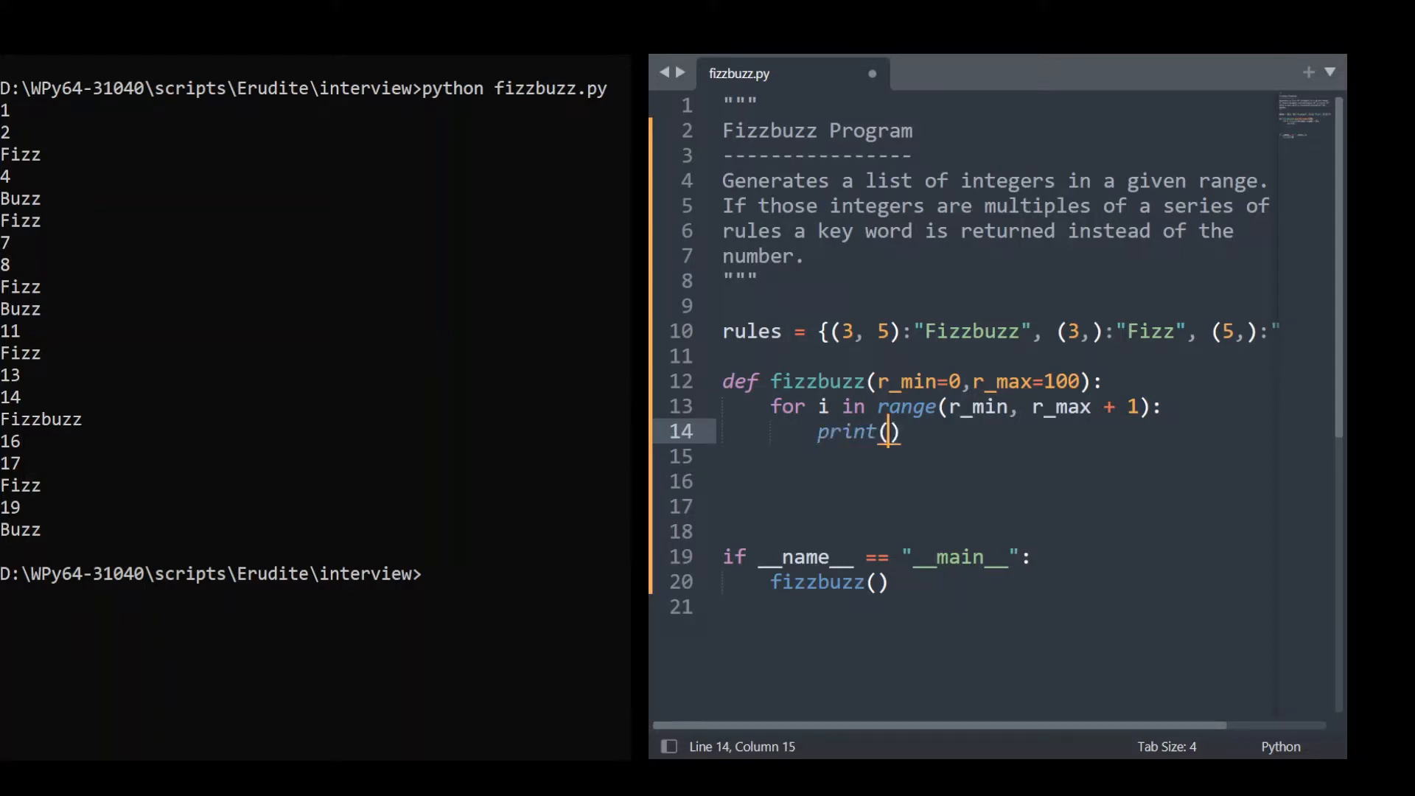
{"action": "type", "text": "rule_"}
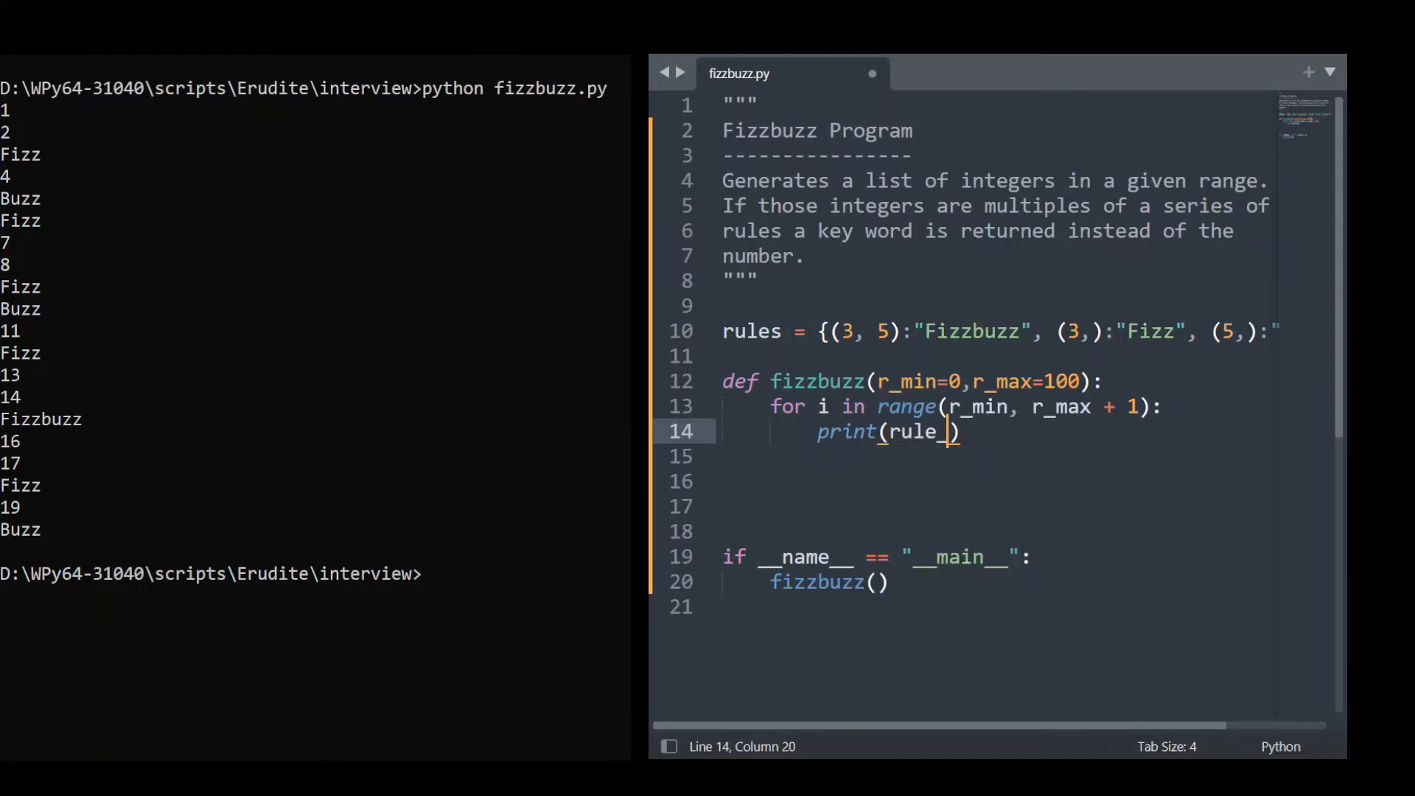
{"action": "type", "text": "_check(i"}
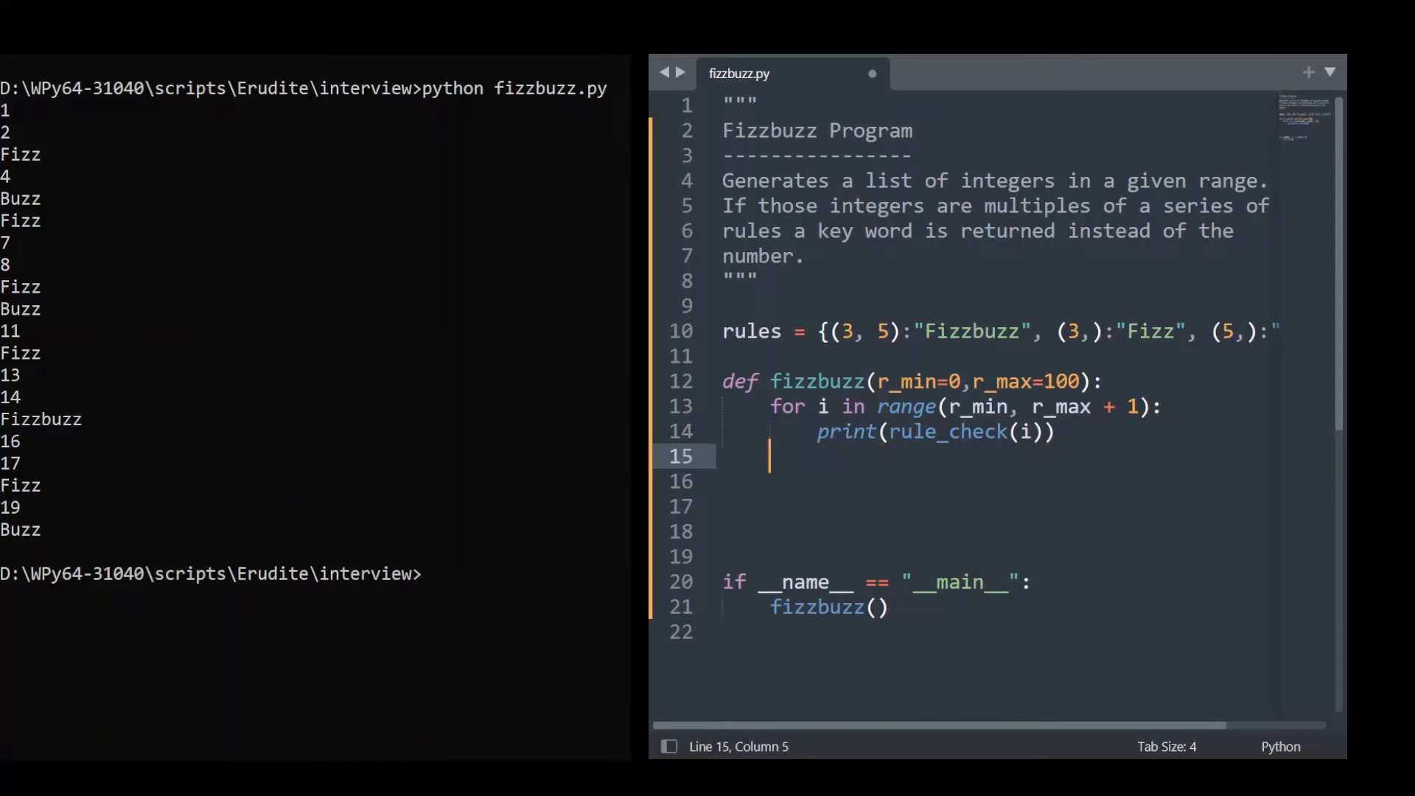
Step: Add the header def rule_check(number): below fizzbuzz()
{"action": "type", "text": "def"}
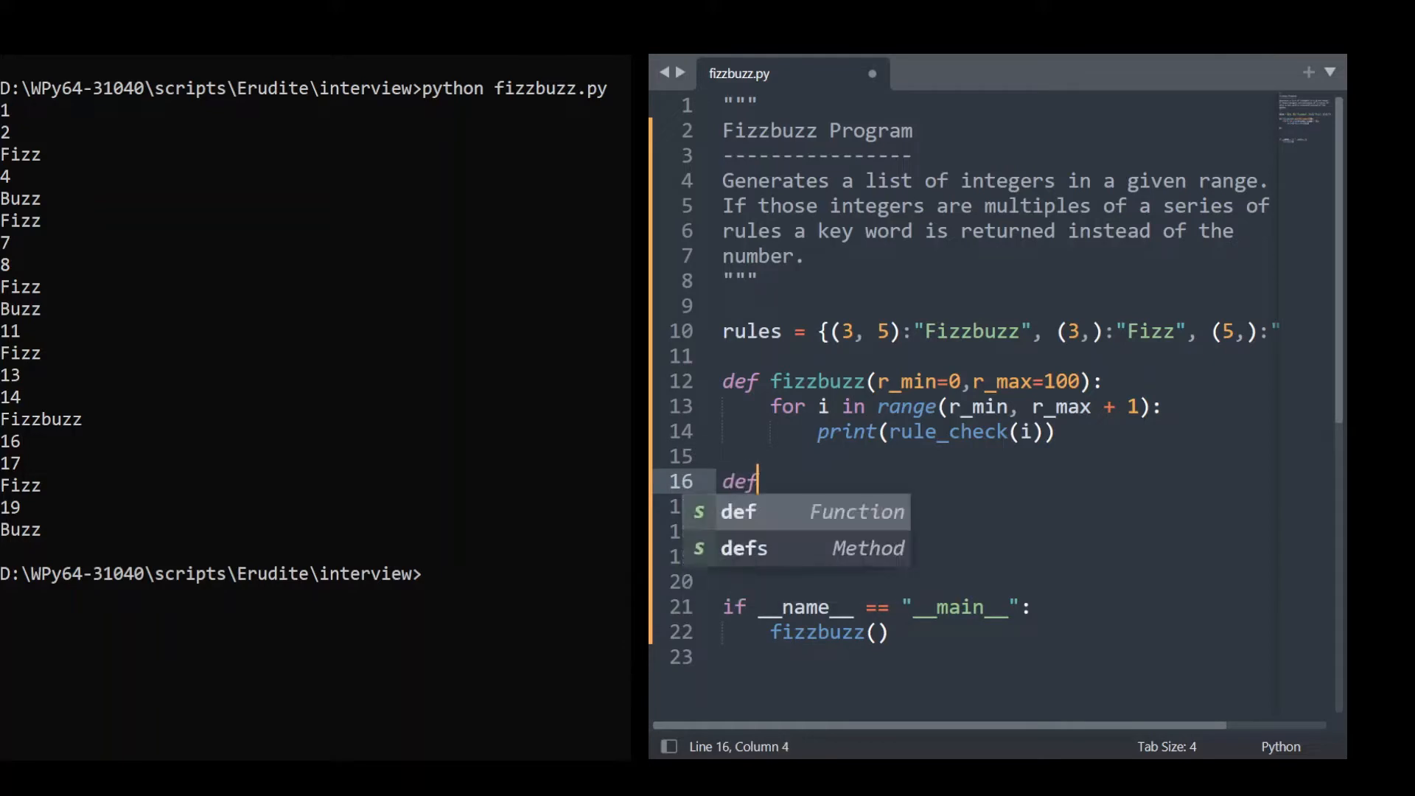
{"action": "type", "text": "rule_check"}
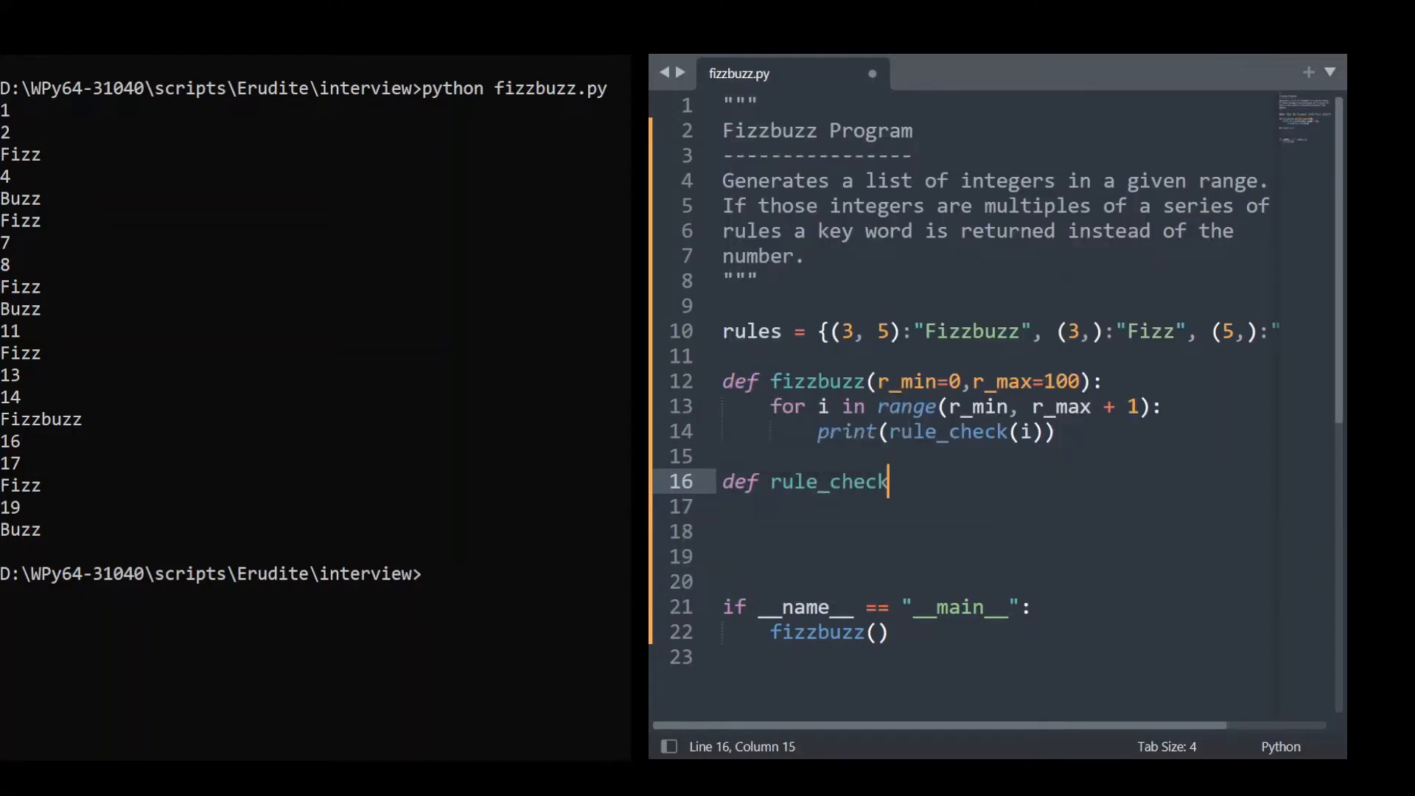
{"action": "type", "text": "("}
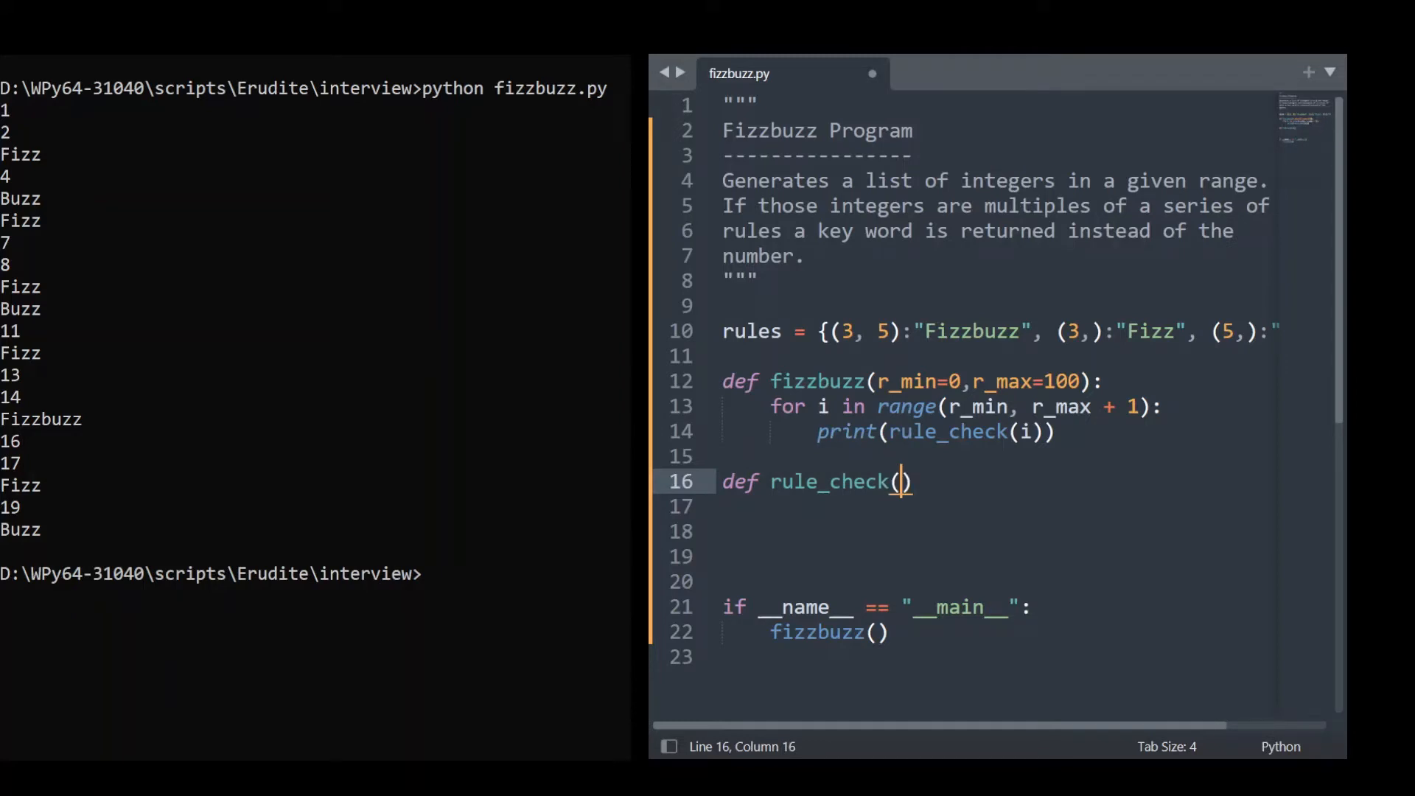
{"action": "type", "text": "number"}
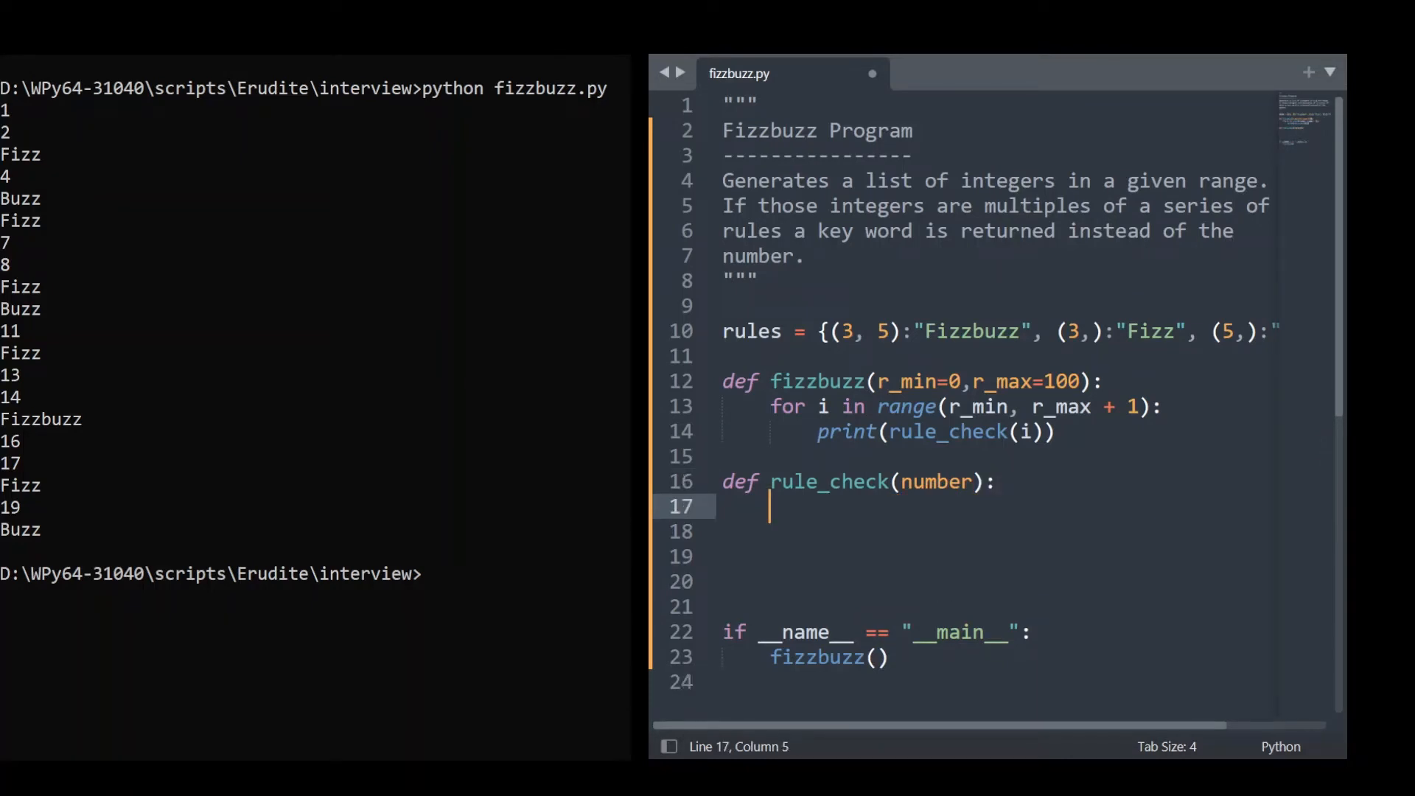
{"action": "mouse_move", "coordinate": [1299, 363]}
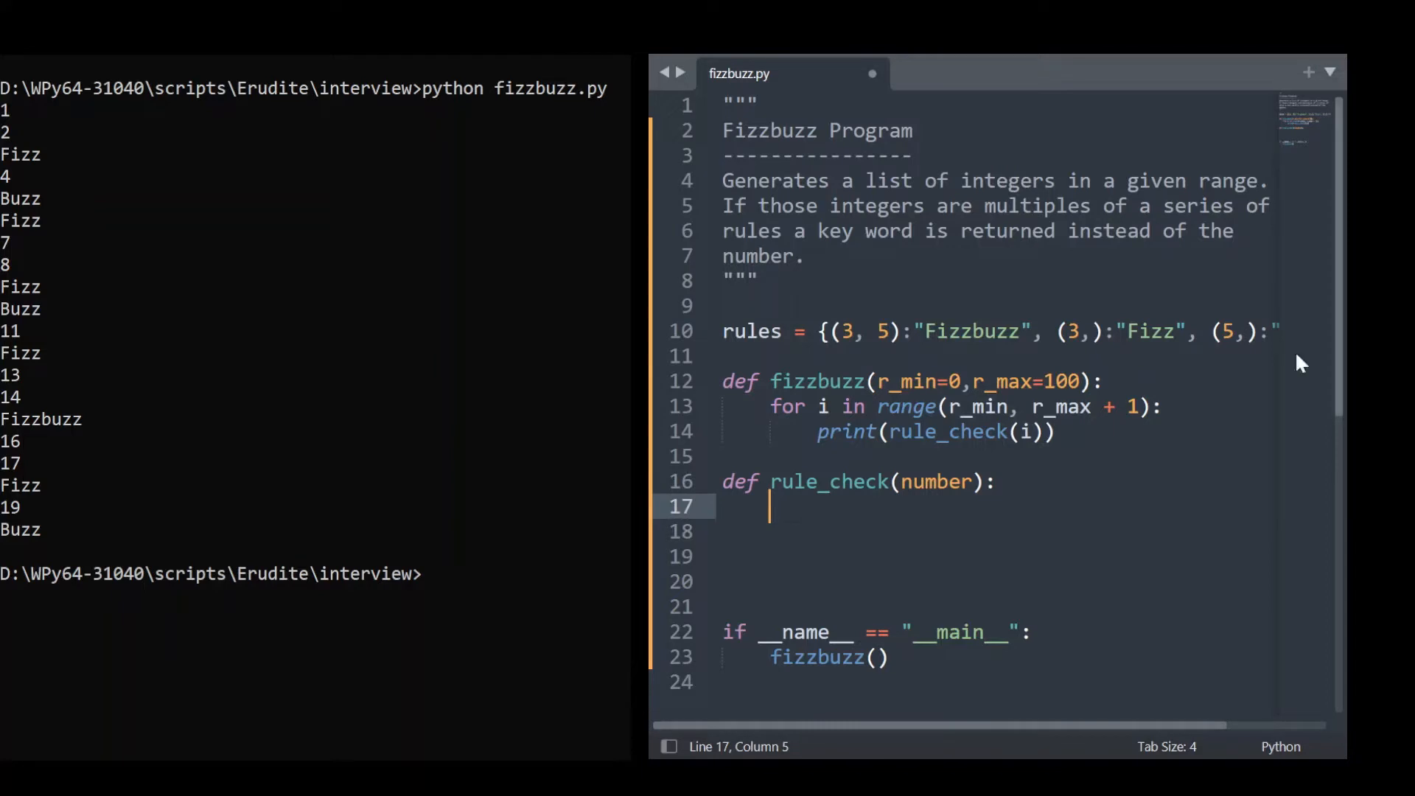
{"action": "mouse_move", "coordinate": [1069, 394]}
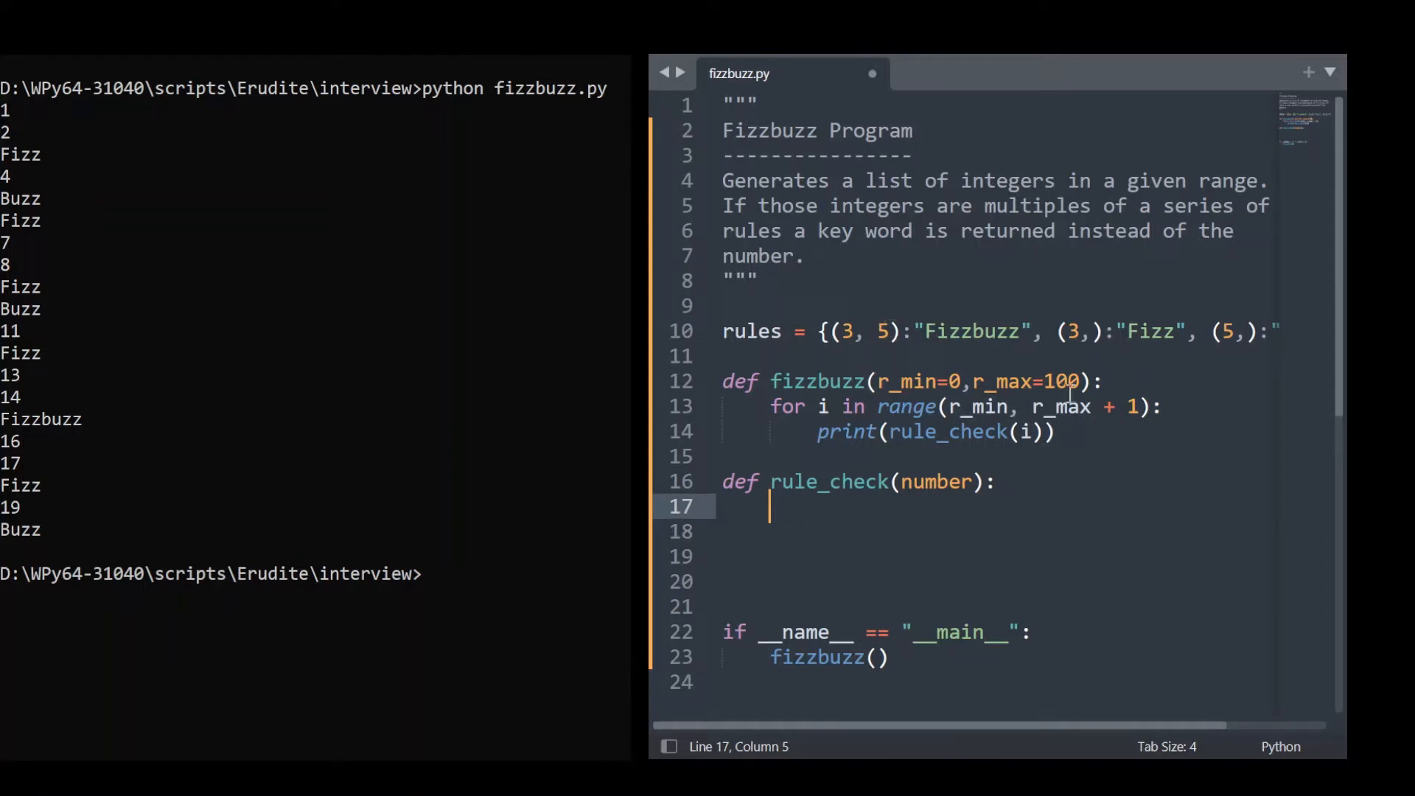
{"action": "mouse_move", "coordinate": [851, 314]}
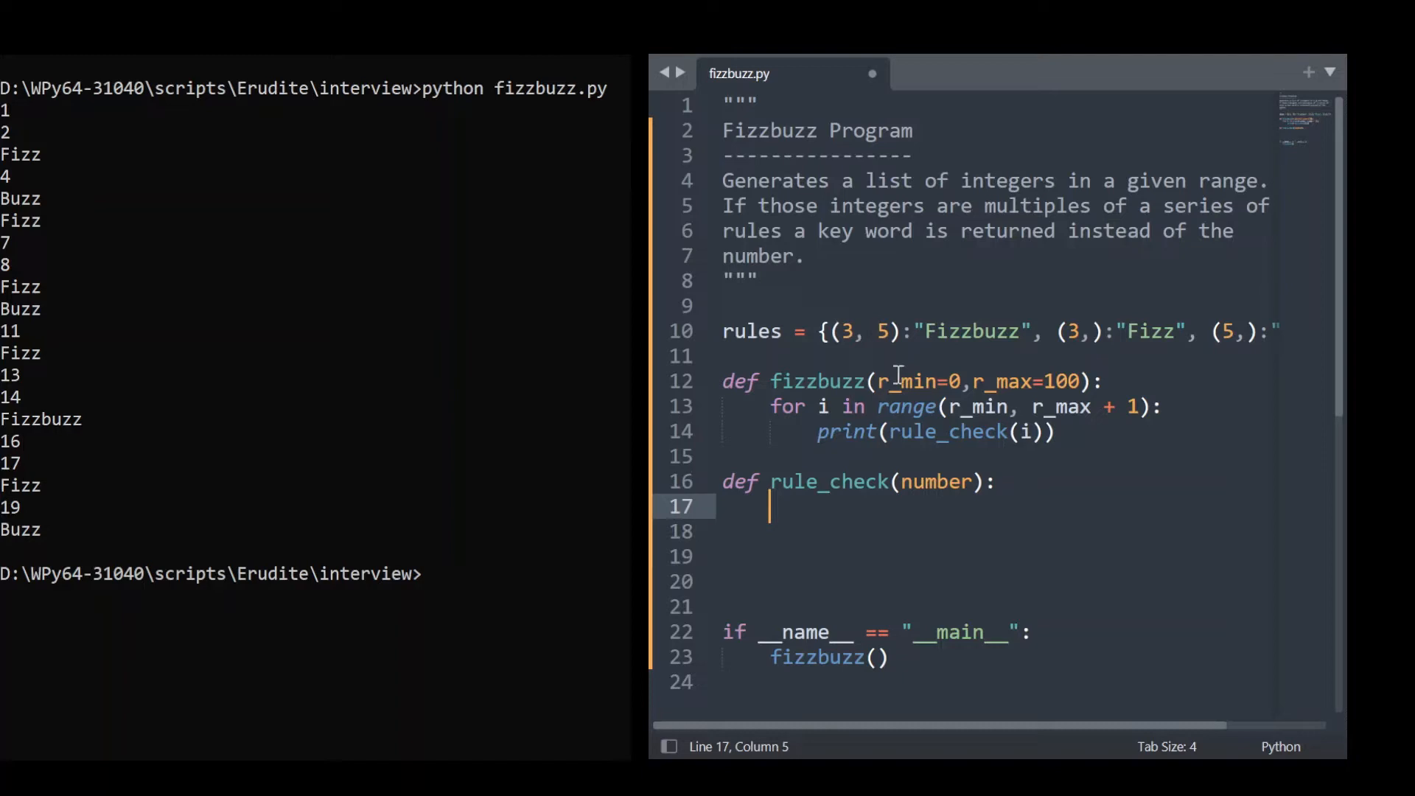
Step: Add for key in rules.keys():, multiple = True, and for value in key: to rule_check
{"action": "type", "text": "for key"}
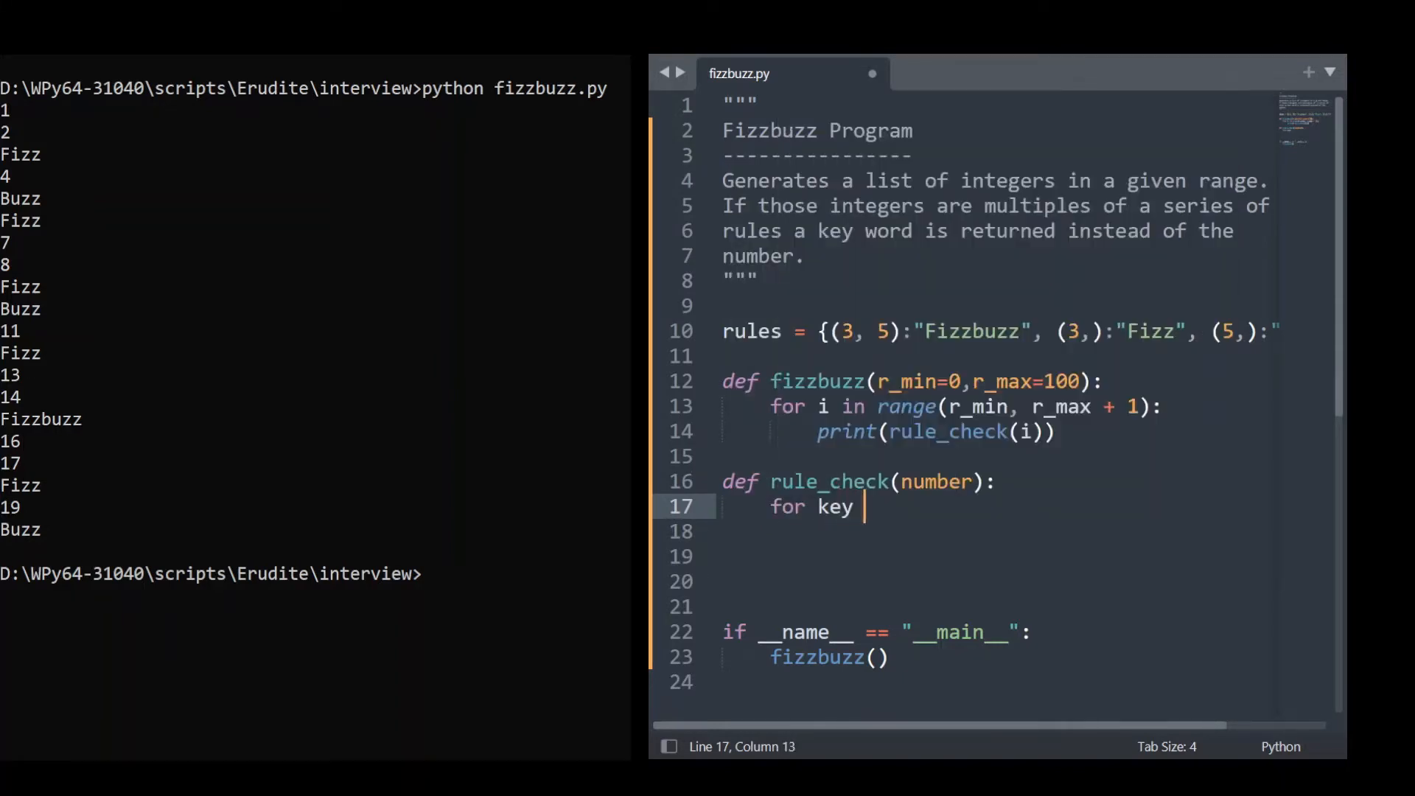
{"action": "type", "text": "in rules.ke"}
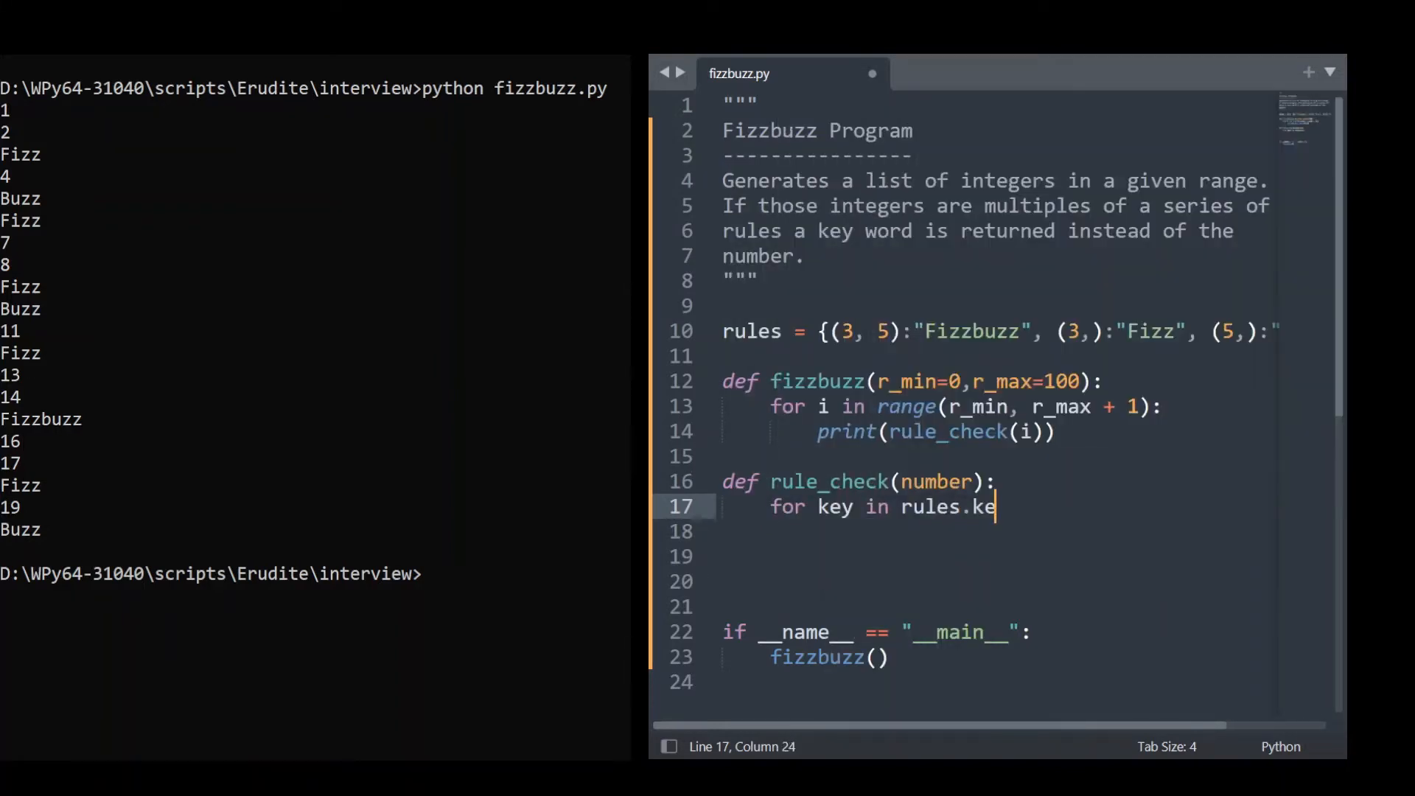
{"action": "type", "text": "ys()"}
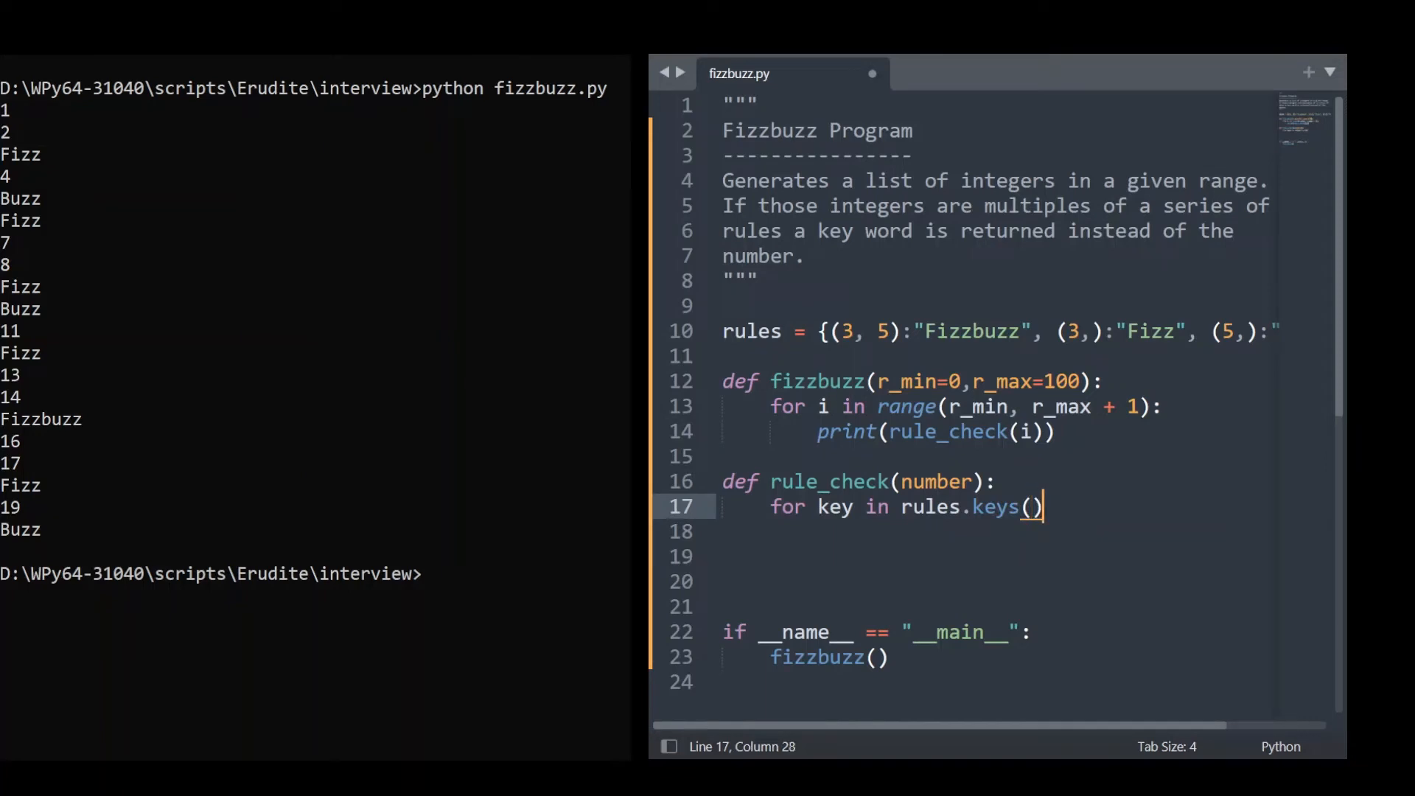
{"action": "type", "text": ":"}
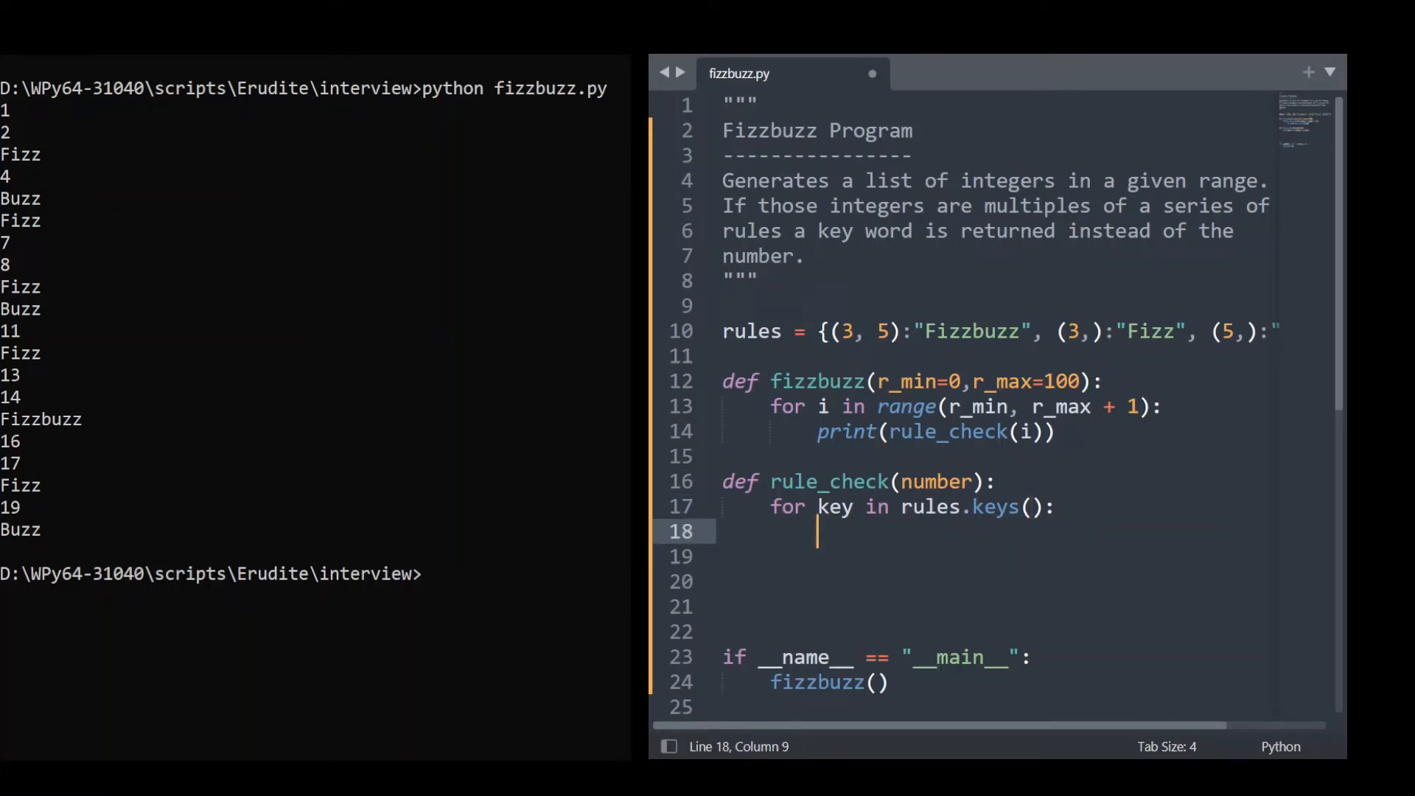
{"action": "type", "text": "multi"}
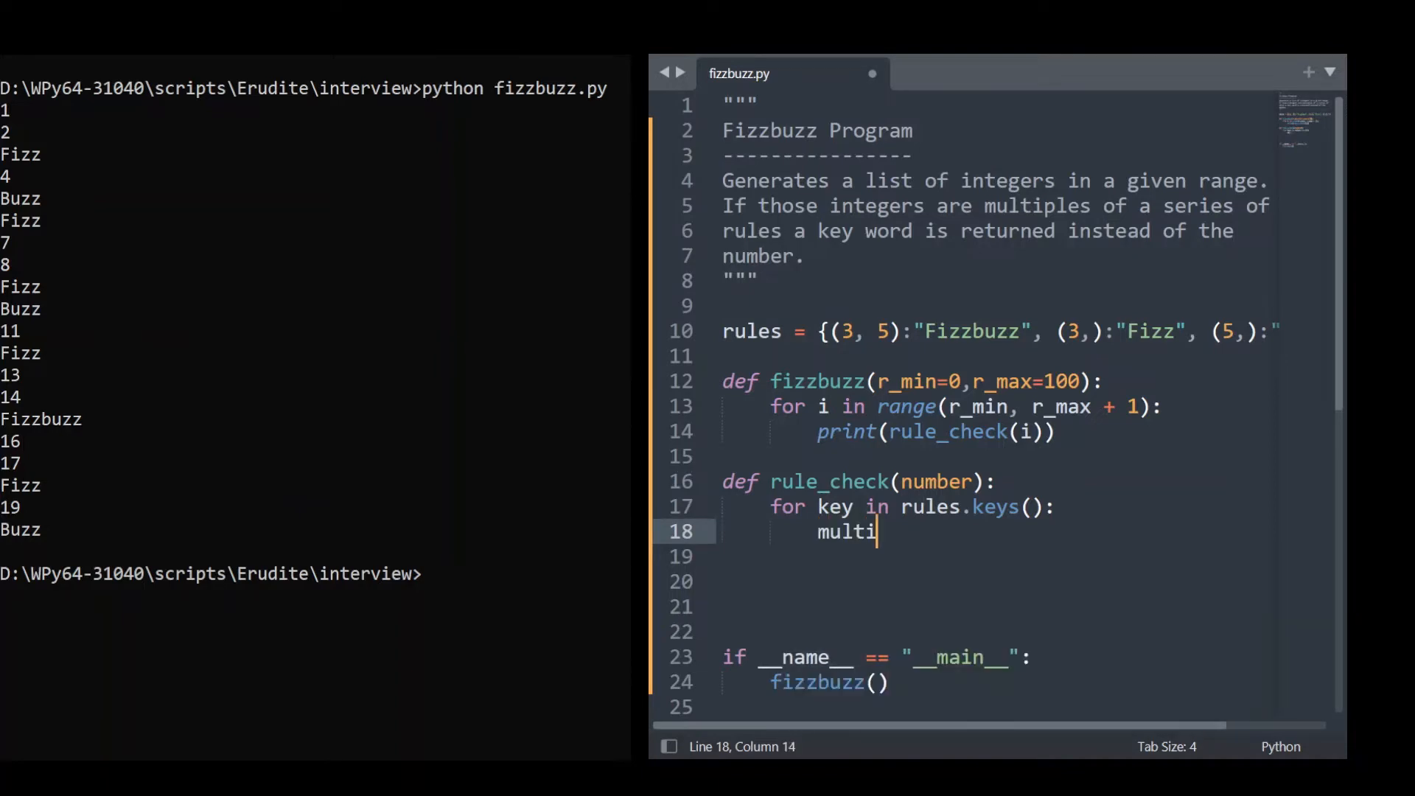
{"action": "type", "text": "ple ="}
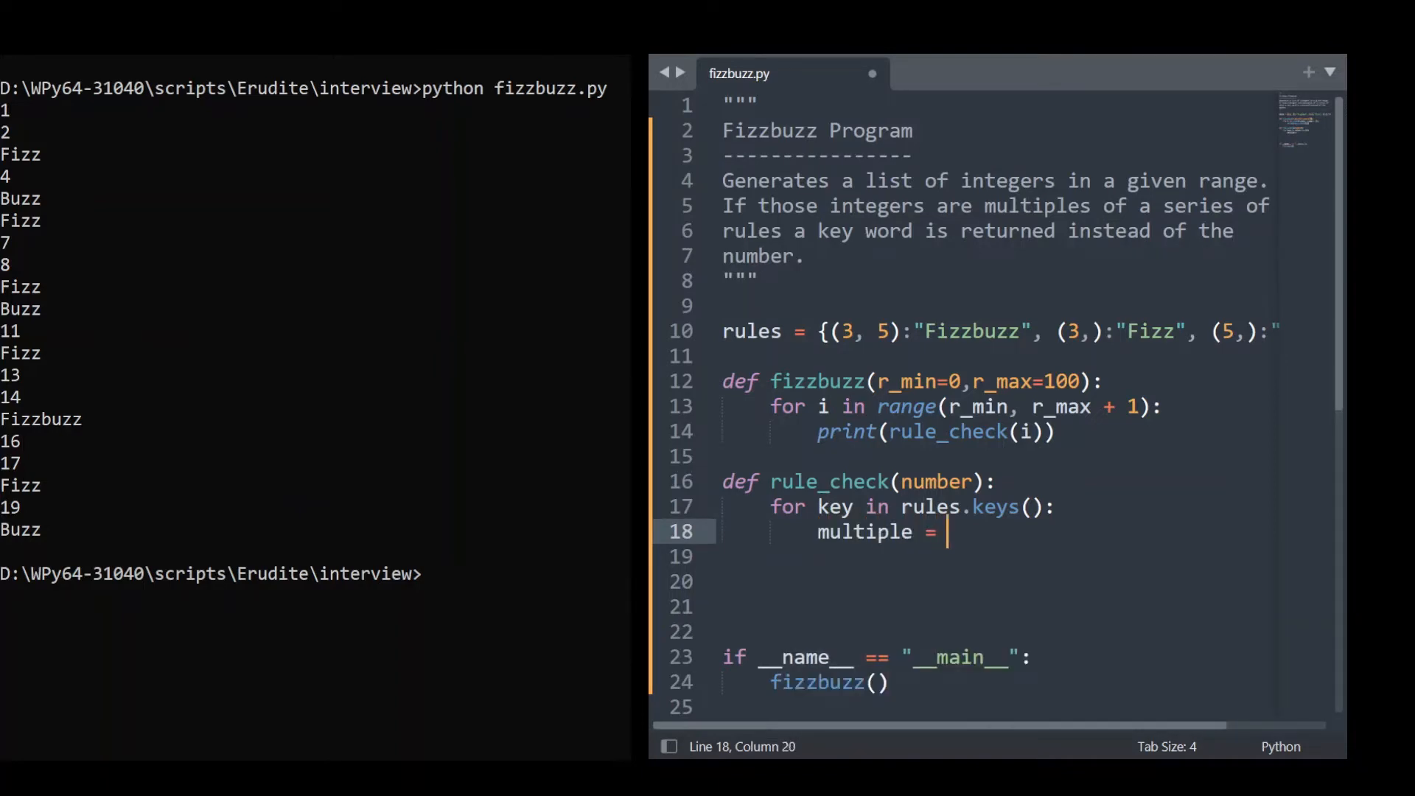
{"action": "type", "text": "True"}
{"action": "left_click", "coordinate": [994, 555]}
{"action": "type", "text": "for value in key"}
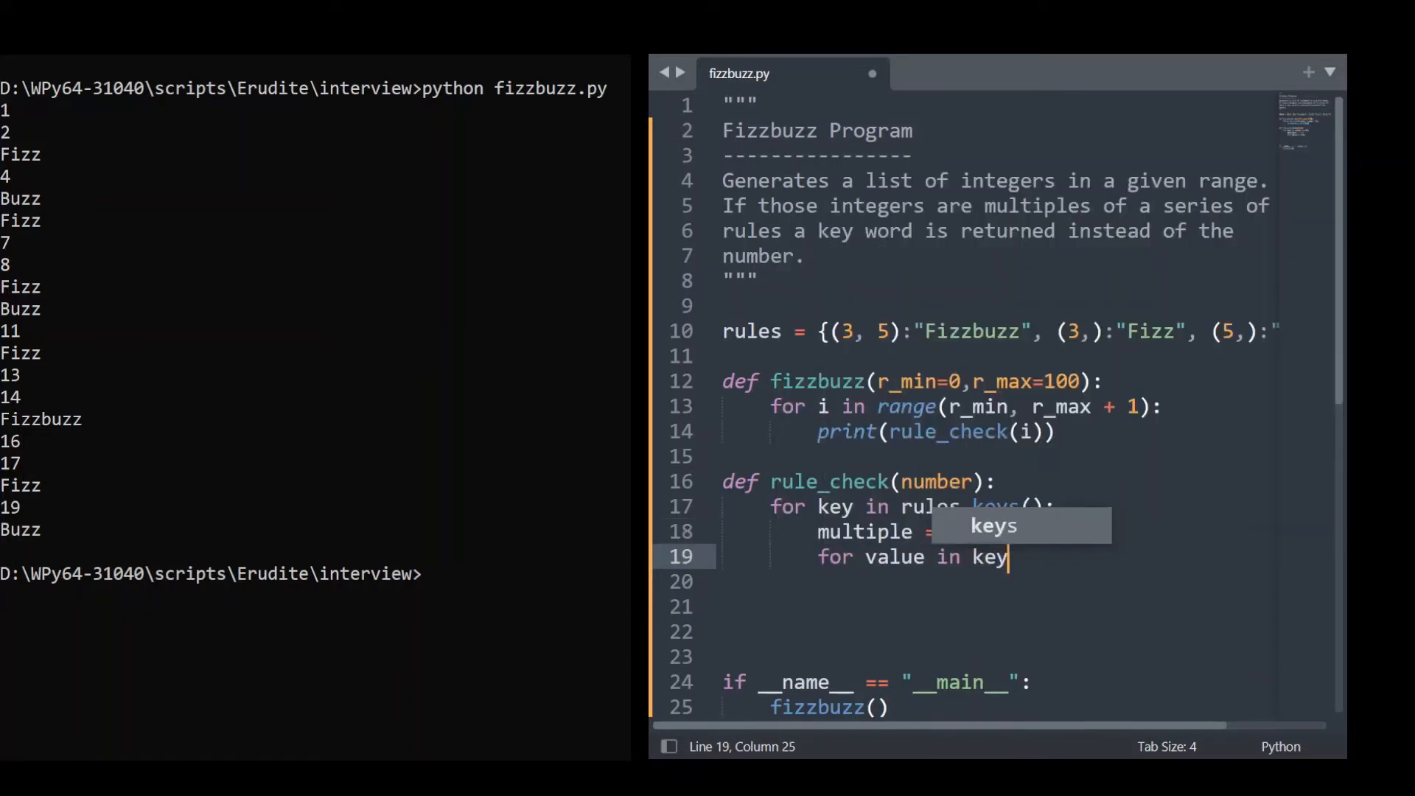
{"action": "type", "text": ":"}
{"action": "left_click", "coordinate": [994, 581]}
{"action": "type", "text": "if"}
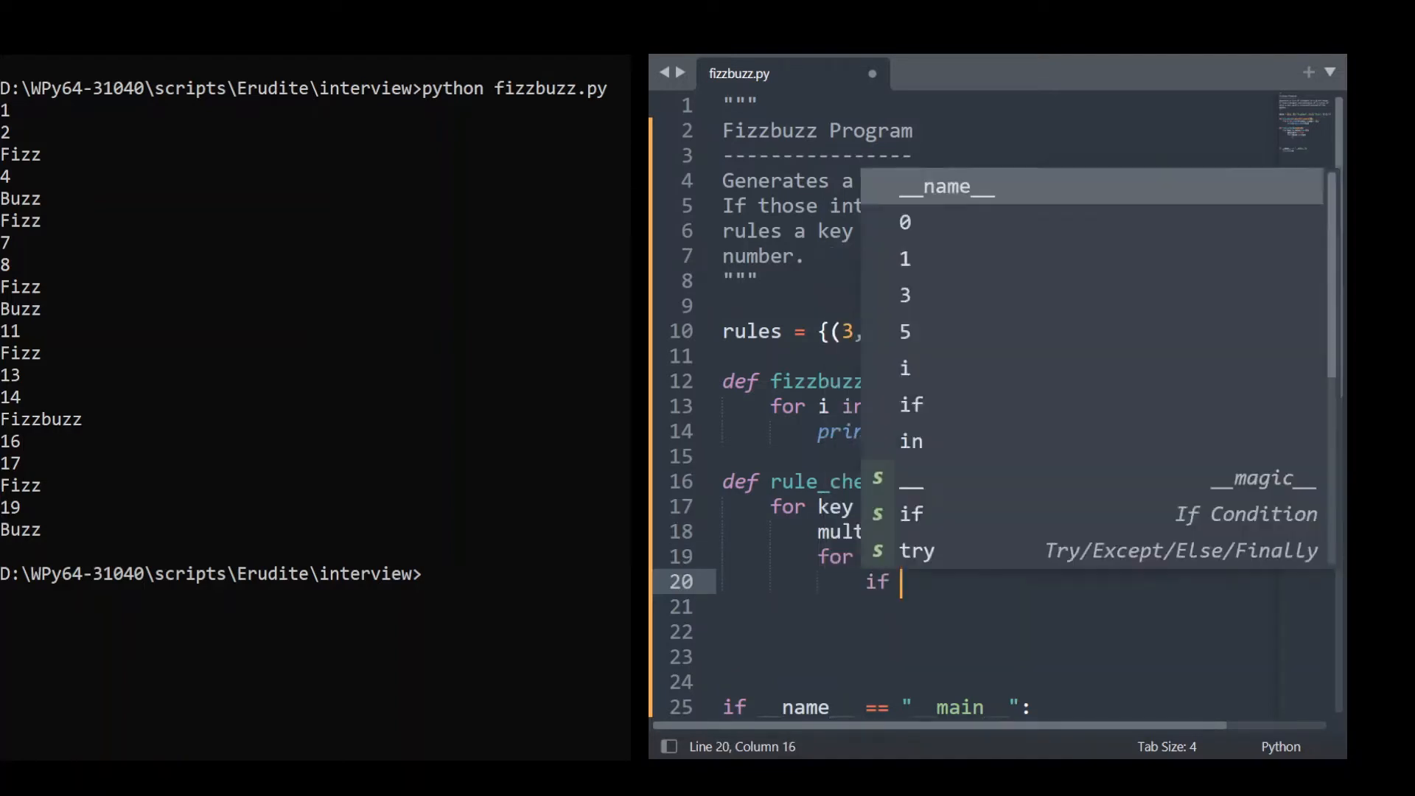
Step: Complete the inner test 'if number % value > 0' with 'multiple = False' and 'break'
{"action": "type", "text": "number"}
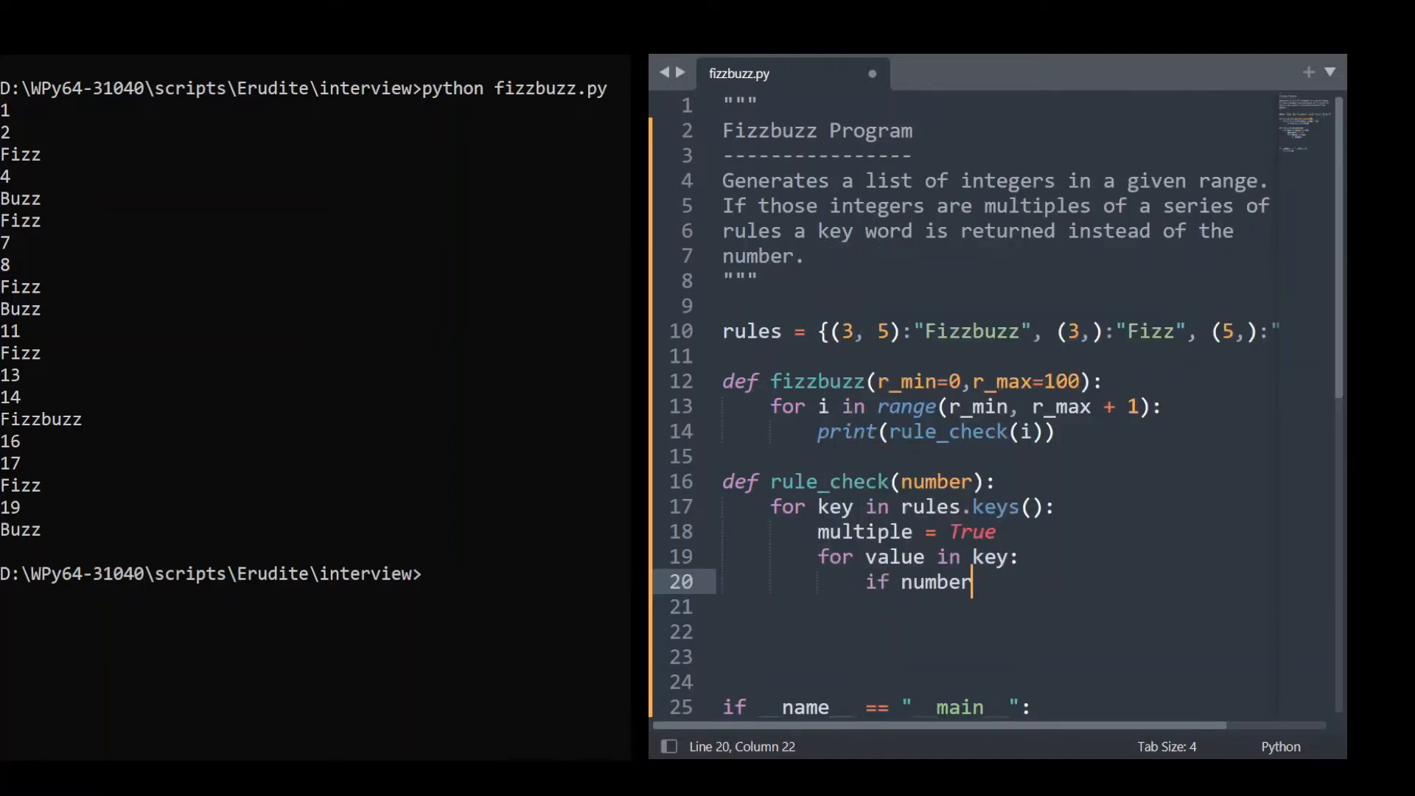
{"action": "type", "text": "%"}
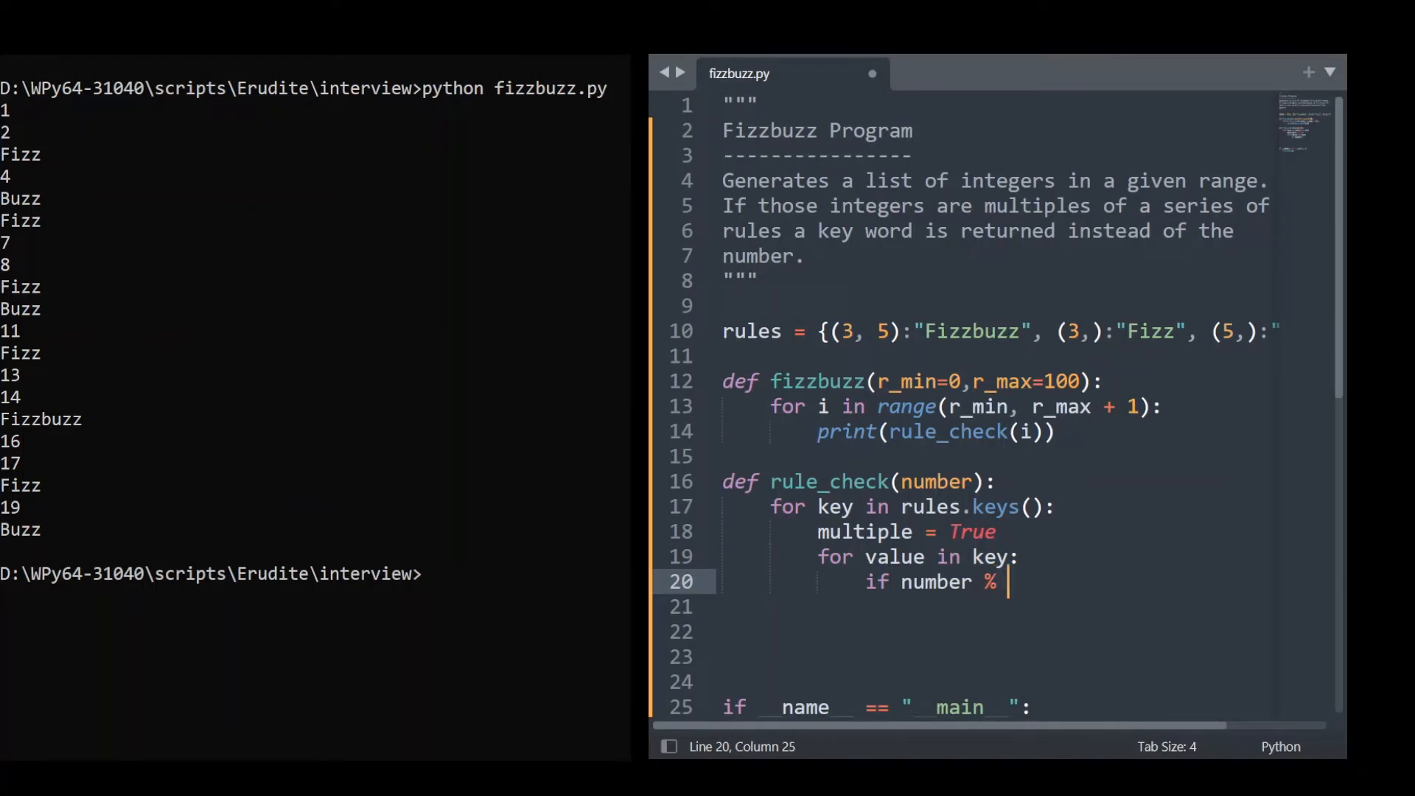
{"action": "type", "text": "value"}
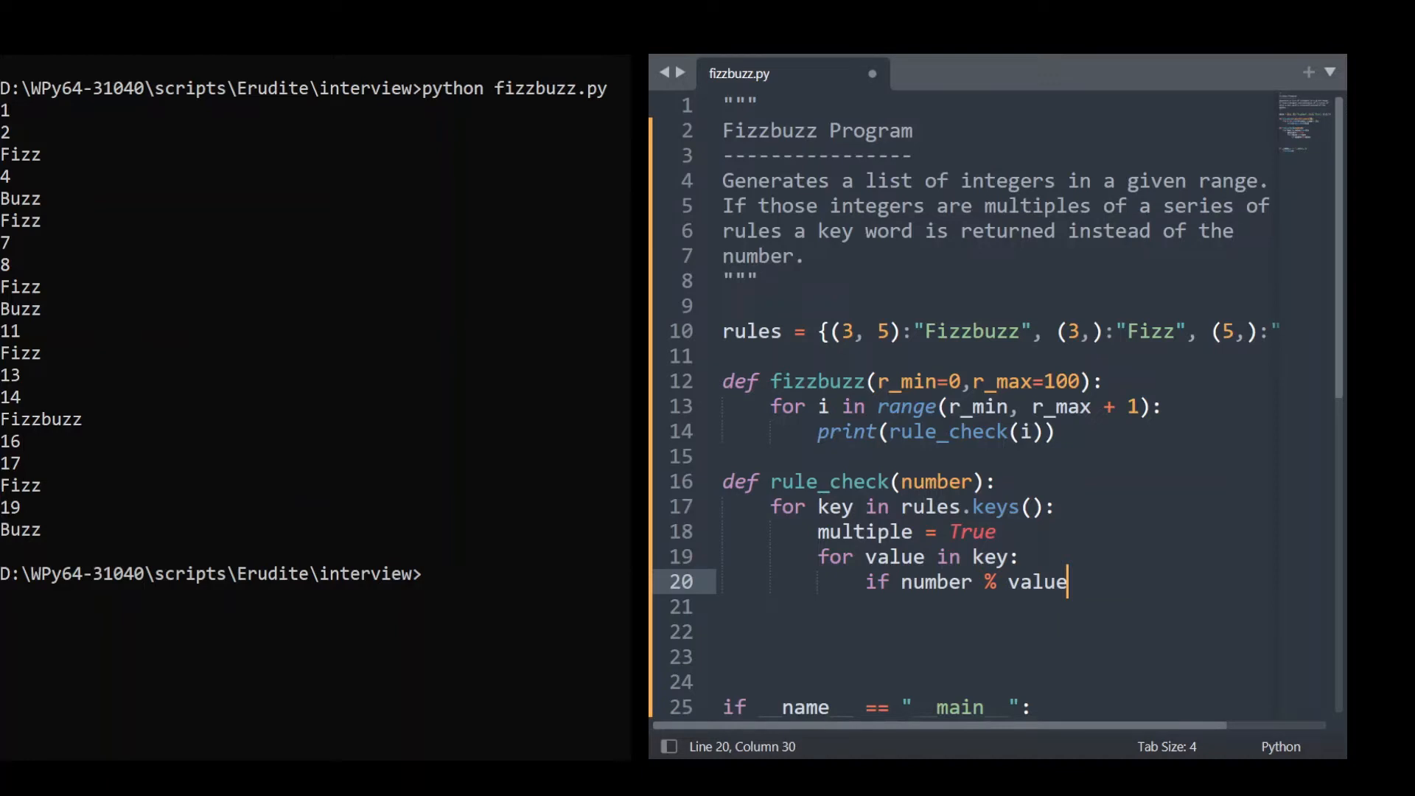
{"action": "type", "text": "> 0:"}
{"action": "left_click", "coordinate": [1000, 606]}
{"action": "type", "text": "multiple"}
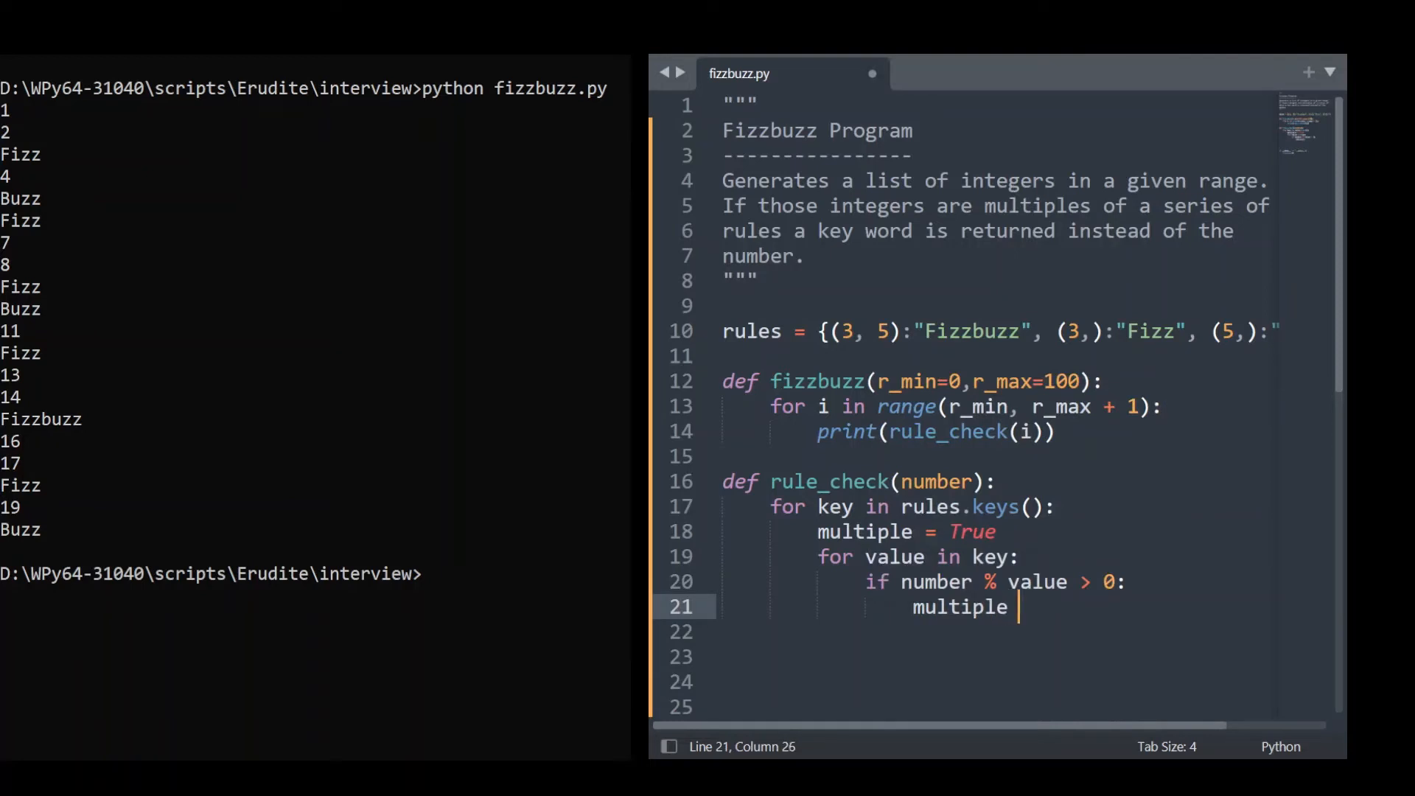
{"action": "type", "text": "= False"}
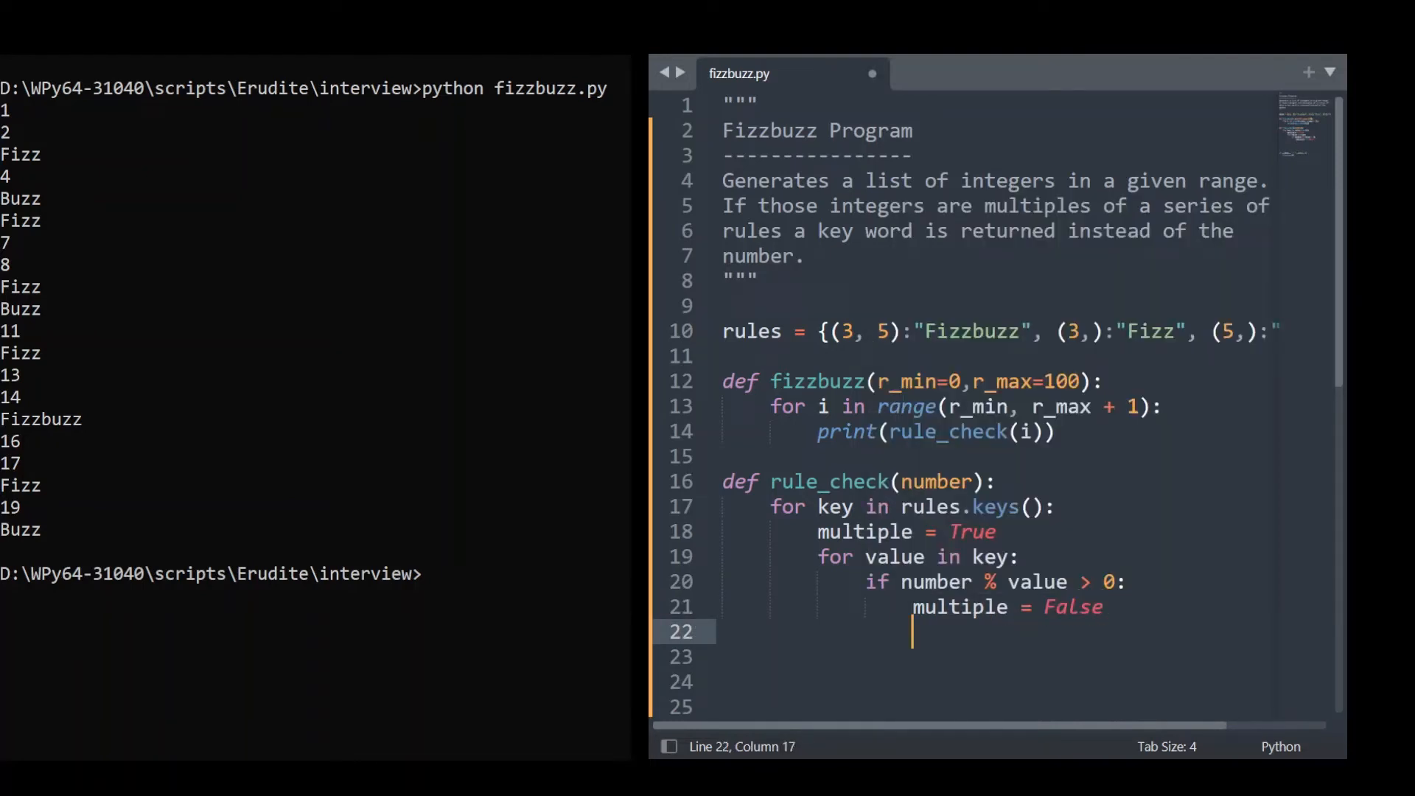
{"action": "type", "text": "break"}
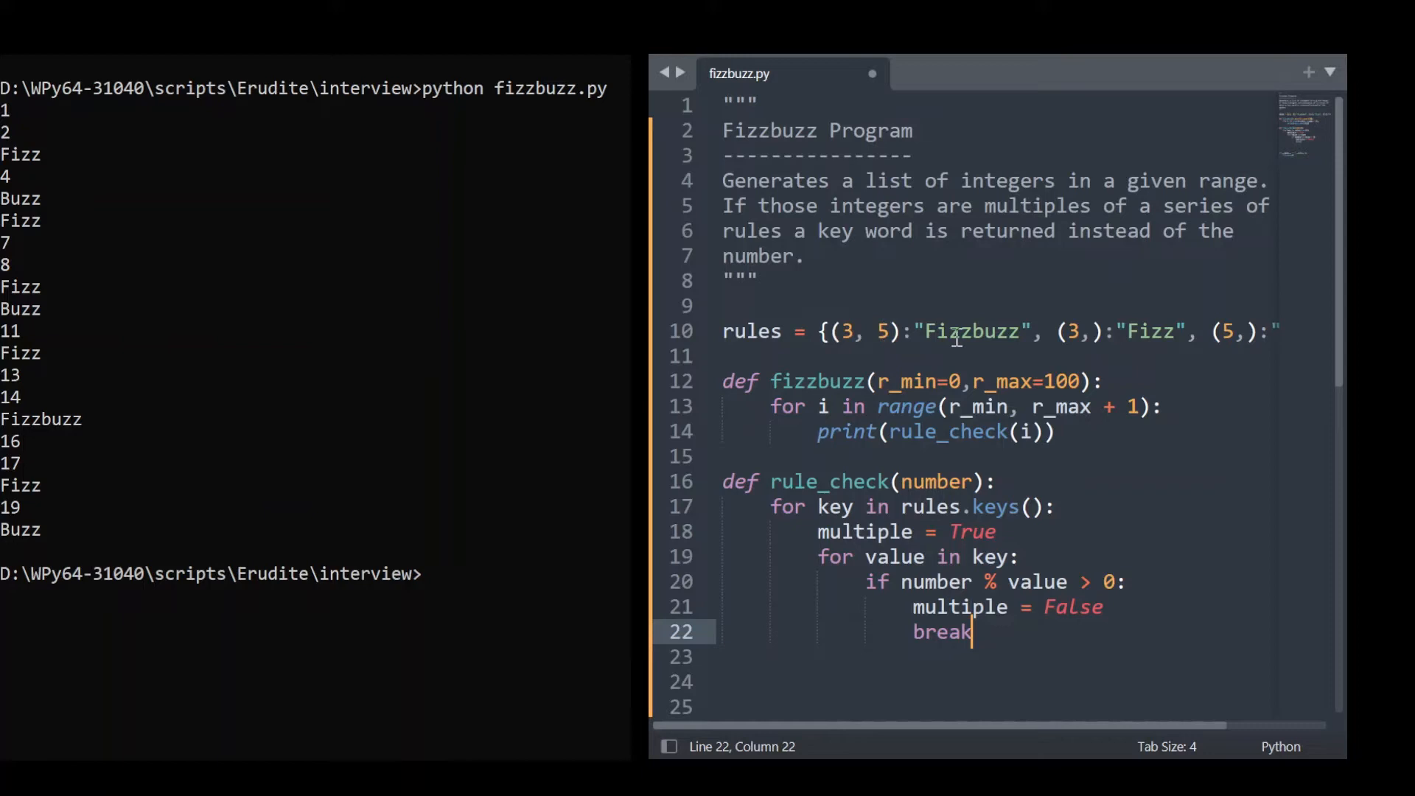
{"action": "mouse_move", "coordinate": [992, 631]}
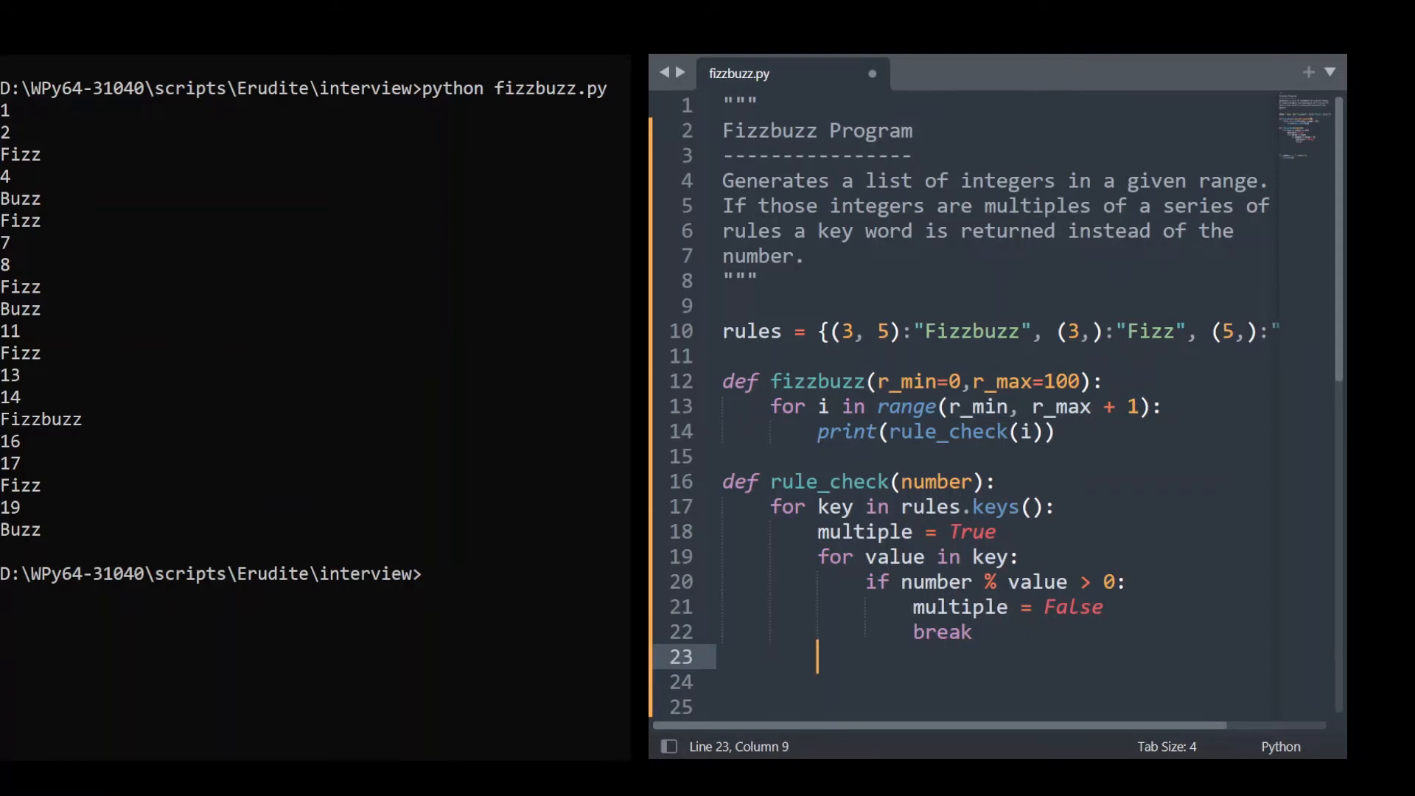
{"action": "mouse_move", "coordinate": [1007, 710]}
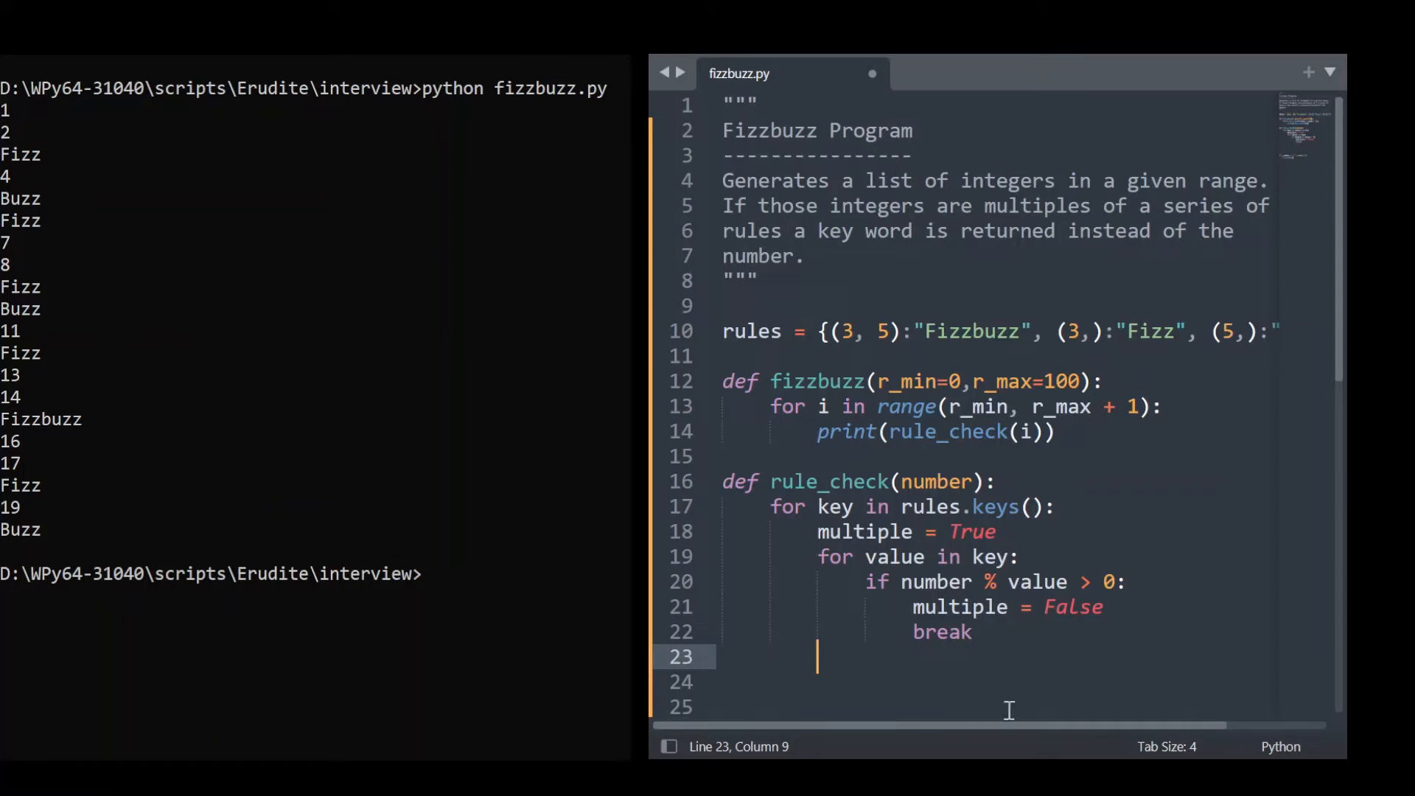
{"action": "mouse_move", "coordinate": [1002, 531]}
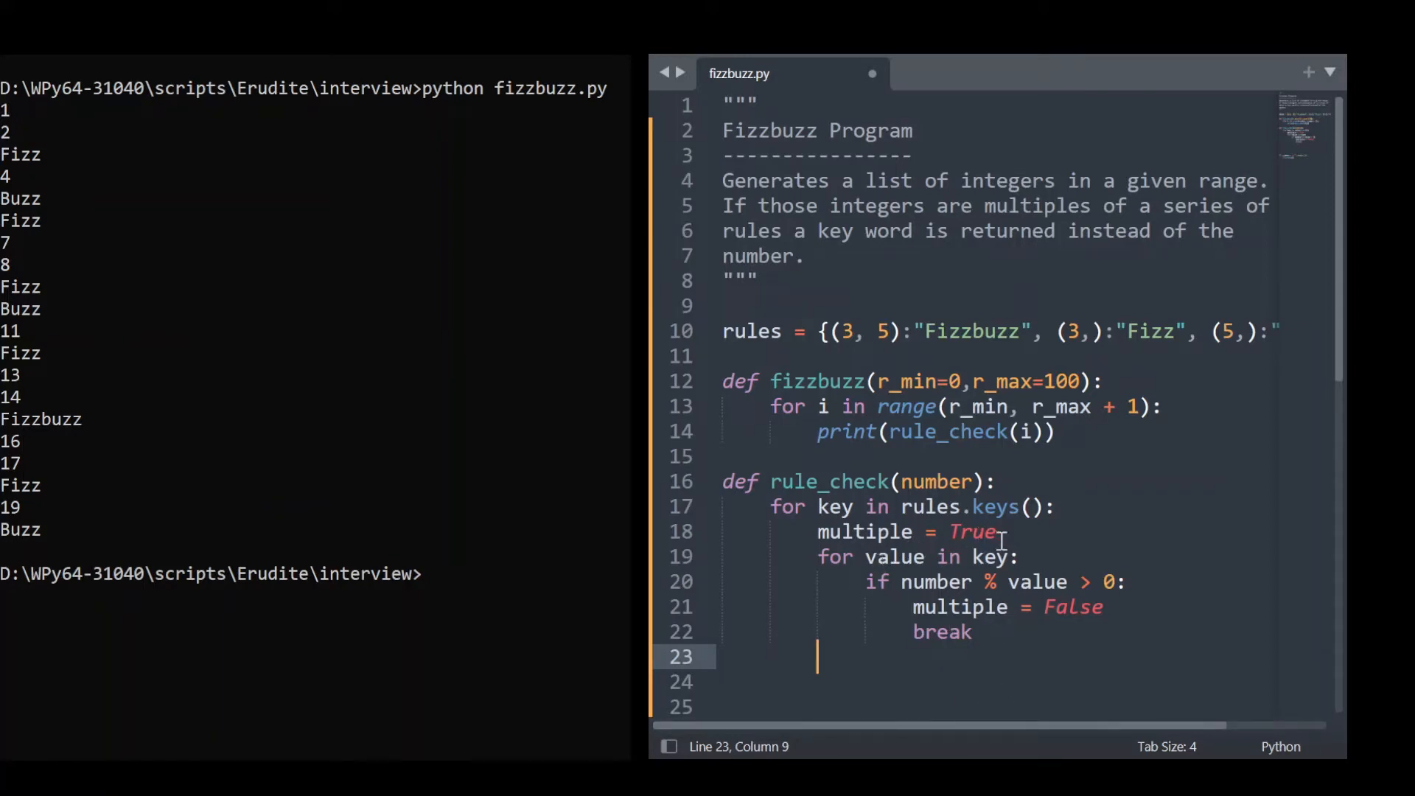
{"action": "mouse_move", "coordinate": [972, 632]}
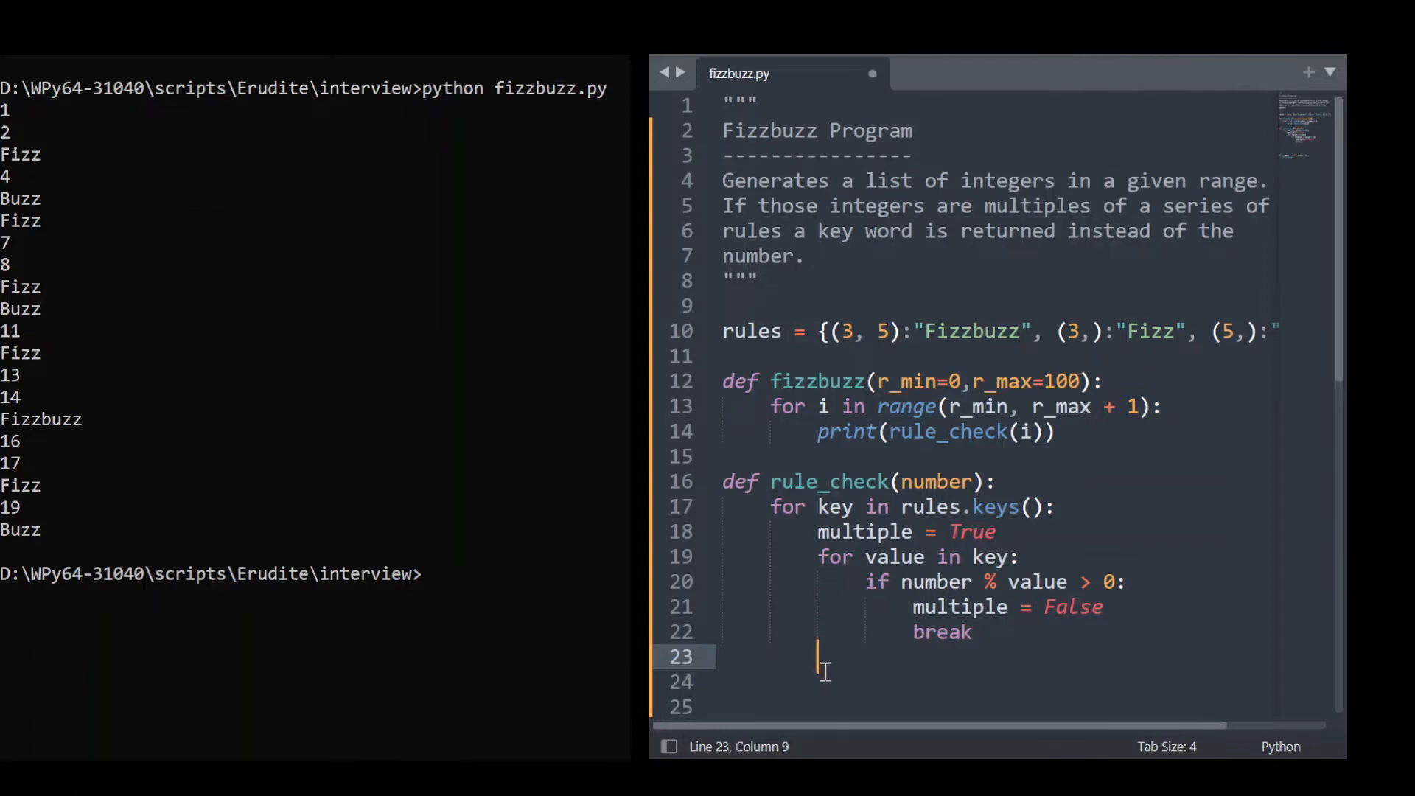
{"action": "mouse_move", "coordinate": [991, 712]}
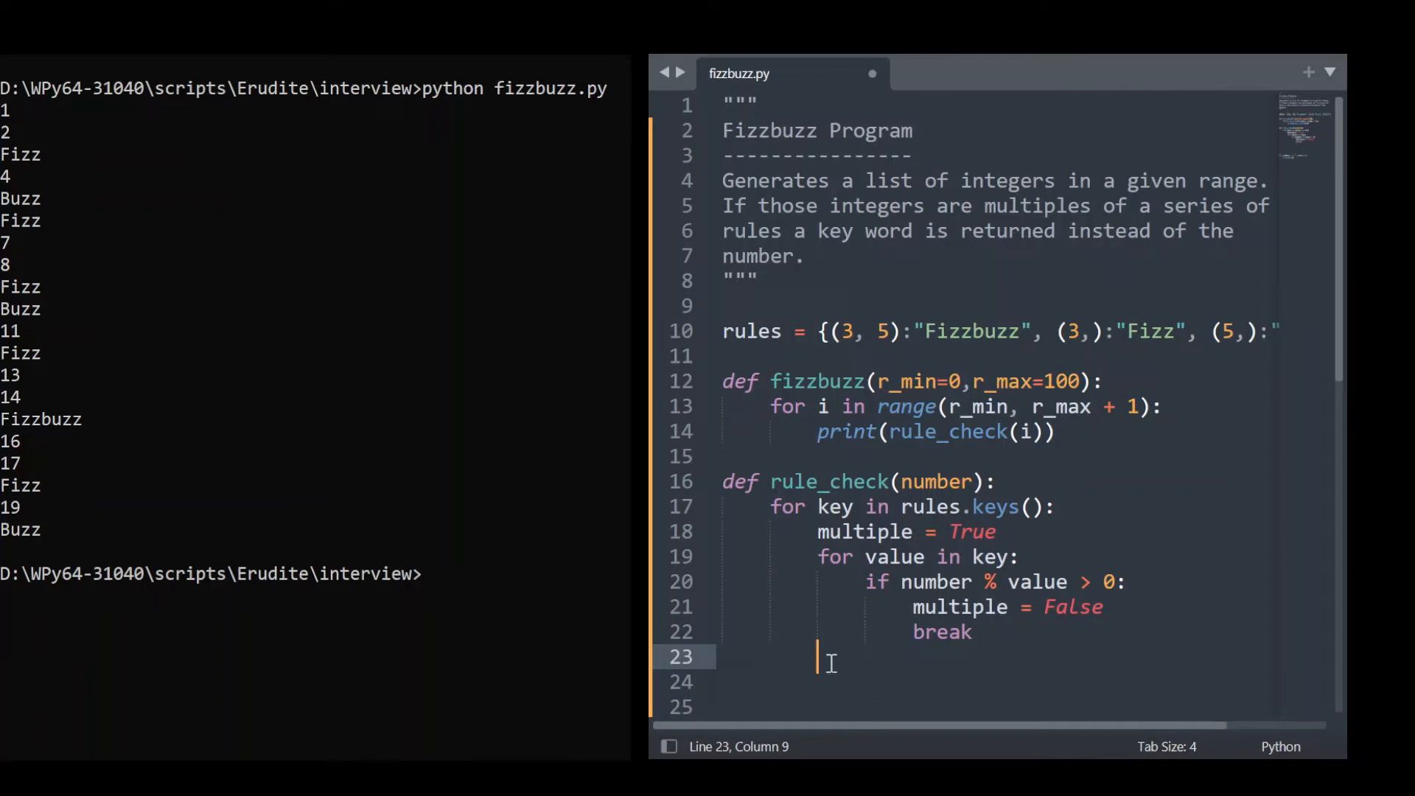
{"action": "mouse_move", "coordinate": [848, 674]}
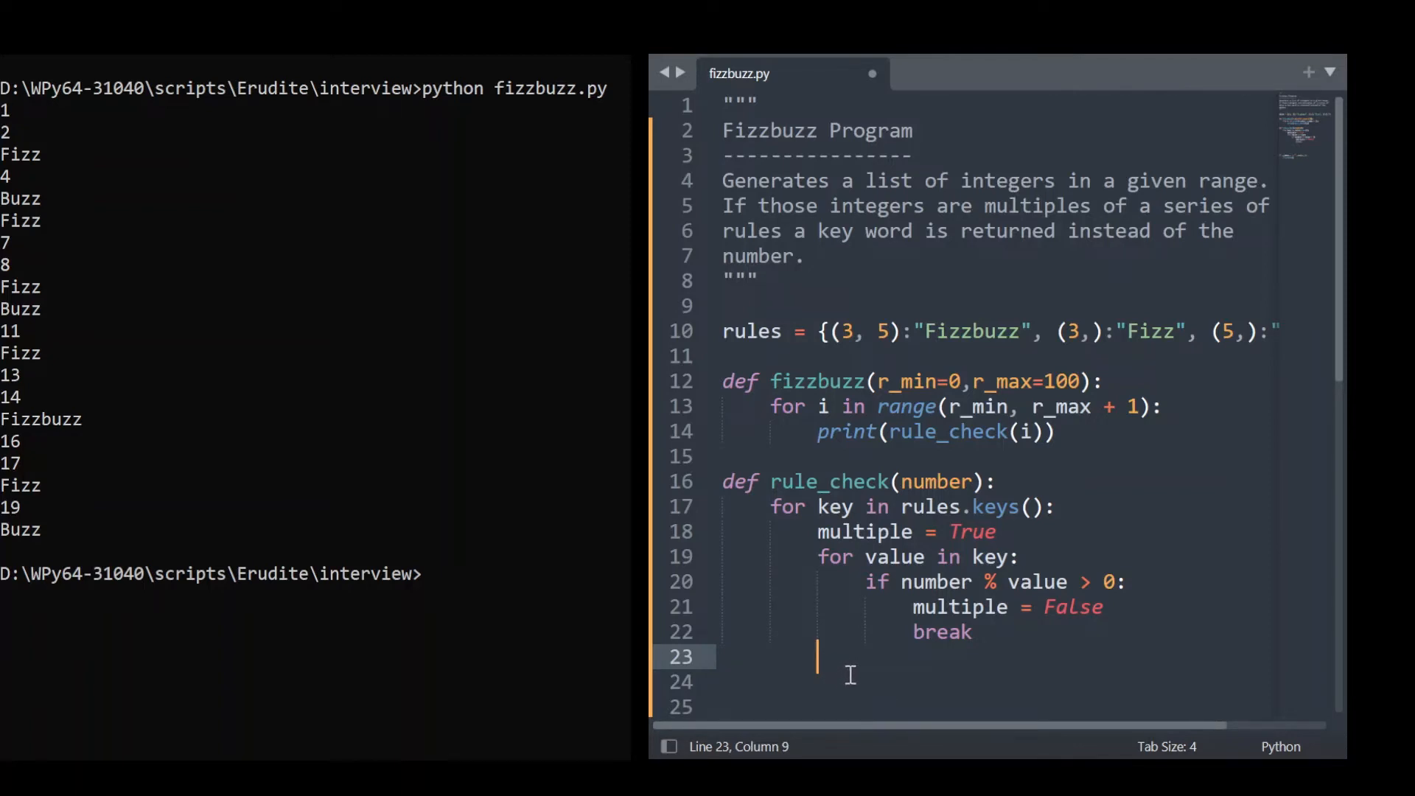
Step: Add 'if multiple is True:' followed by 'return rules[key]' in rule_check
{"action": "type", "text": "if multiple is True"}
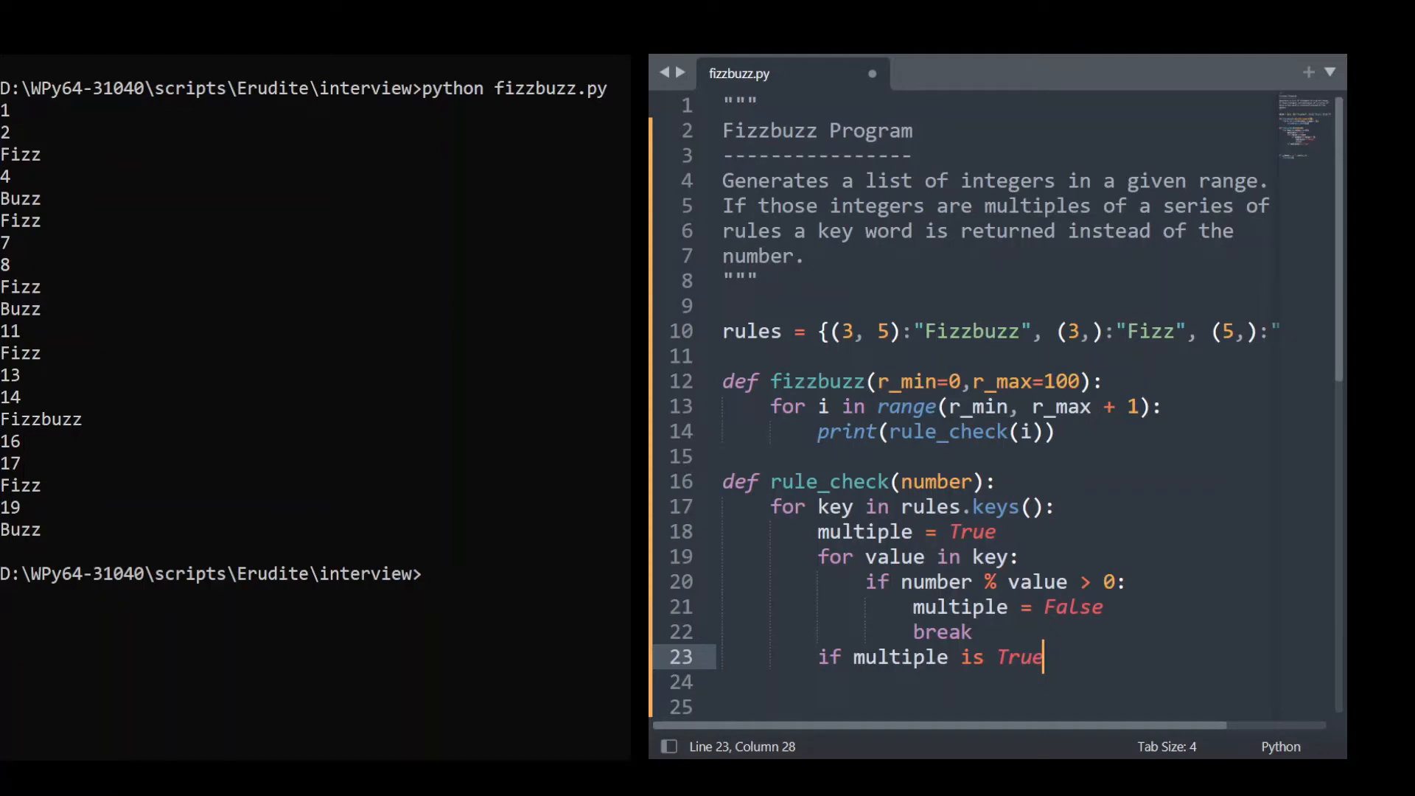
{"action": "type", "text": ":"}
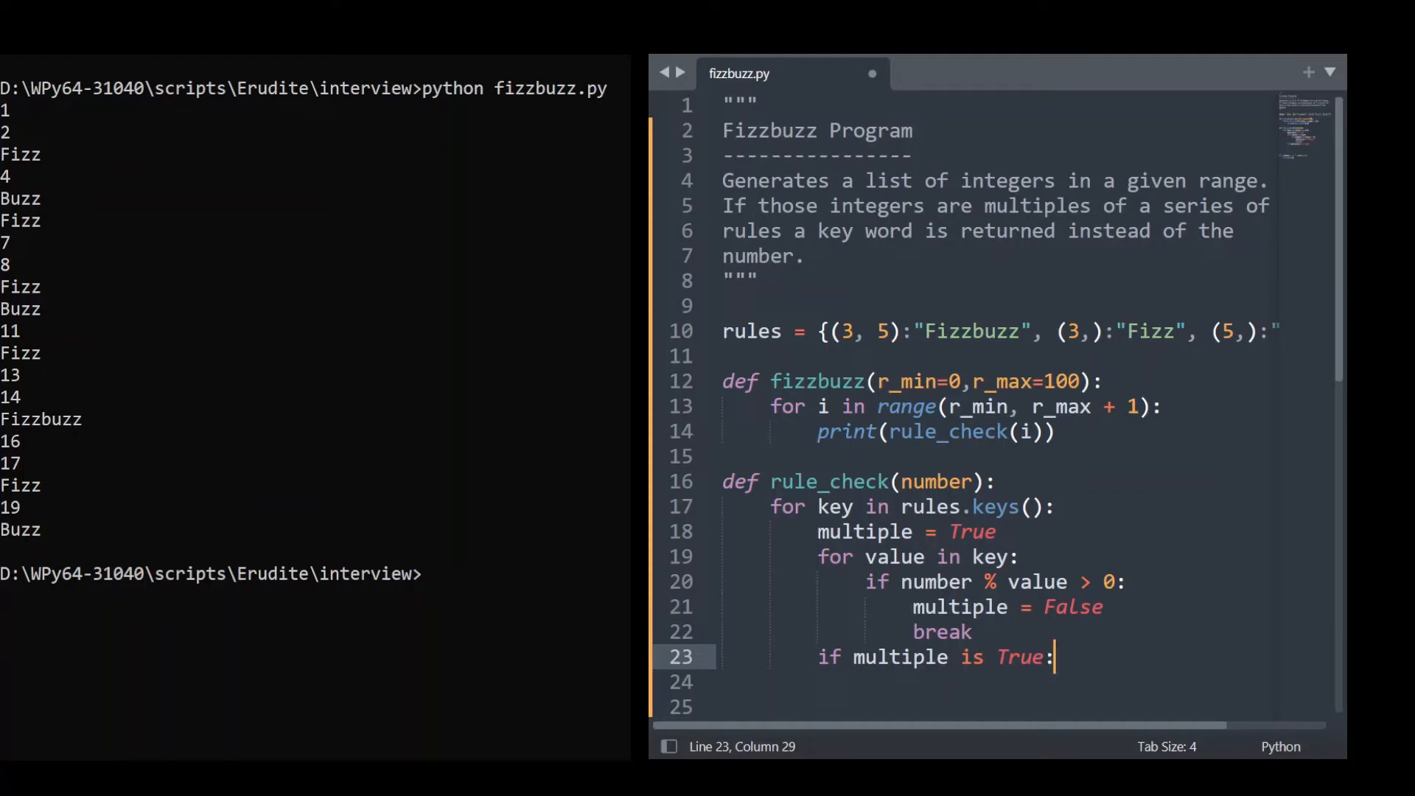
{"action": "type", "text": "r"}
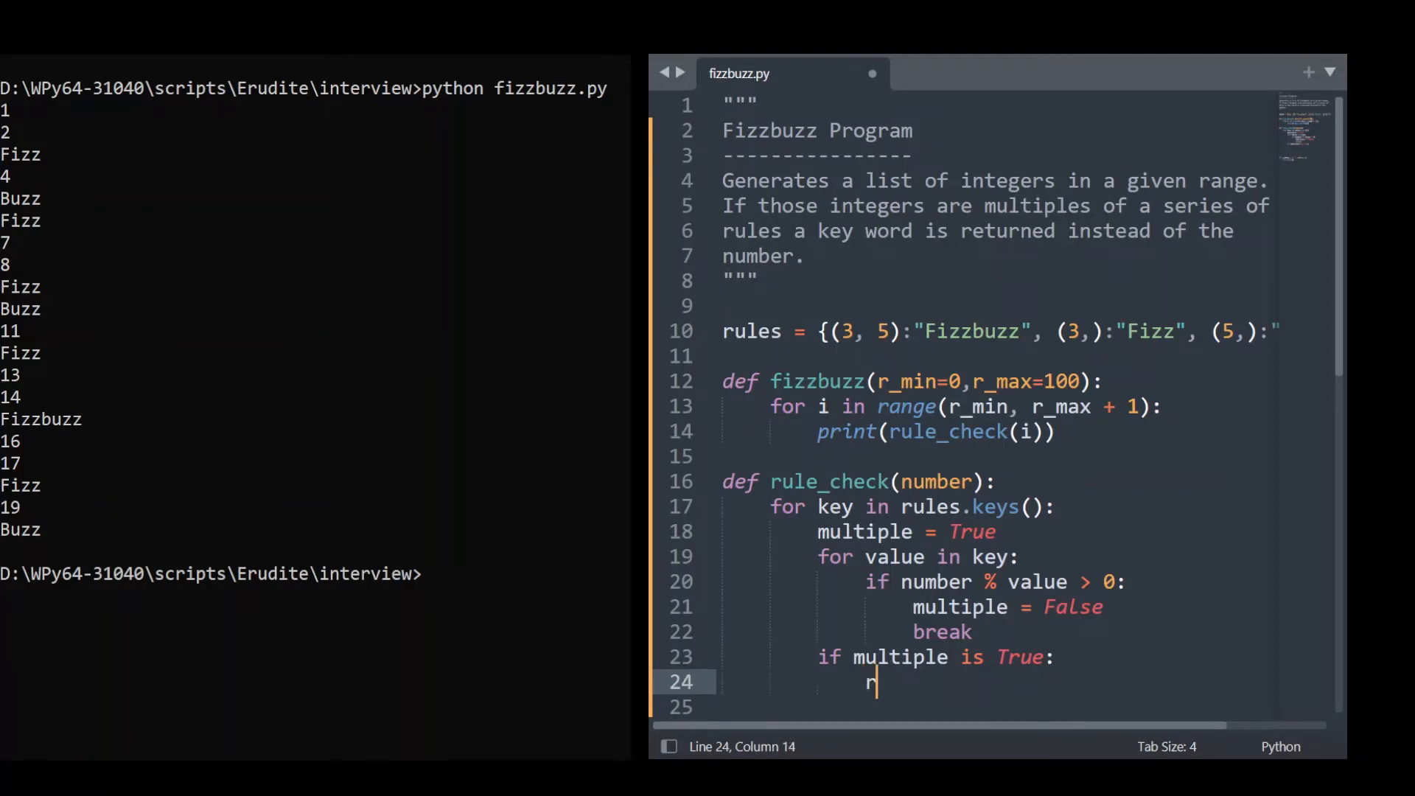
{"action": "type", "text": "eturn"}
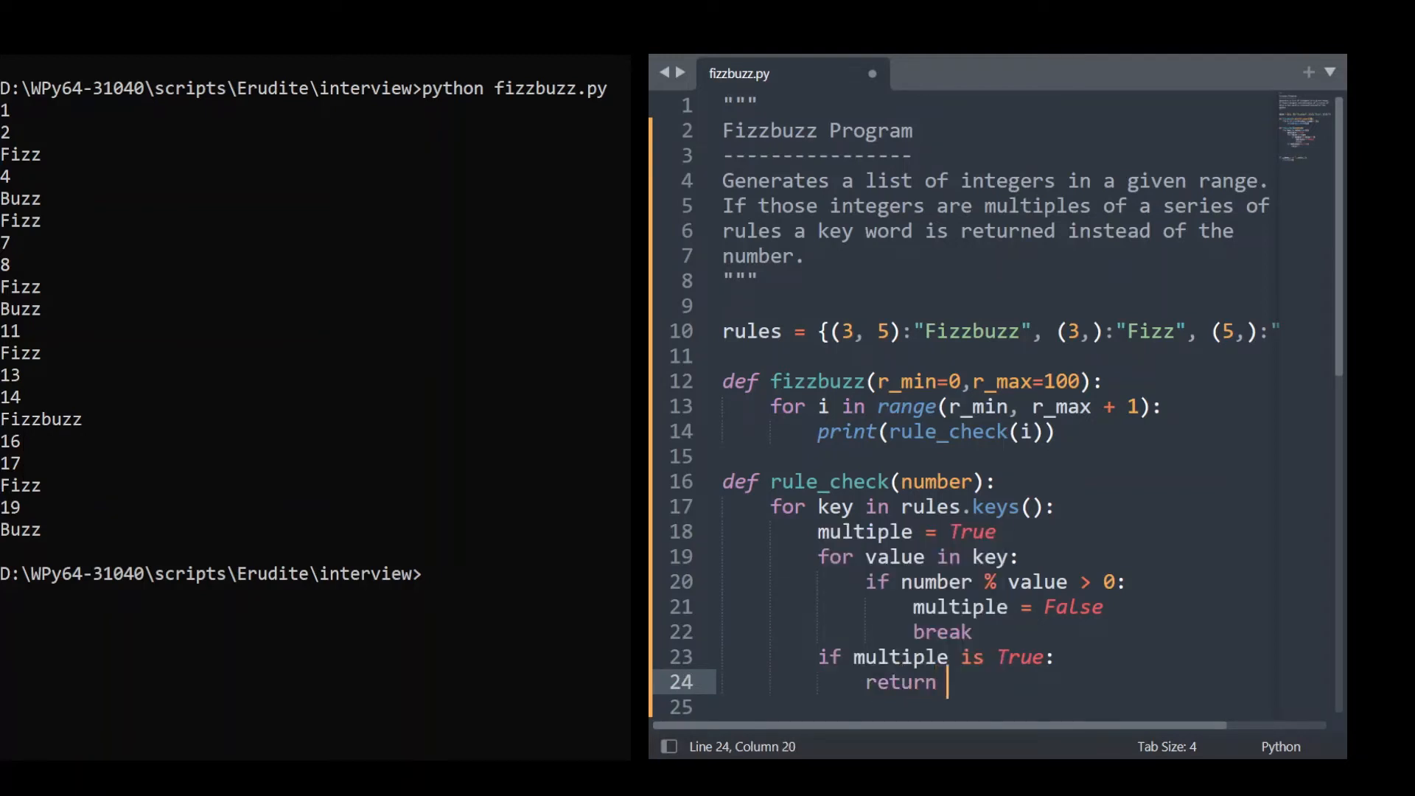
{"action": "type", "text": "rules["}
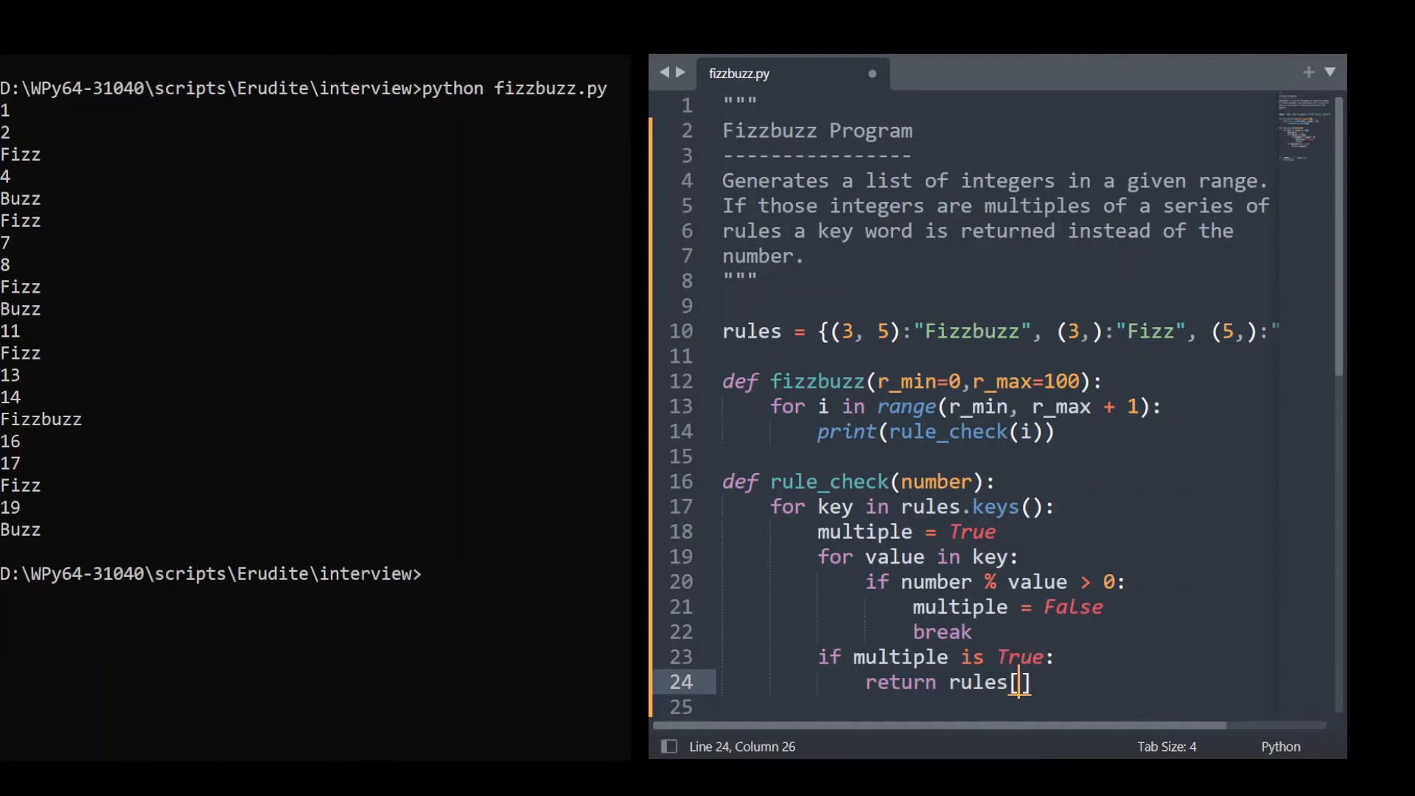
{"action": "type", "text": "key"}
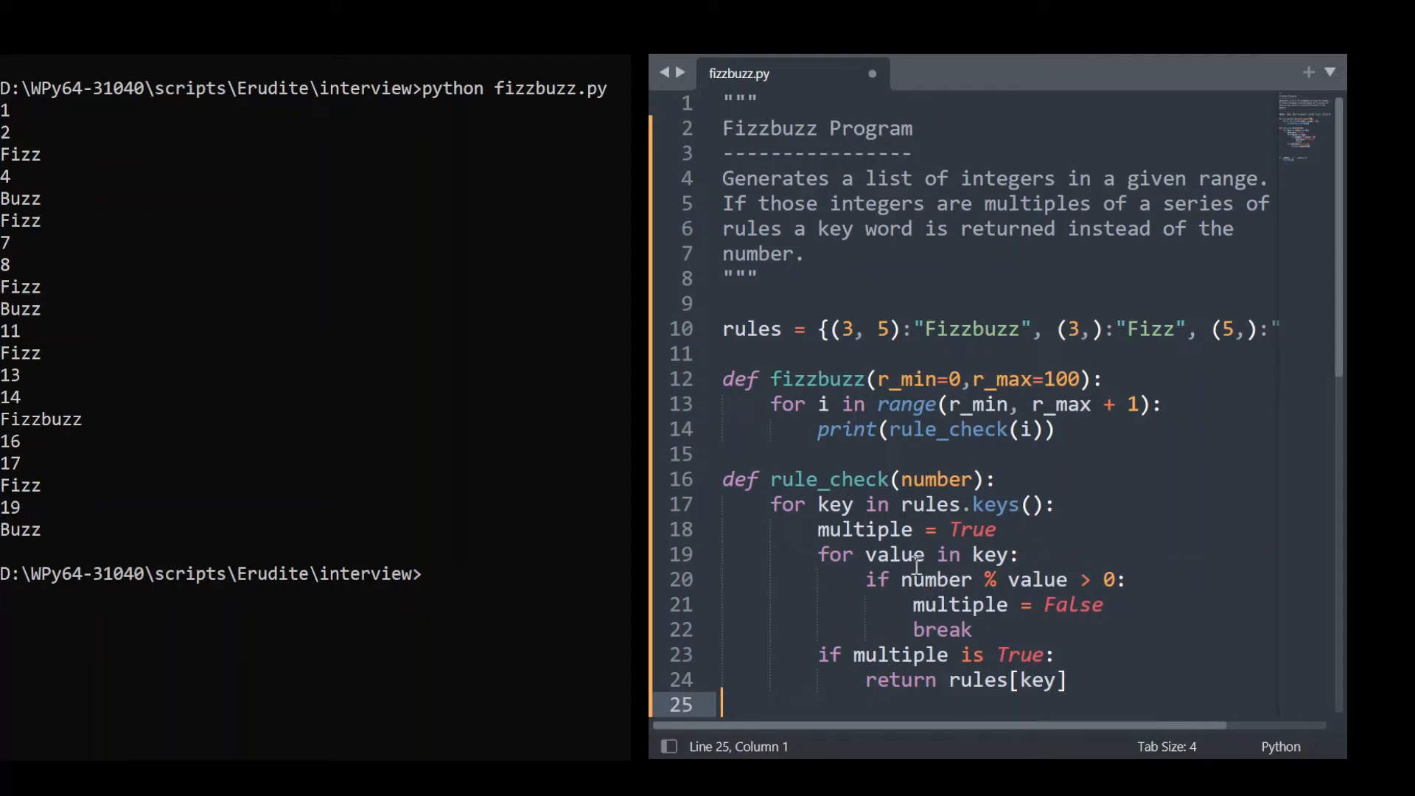
{"action": "mouse_move", "coordinate": [1339, 320]}
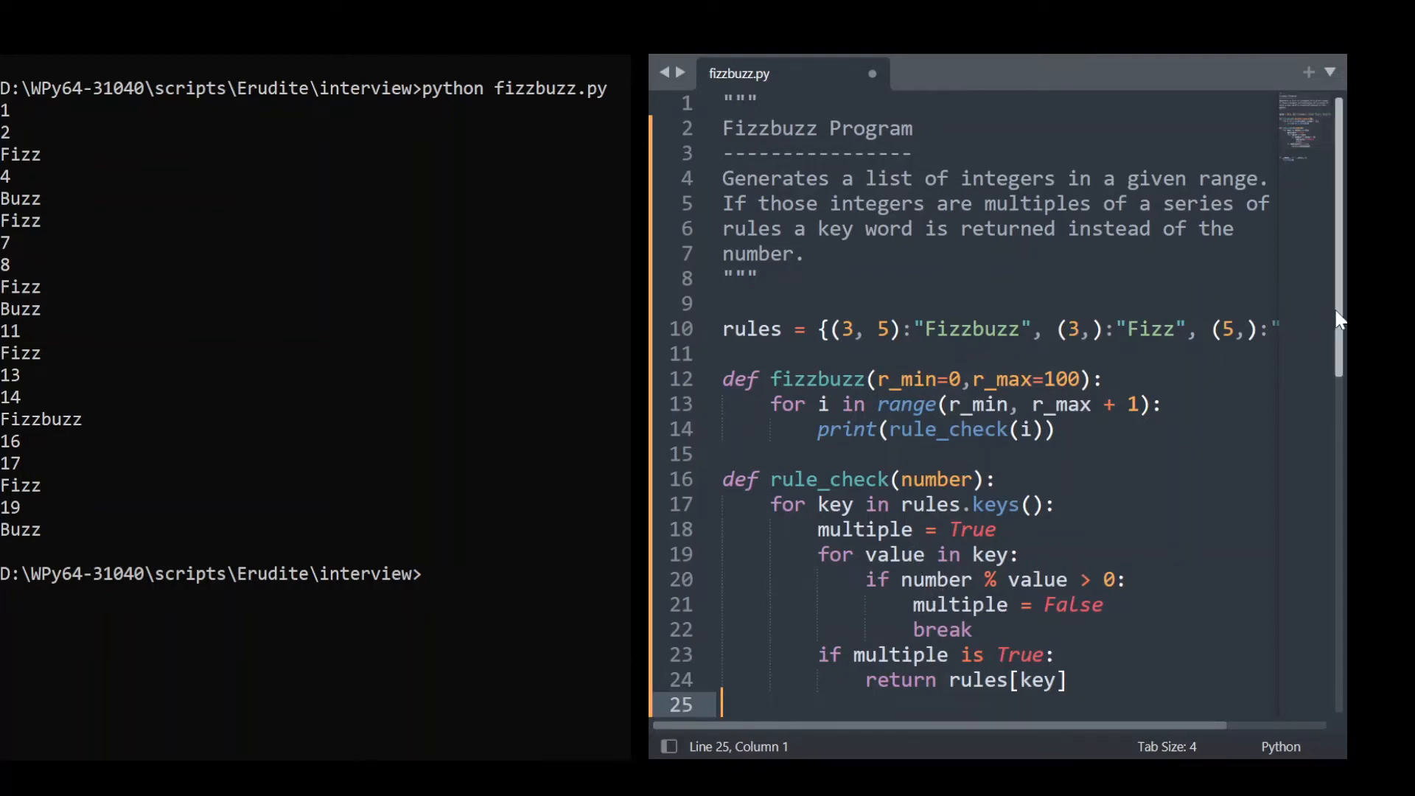
{"action": "scroll", "scroll_direction": "down", "scroll_amount": 3}
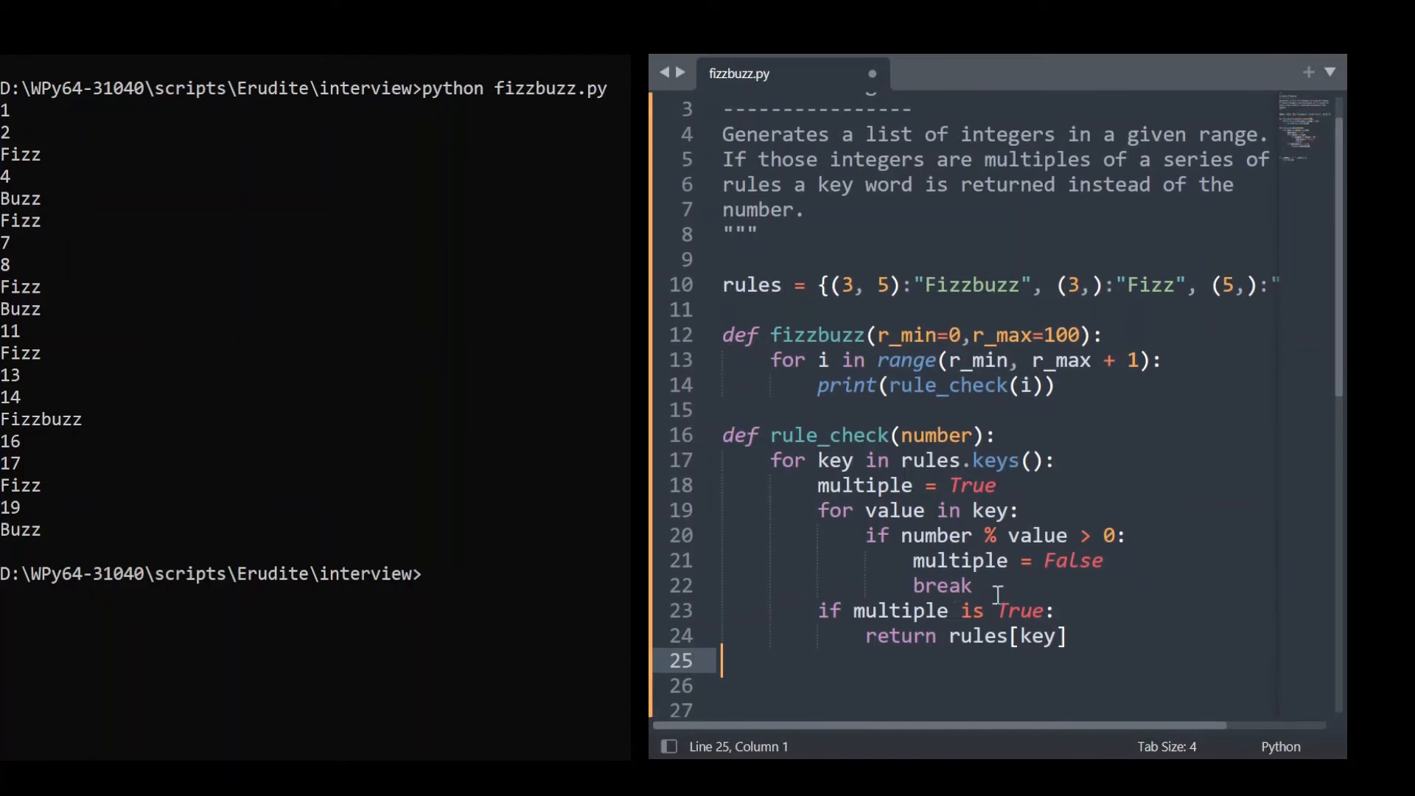
{"action": "mouse_move", "coordinate": [945, 382]}
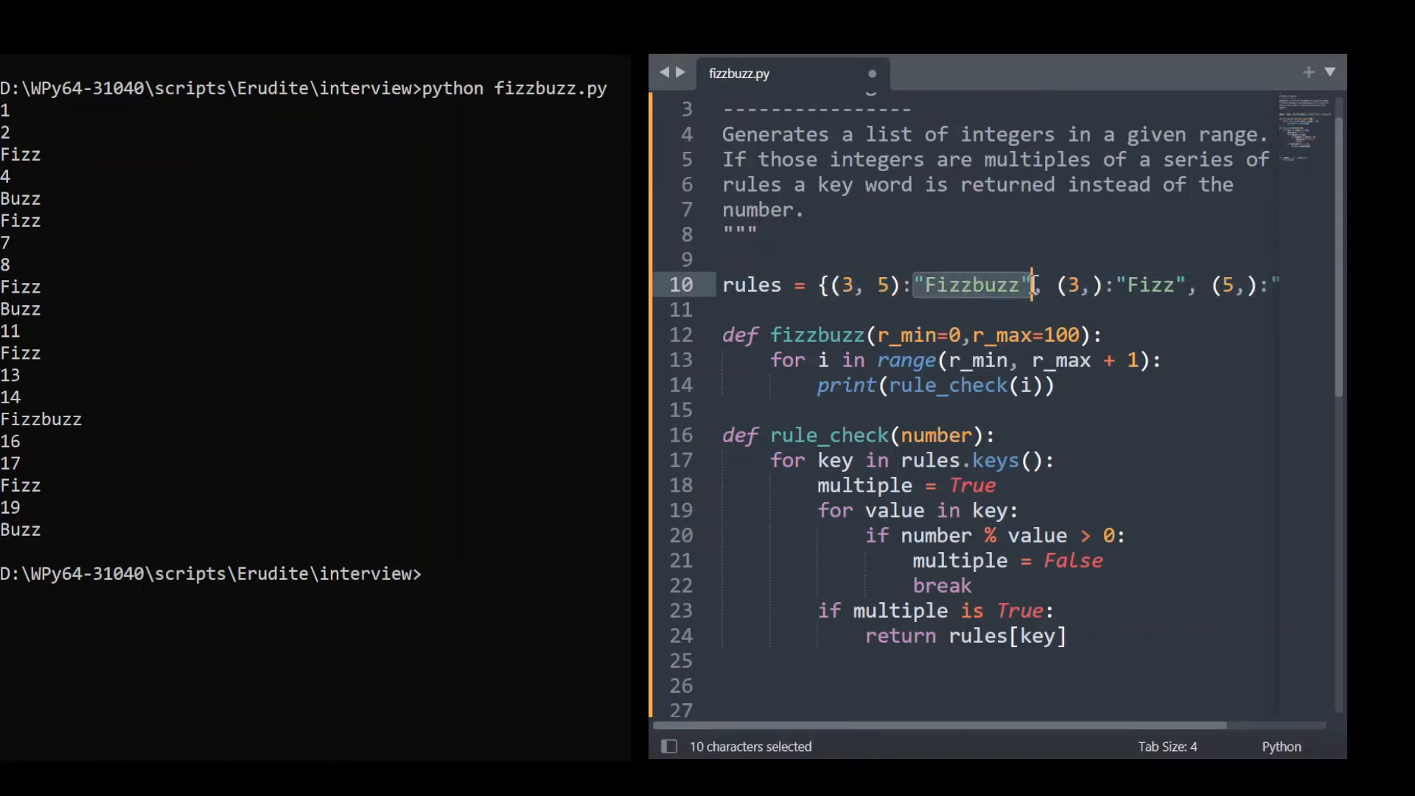
{"action": "key", "text": "shift+left"}
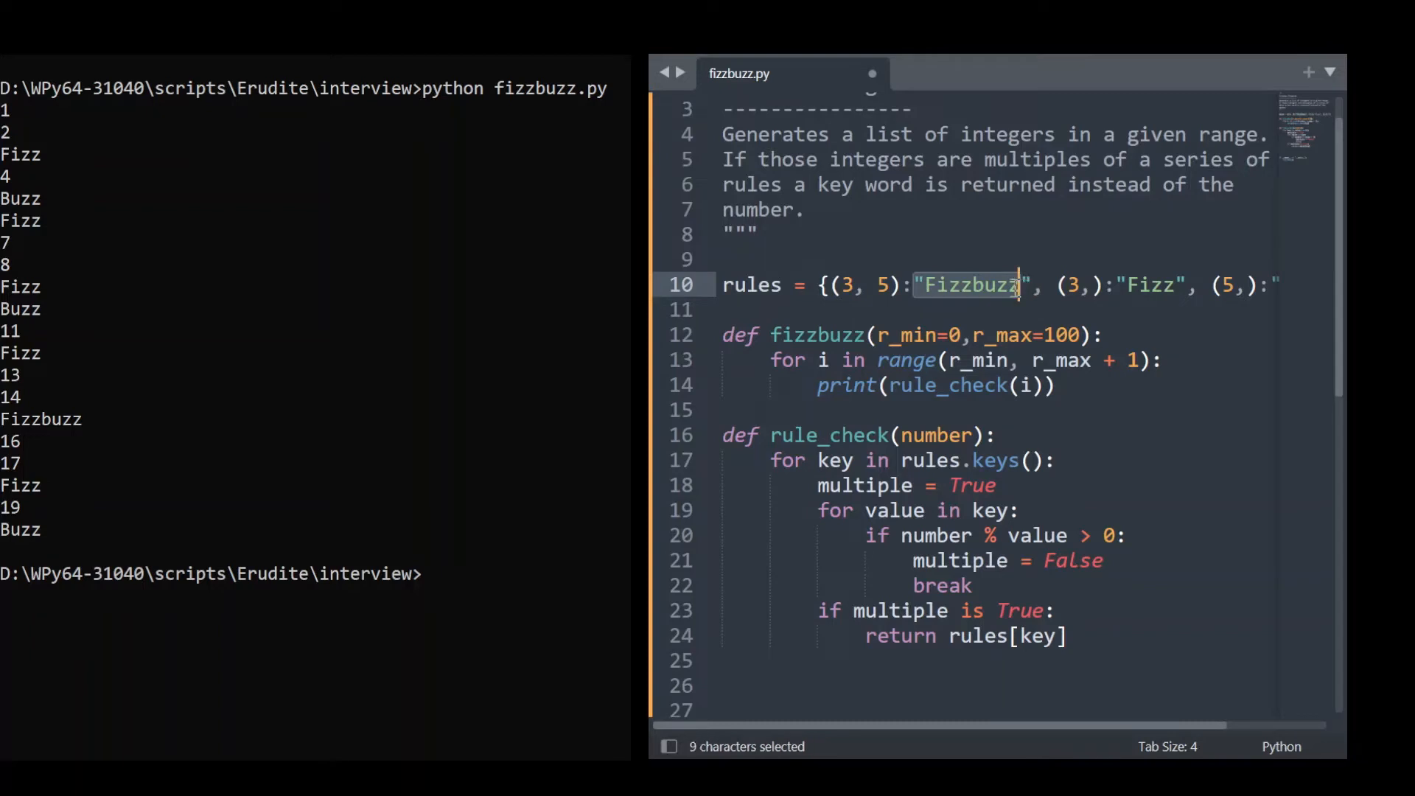
{"action": "key", "text": "shift+Right"}
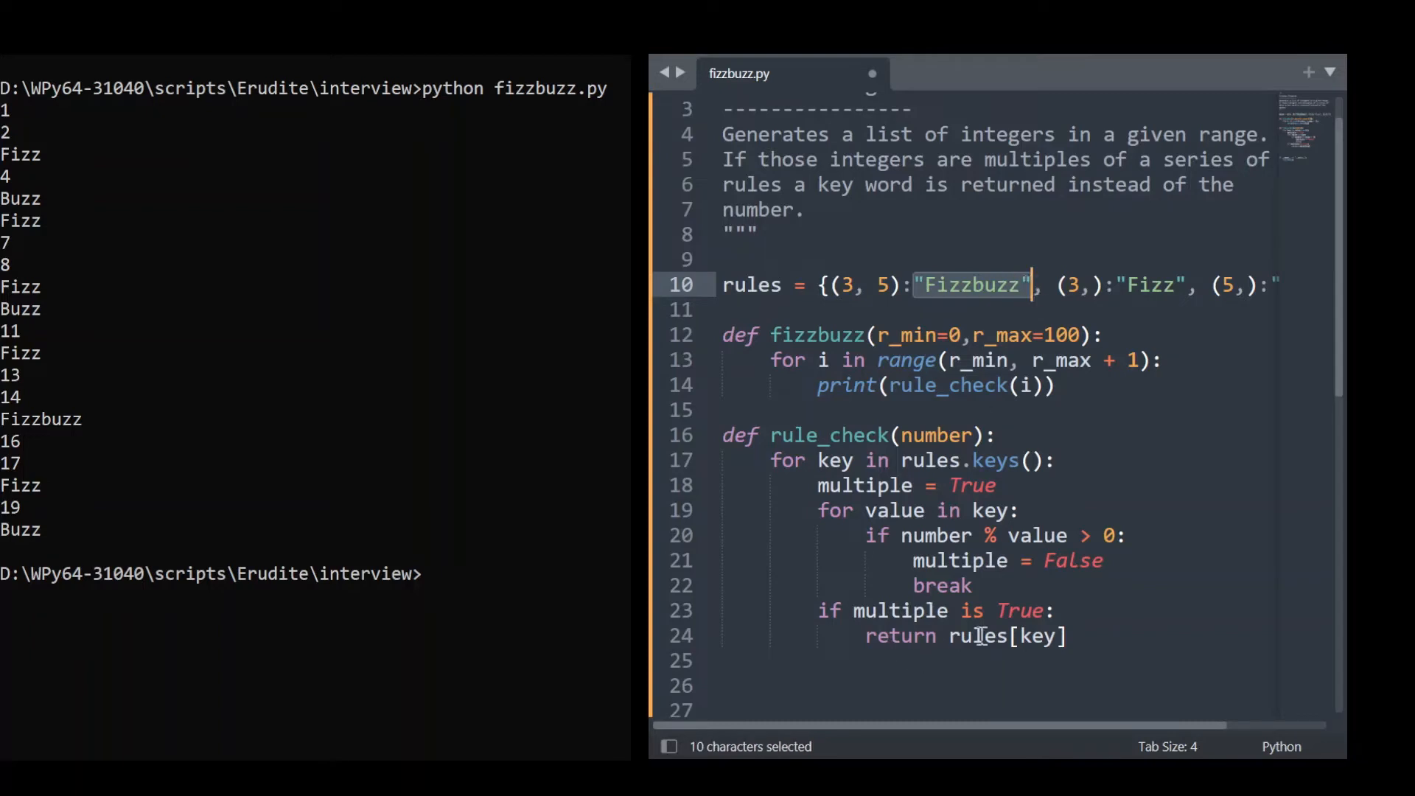
{"action": "double_click", "coordinate": [977, 635]}
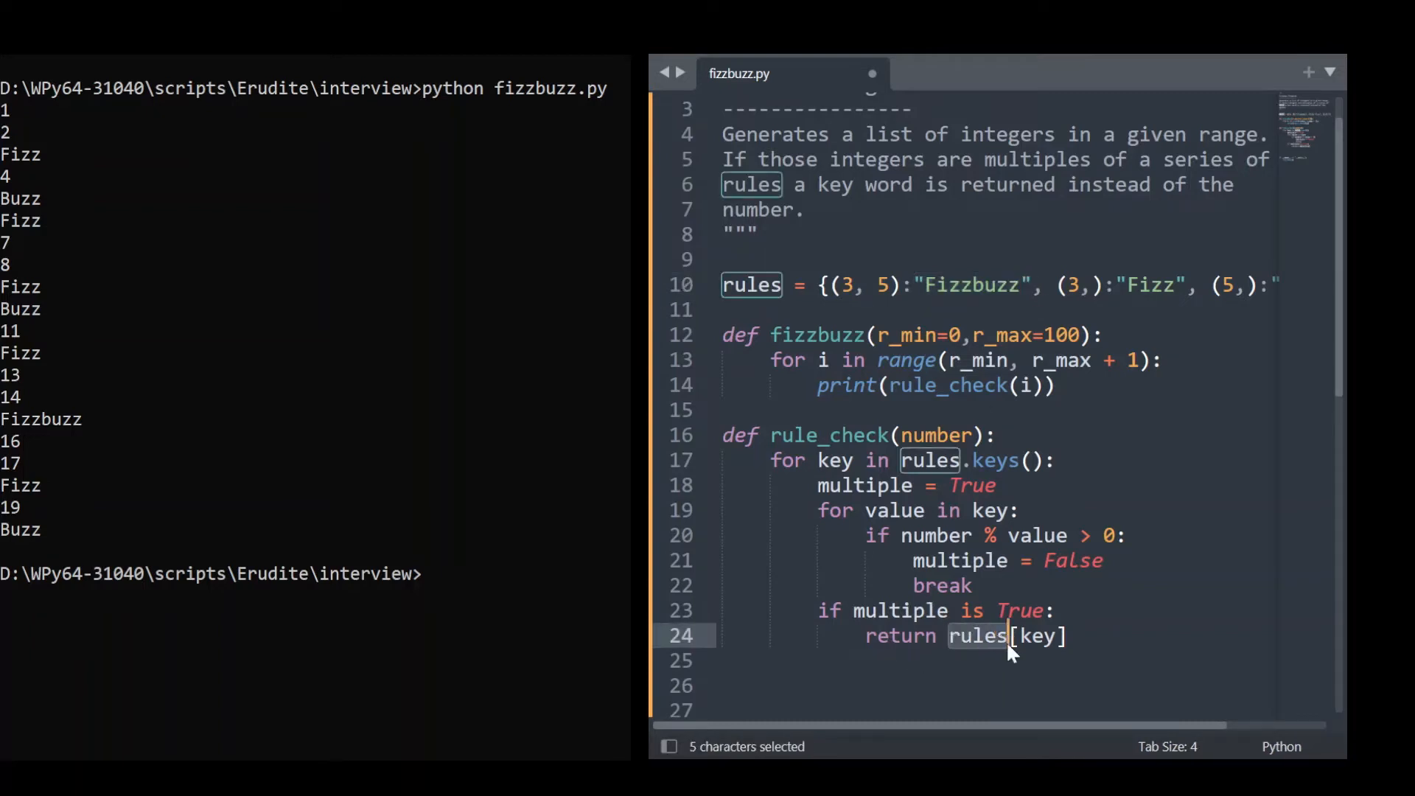
{"action": "left_click", "coordinate": [1017, 635]}
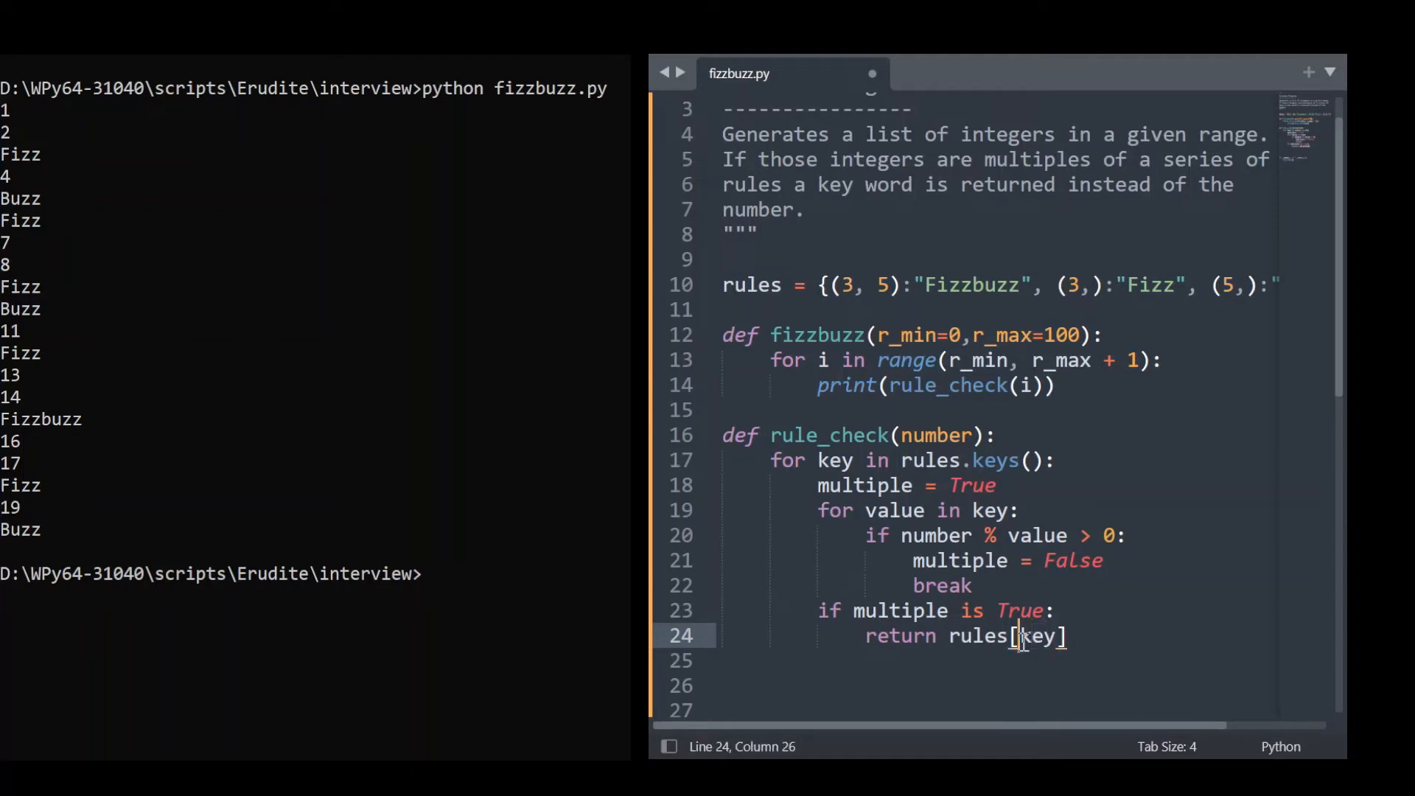
{"action": "double_click", "coordinate": [1041, 635]}
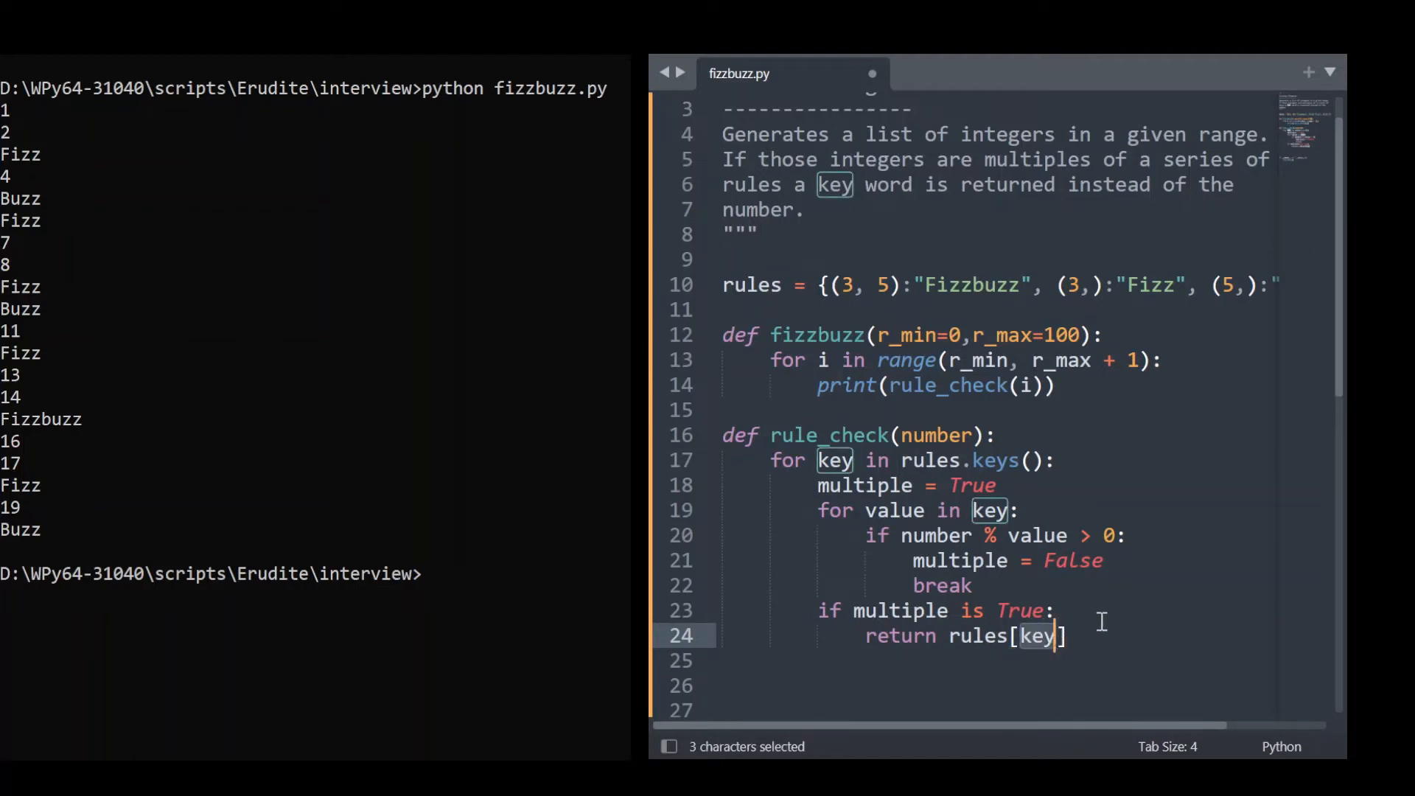
{"action": "double_click", "coordinate": [968, 285]}
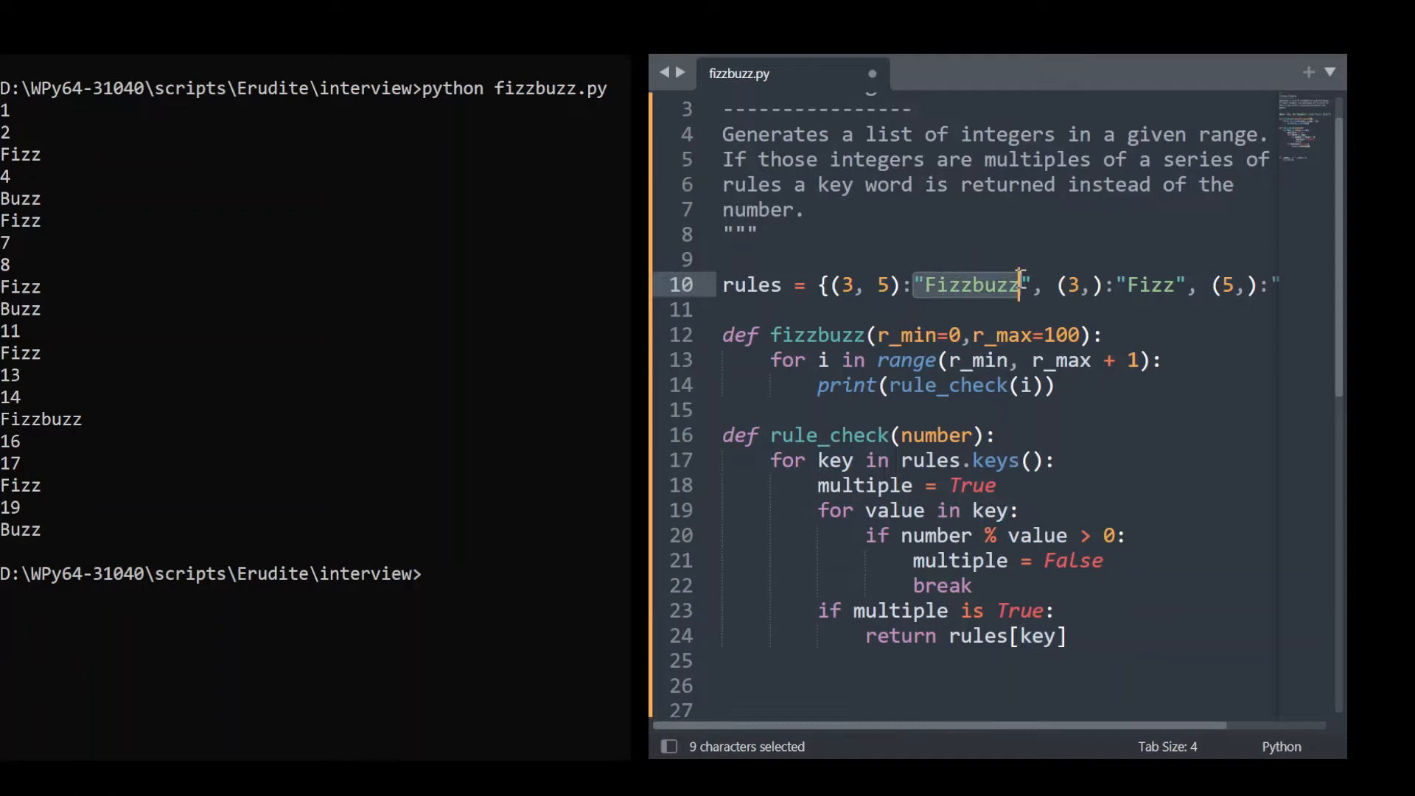
{"action": "left_click", "coordinate": [1064, 636]}
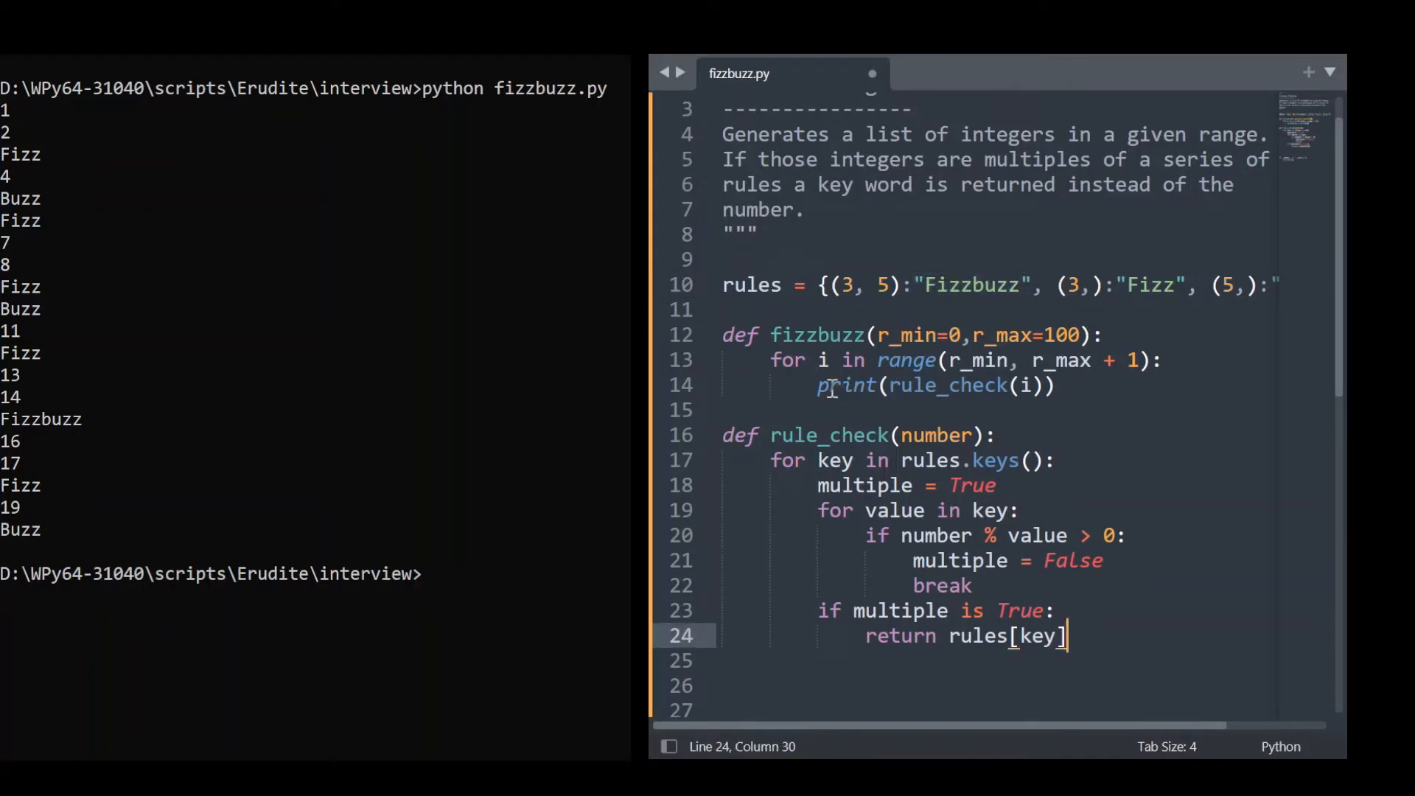
{"action": "double_click", "coordinate": [846, 385]}
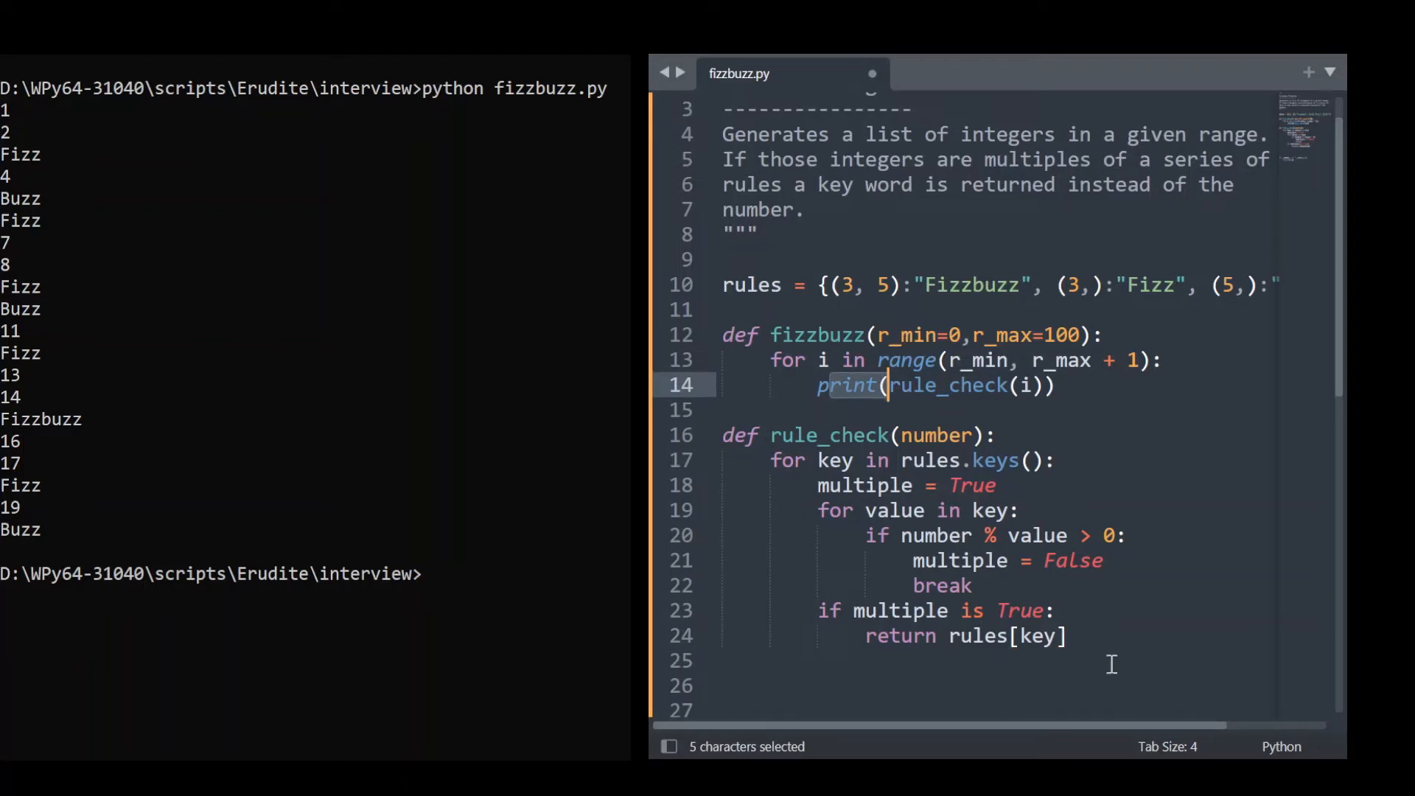
{"action": "left_click", "coordinate": [1065, 636]}
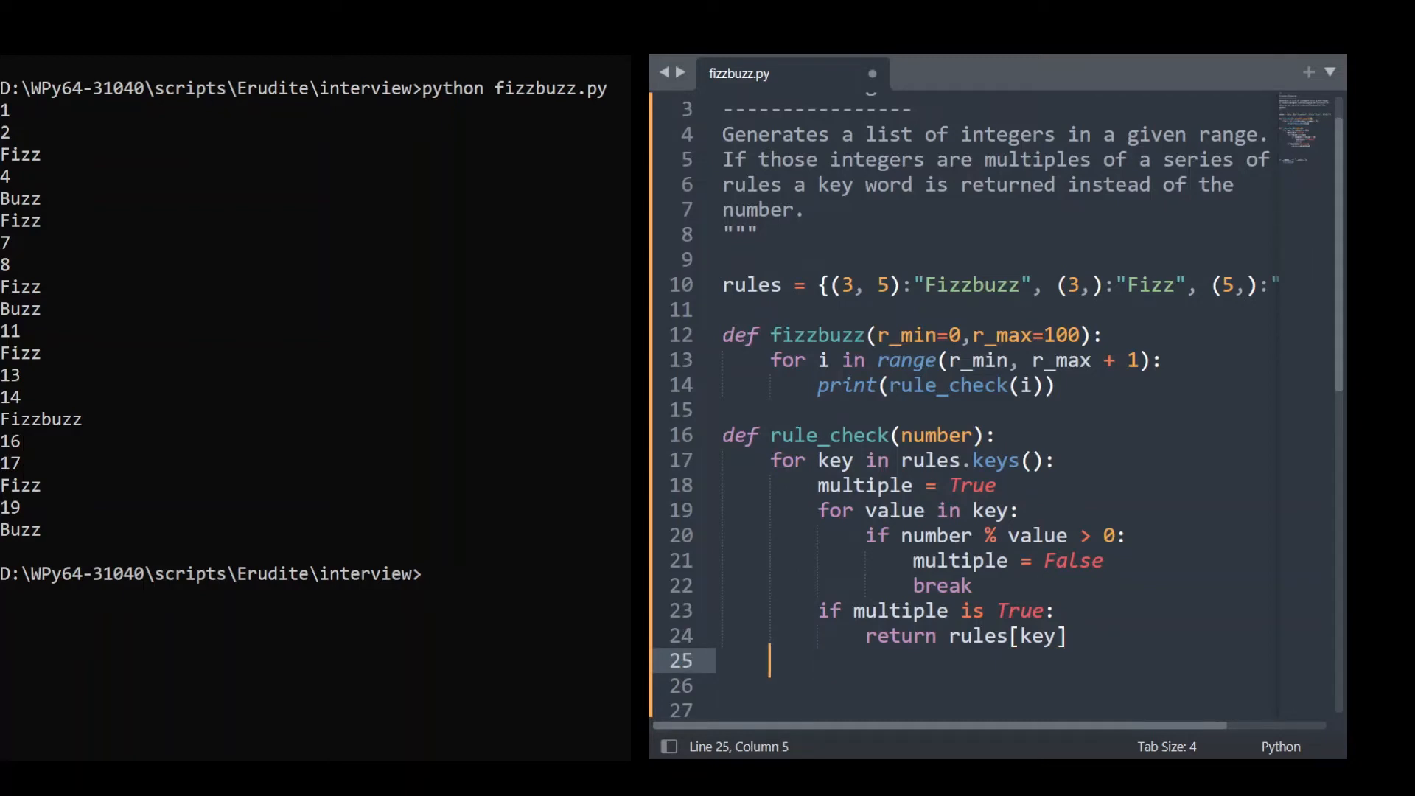
{"action": "mouse_move", "coordinate": [1013, 640]}
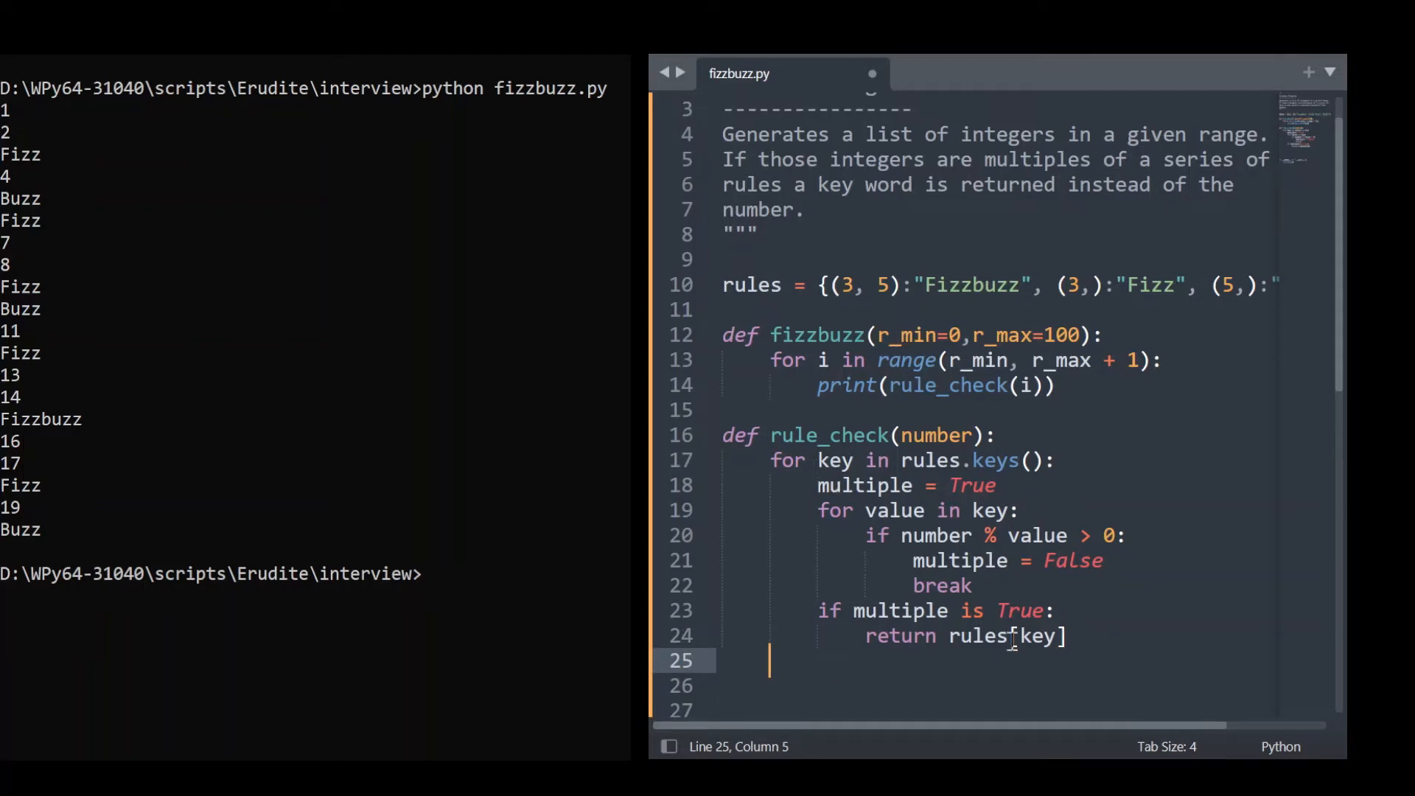
Step: Add 'return number' after the outer loop as the no-match fallback
{"action": "type", "text": "return number"}
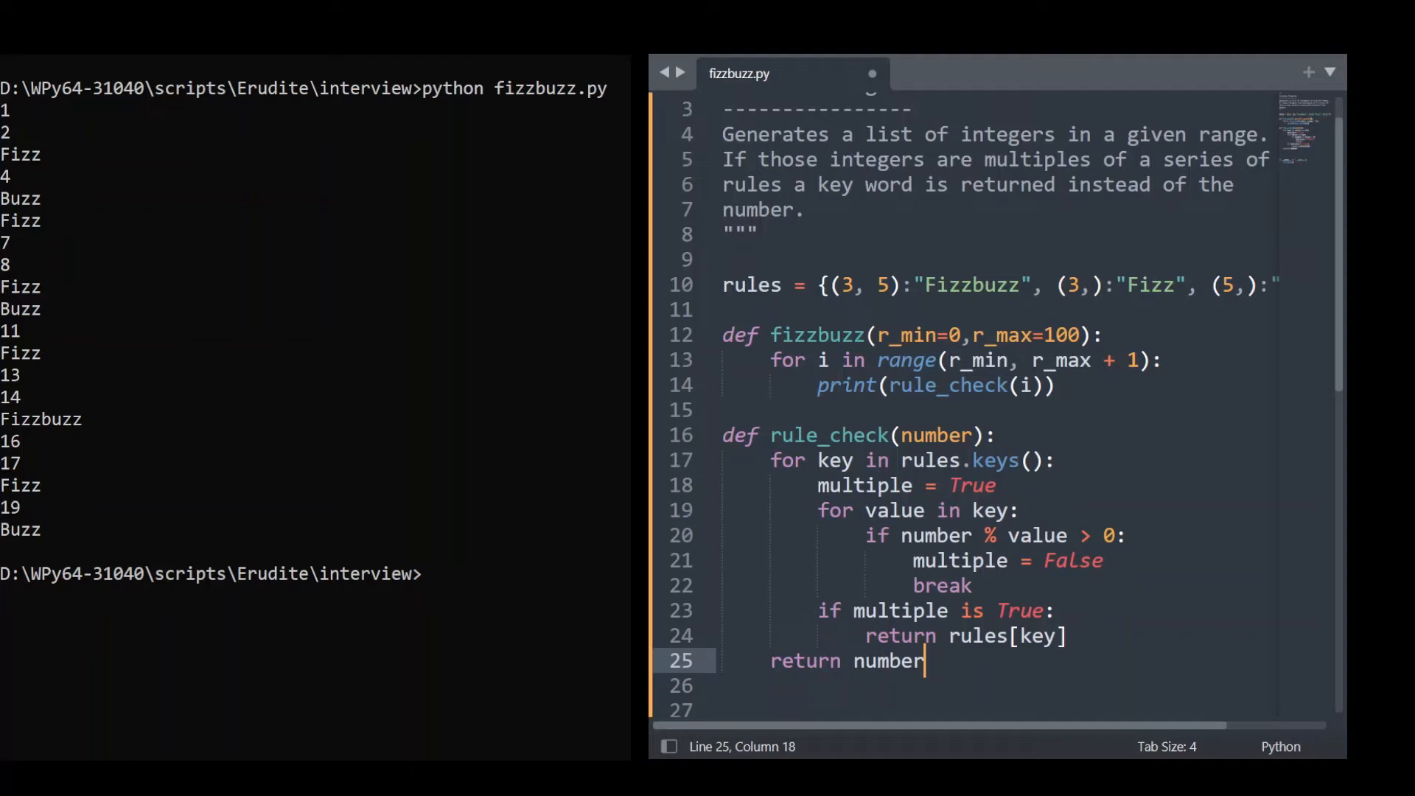
{"action": "mouse_move", "coordinate": [882, 394]}
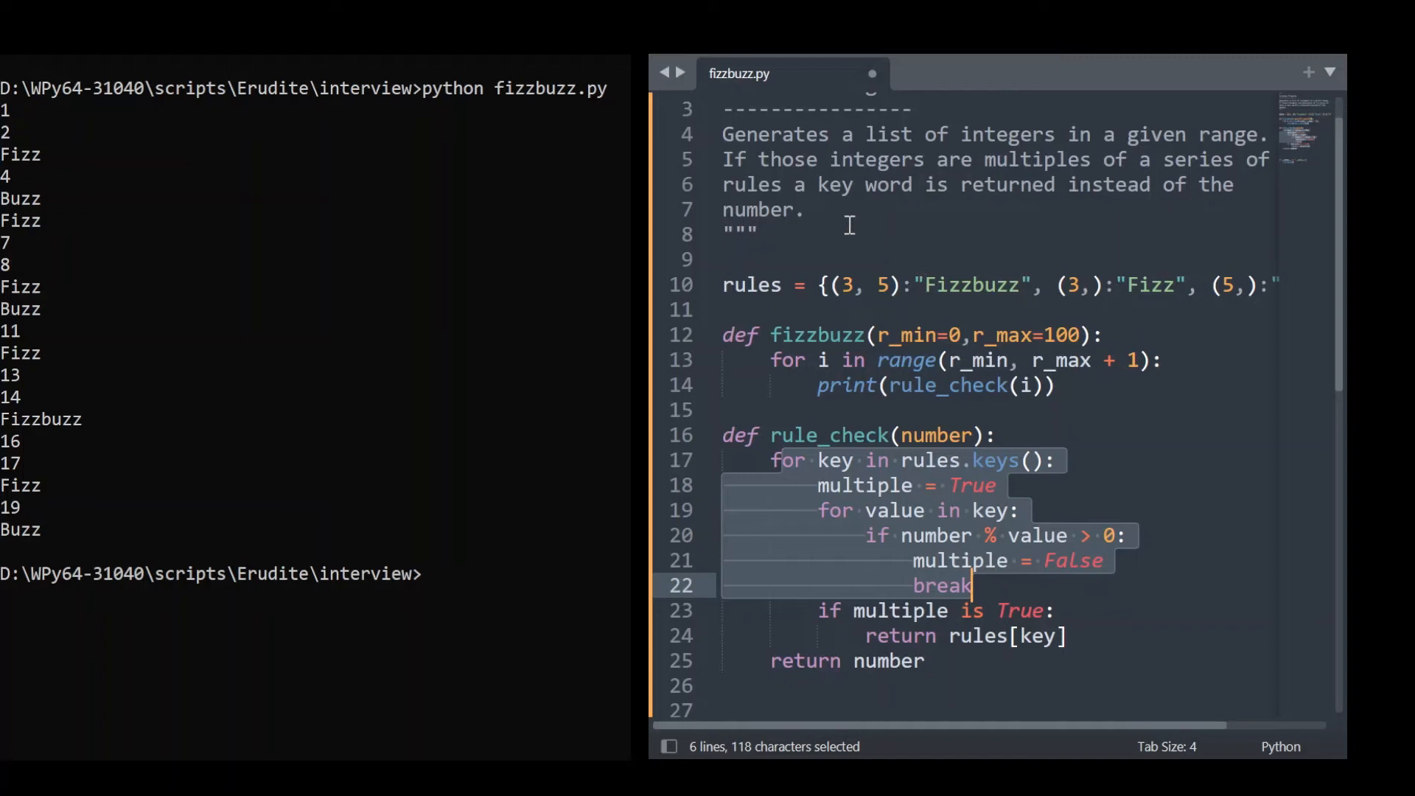
{"action": "mouse_move", "coordinate": [1161, 244]}
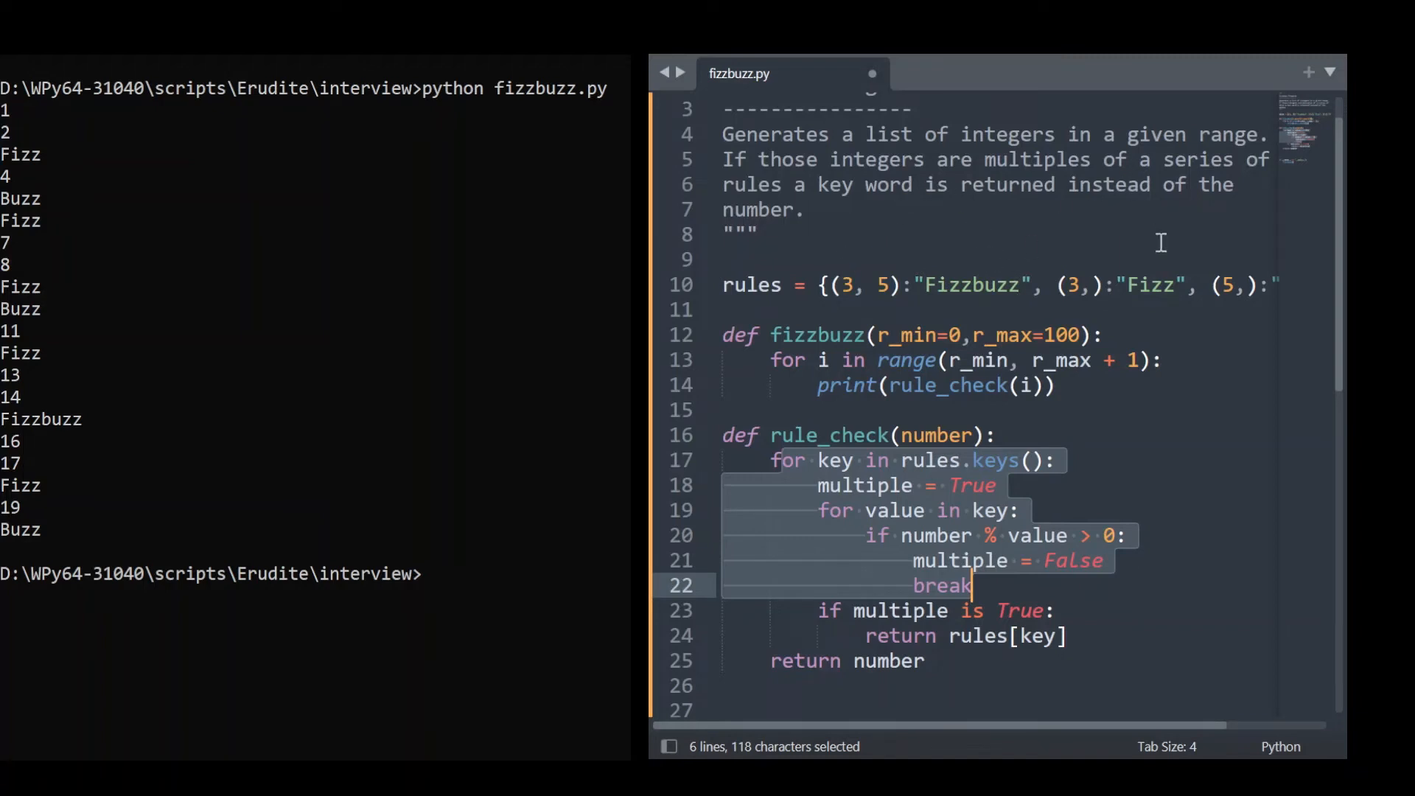
{"action": "mouse_move", "coordinate": [945, 199]}
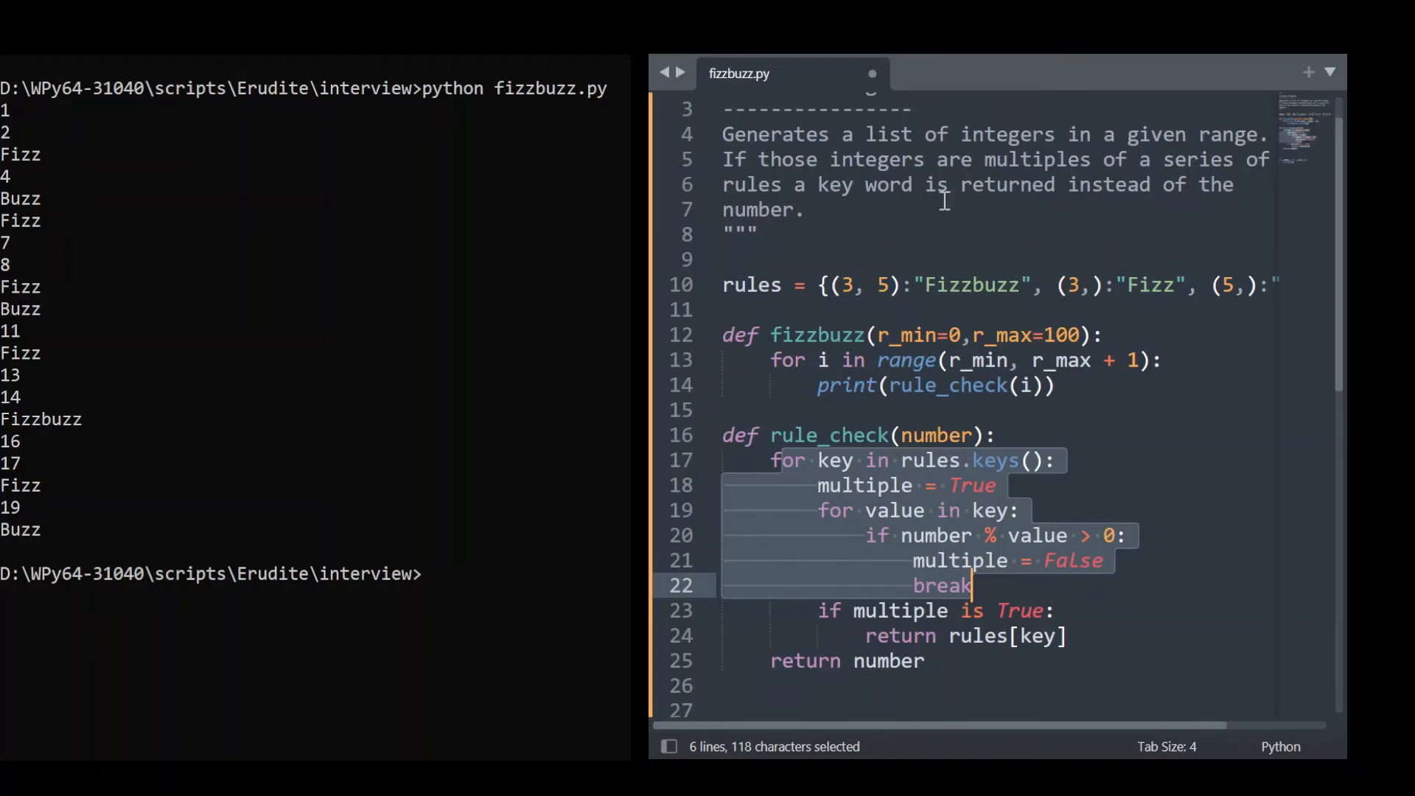
{"action": "mouse_move", "coordinate": [830, 284]}
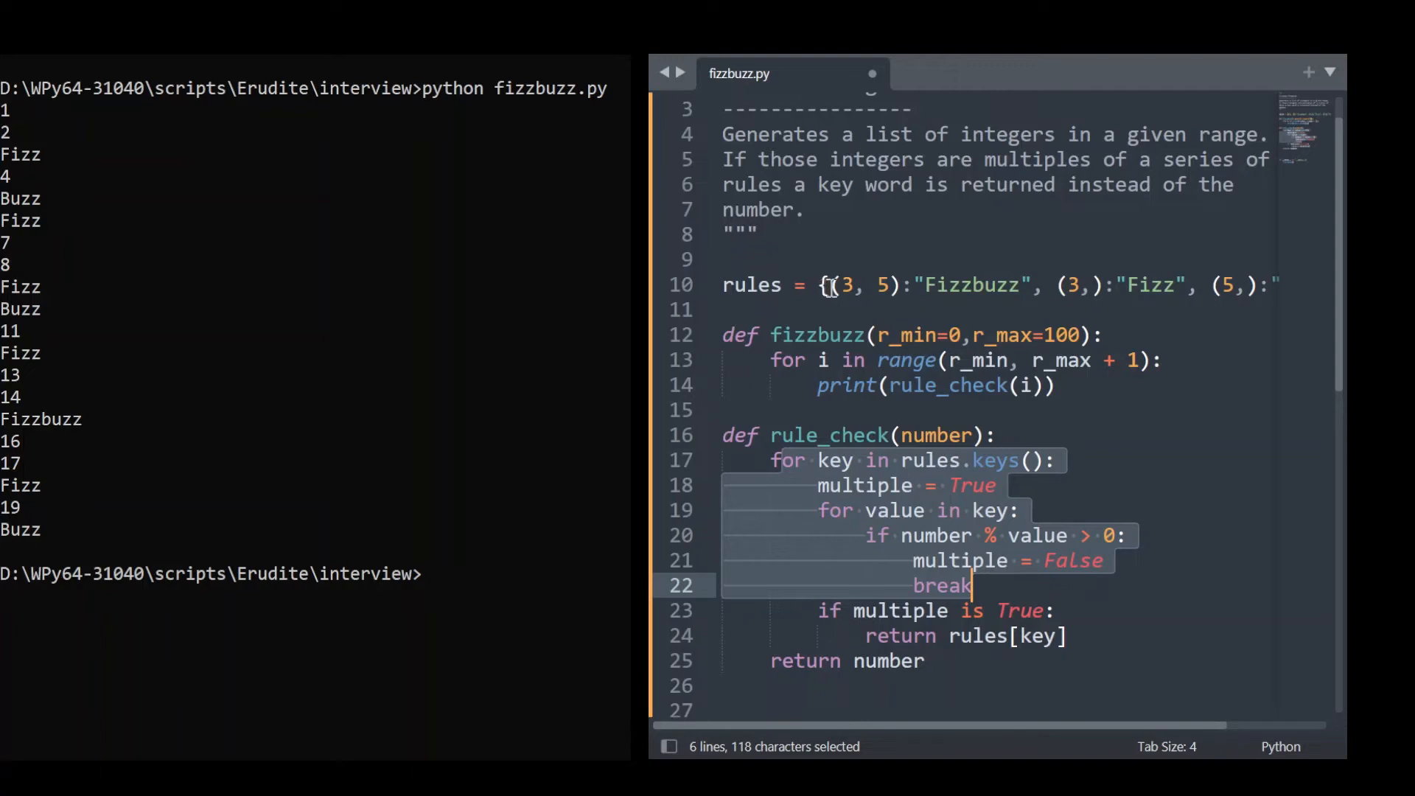
{"action": "mouse_move", "coordinate": [1150, 298]}
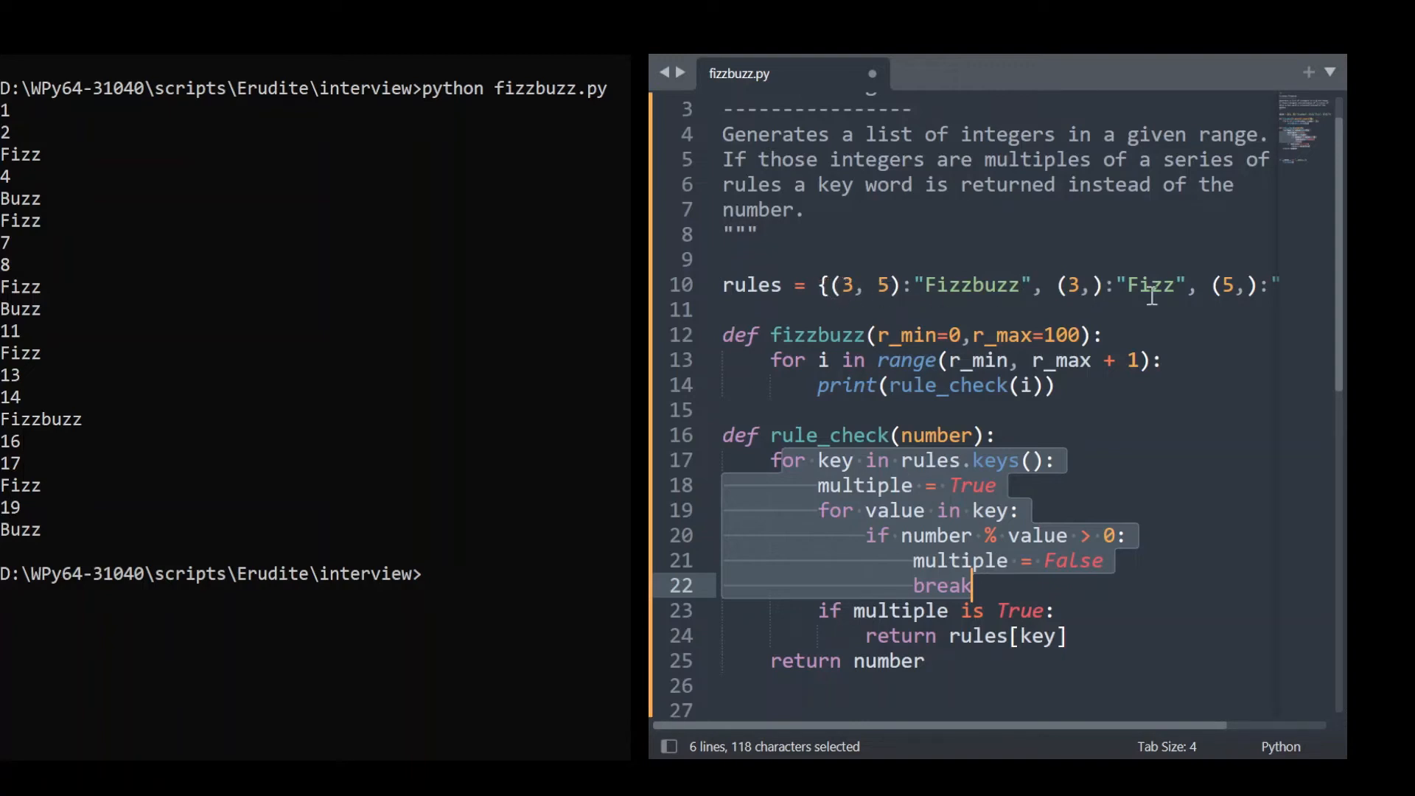
{"action": "mouse_move", "coordinate": [774, 282]}
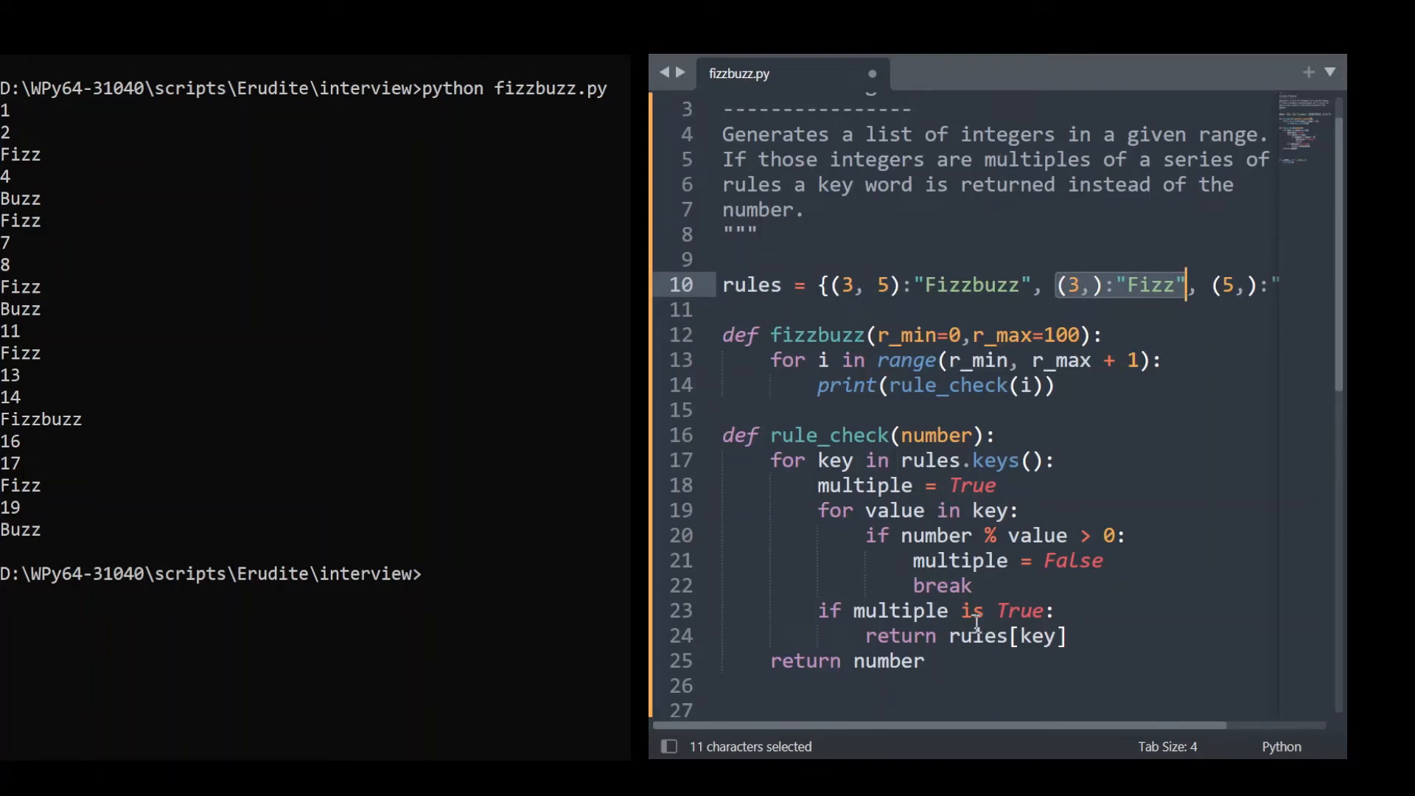
{"action": "mouse_move", "coordinate": [1108, 260]}
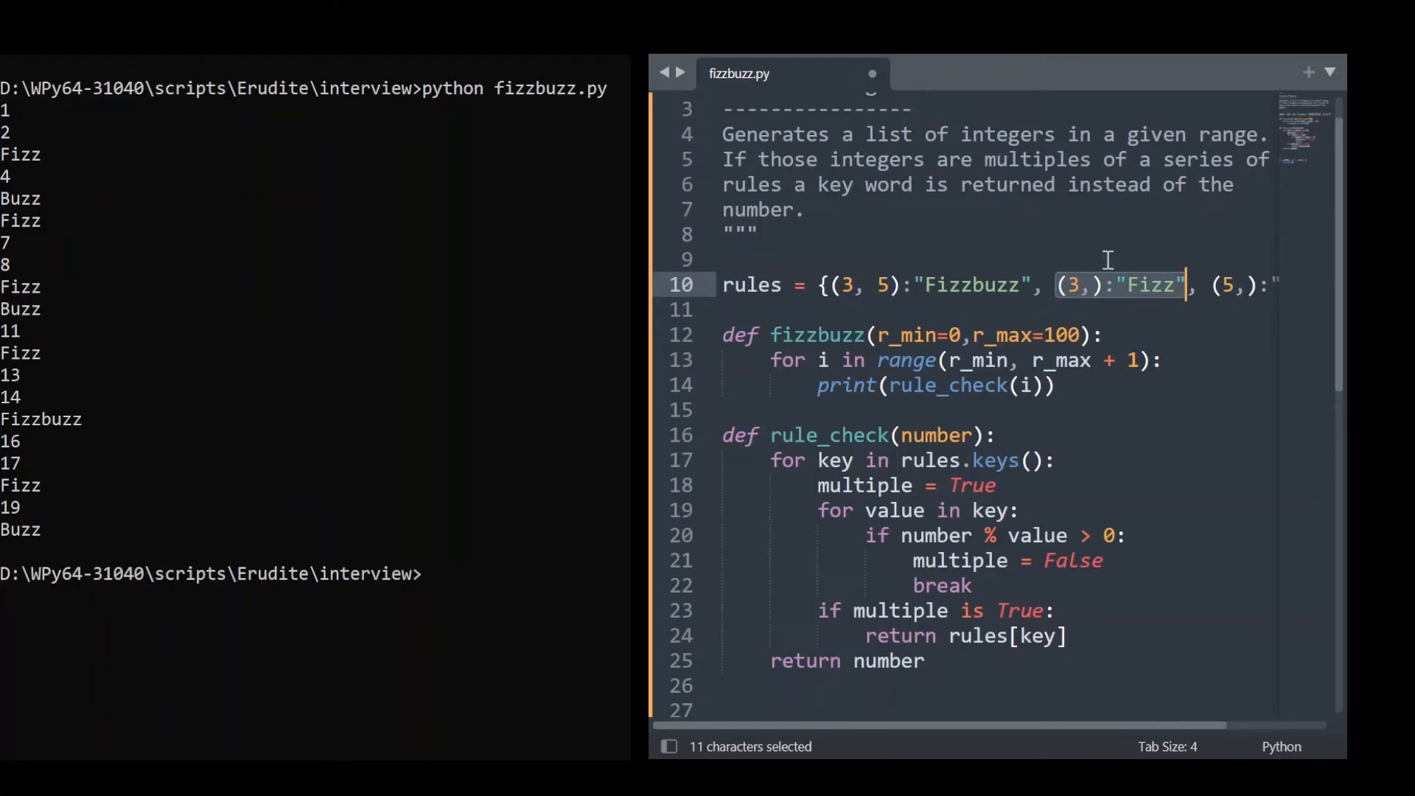
{"action": "mouse_move", "coordinate": [831, 311]}
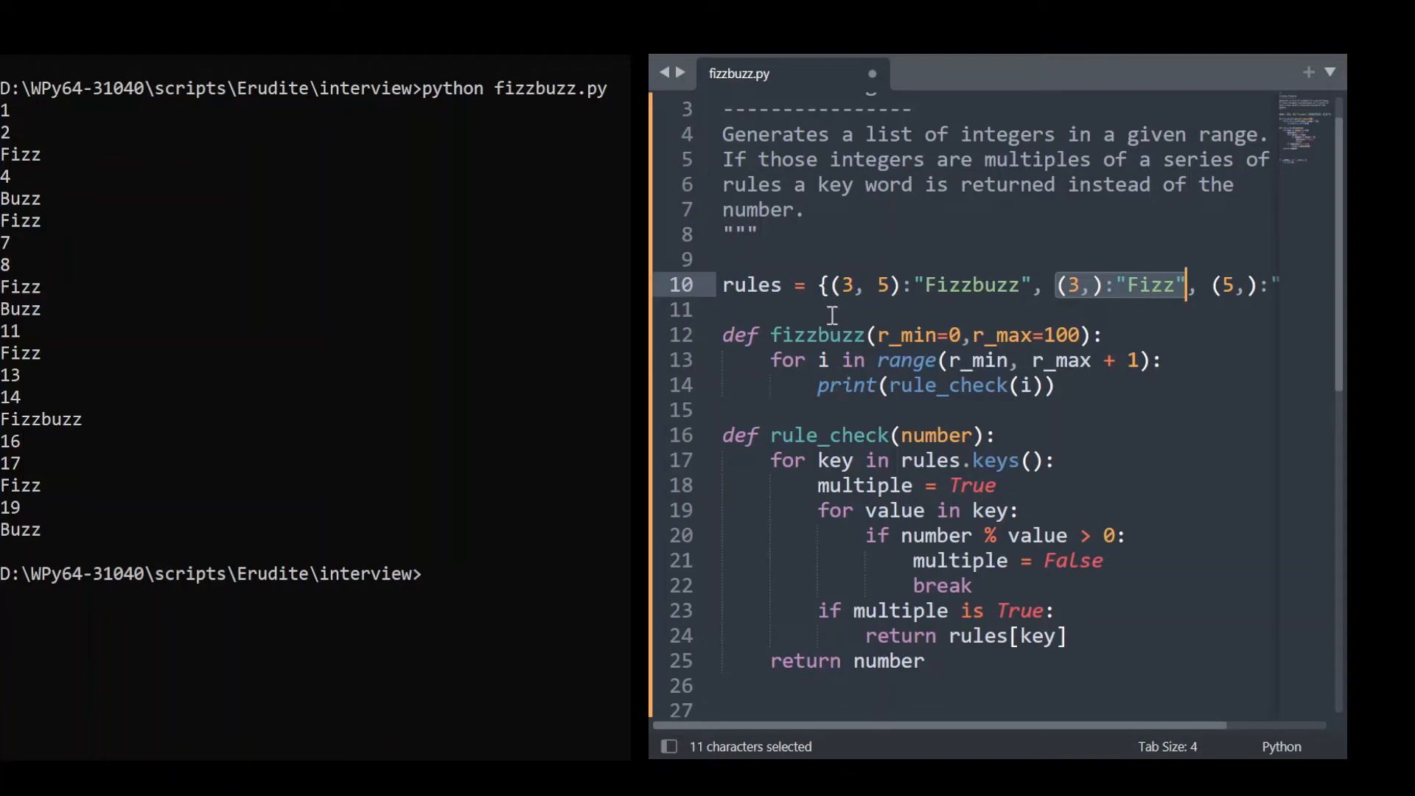
{"action": "left_click", "coordinate": [823, 285]}
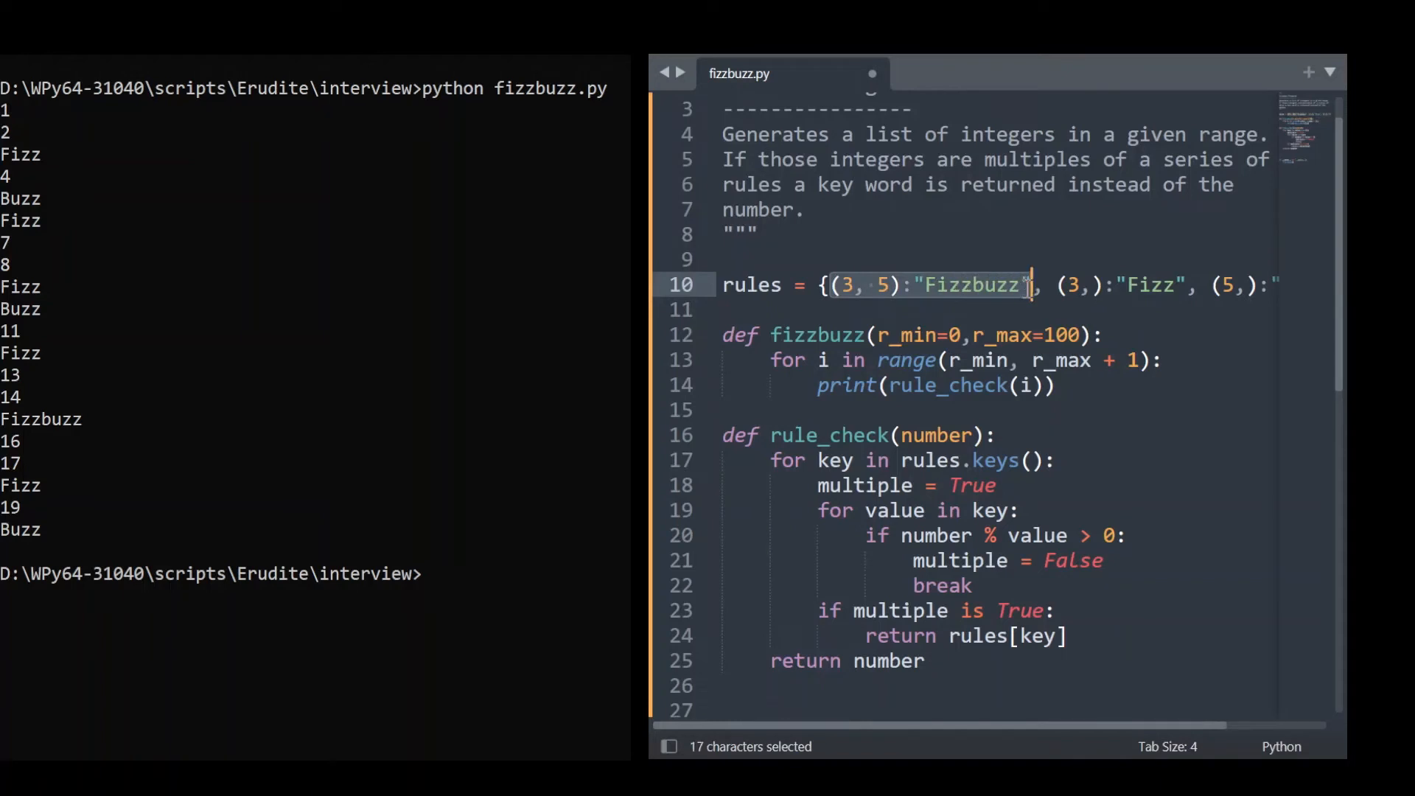
{"action": "mouse_move", "coordinate": [848, 226]}
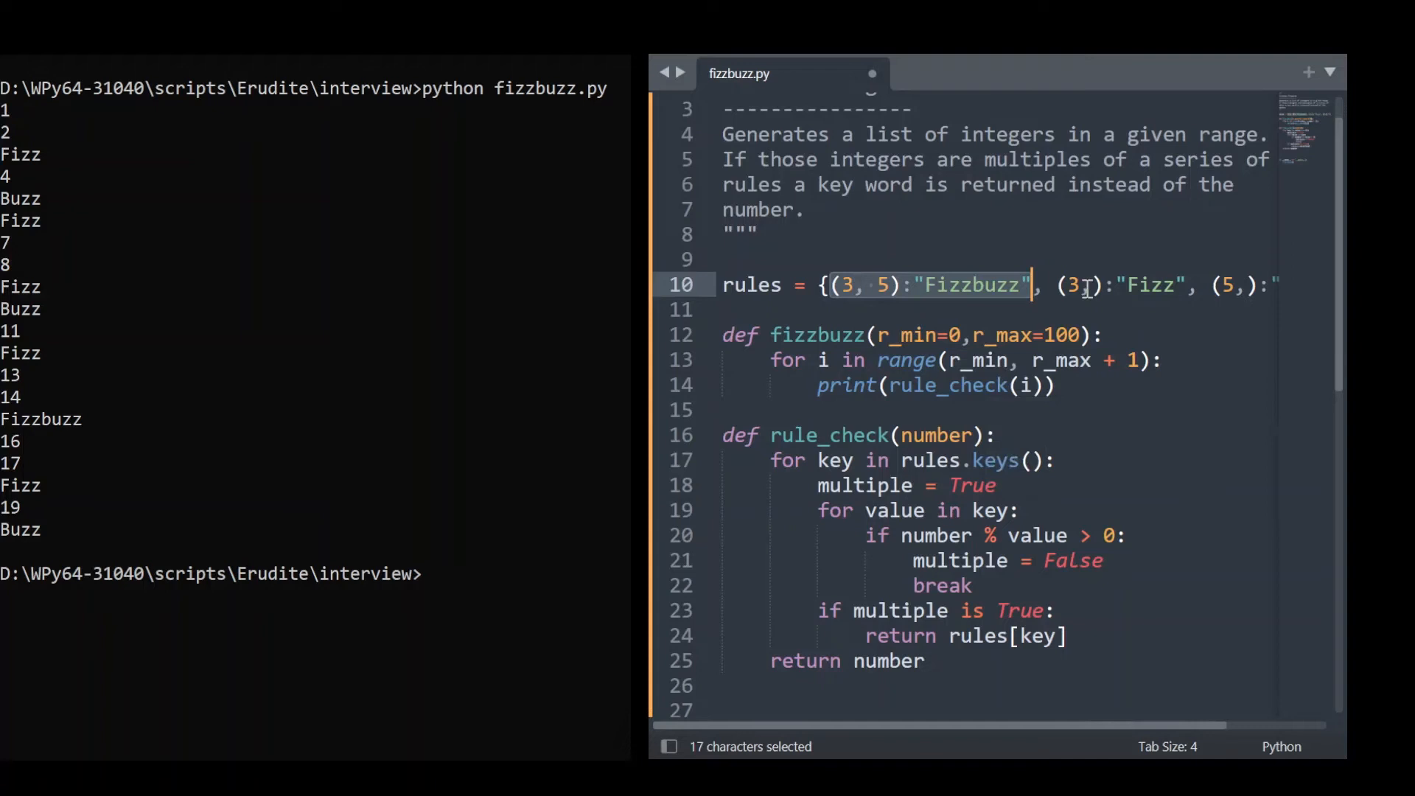
{"action": "mouse_move", "coordinate": [1070, 256]}
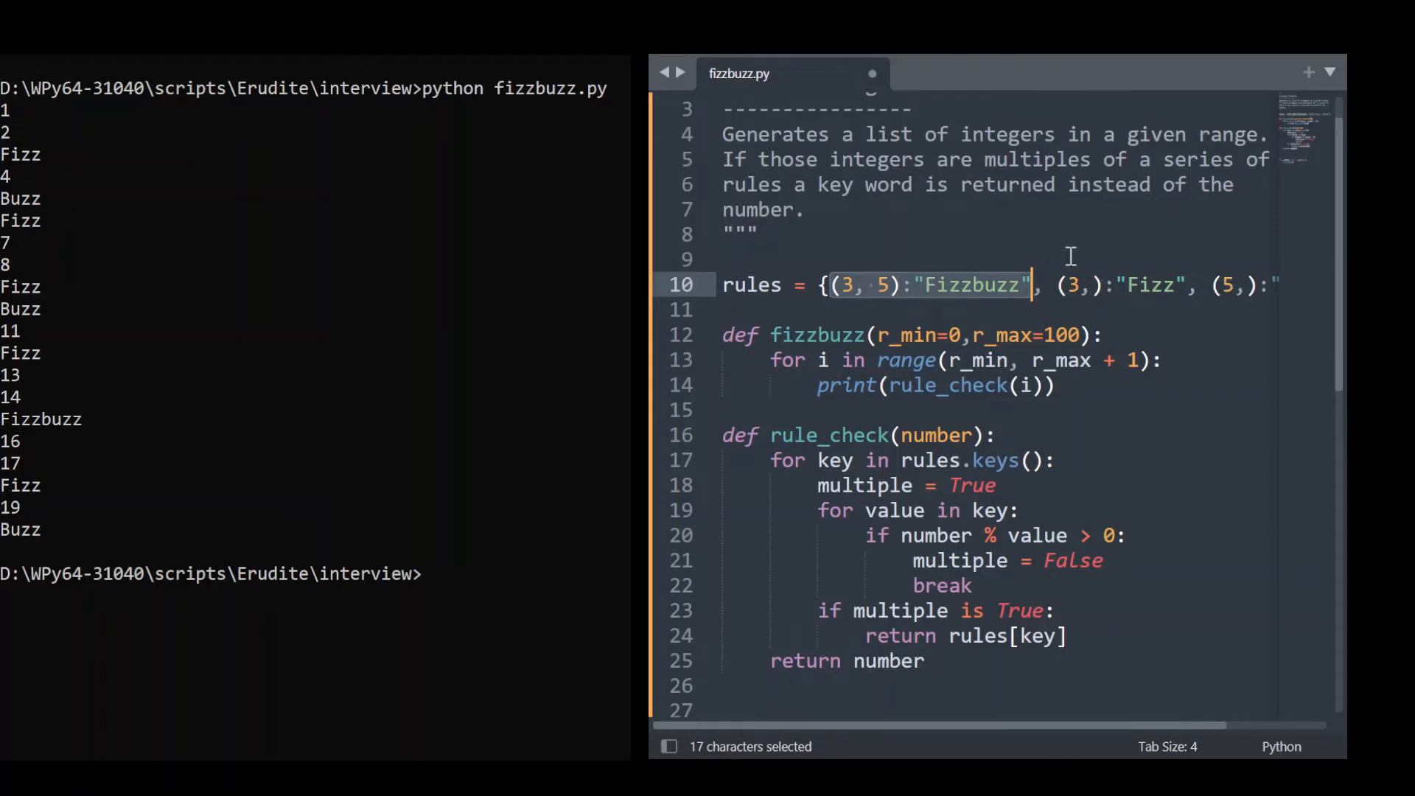
{"action": "mouse_move", "coordinate": [1074, 285]}
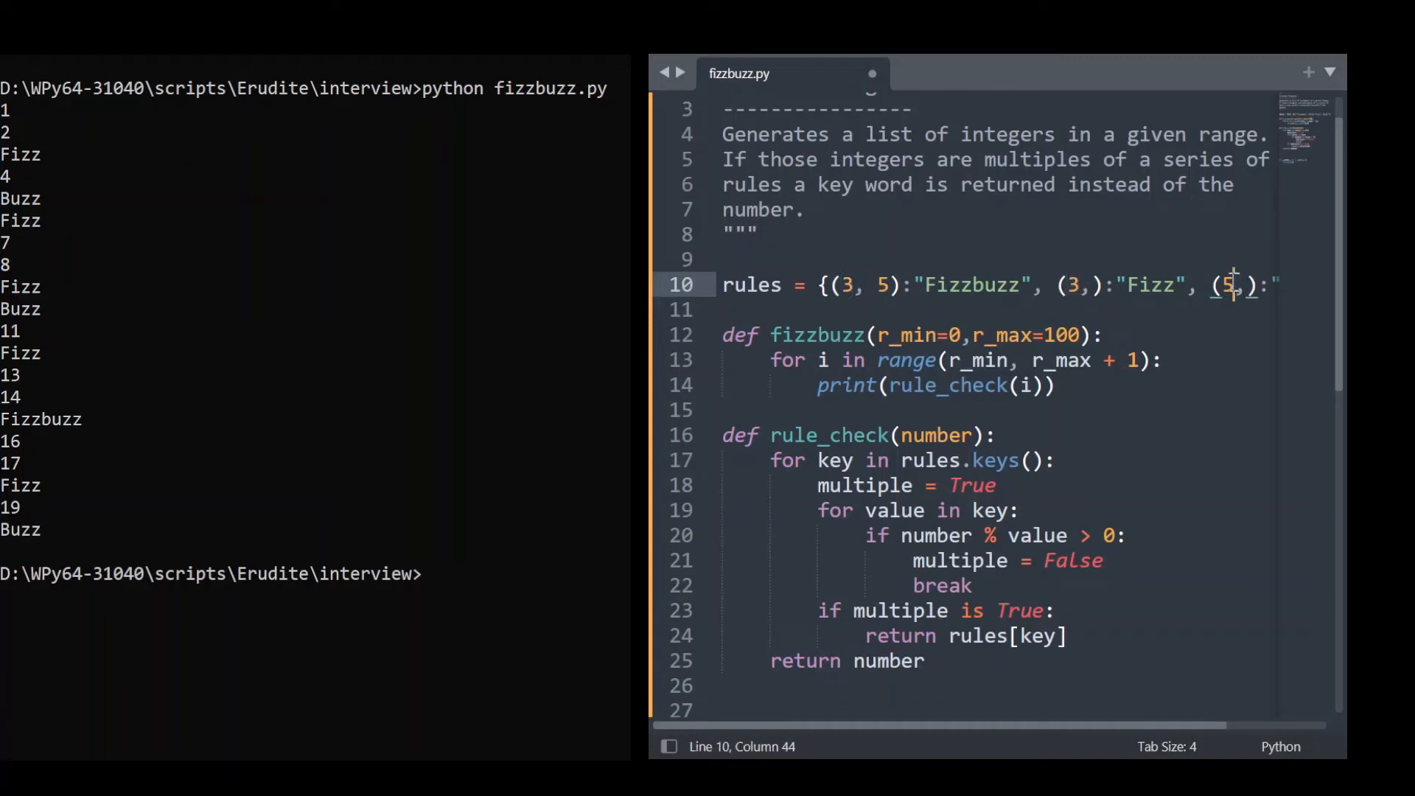
{"action": "double_click", "coordinate": [1230, 285]}
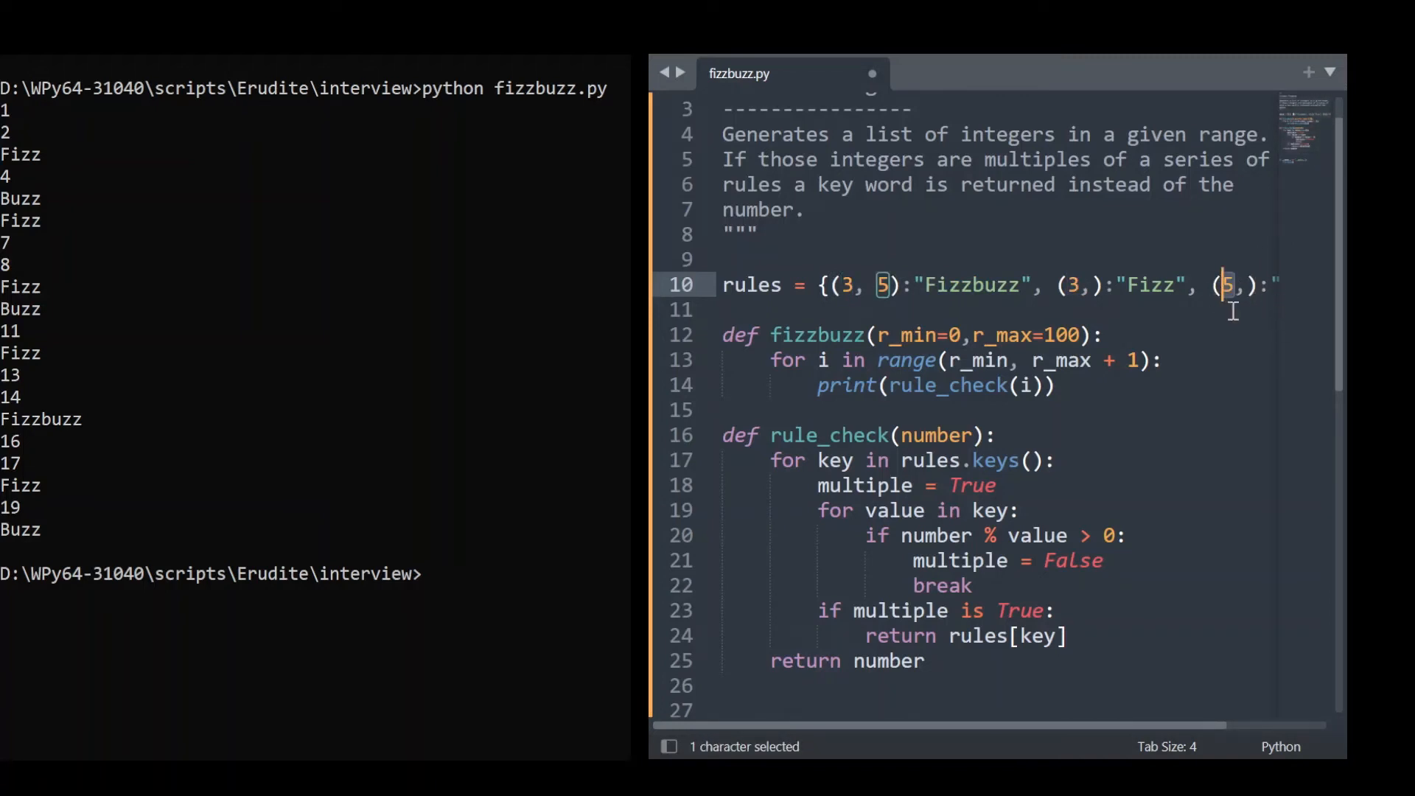
{"action": "left_click", "coordinate": [1074, 284]}
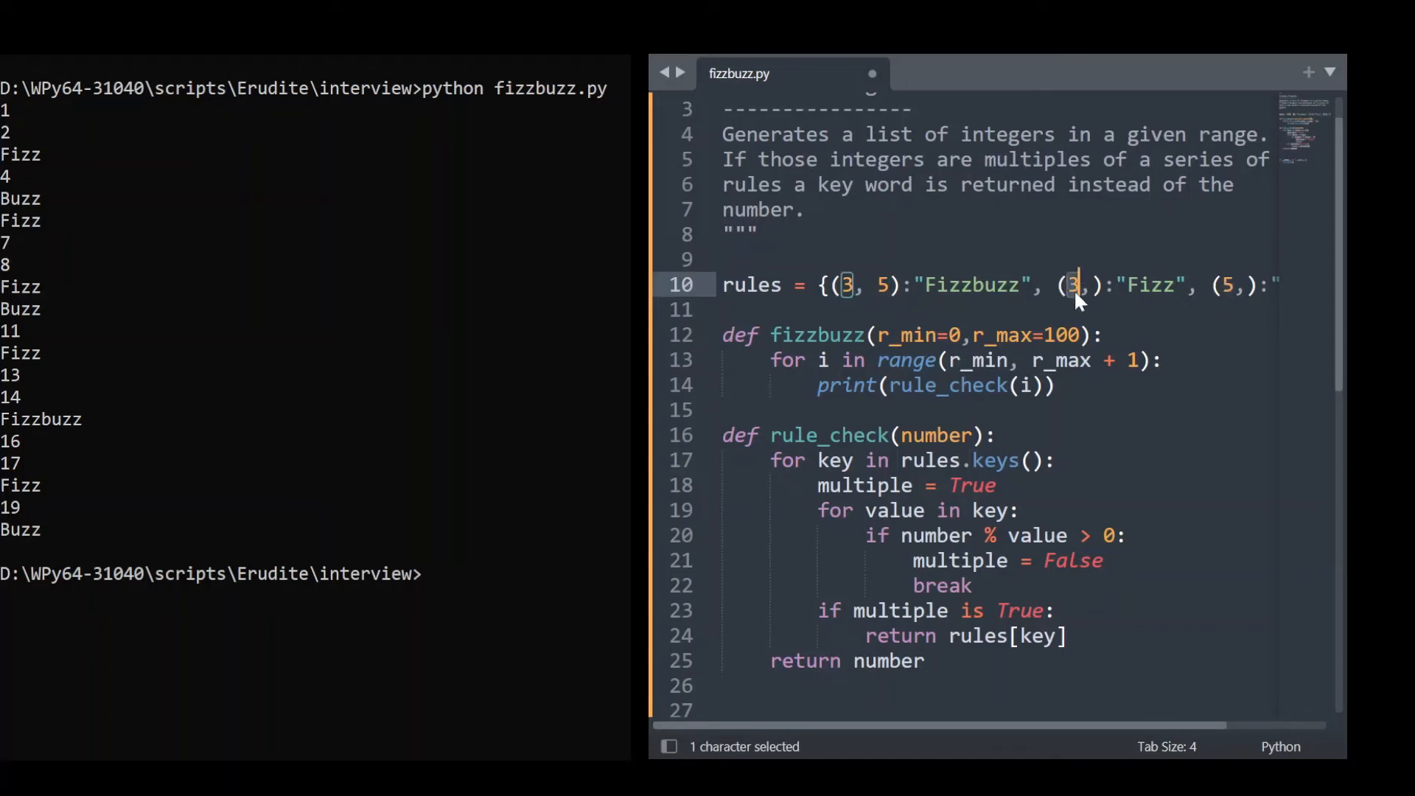
{"action": "mouse_move", "coordinate": [1005, 570]}
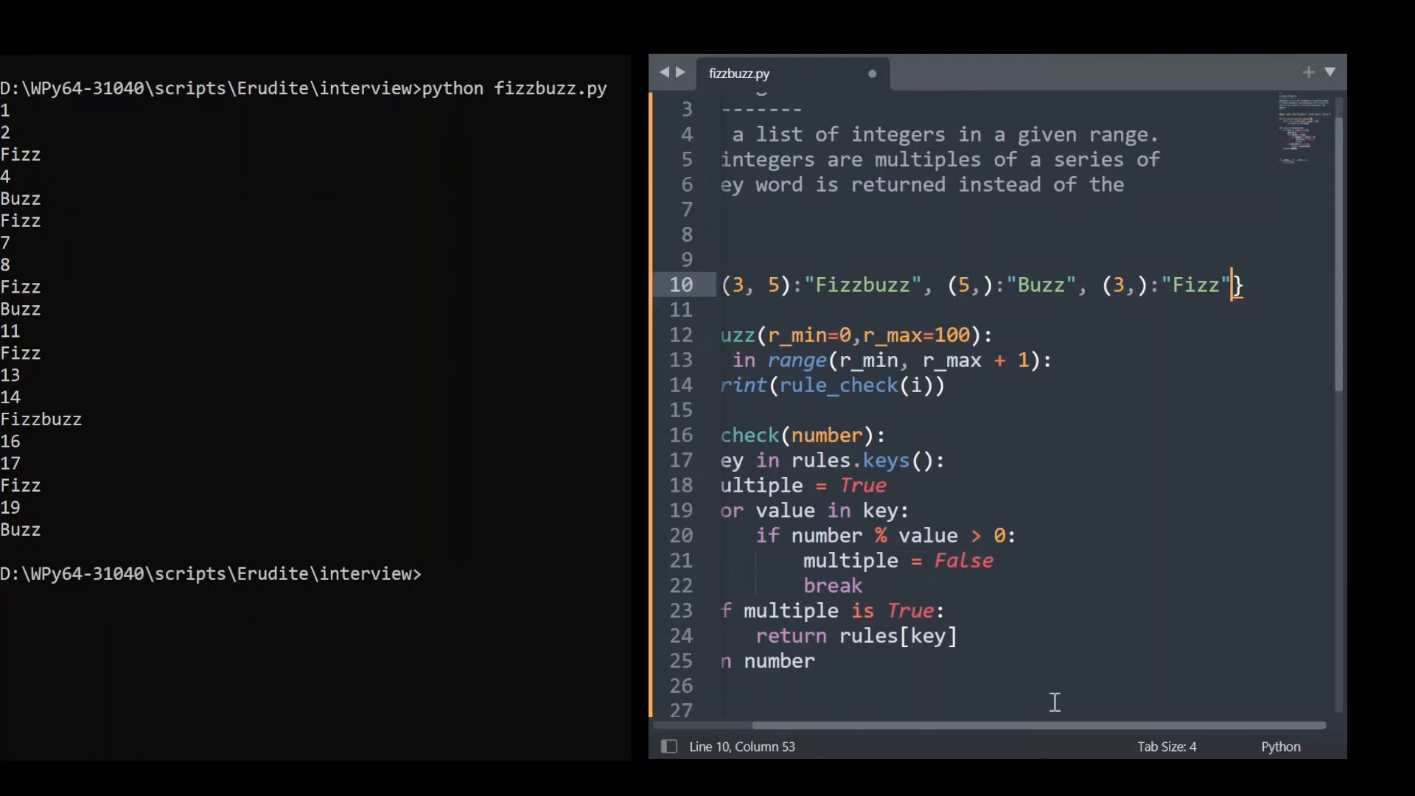
Step: Scroll left and up to view the rules dictionary and docstring
{"action": "scroll", "scroll_direction": "left", "scroll_amount": 3}
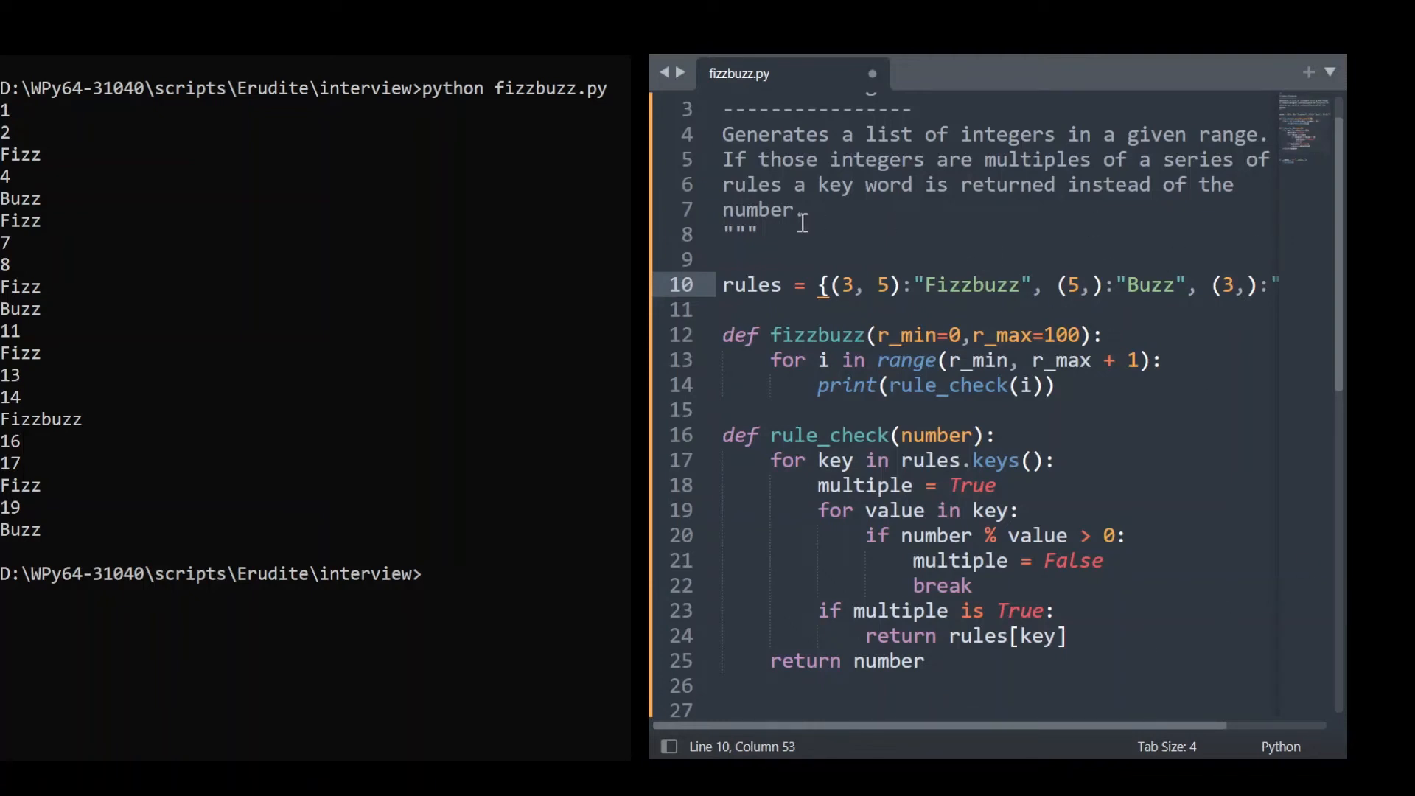
{"action": "scroll", "scroll_direction": "up", "scroll_amount": 3}
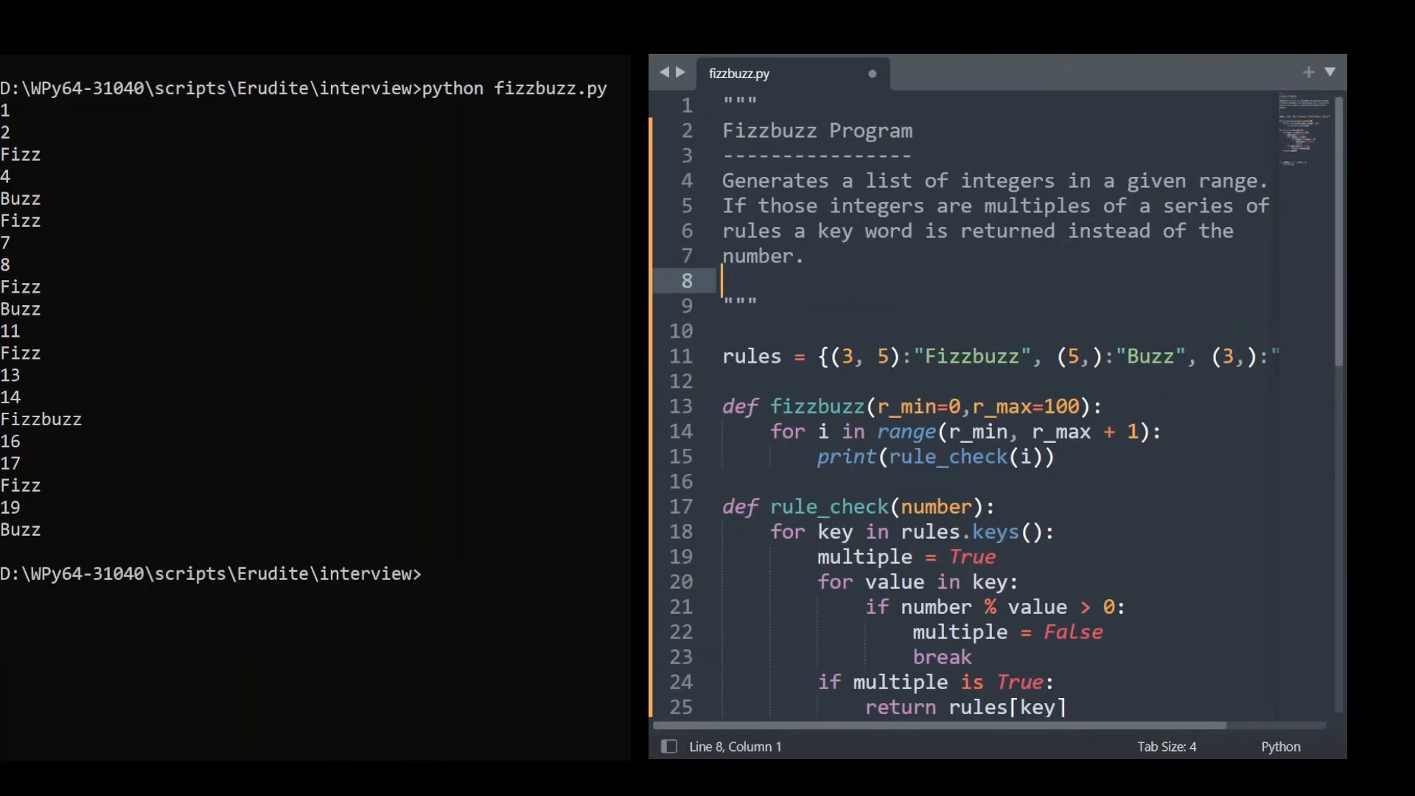
Step: Write a 'Rule Requirements' docstring section saying to order rules from largest to smallest
{"action": "type", "text": "Rule"}
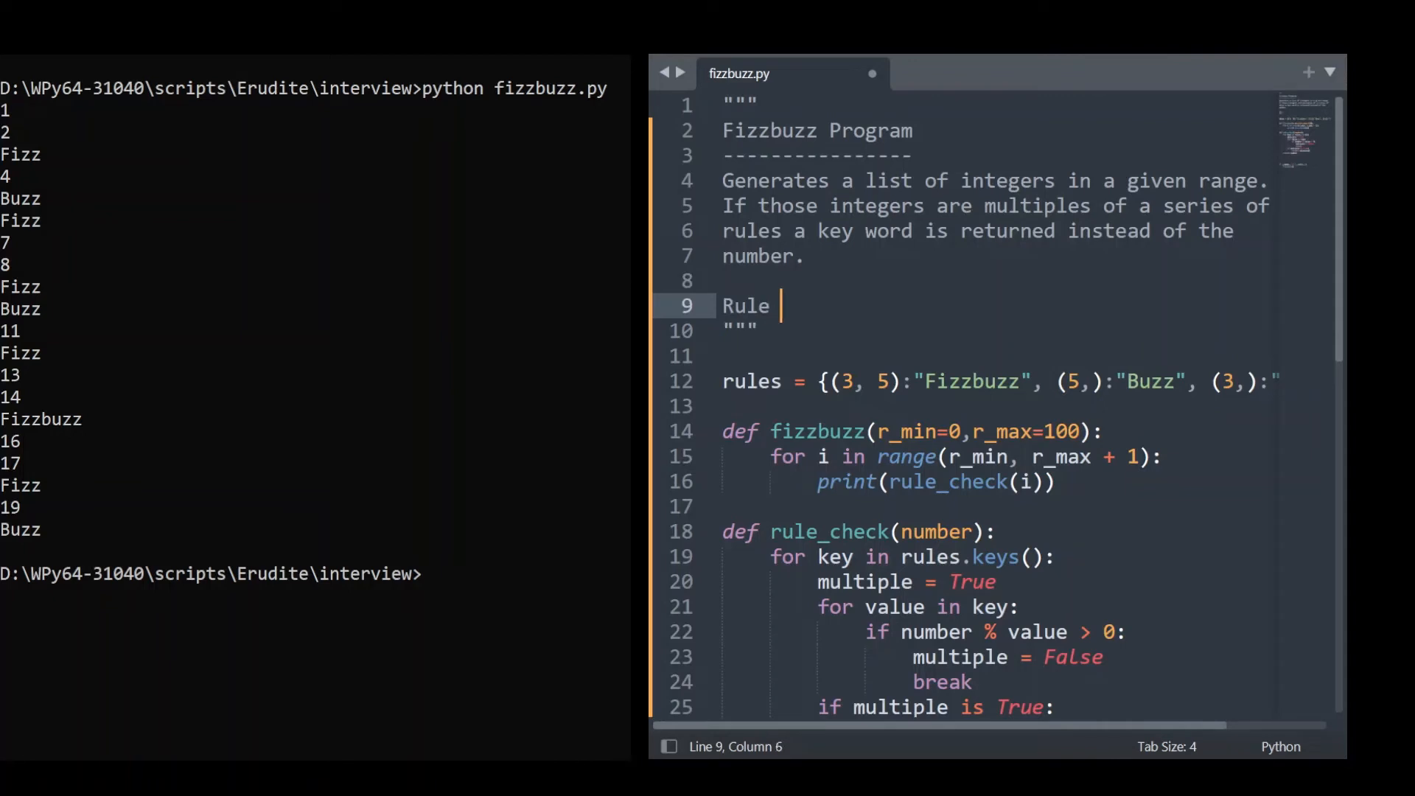
{"action": "type", "text": "Requirements"}
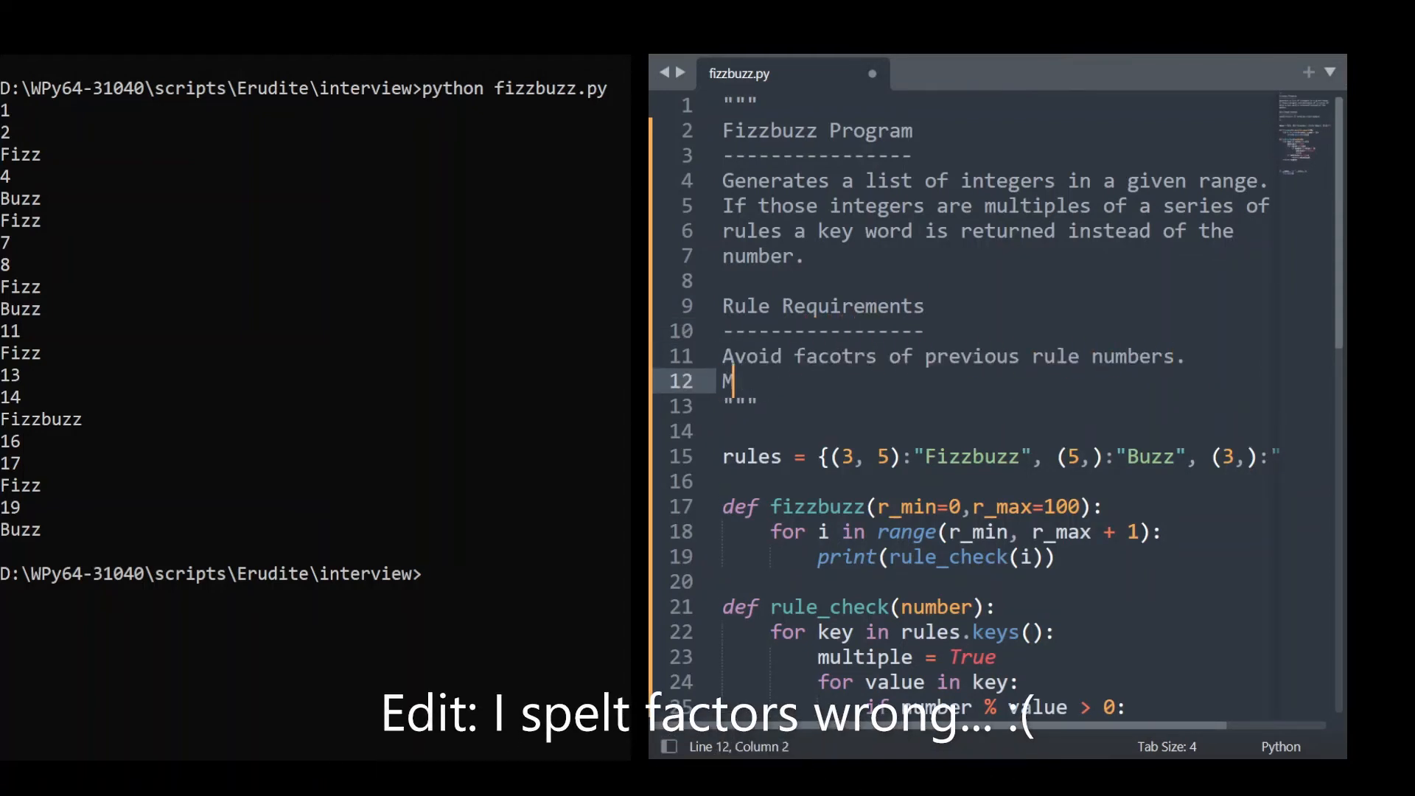
{"action": "type", "text": "ust always order the largest multicomponent"}
{"action": "type", "text": "tuple before a lesser tuple"}
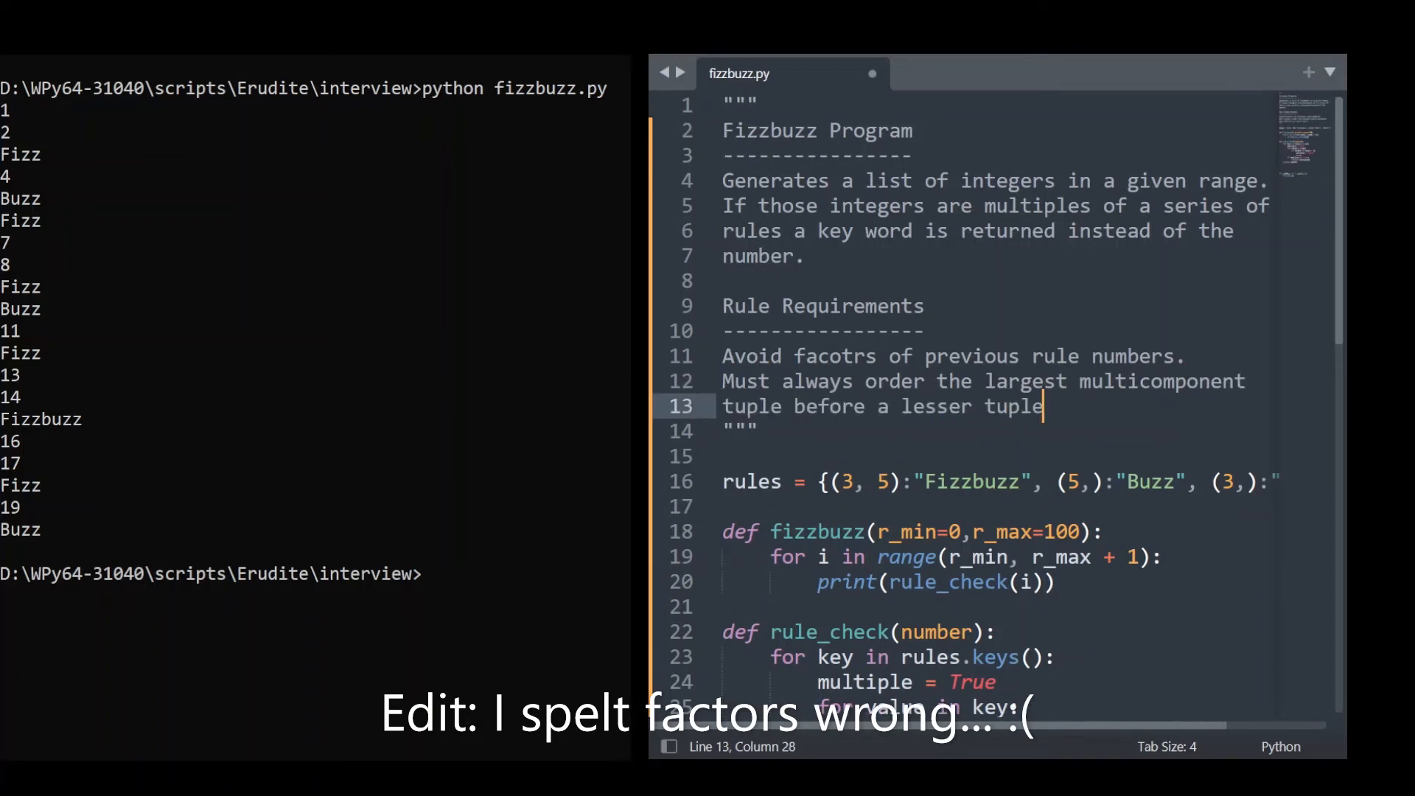
{"action": "type", "text": ". If there are"}
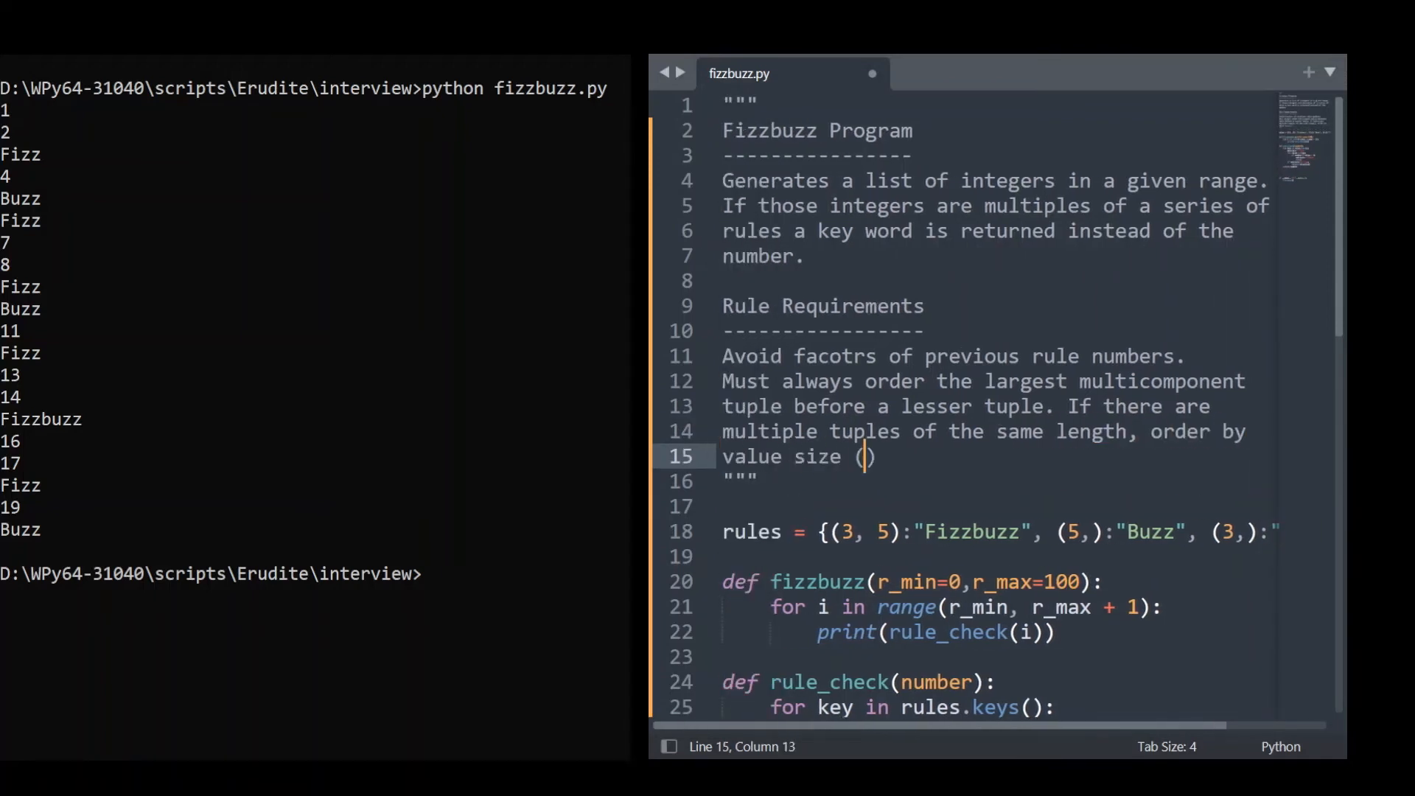
{"action": "type", "text": "largest to smallest)"}
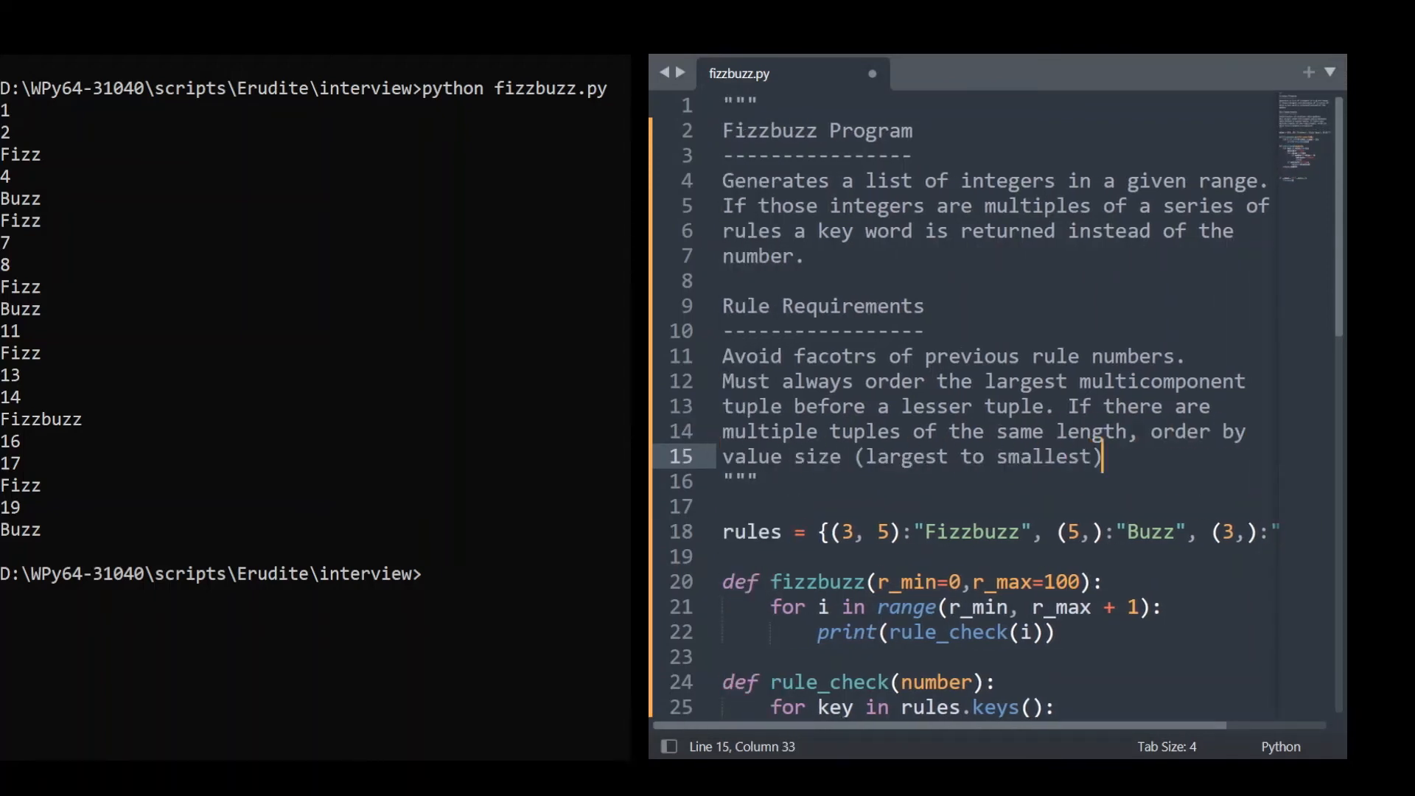
{"action": "type", "text": "."}
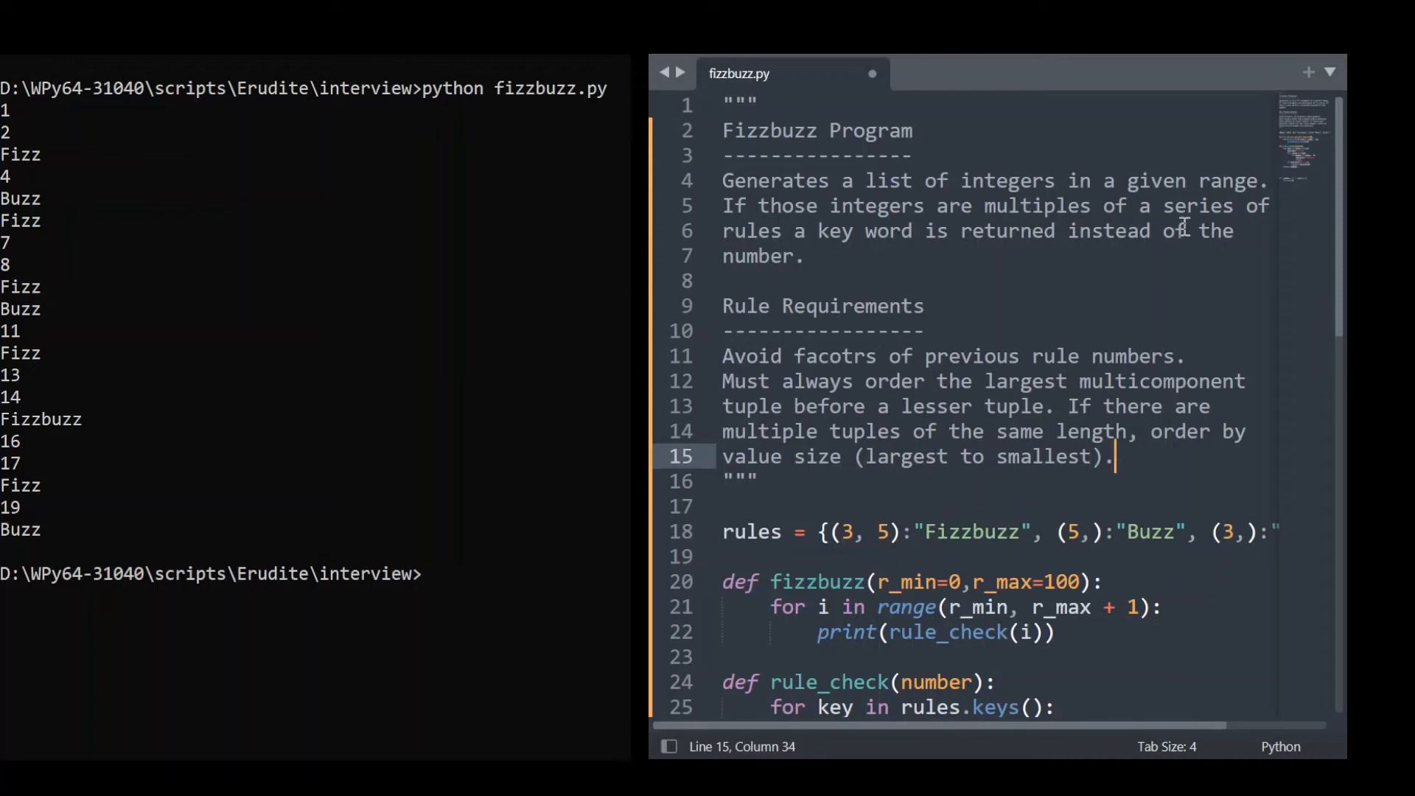
{"action": "mouse_move", "coordinate": [1319, 295]}
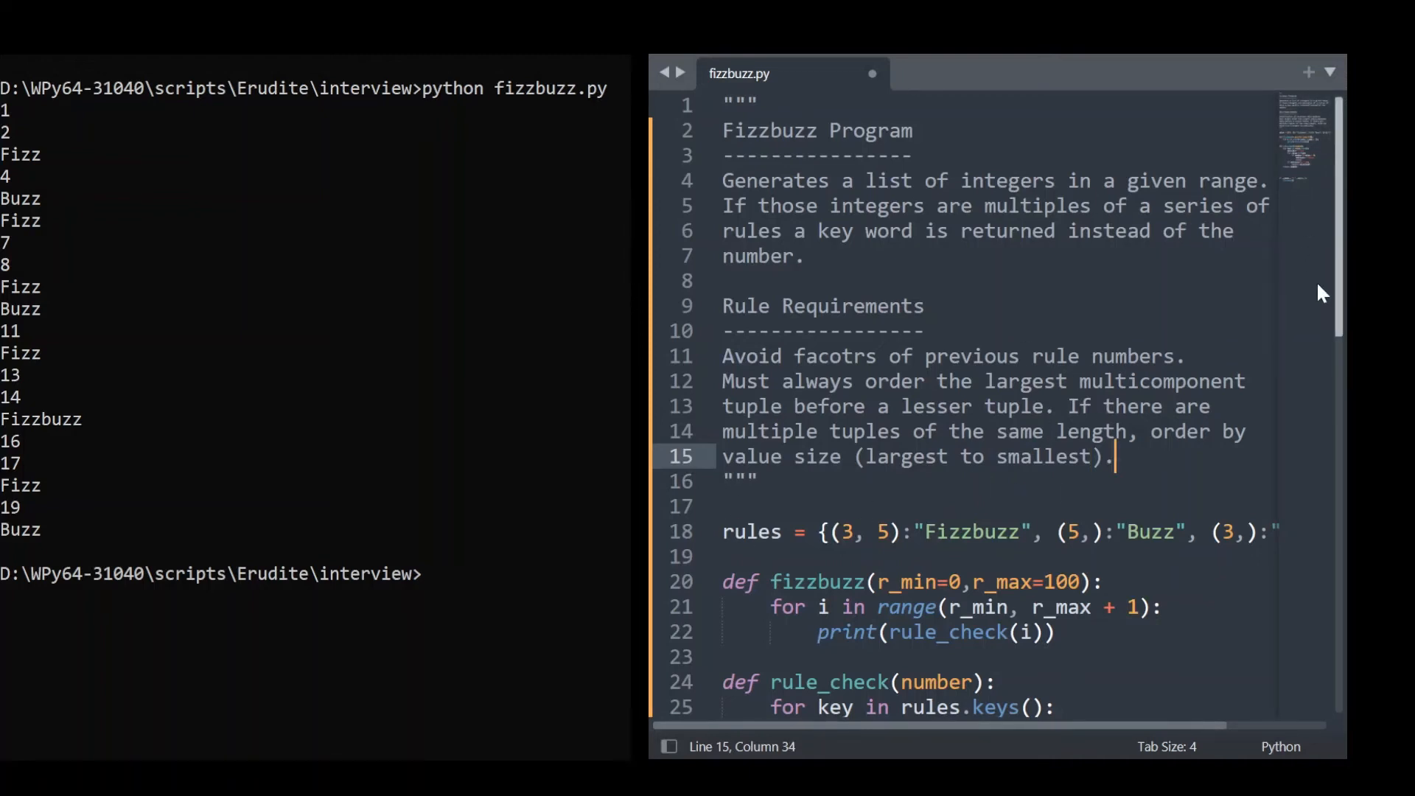
{"action": "mouse_move", "coordinate": [1155, 380]}
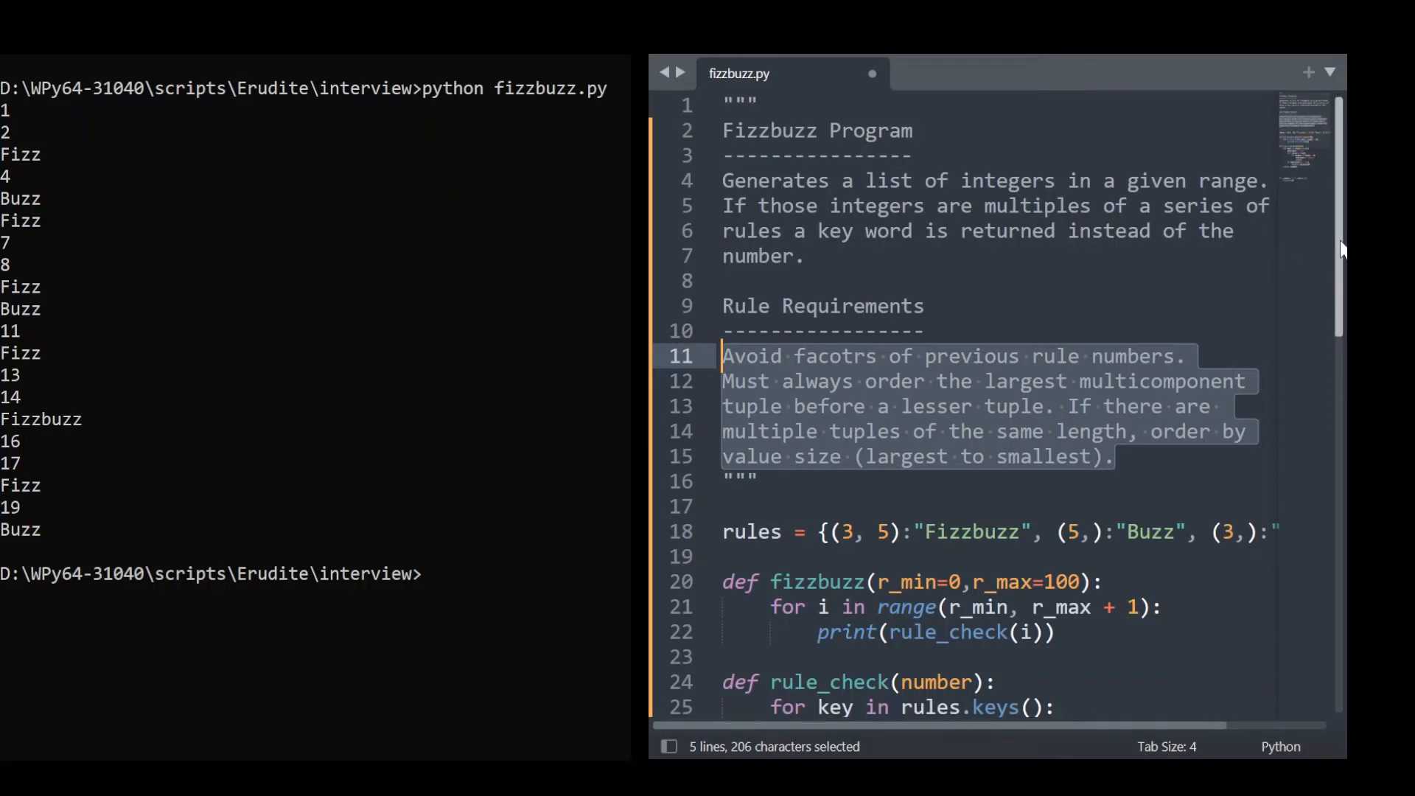
Step: Delete blank lines above the main guard, change the call to fizzbuzz(1, 21), and save
{"action": "scroll", "scroll_direction": "down", "scroll_amount": 3}
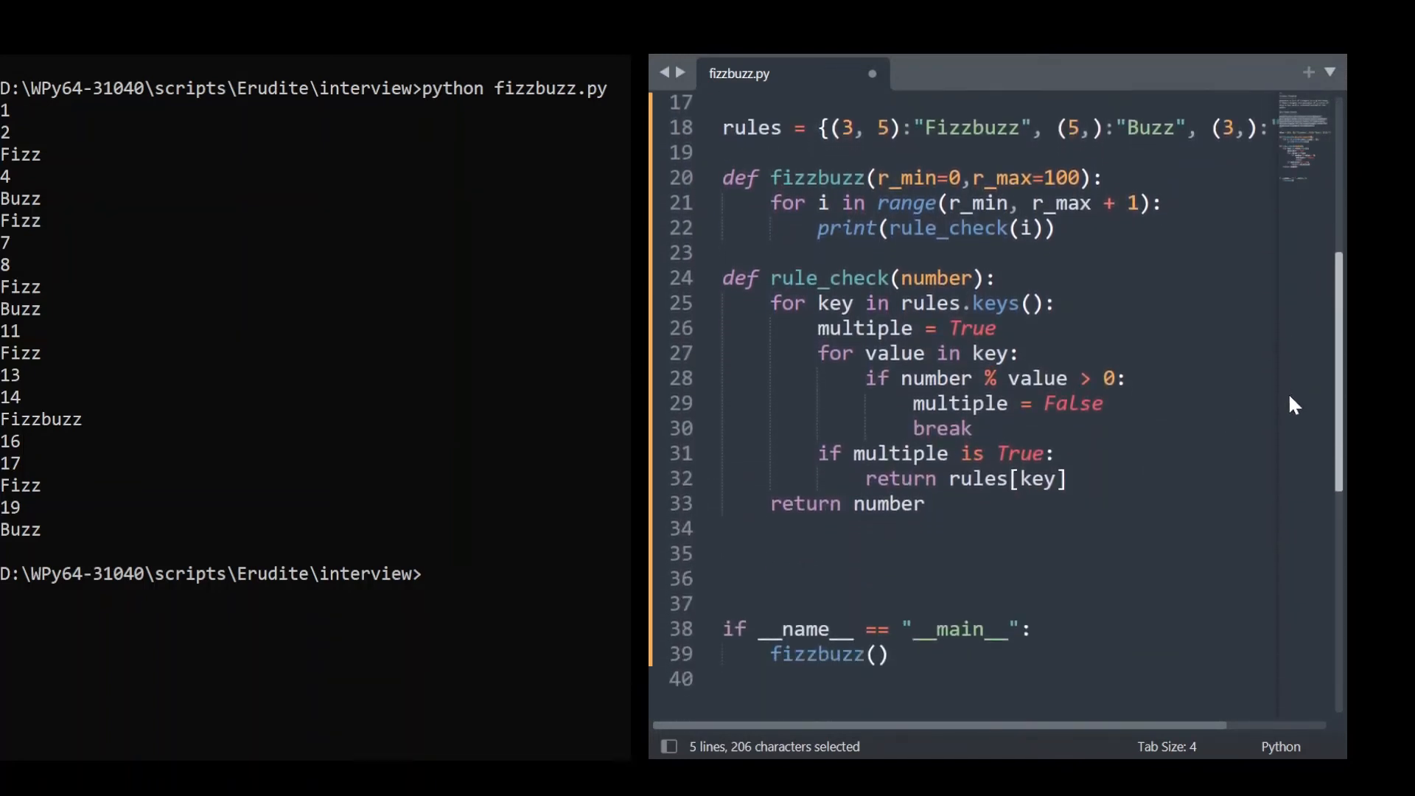
{"action": "left_click", "coordinate": [722, 553]}
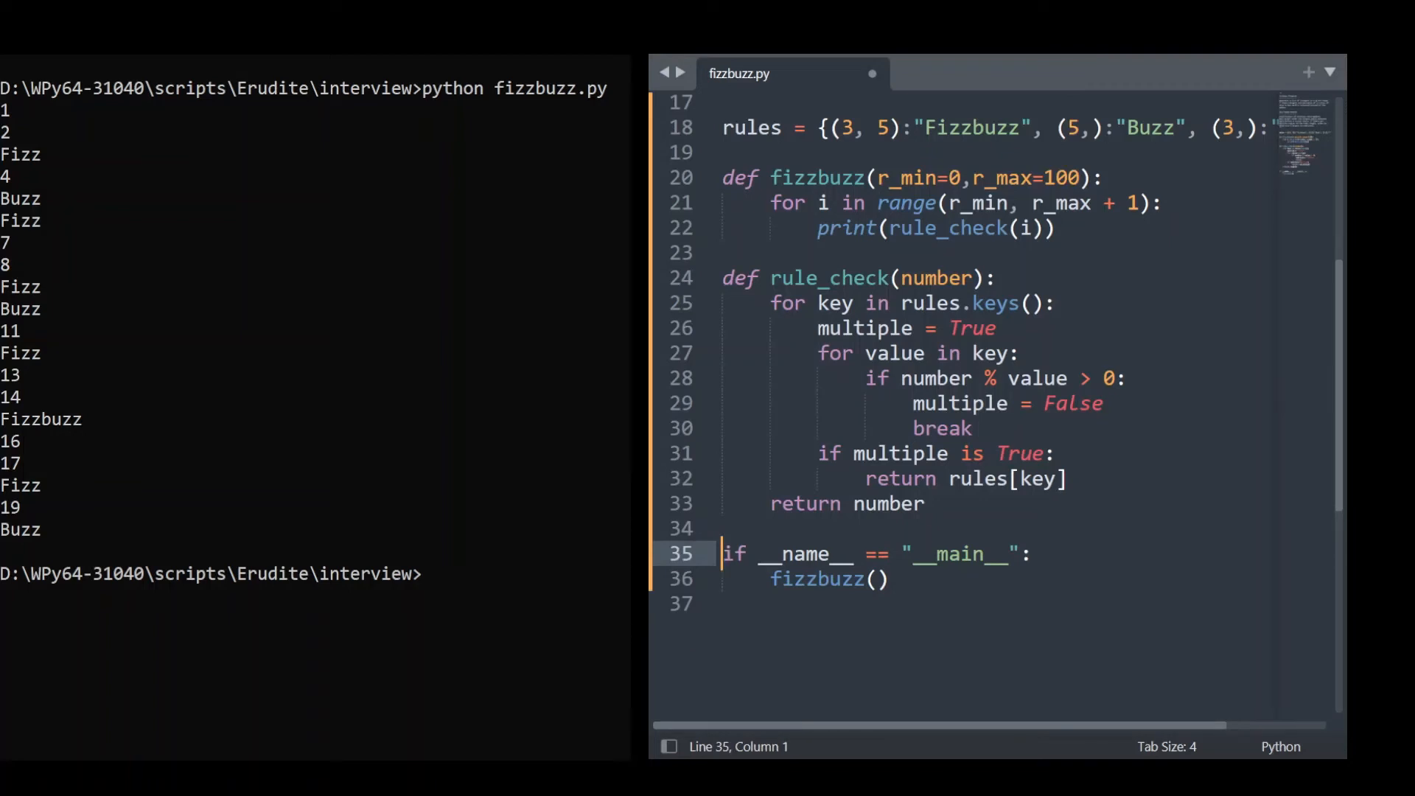
{"action": "mouse_move", "coordinate": [913, 606]}
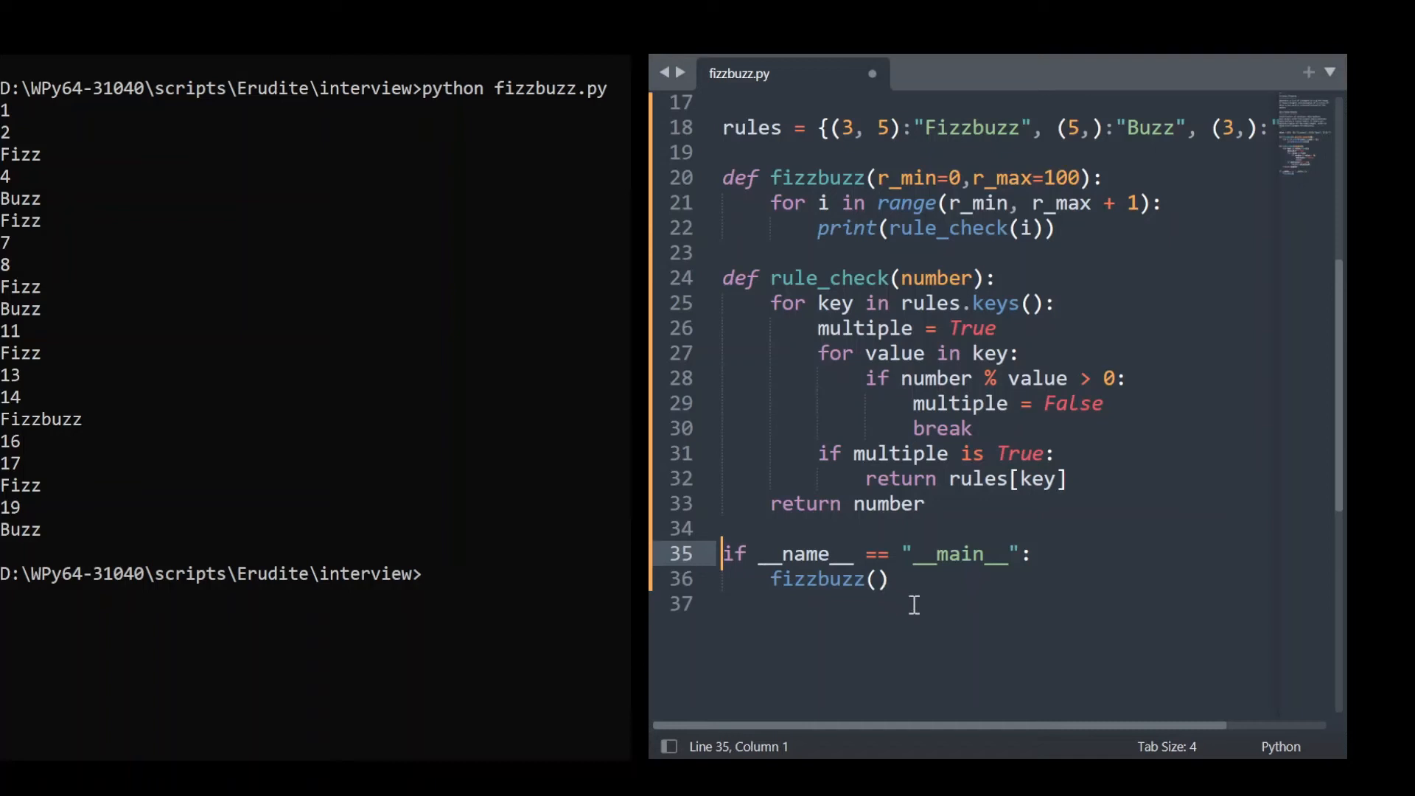
{"action": "left_click", "coordinate": [876, 579]}
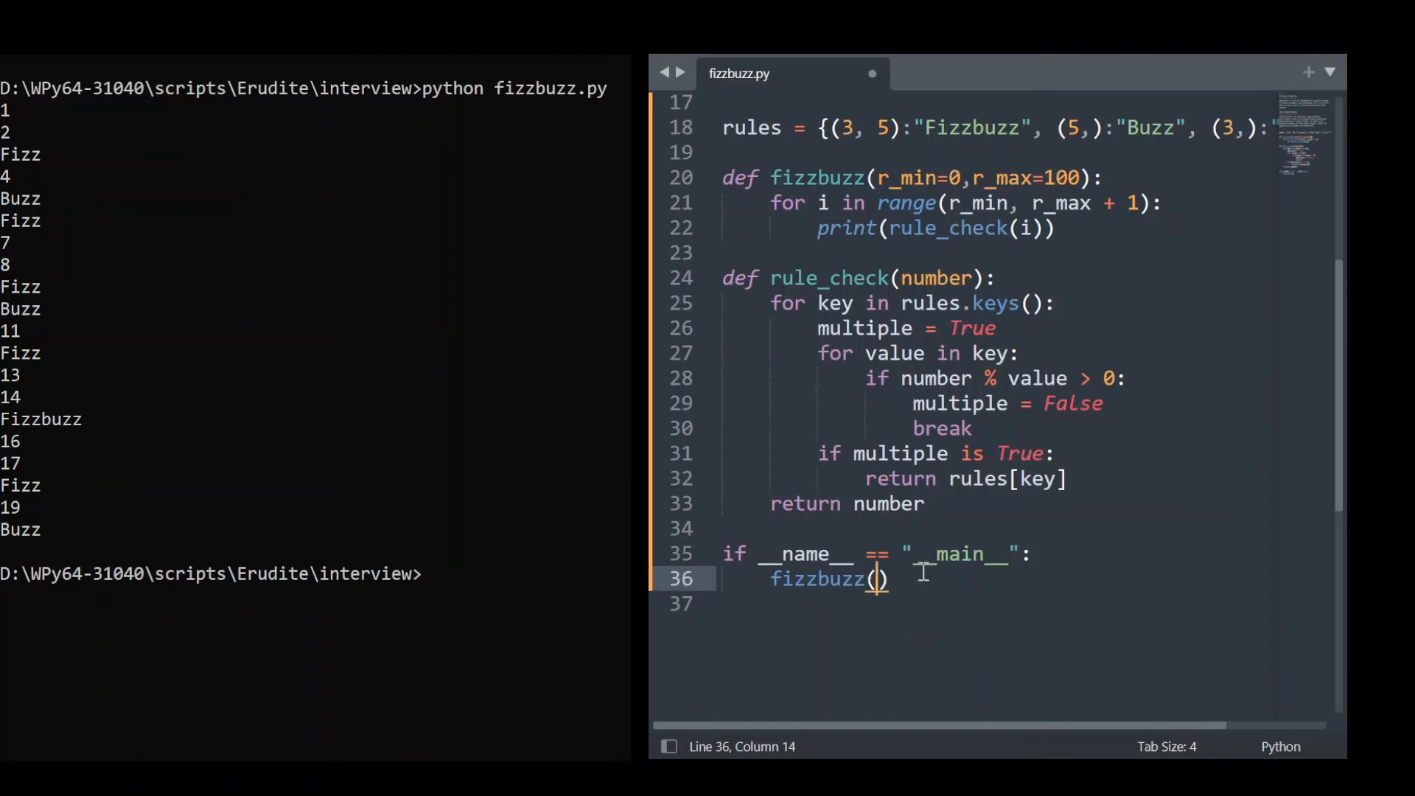
{"action": "mouse_move", "coordinate": [979, 623]}
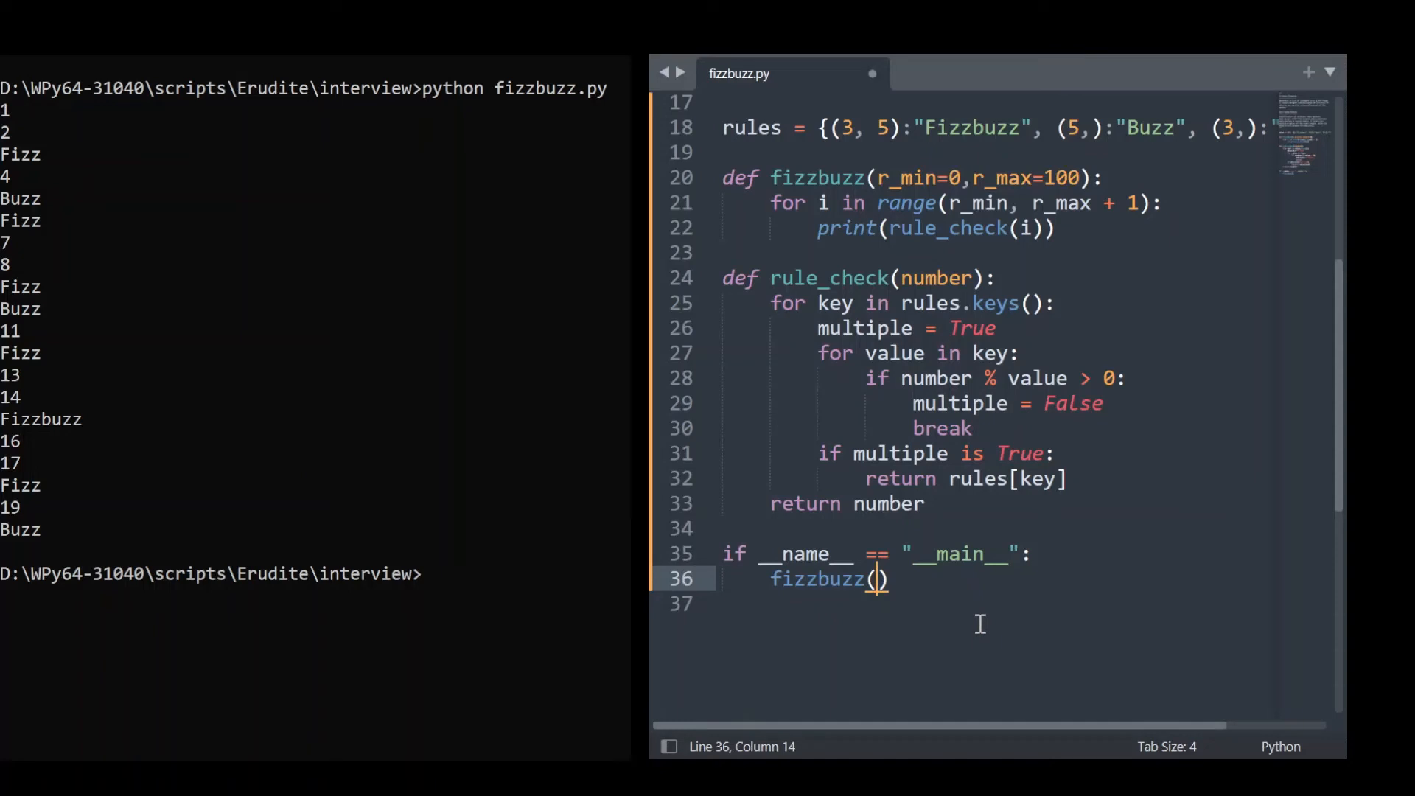
{"action": "type", "text": "0,"}
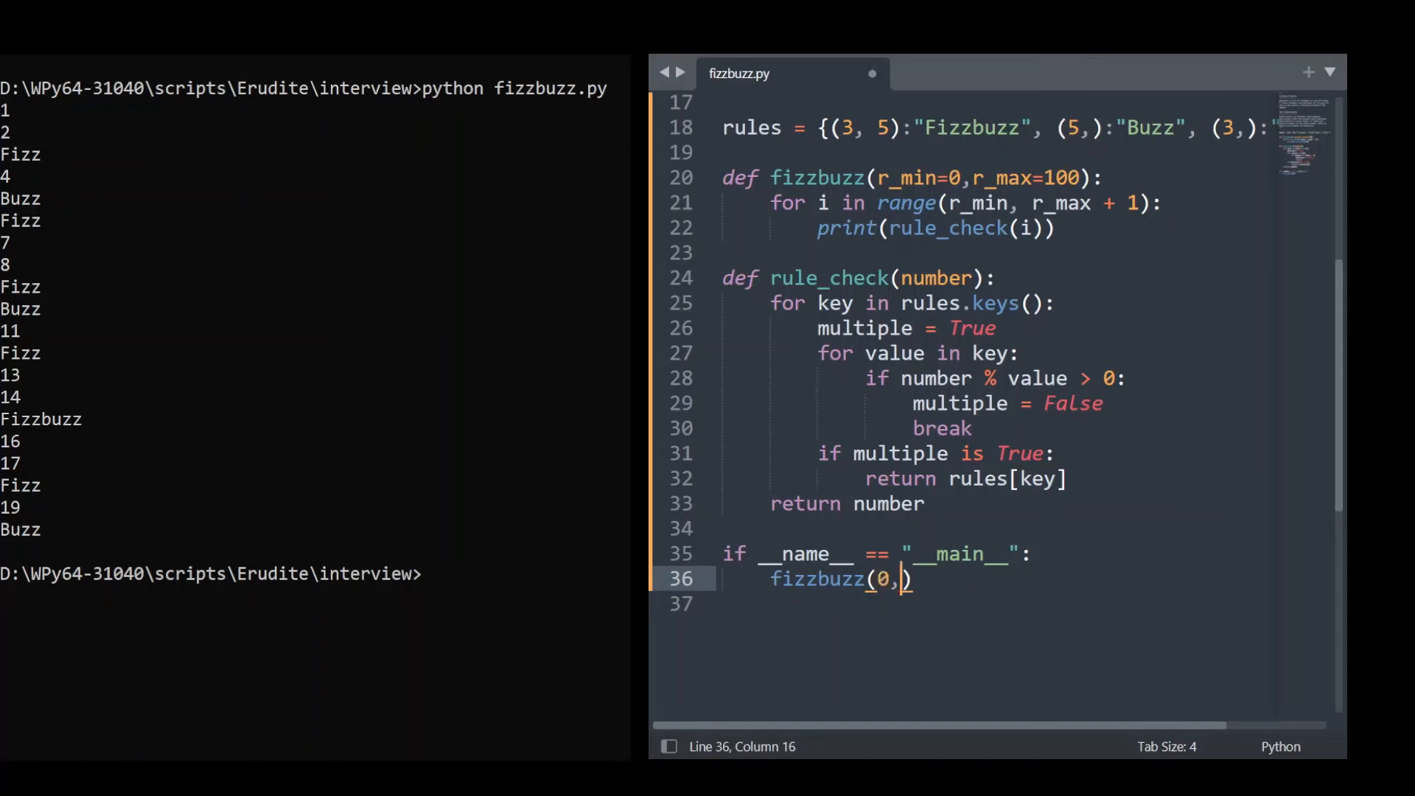
{"action": "type", "text": "1"}
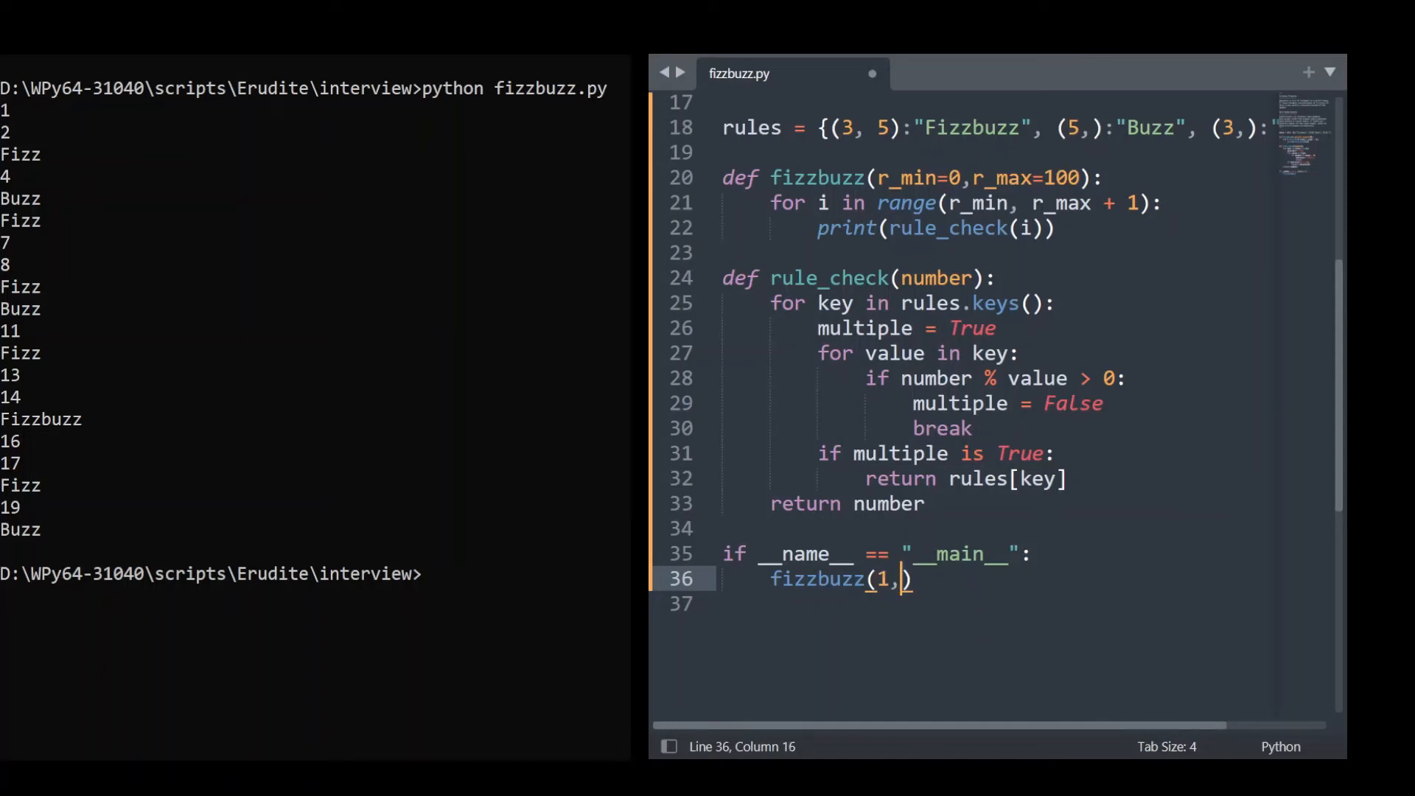
{"action": "type", "text": "21"}
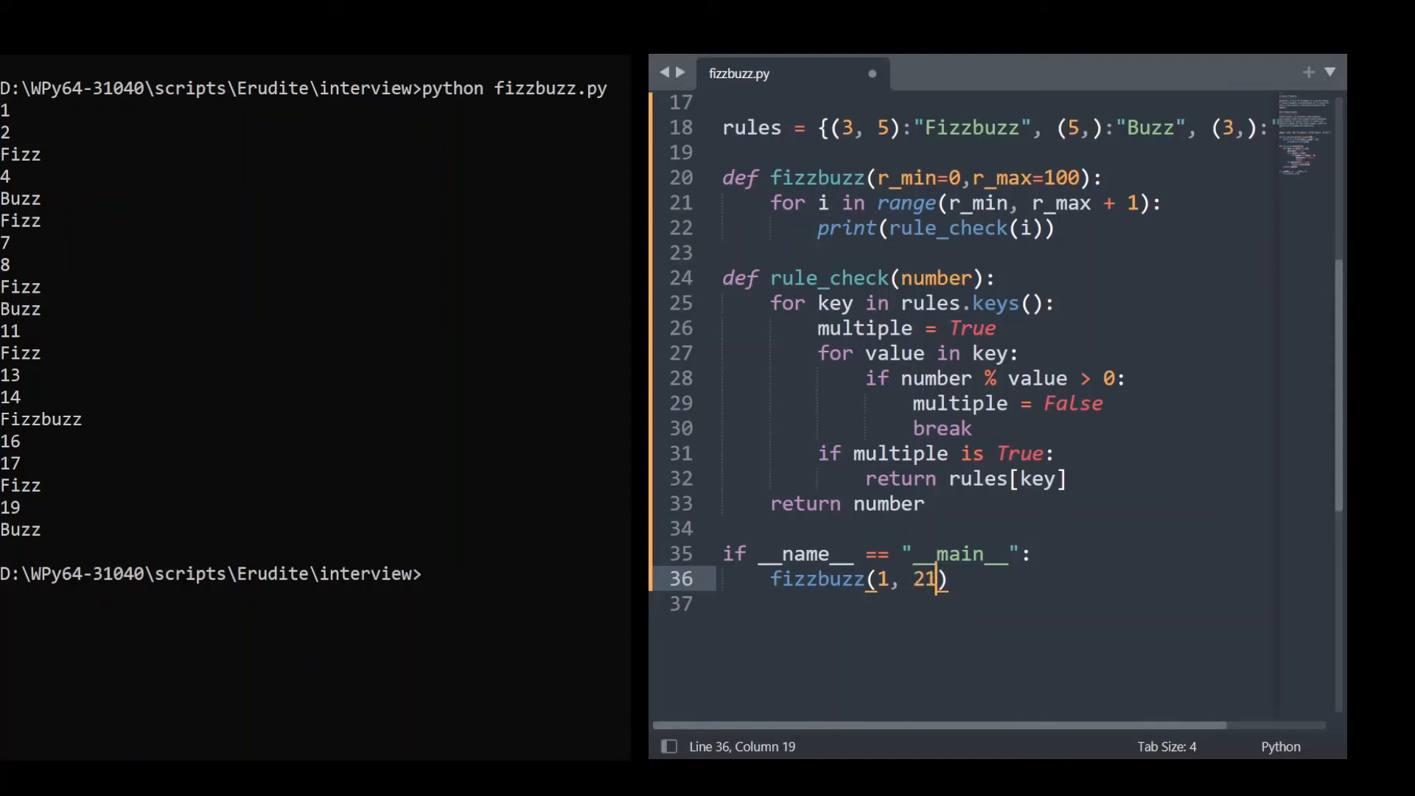
{"action": "key", "text": "ctrl+s"}
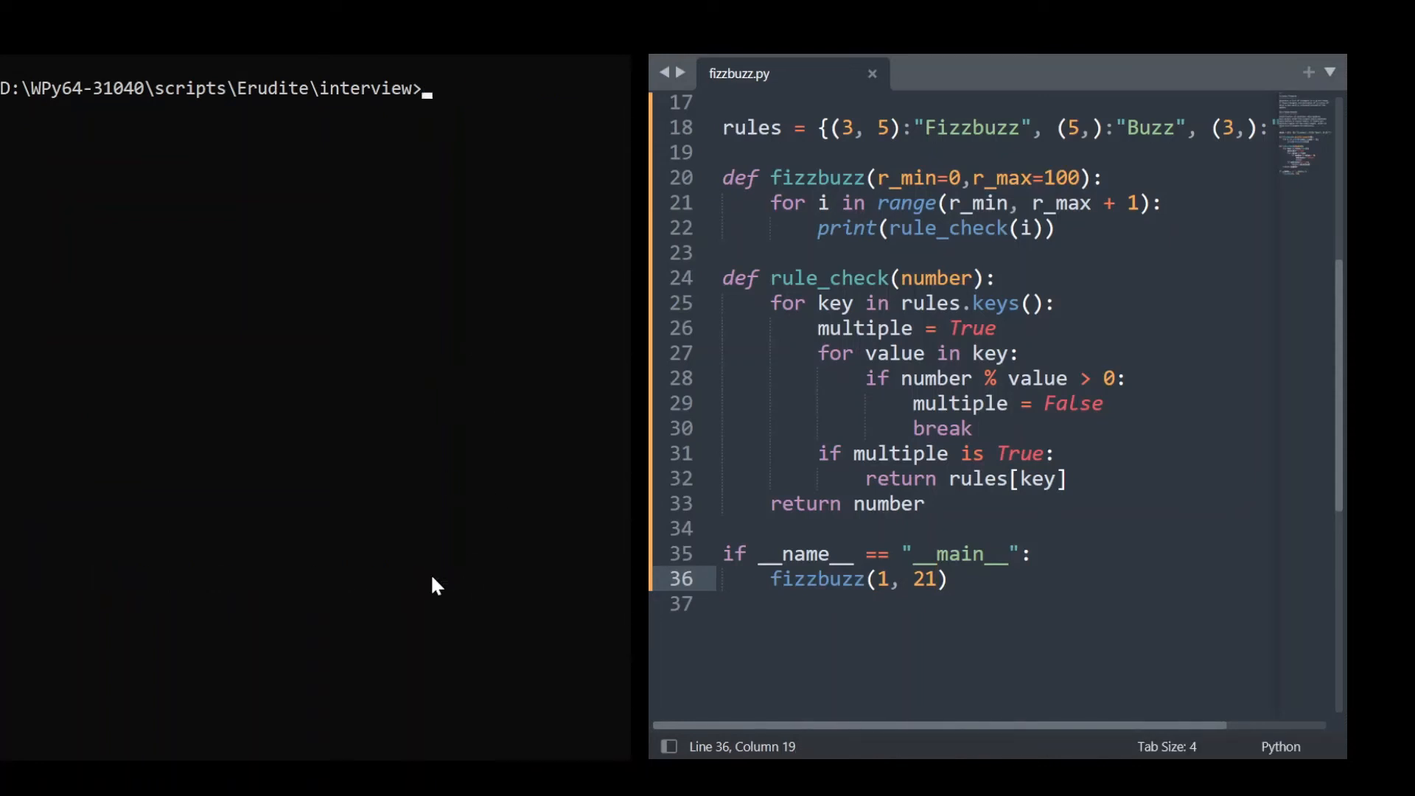
{"action": "type", "text": "python fizzbuzz.py"}
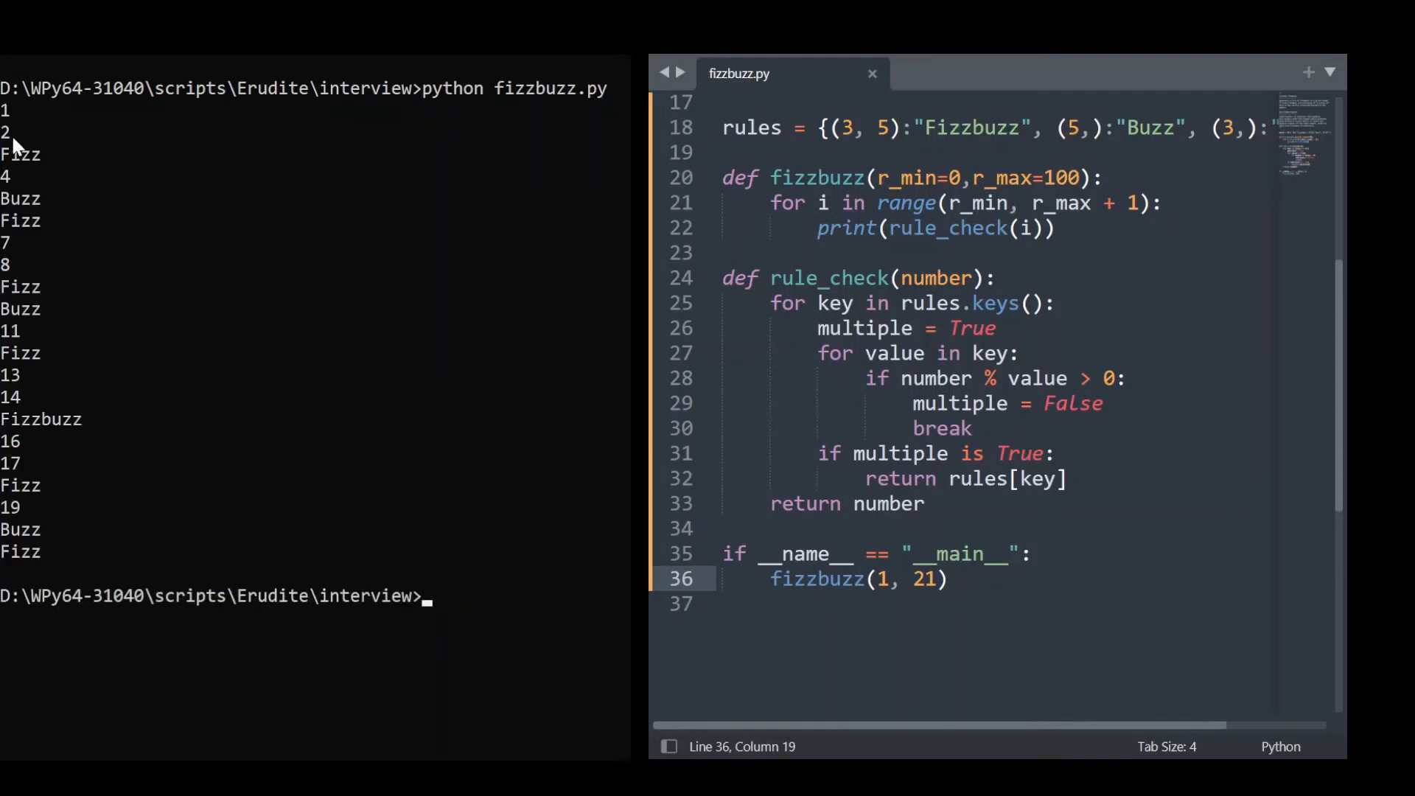
{"action": "mouse_move", "coordinate": [49, 214]}
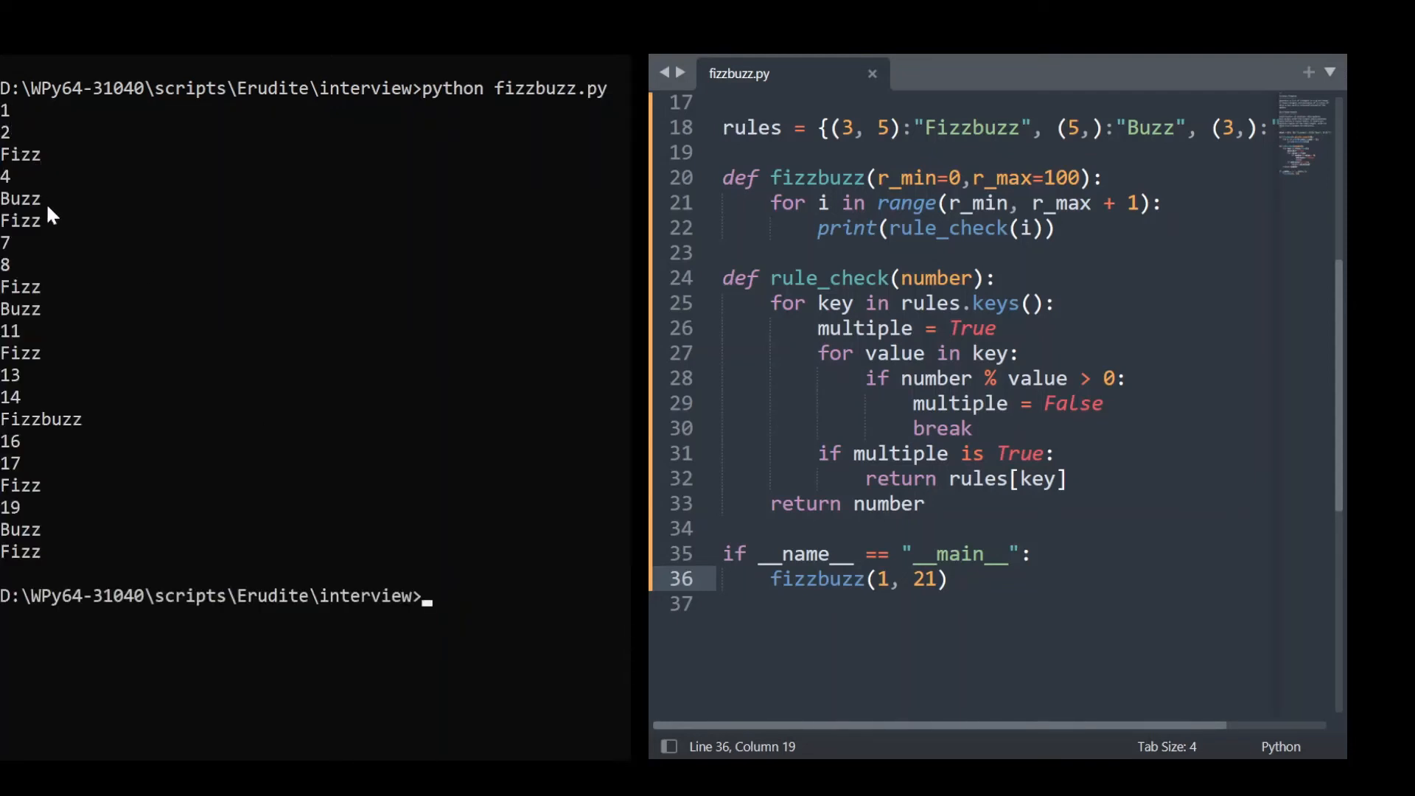
{"action": "mouse_move", "coordinate": [76, 361]}
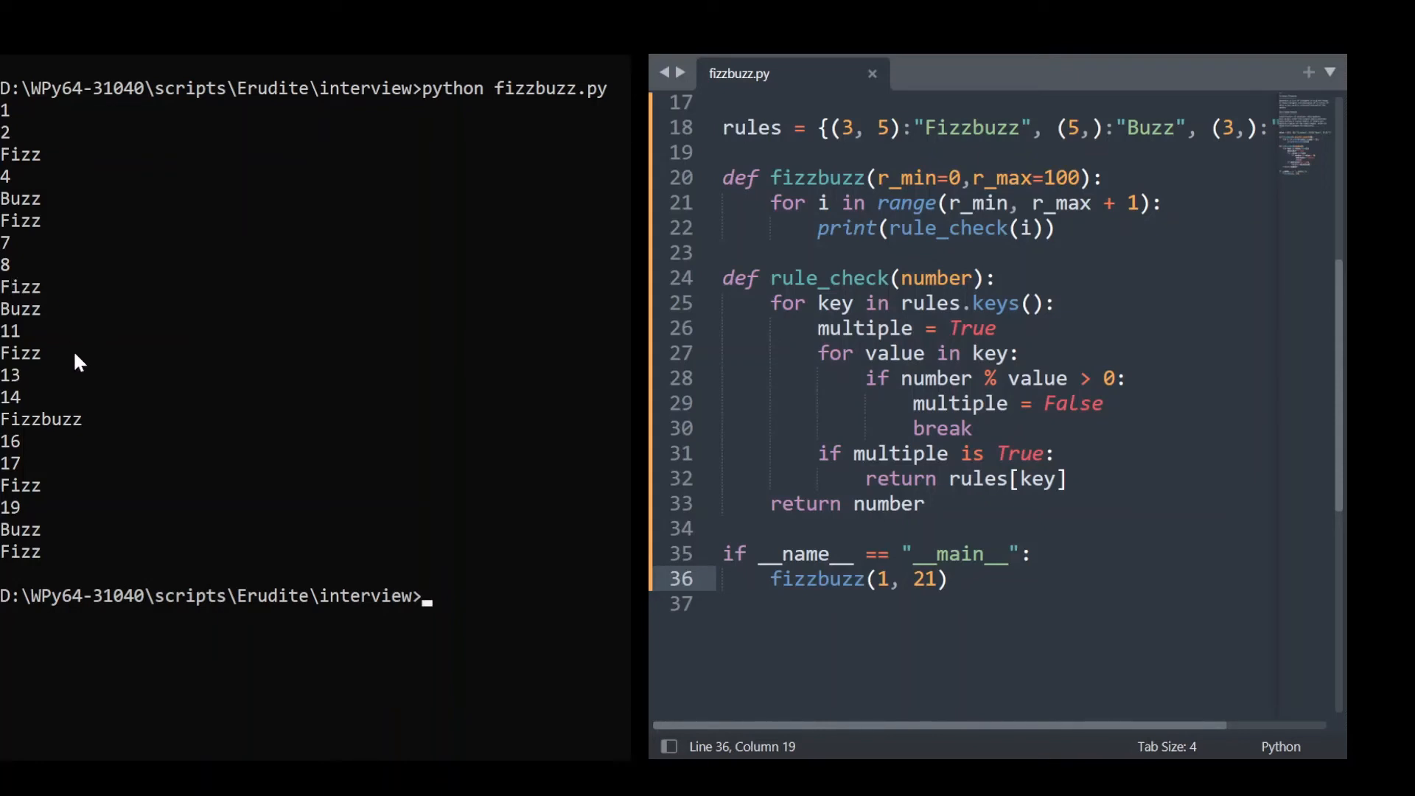
{"action": "mouse_move", "coordinate": [248, 444]}
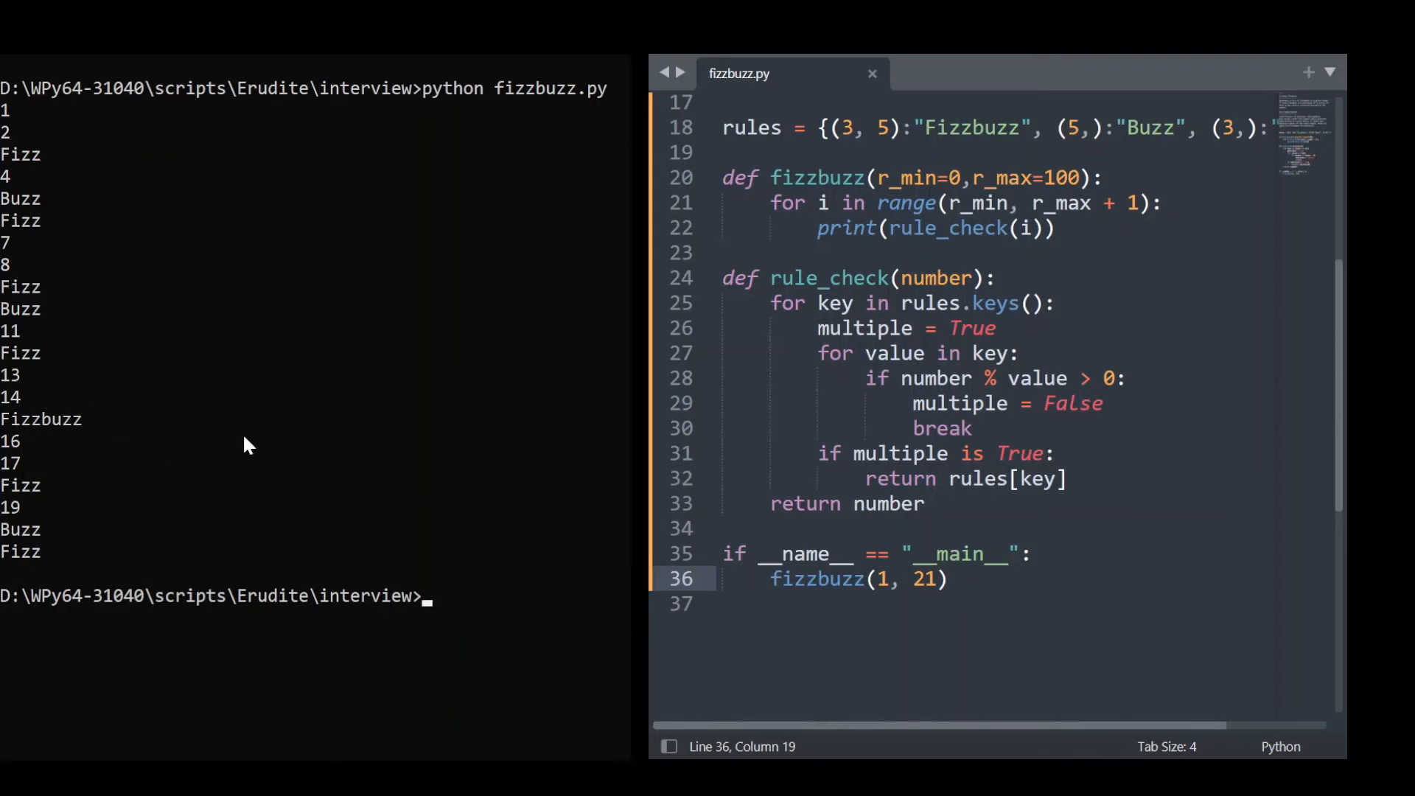
{"action": "mouse_move", "coordinate": [210, 426]}
{"action": "type", "text": "0"}
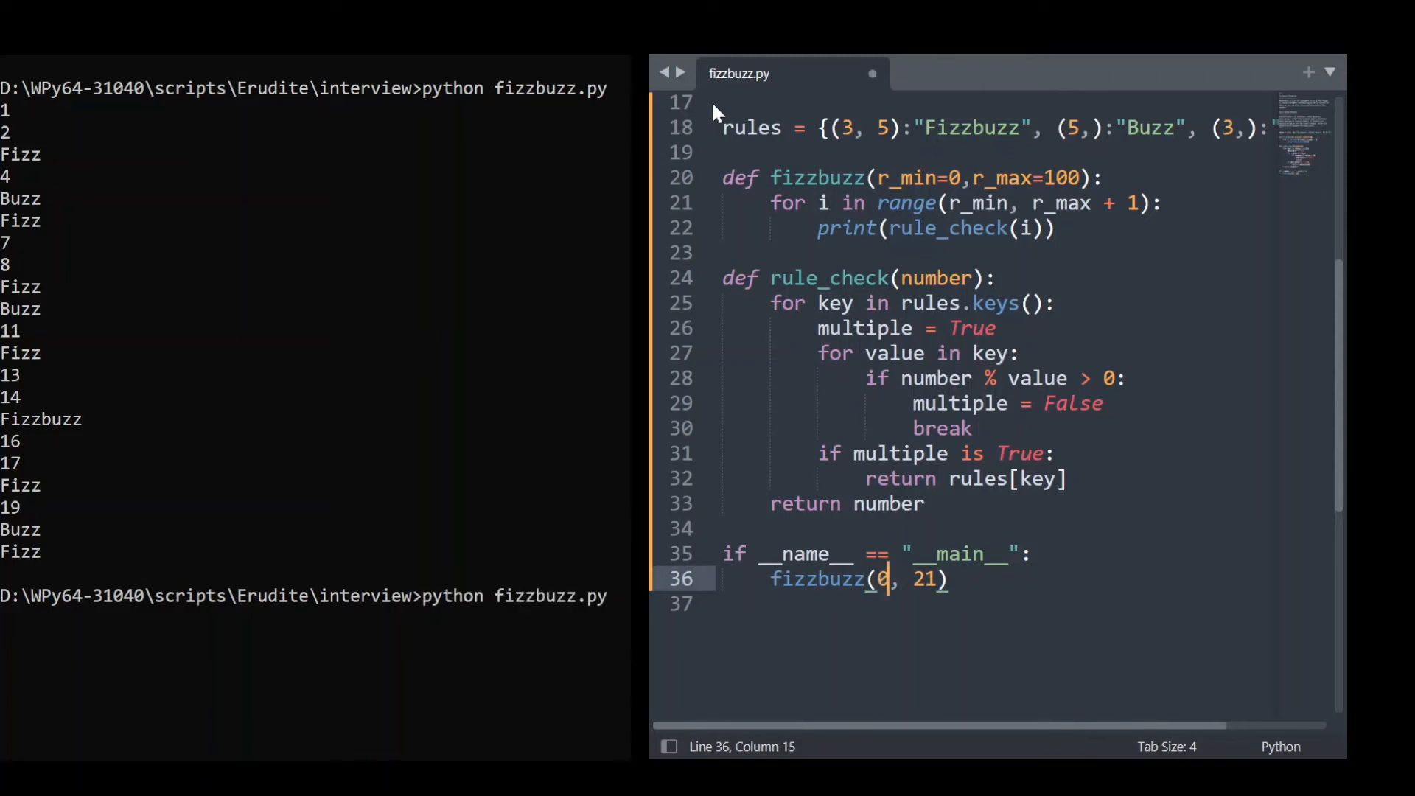
Step: Save the fizzbuzz(0, 21) change and rerun python fizzbuzz.py in Command Prompt
{"action": "key", "text": "ctrl+s"}
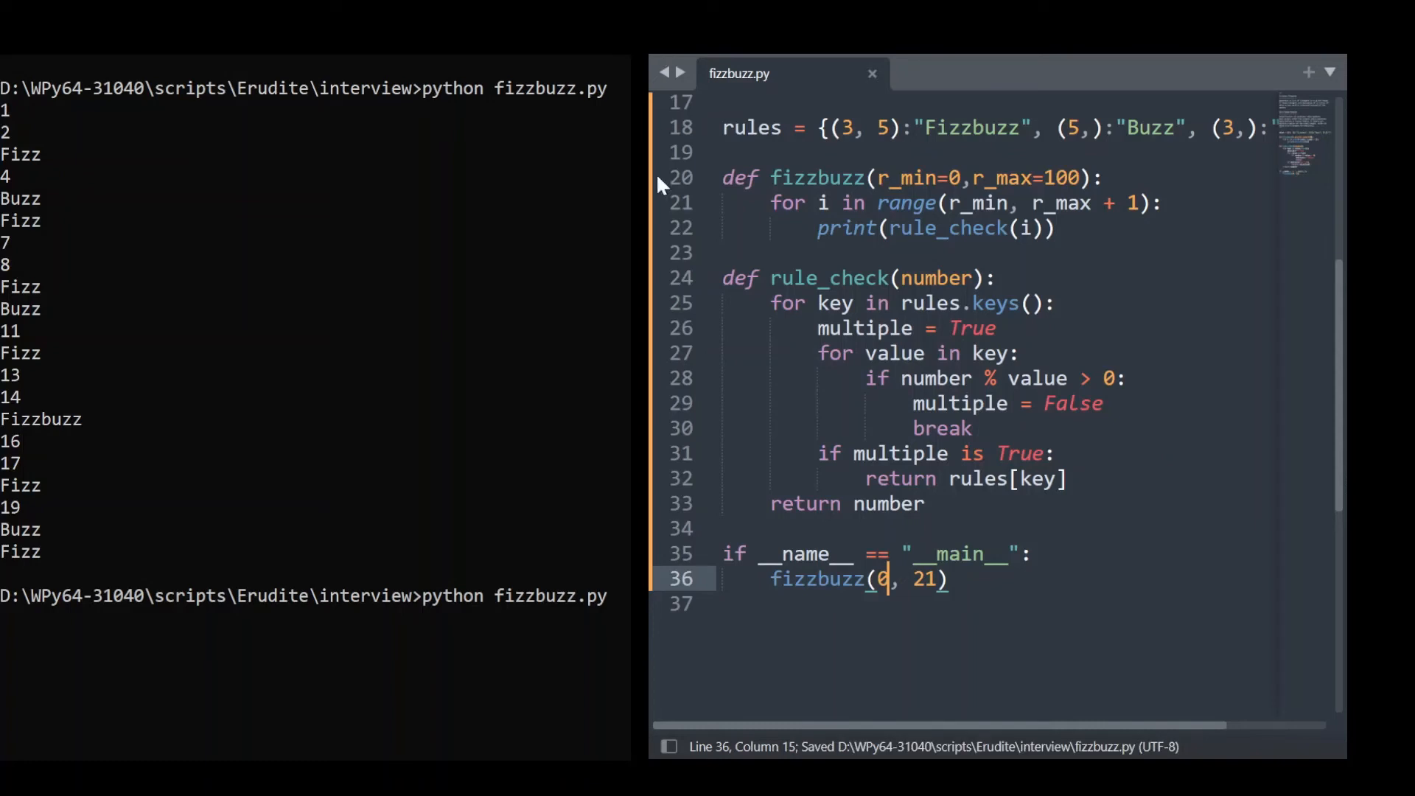
{"action": "mouse_move", "coordinate": [379, 478]}
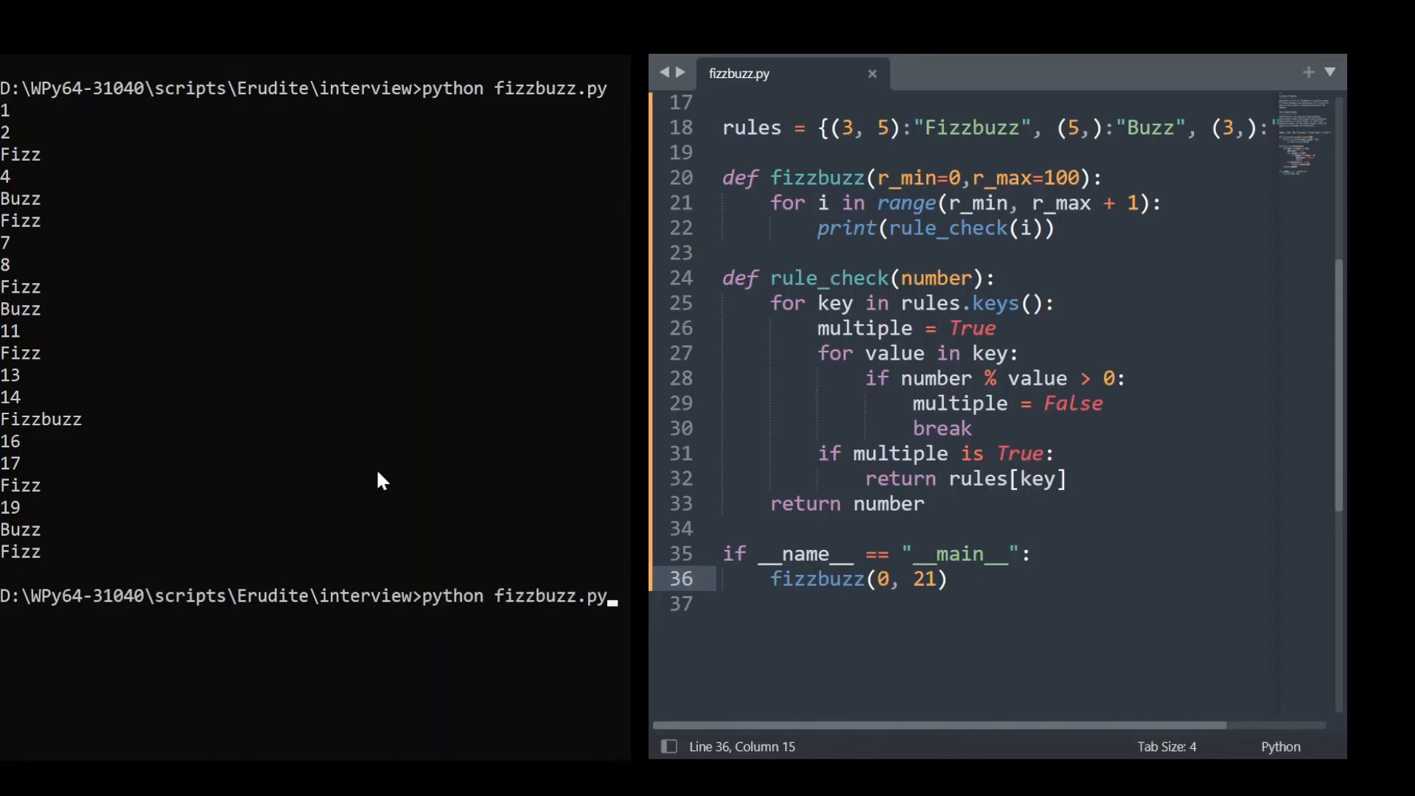
{"action": "key", "text": "Return"}
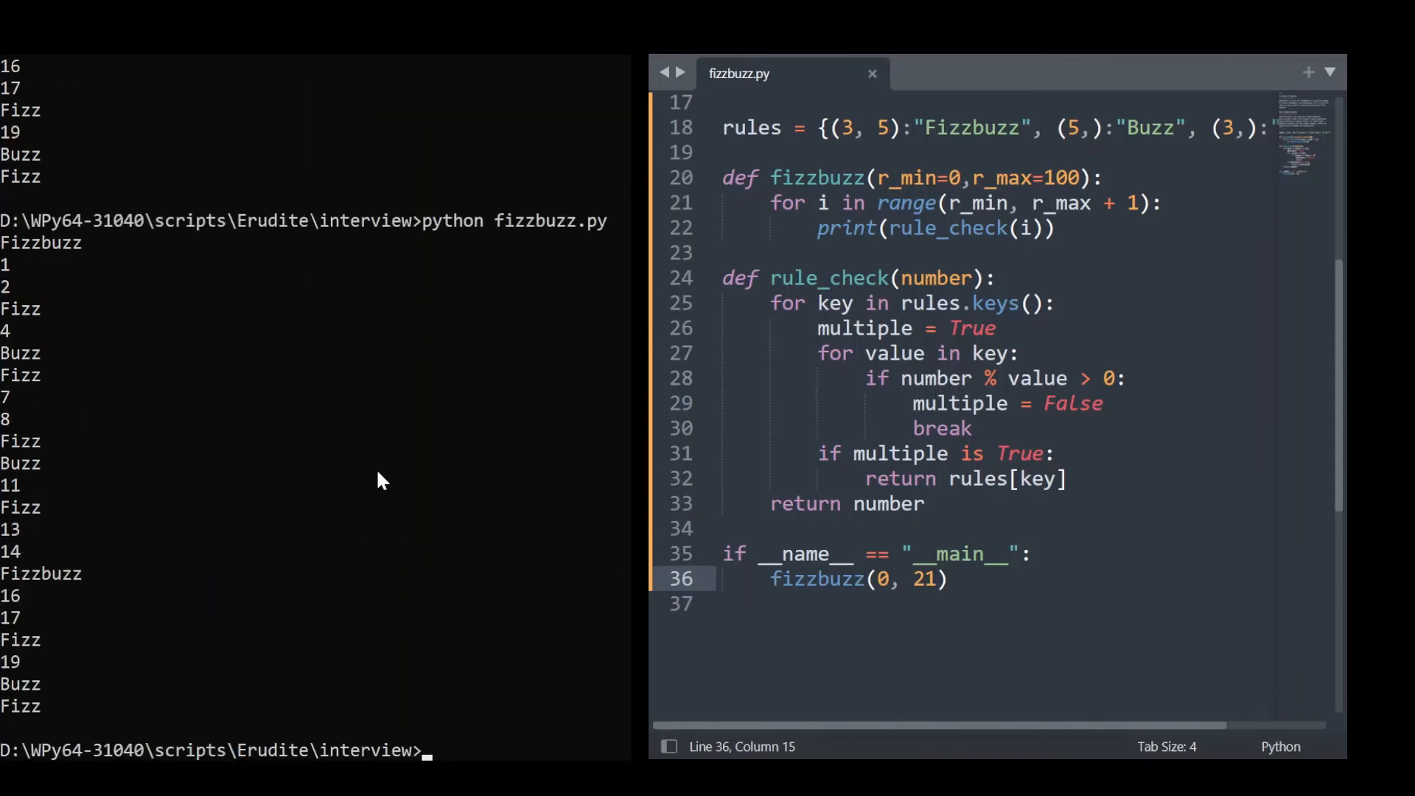
{"action": "mouse_move", "coordinate": [391, 479]}
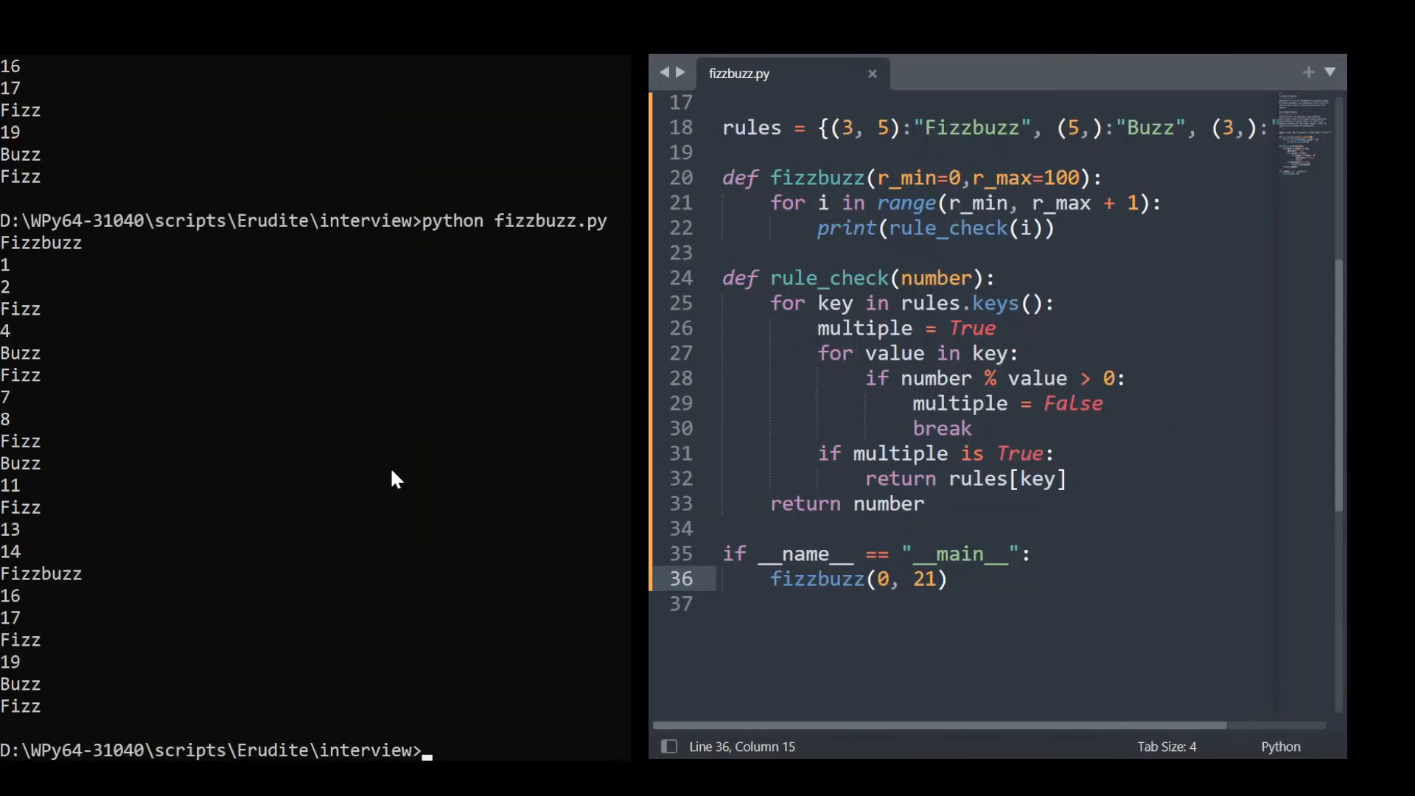
{"action": "mouse_move", "coordinate": [8, 256]}
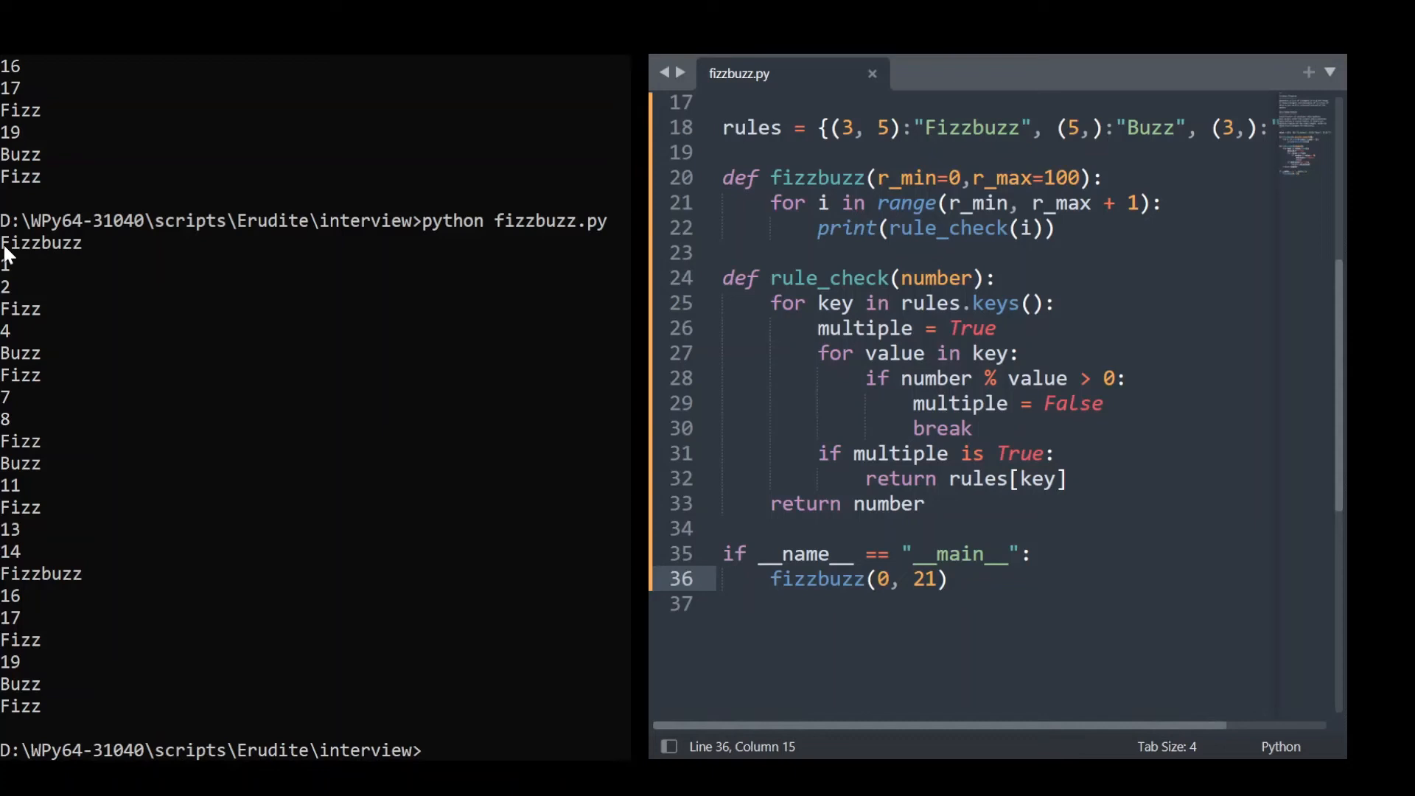
{"action": "mouse_move", "coordinate": [63, 260]}
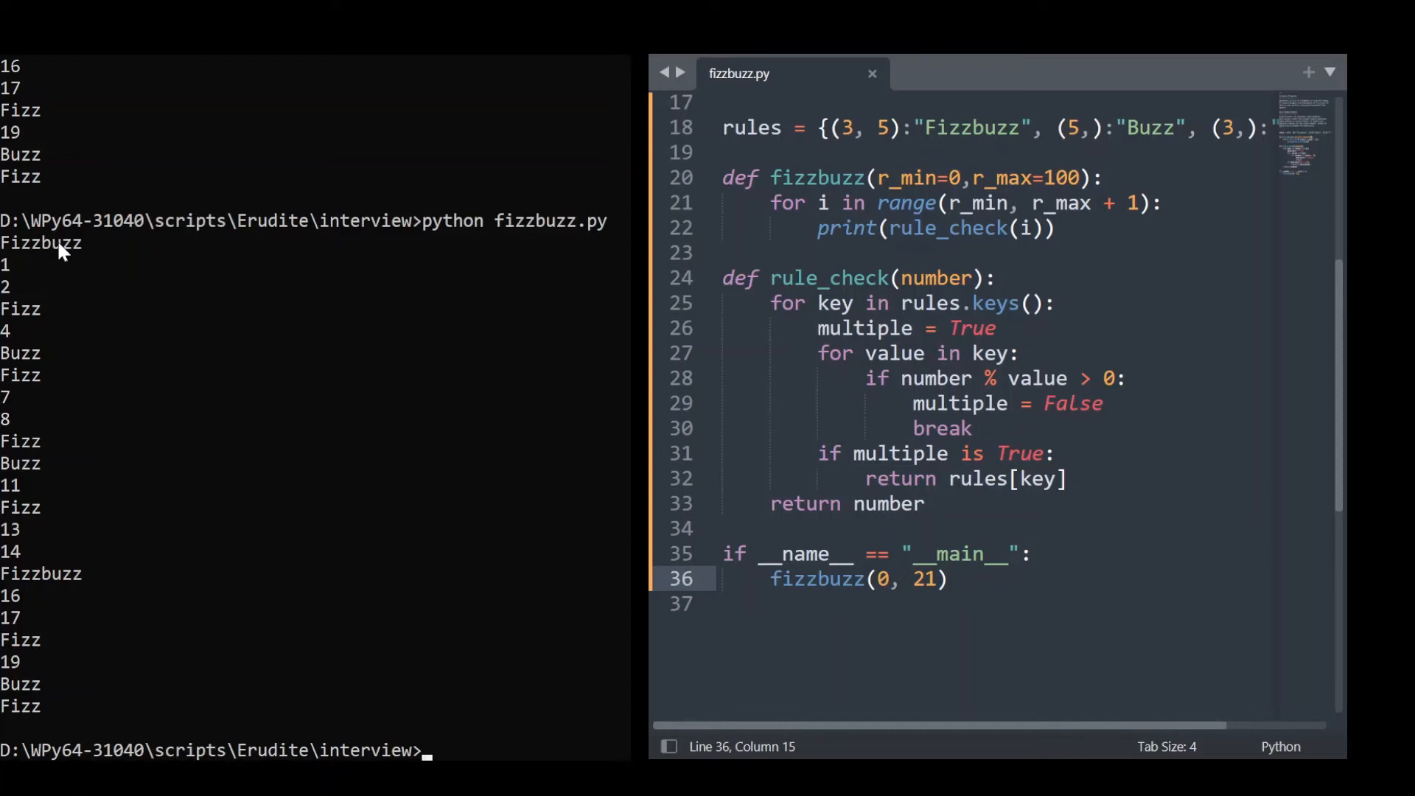
{"action": "mouse_move", "coordinate": [554, 353]}
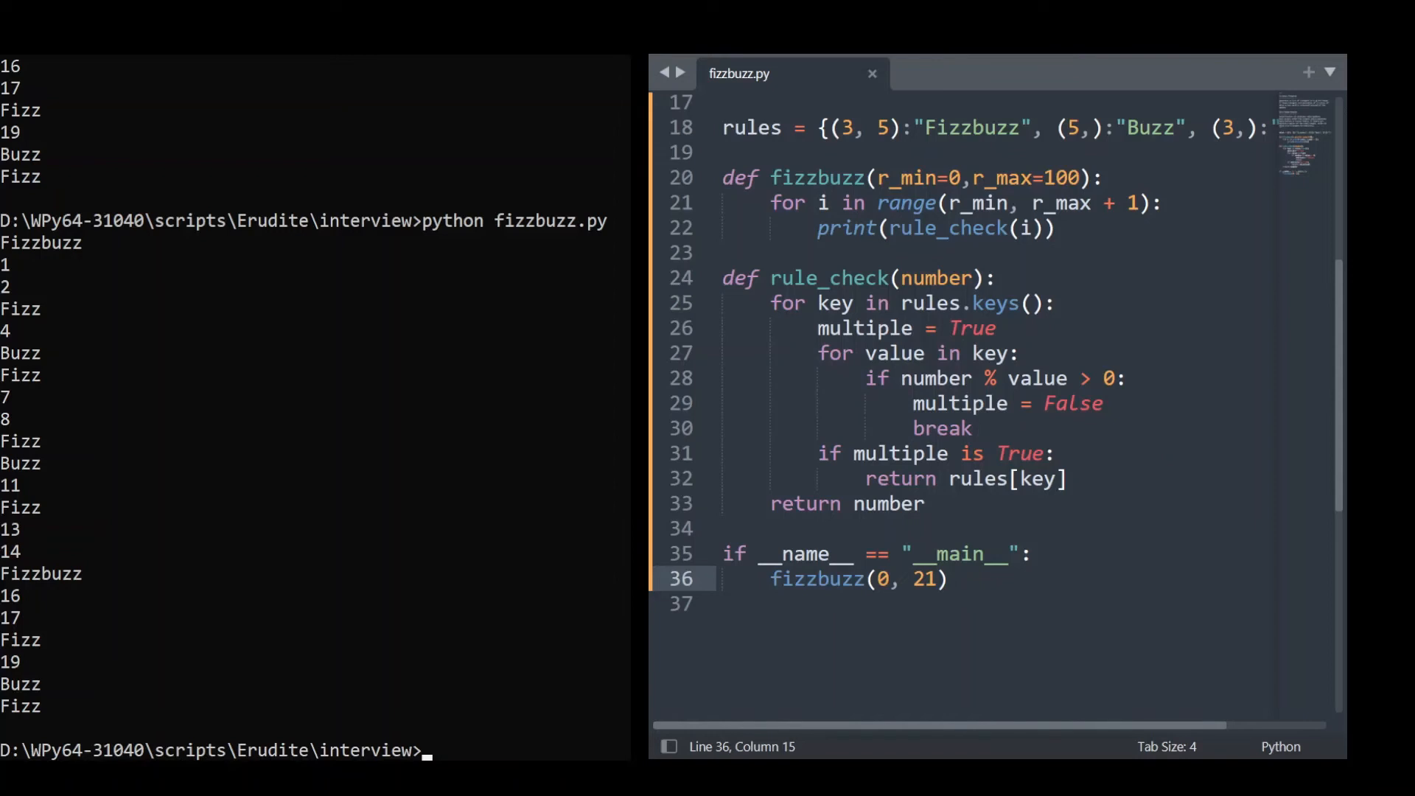
Step: Insert an 'if i == 0:' line at the top of the loop body
{"action": "left_click", "coordinate": [1101, 403]}
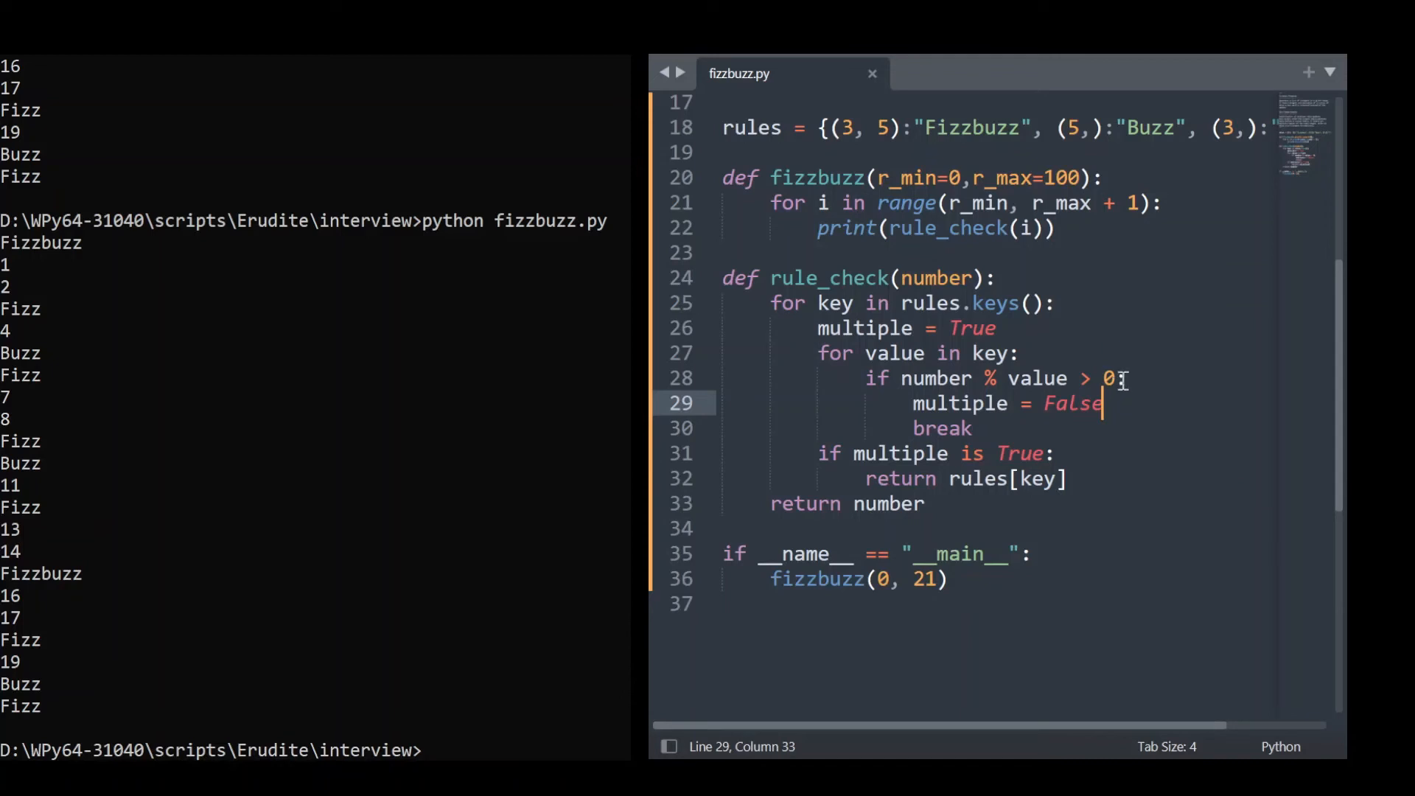
{"action": "mouse_move", "coordinate": [1081, 326]}
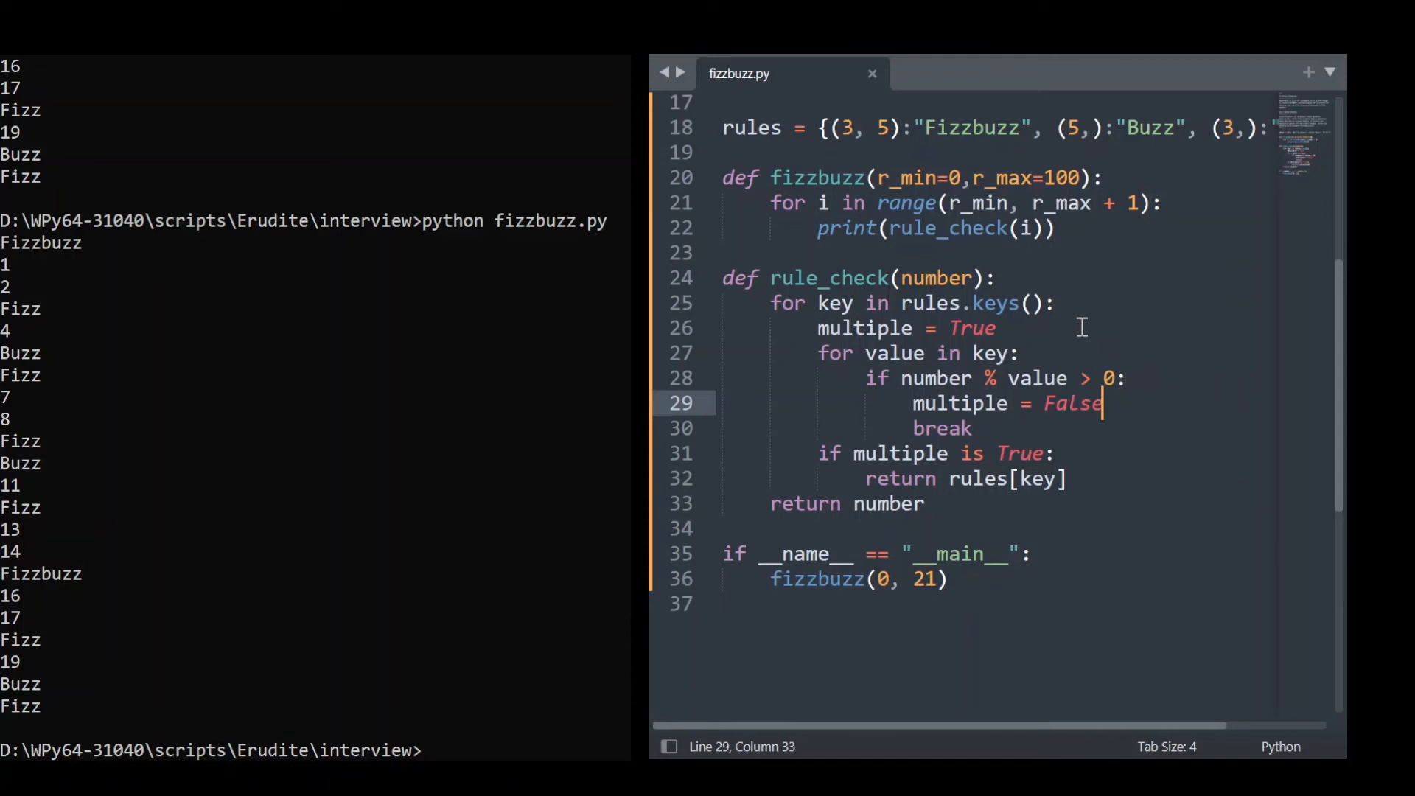
{"action": "mouse_move", "coordinate": [1171, 202]}
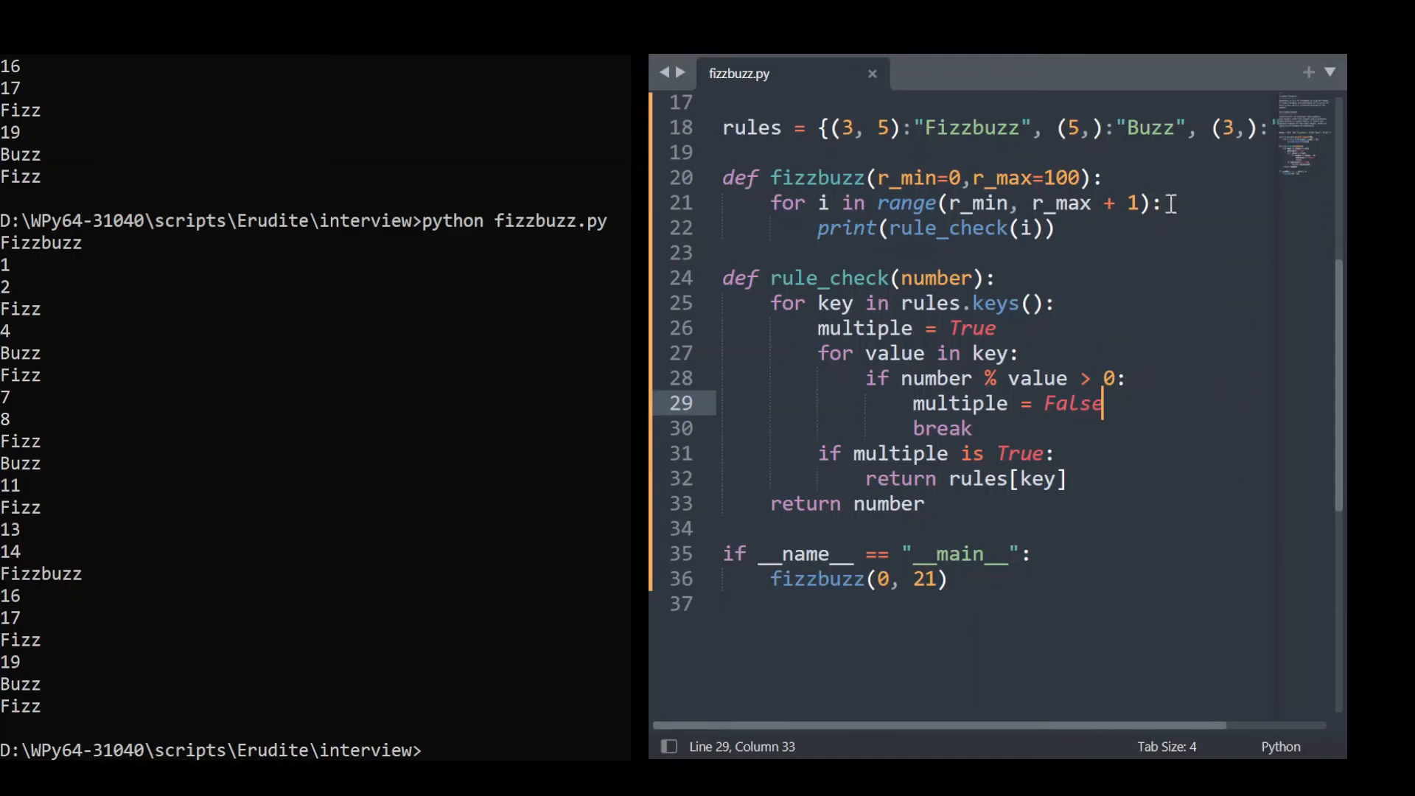
{"action": "key", "text": "enter"}
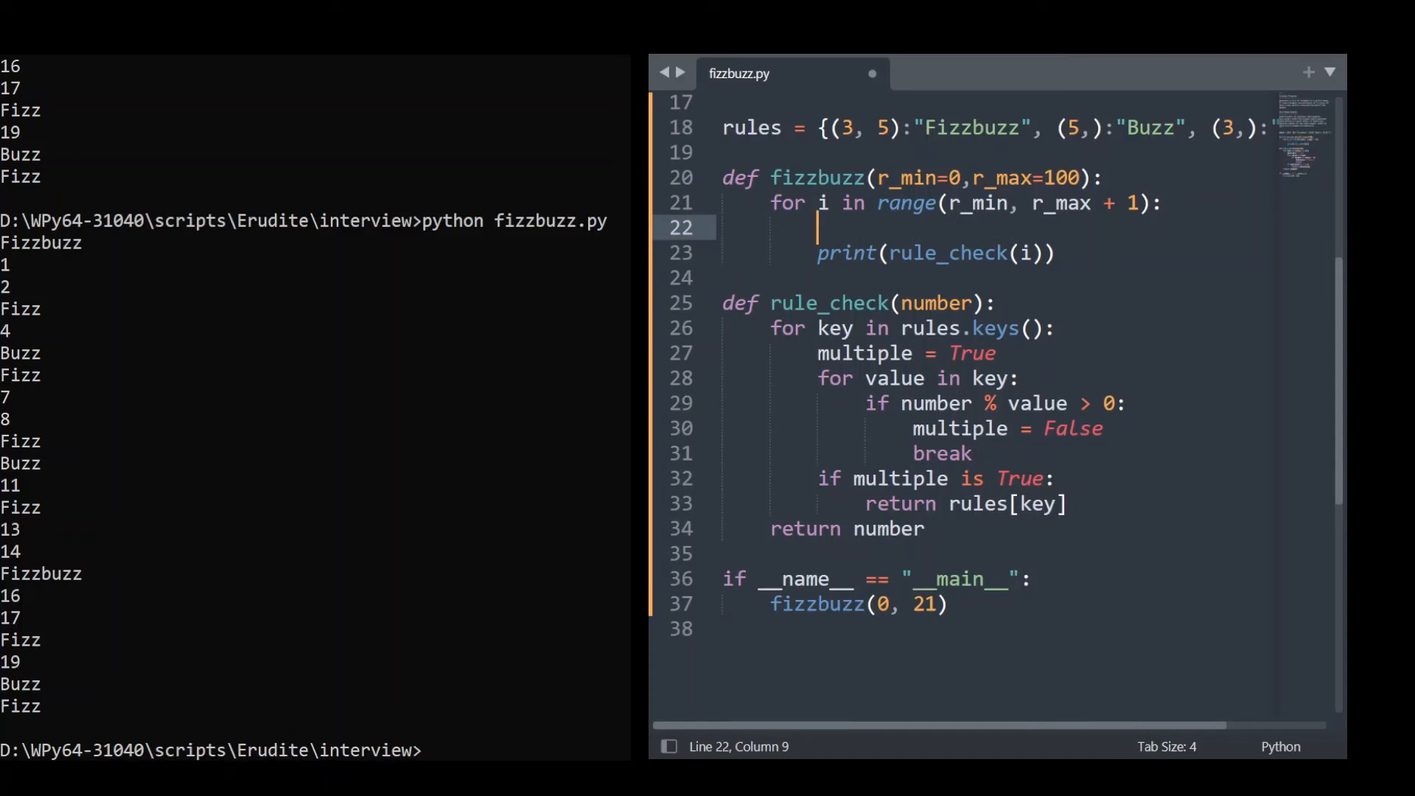
{"action": "type", "text": "if i"}
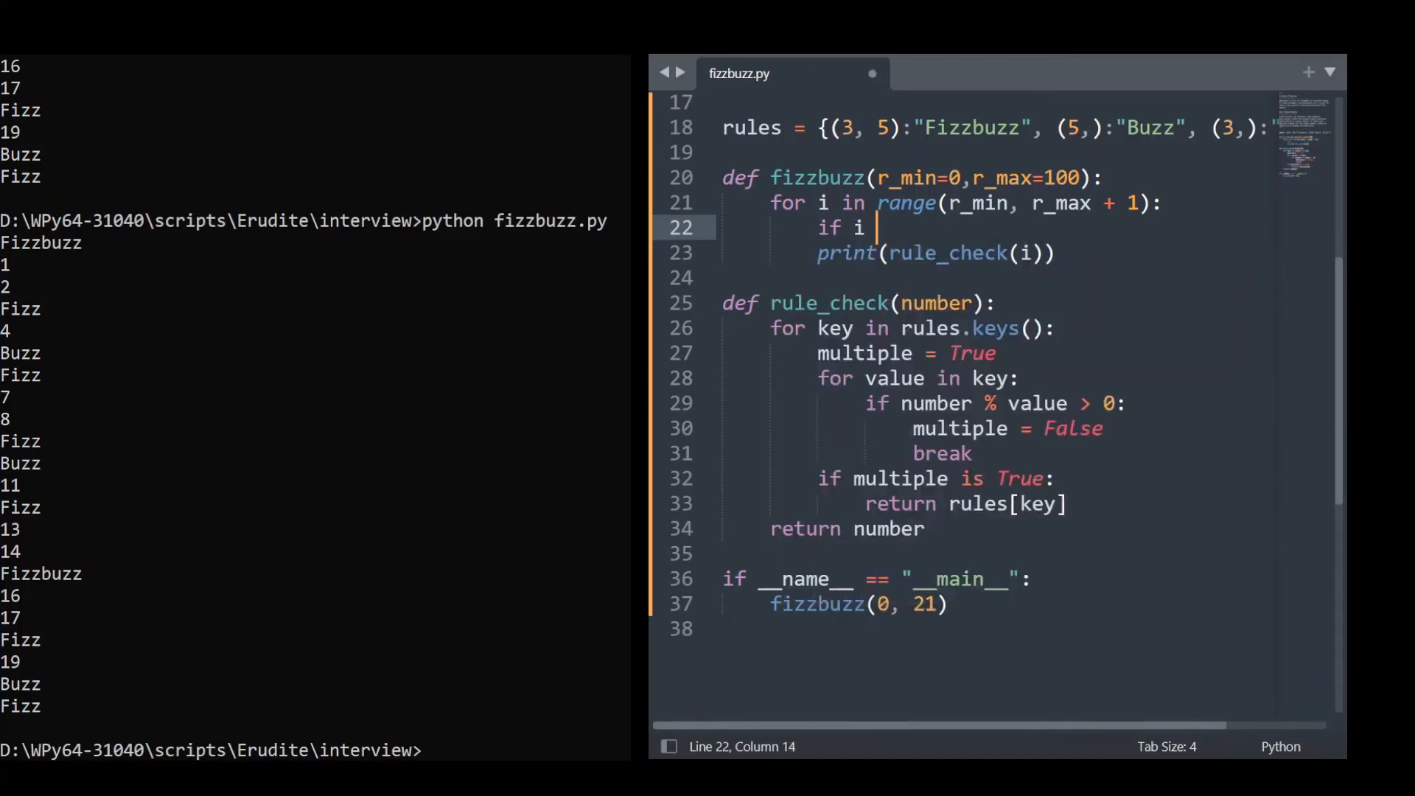
{"action": "type", "text": "== 0"}
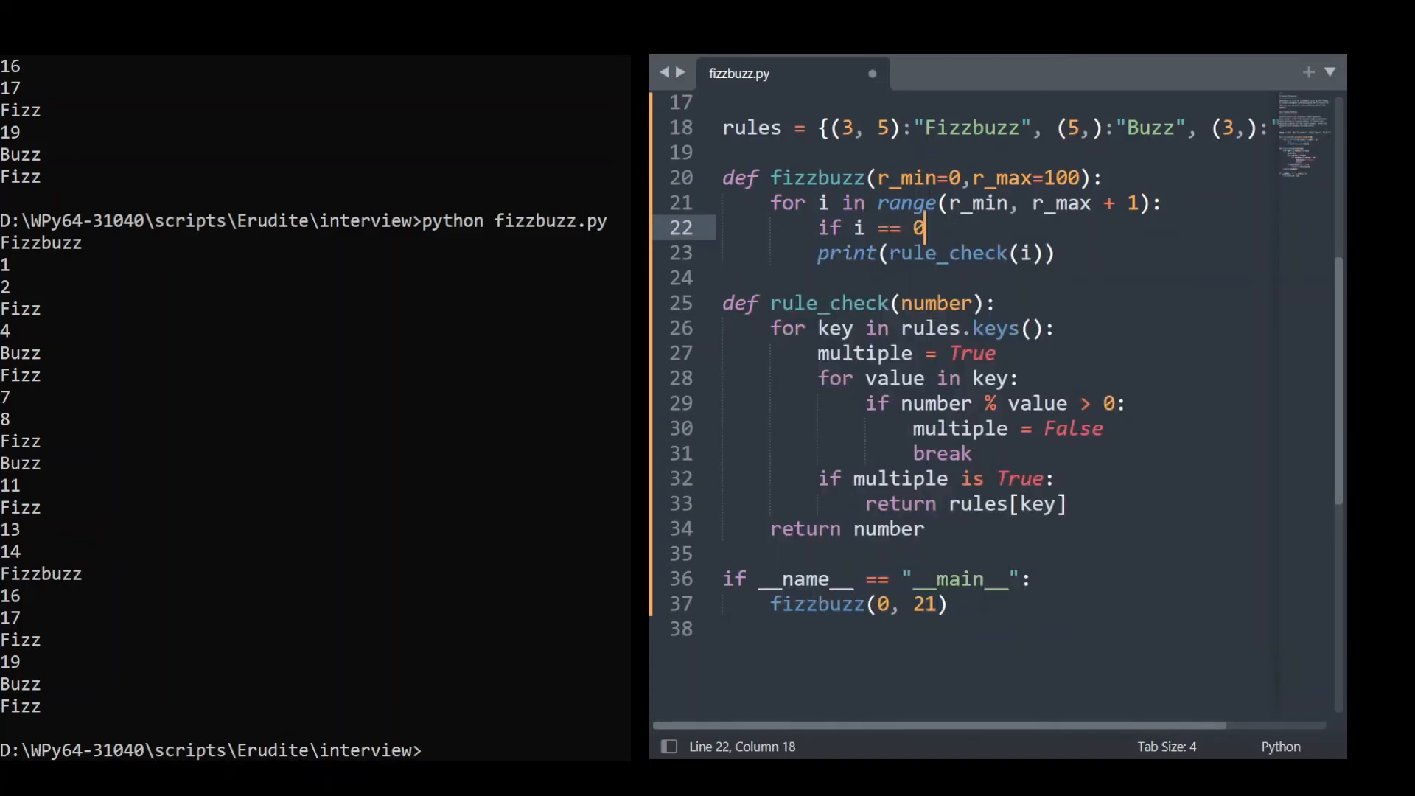
{"action": "type", "text": "p"}
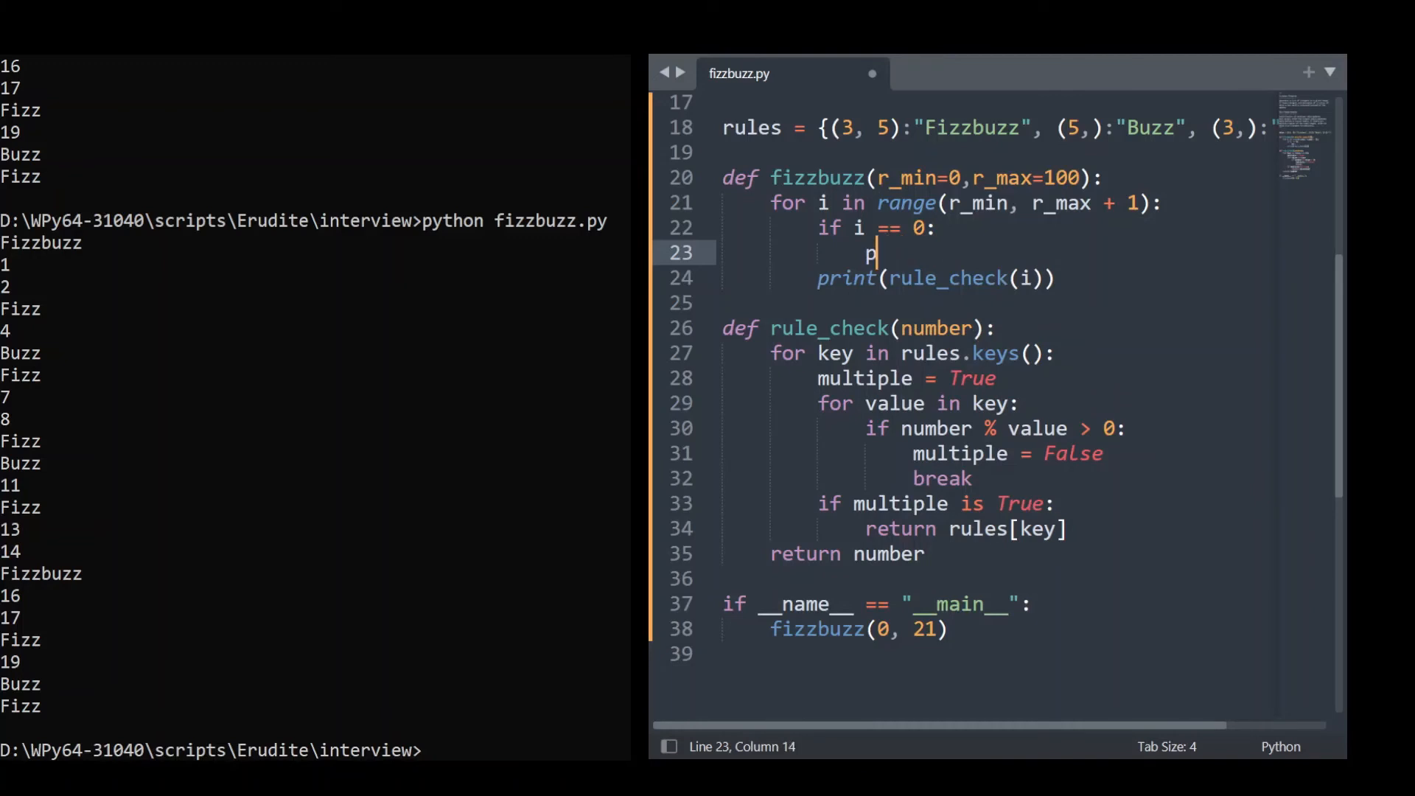
{"action": "key", "text": "backspace"}
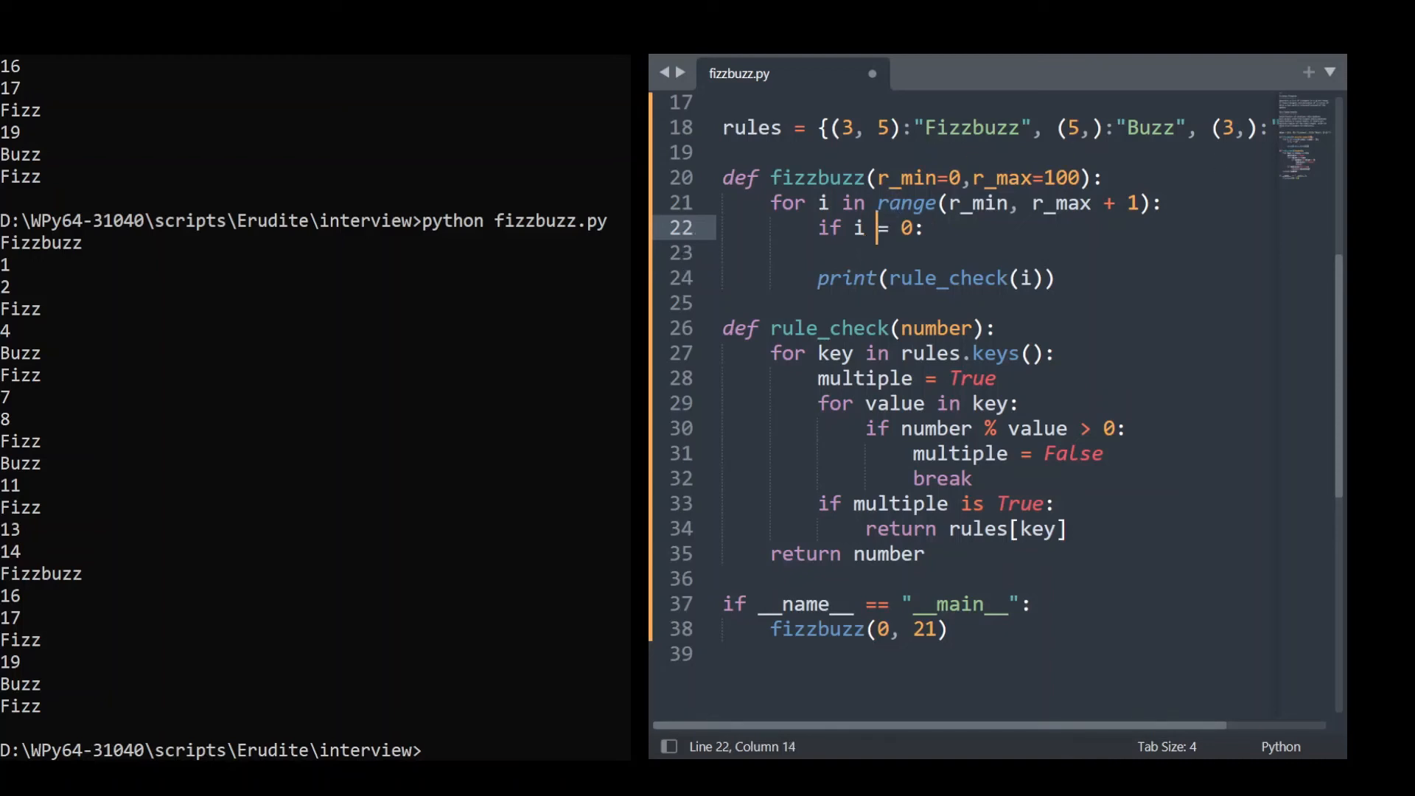
Step: Change the condition to i != 0 and add an else branch with print(i)
{"action": "type", "text": "!"}
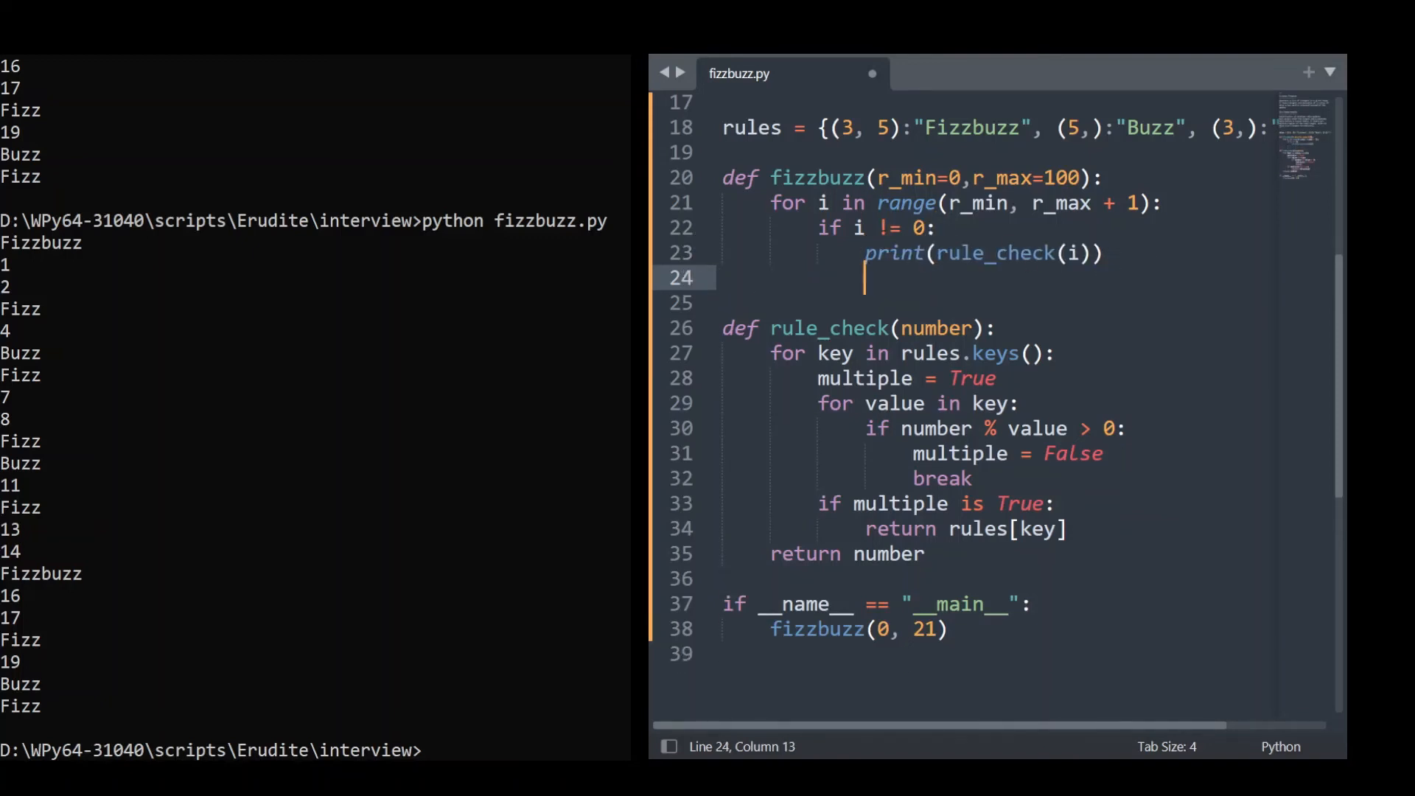
{"action": "type", "text": "else:"}
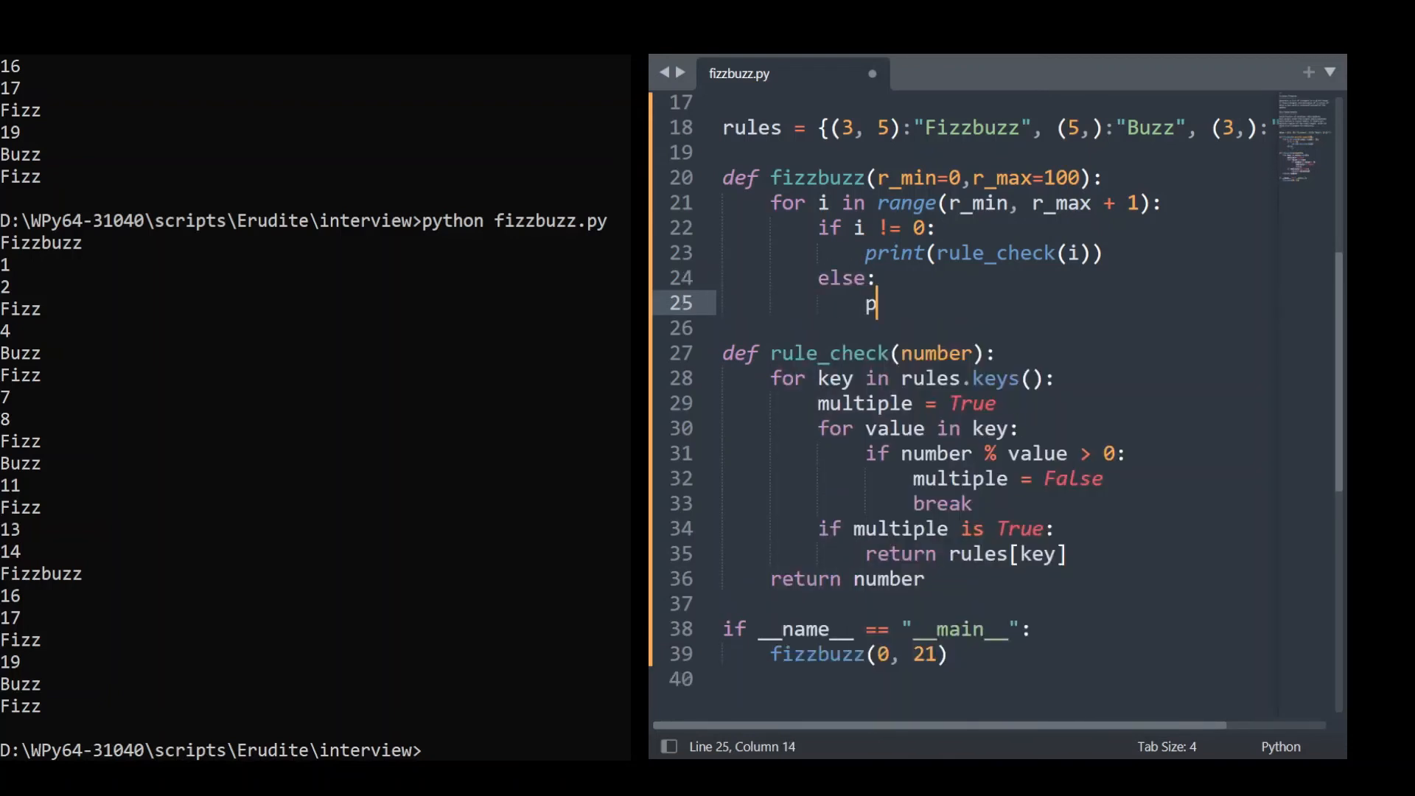
{"action": "type", "text": "rint(i"}
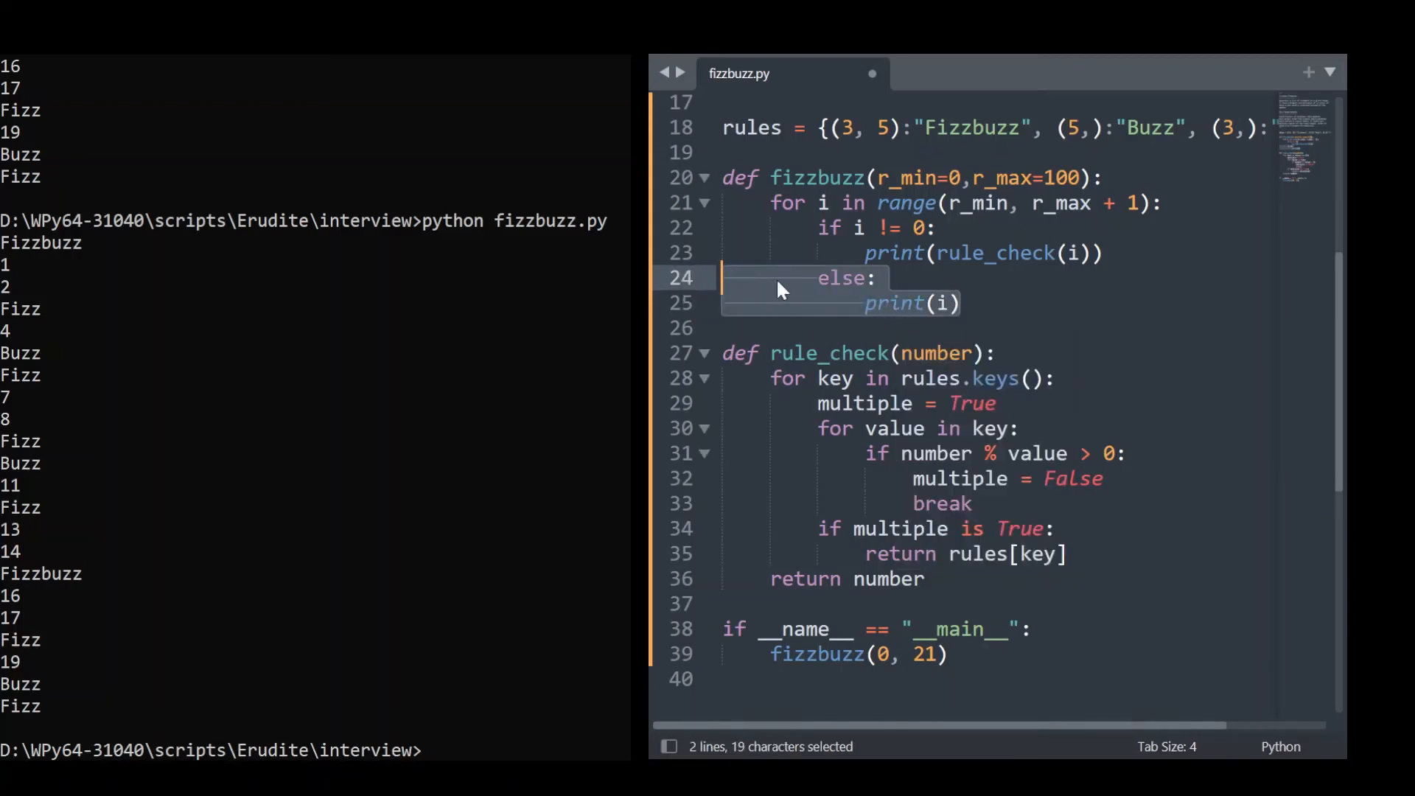
{"action": "left_click", "coordinate": [875, 278]}
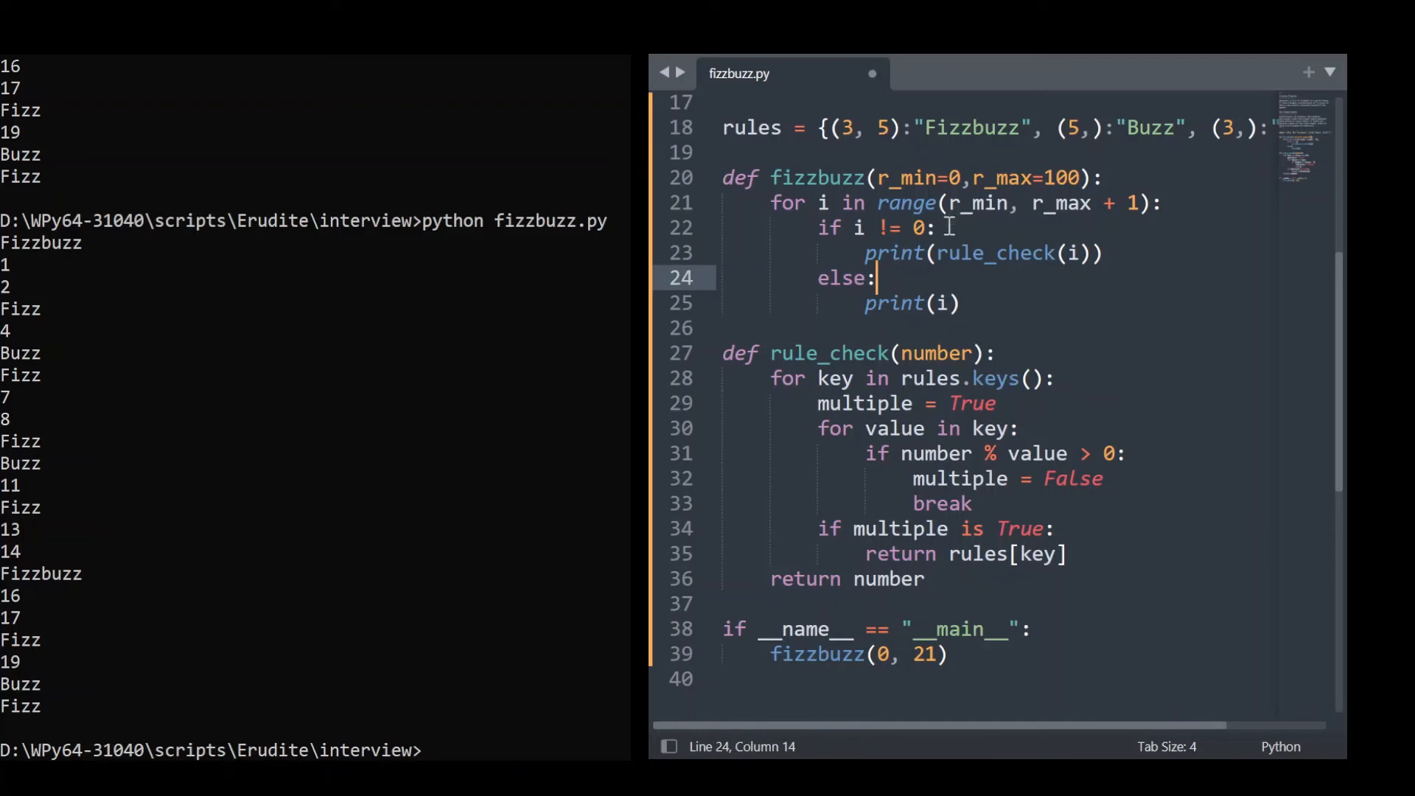
{"action": "mouse_move", "coordinate": [775, 207]}
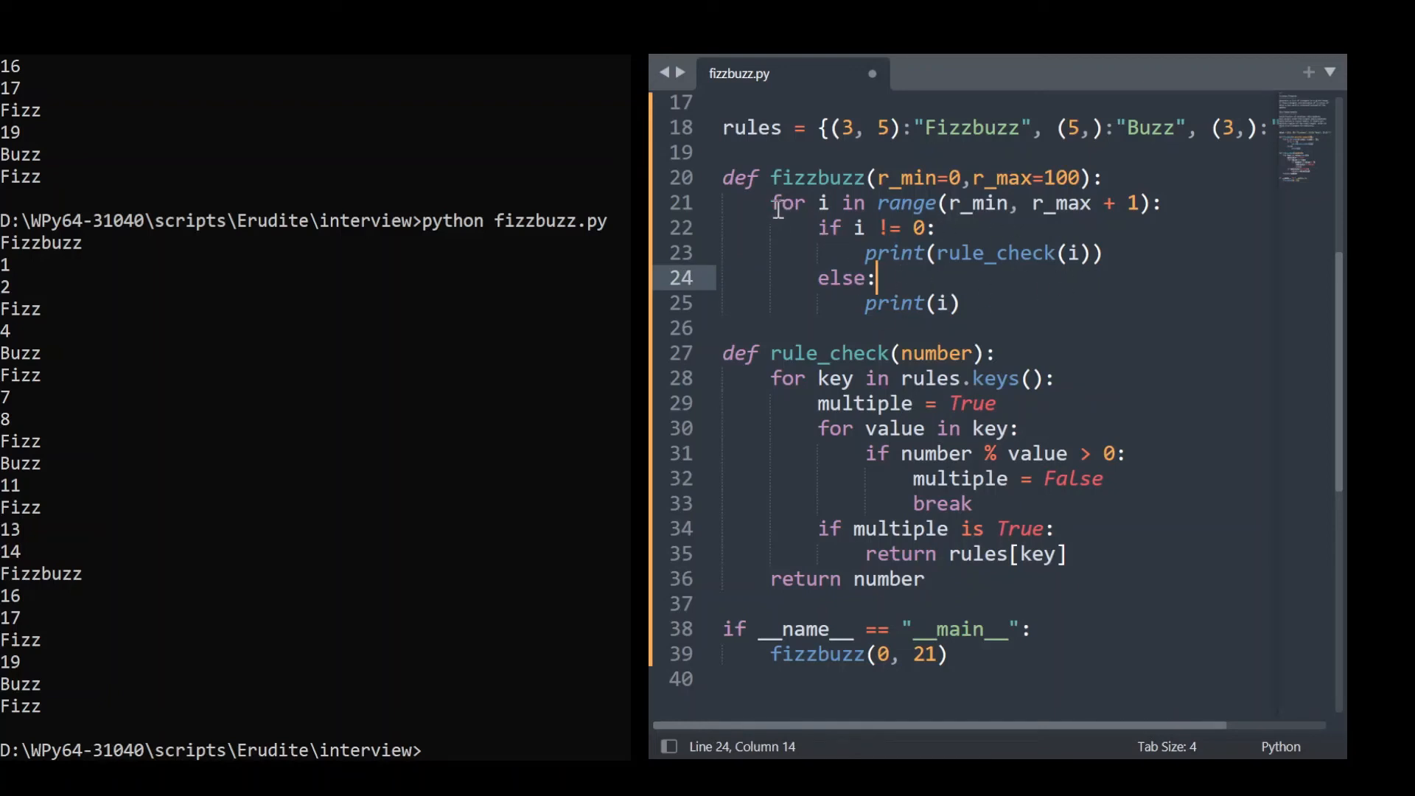
{"action": "mouse_move", "coordinate": [871, 256]}
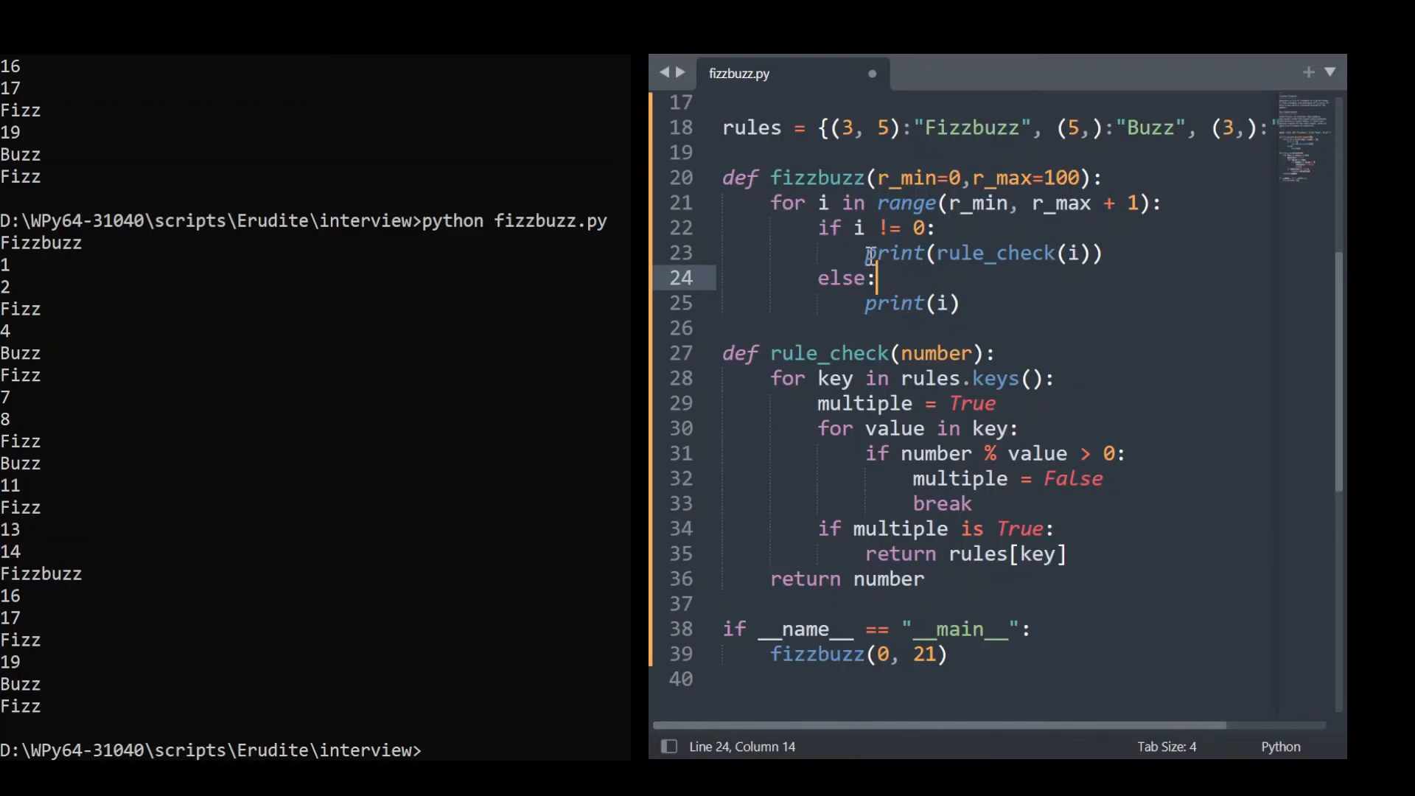
{"action": "mouse_move", "coordinate": [820, 202]}
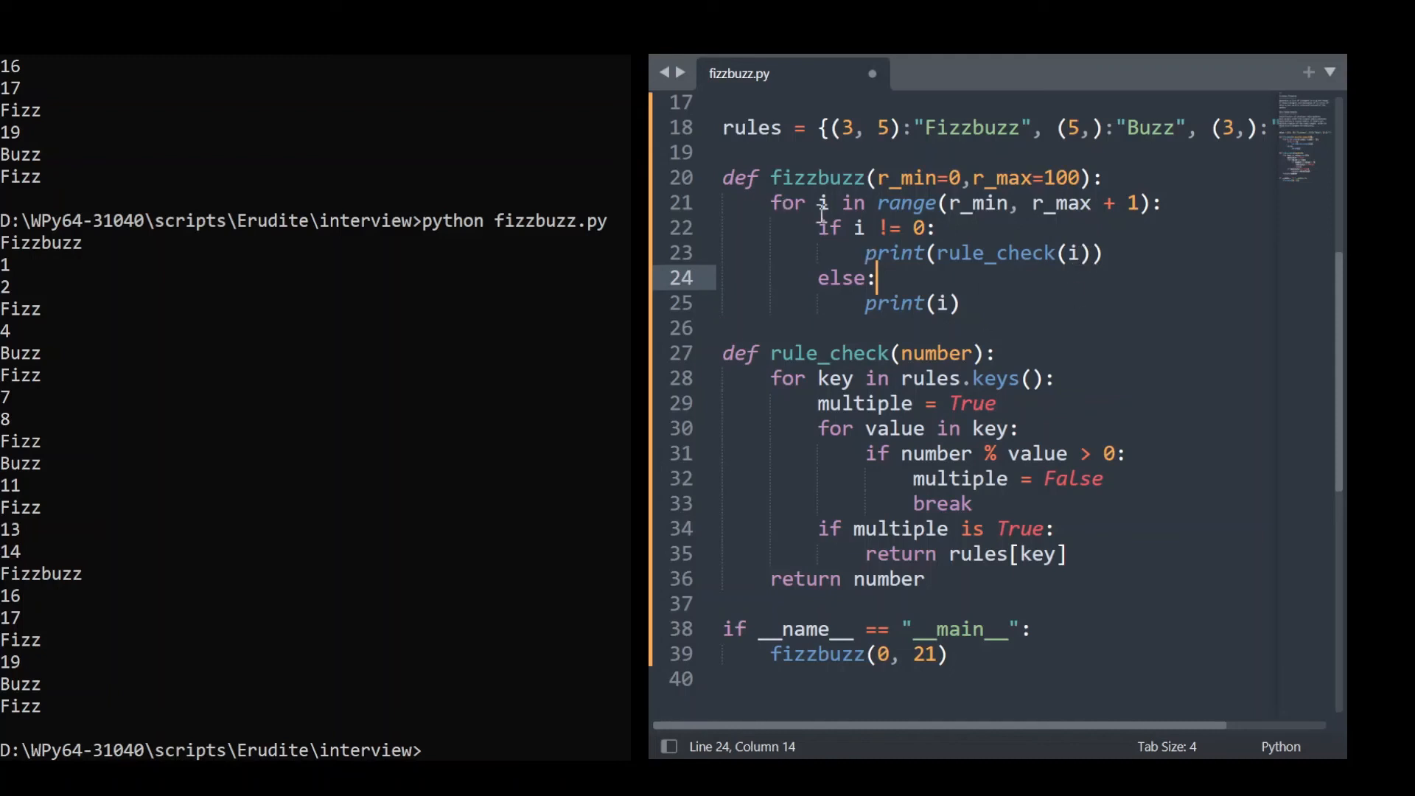
{"action": "mouse_move", "coordinate": [911, 280]}
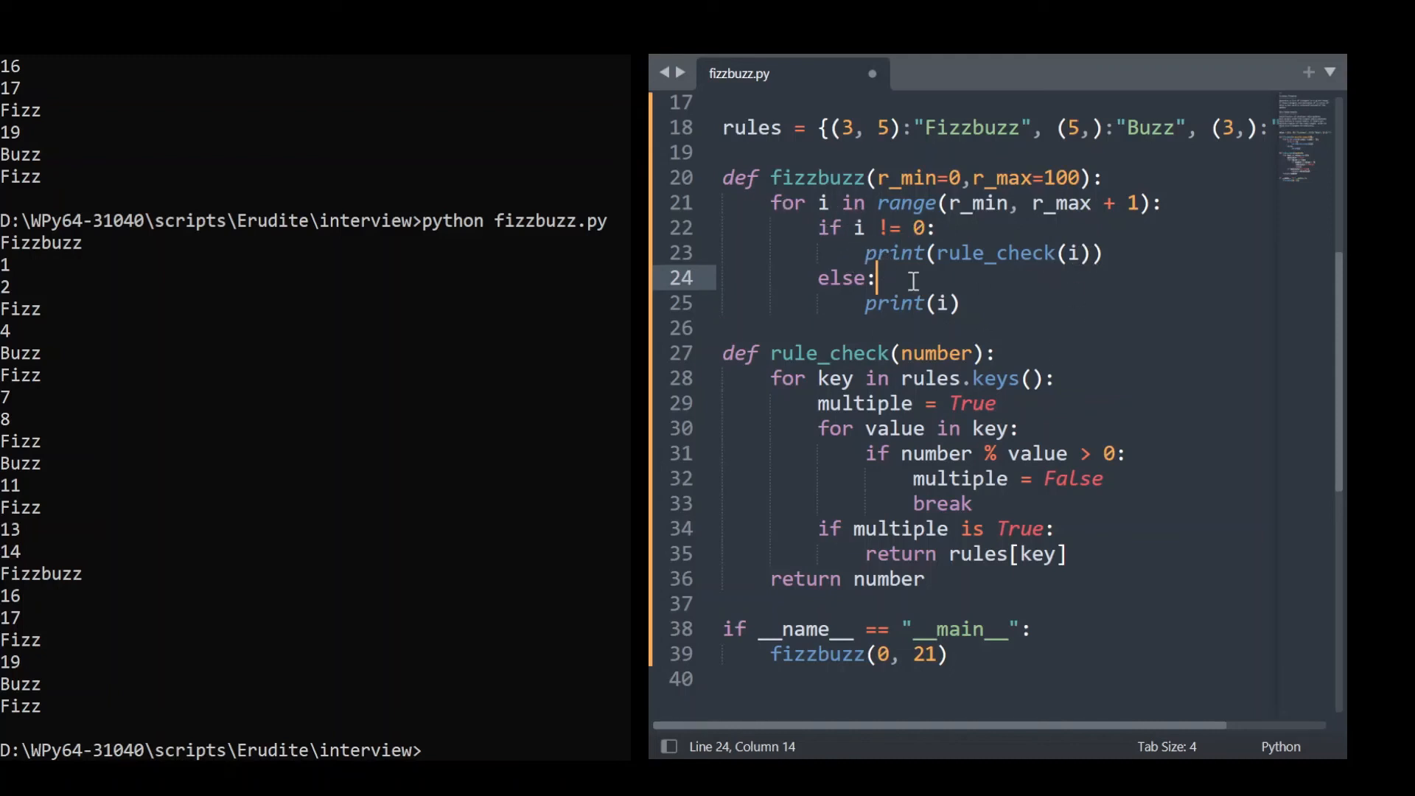
{"action": "left_click", "coordinate": [960, 302]}
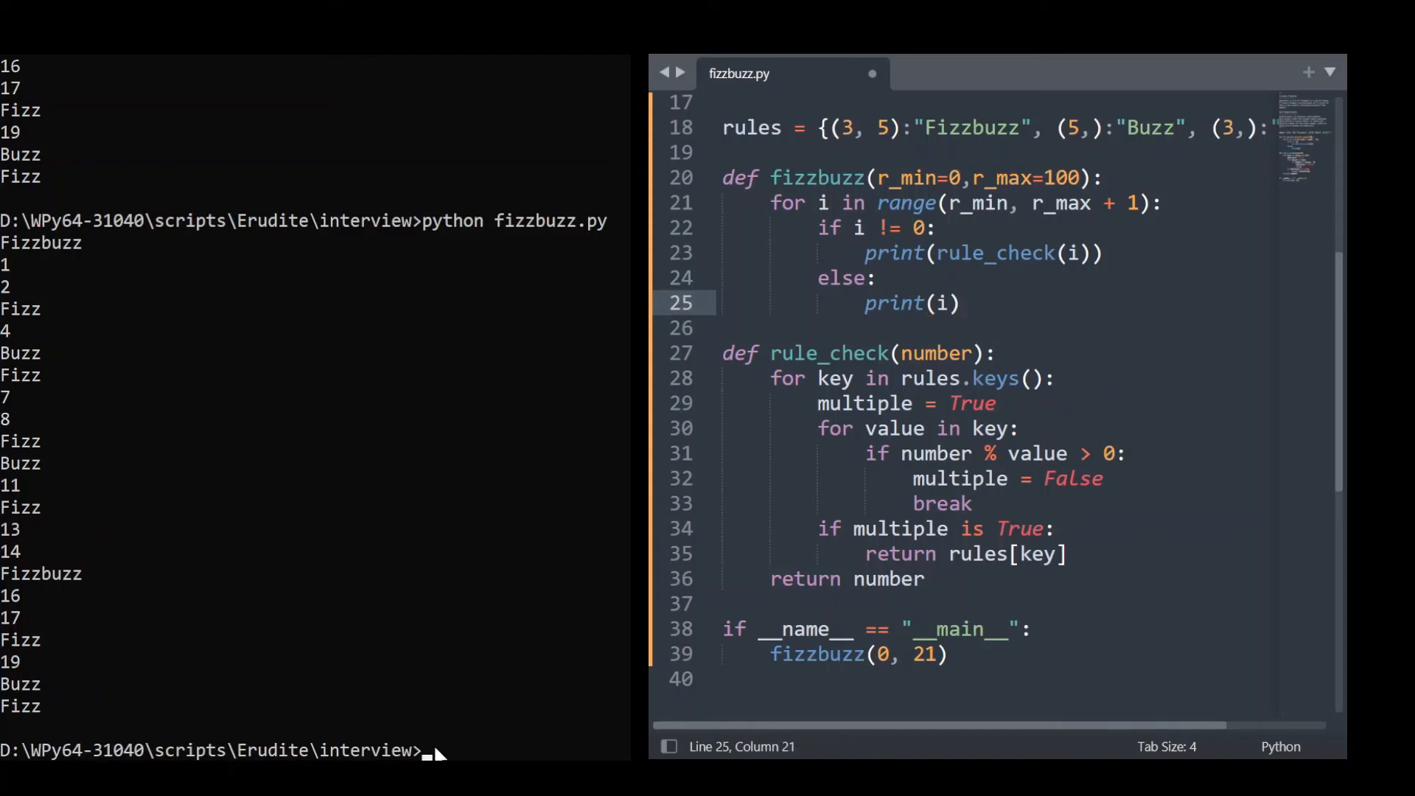
{"action": "left_click", "coordinate": [961, 303]}
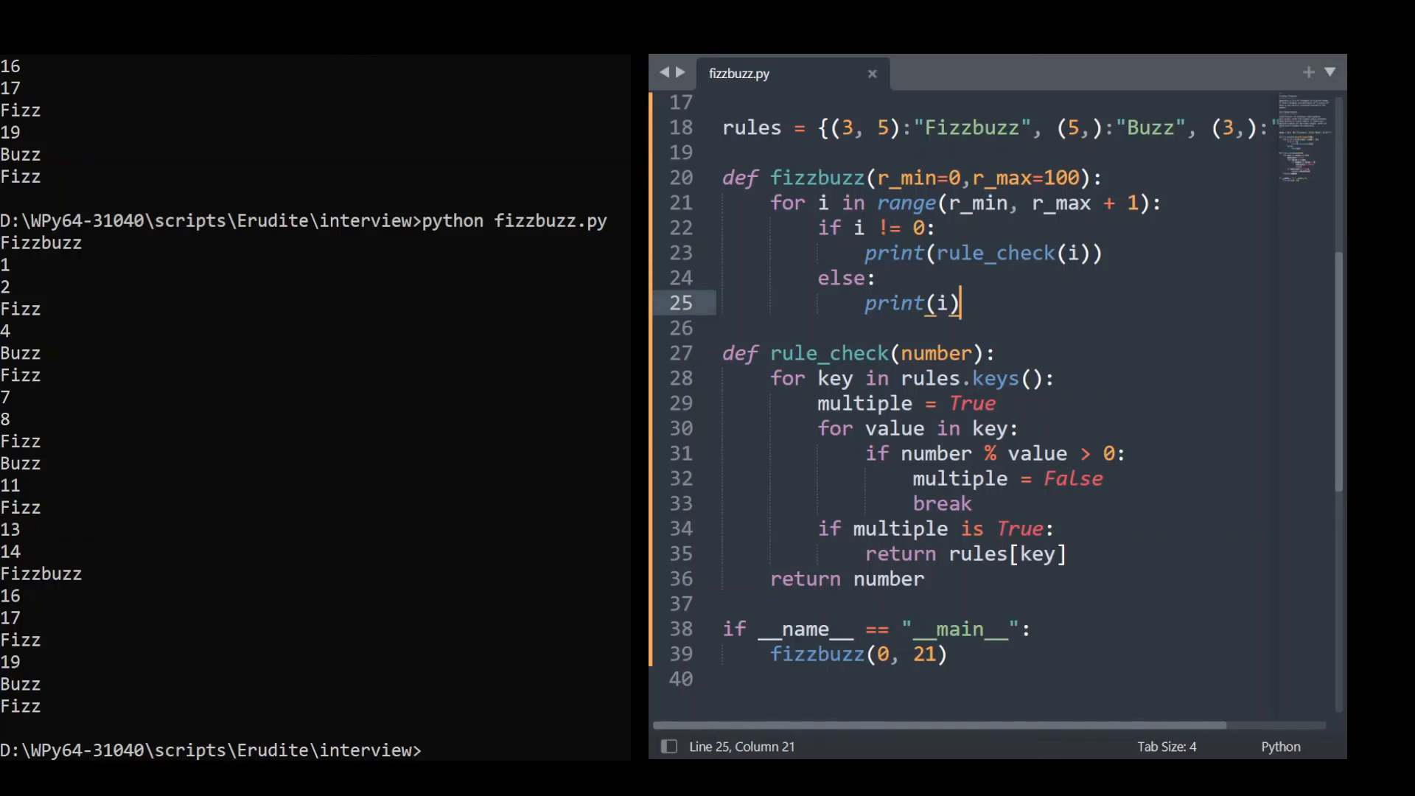
{"action": "key", "text": "ctrl+s"}
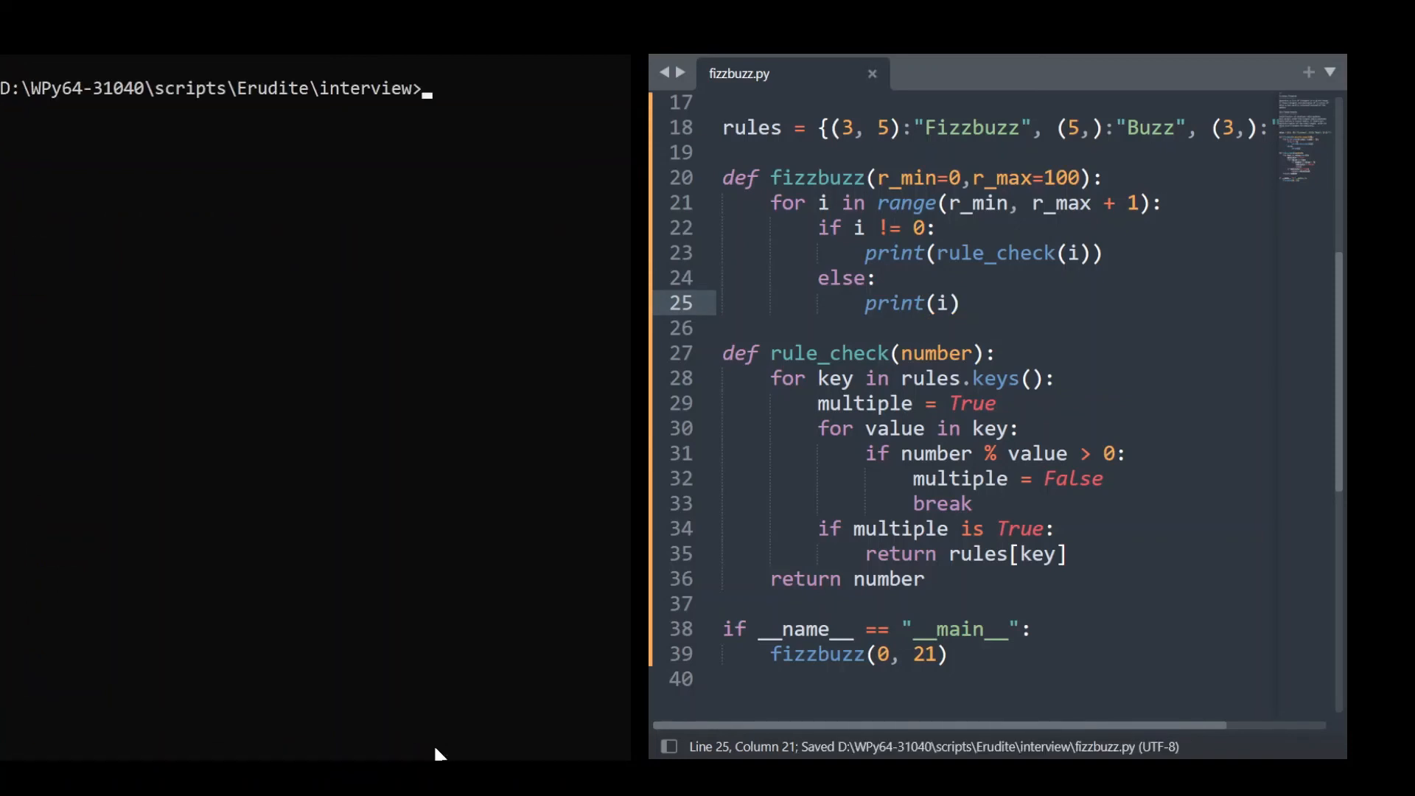
{"action": "type", "text": "python fizzbuzz.py"}
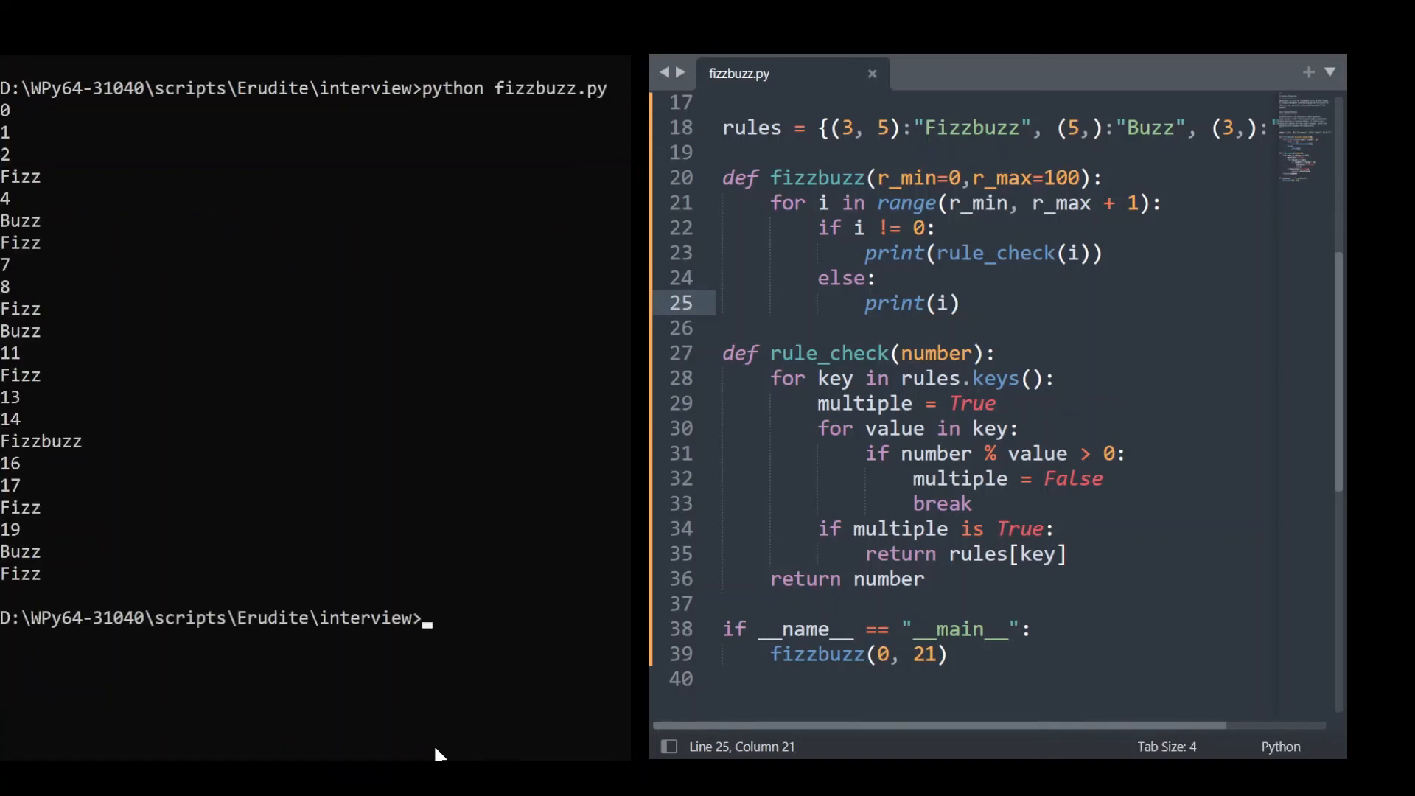
{"action": "mouse_move", "coordinate": [17, 131]}
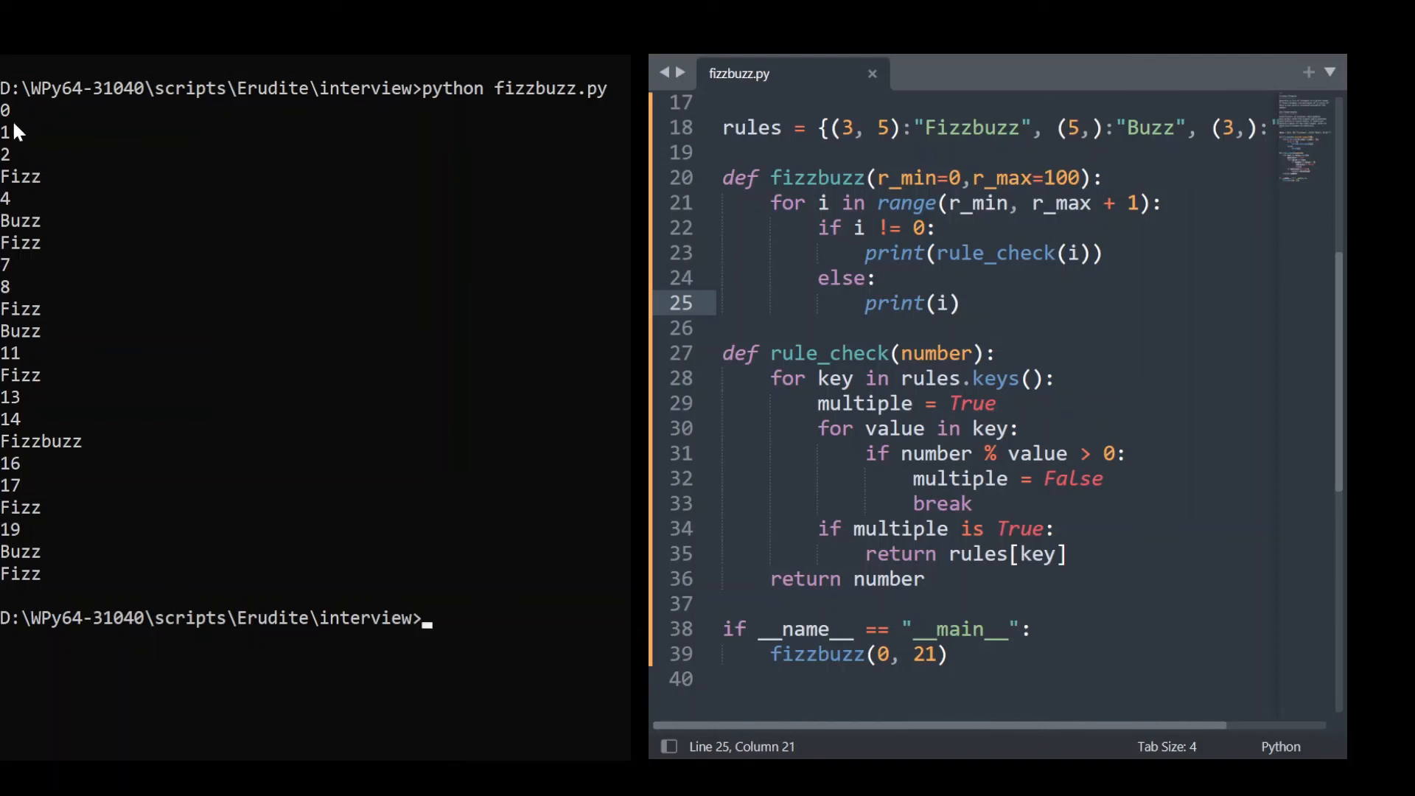
{"action": "mouse_move", "coordinate": [52, 200]}
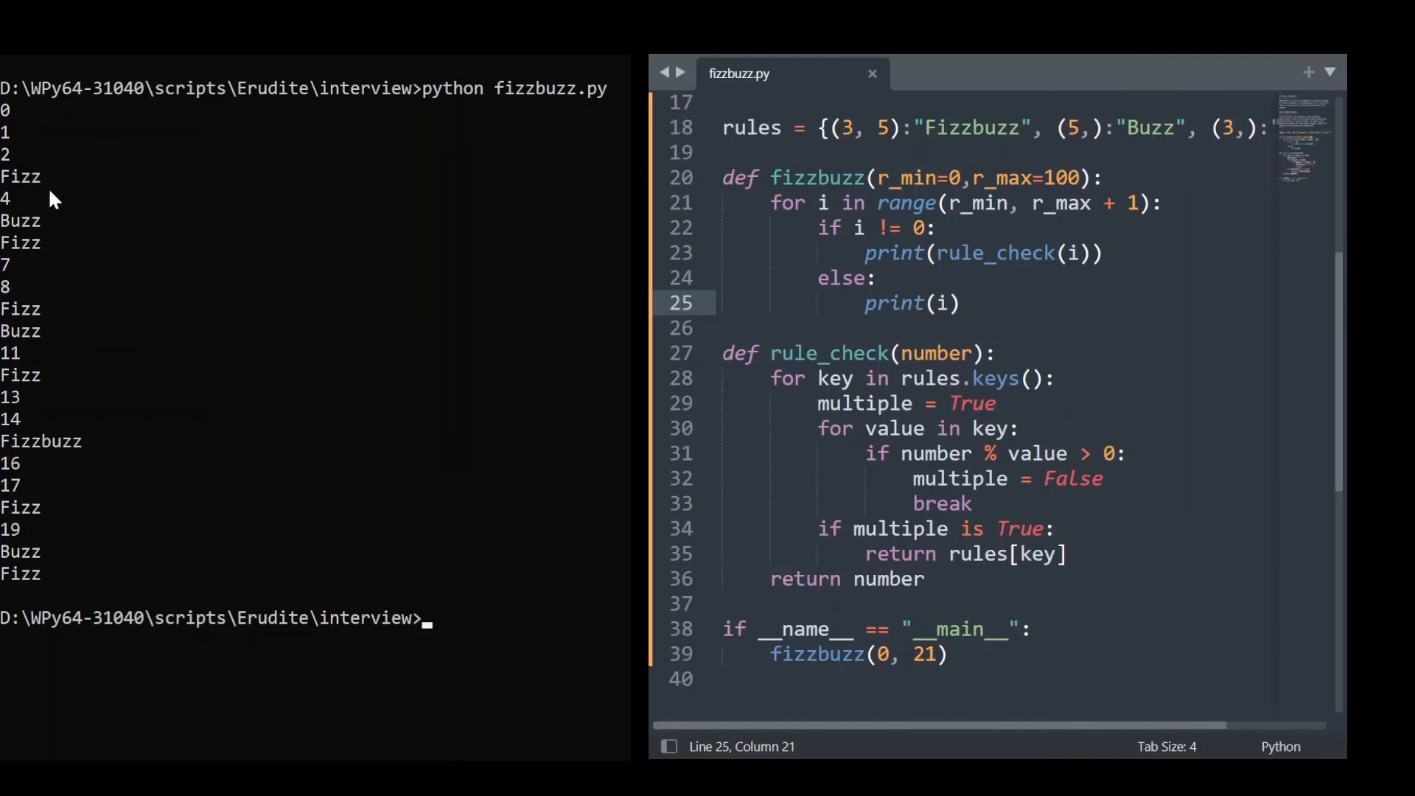
{"action": "mouse_move", "coordinate": [97, 371]}
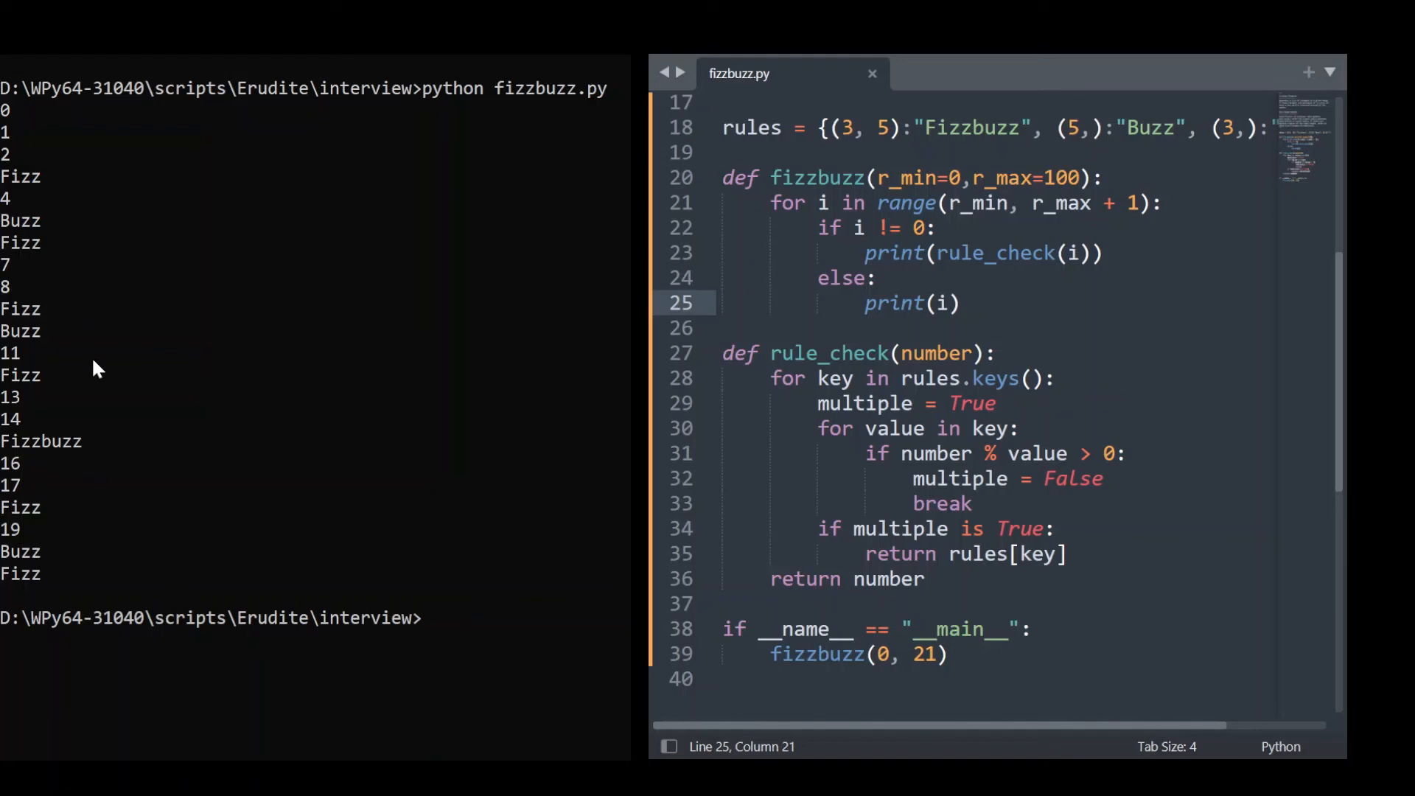
{"action": "mouse_move", "coordinate": [426, 712]}
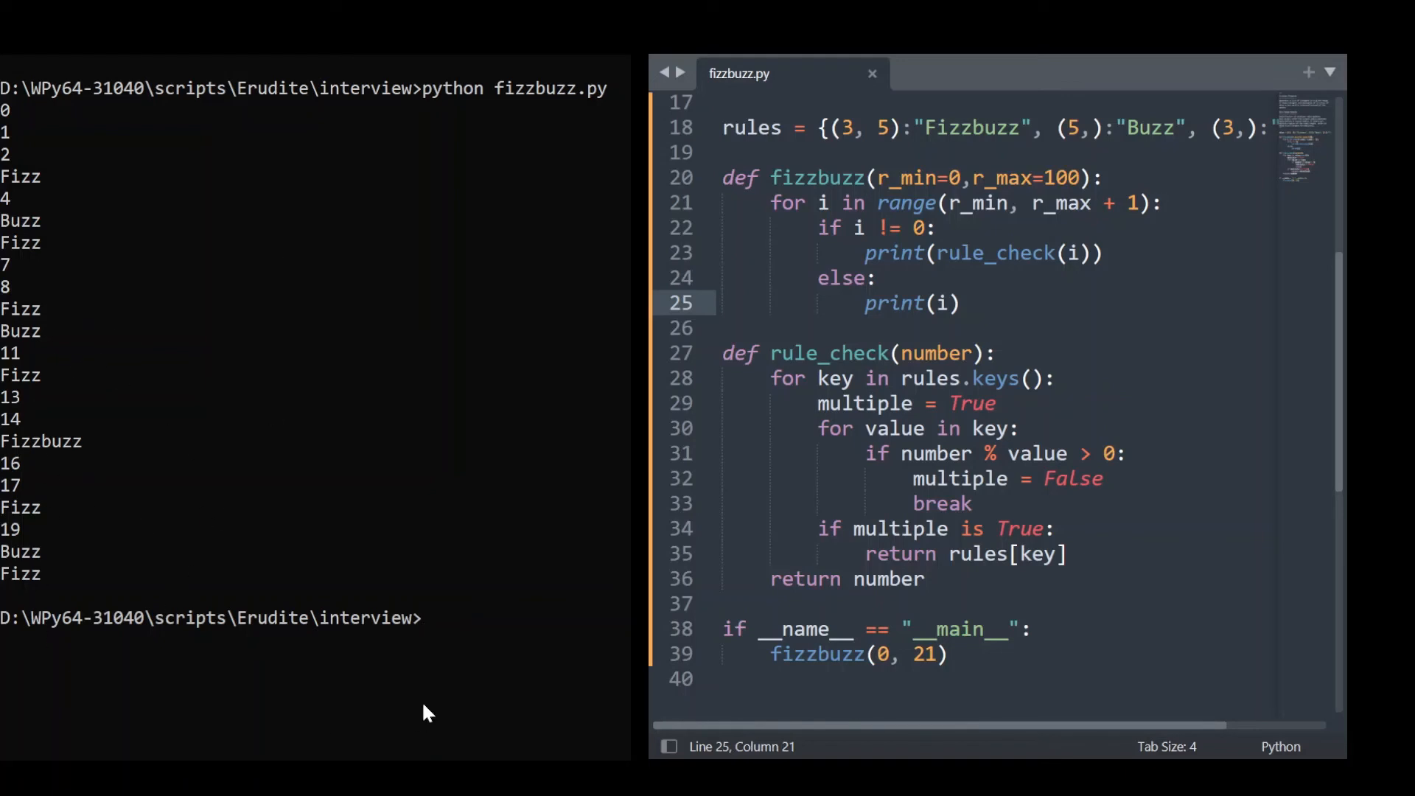
{"action": "left_click", "coordinate": [936, 654]}
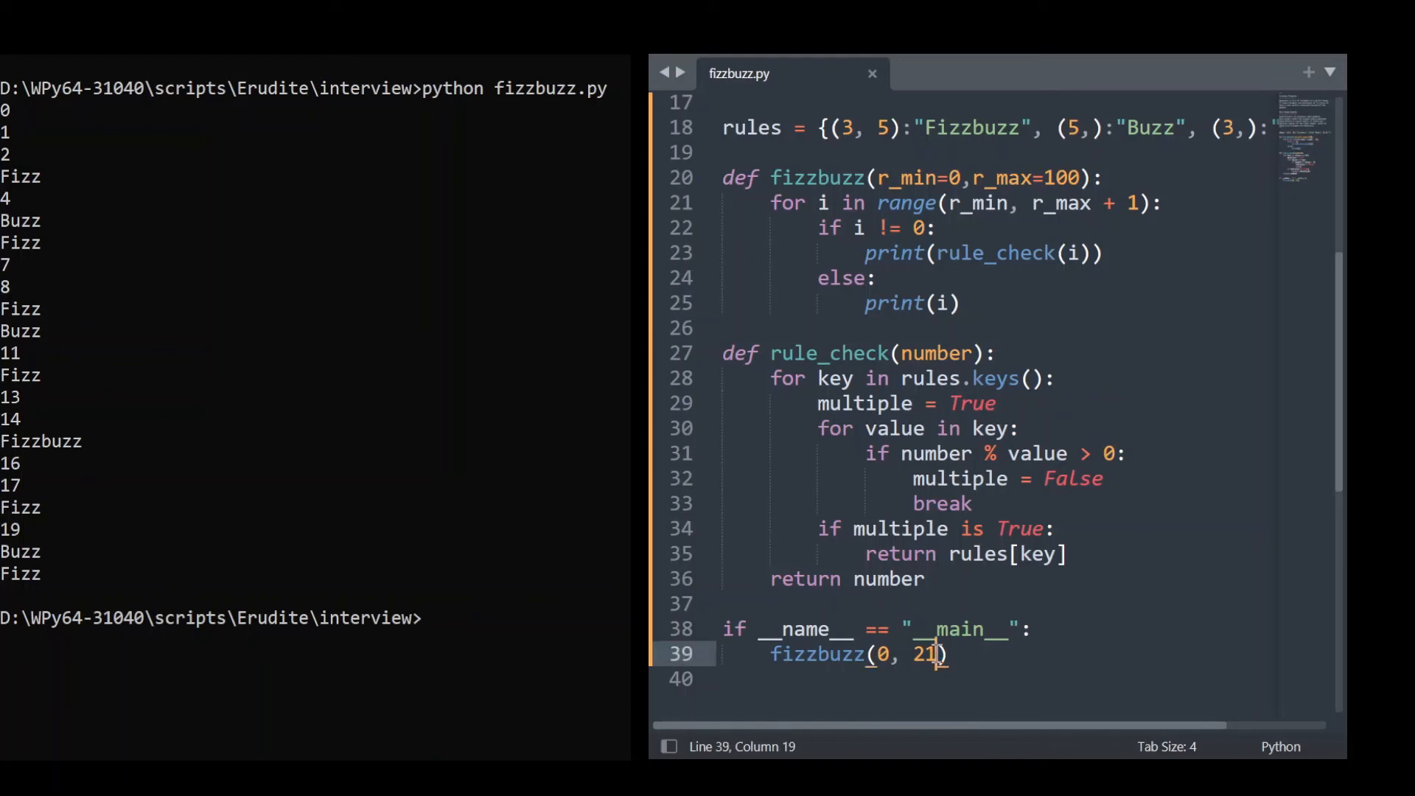
{"action": "mouse_move", "coordinate": [964, 433]}
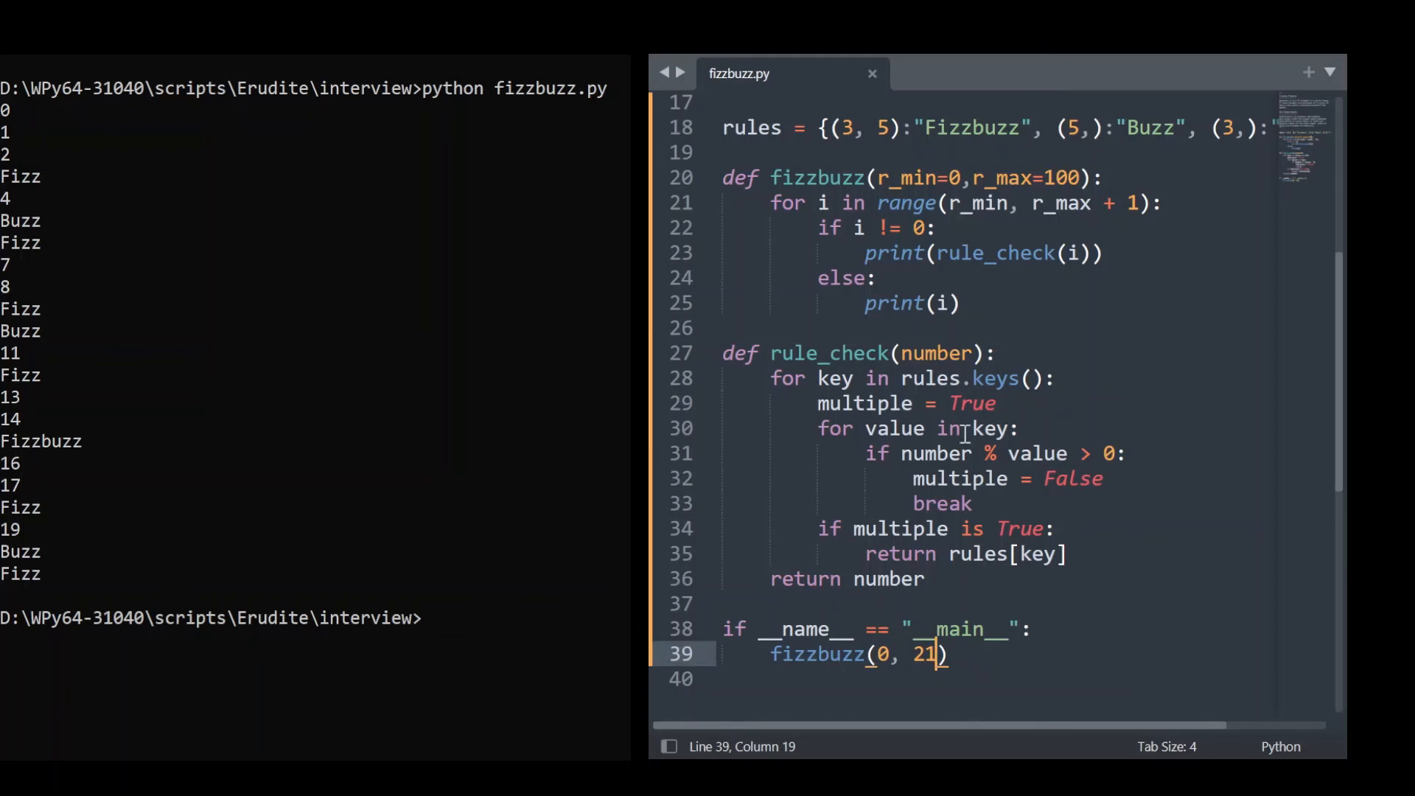
{"action": "mouse_move", "coordinate": [1145, 96]}
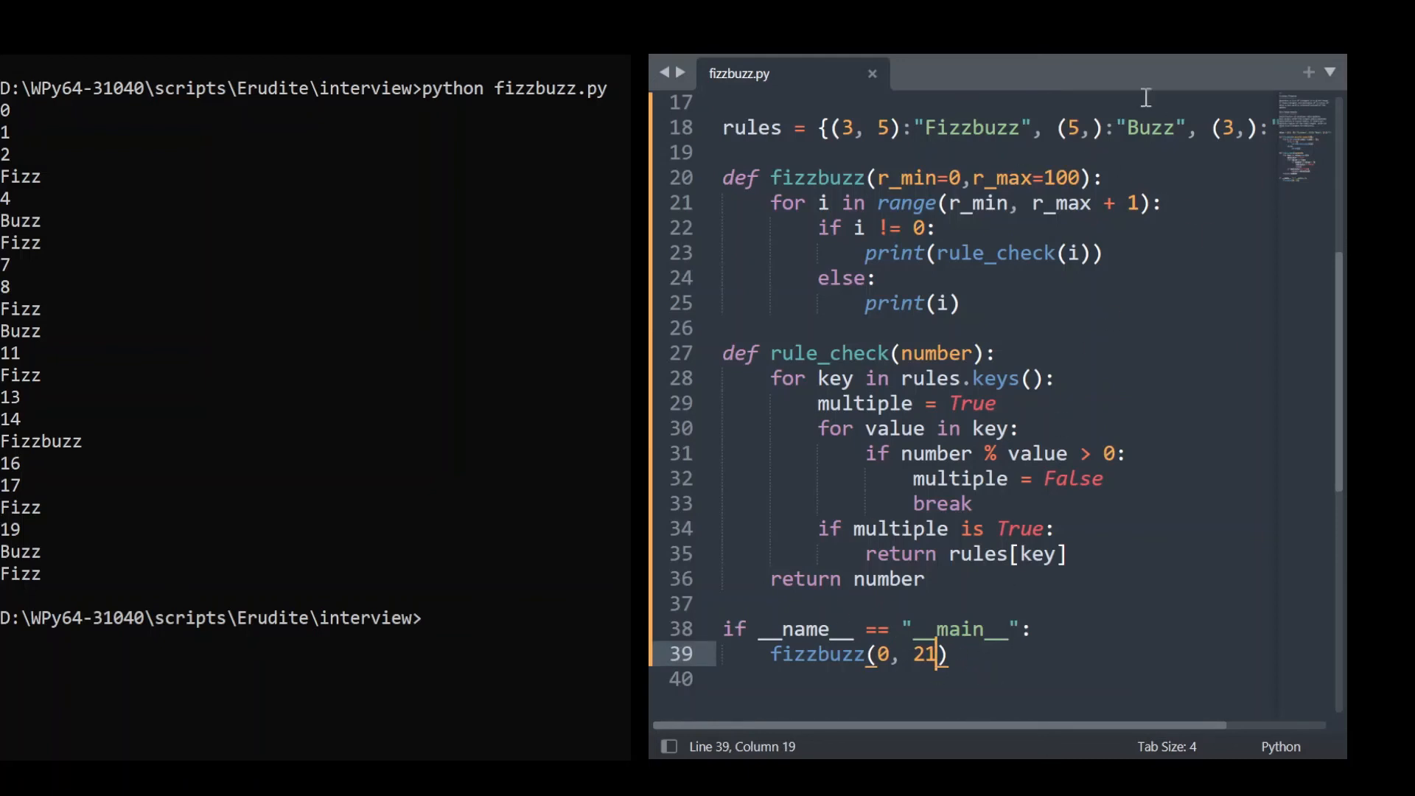
Step: Replace 5 with 7 in the Buzz rule, save, and select the new 7
{"action": "left_click", "coordinate": [1073, 127]}
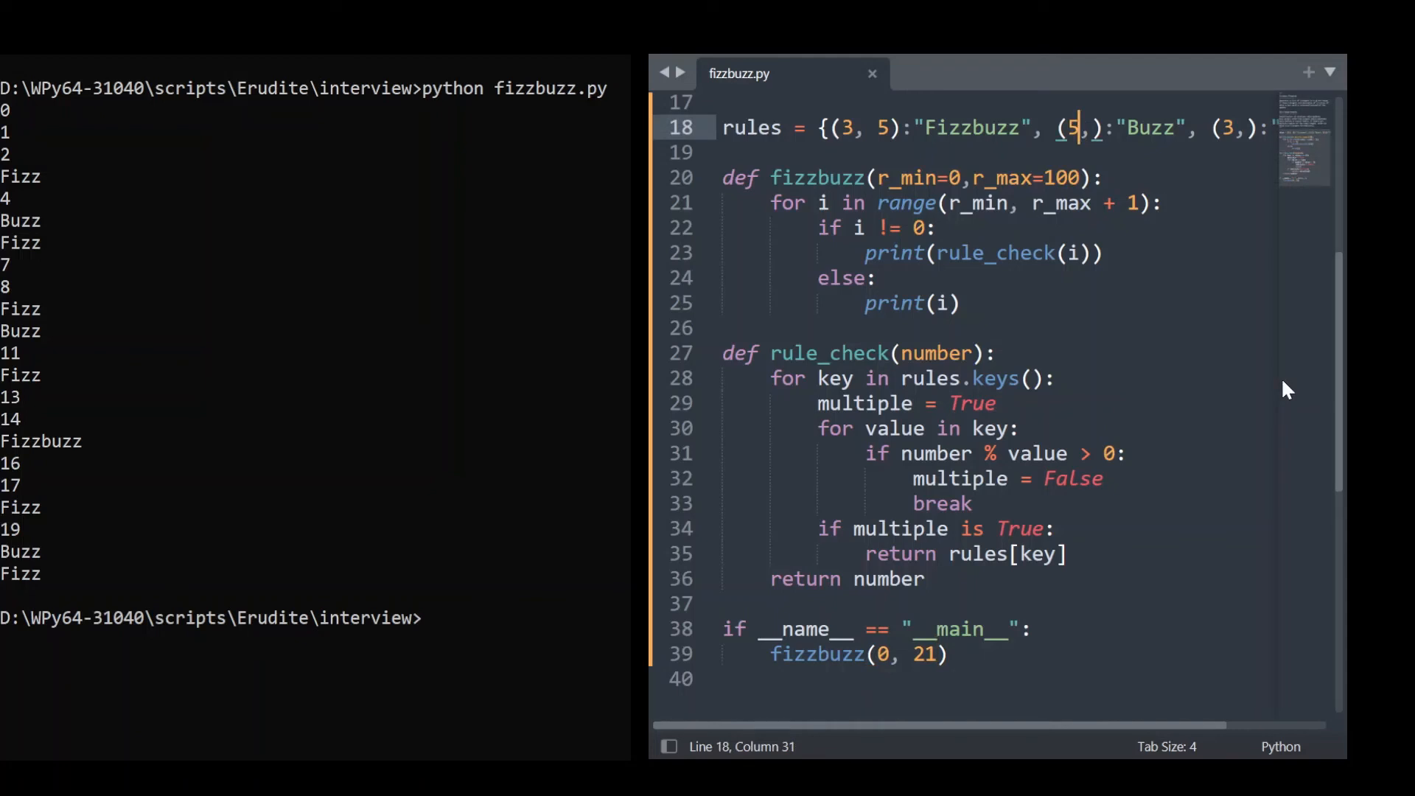
{"action": "type", "text": "7"}
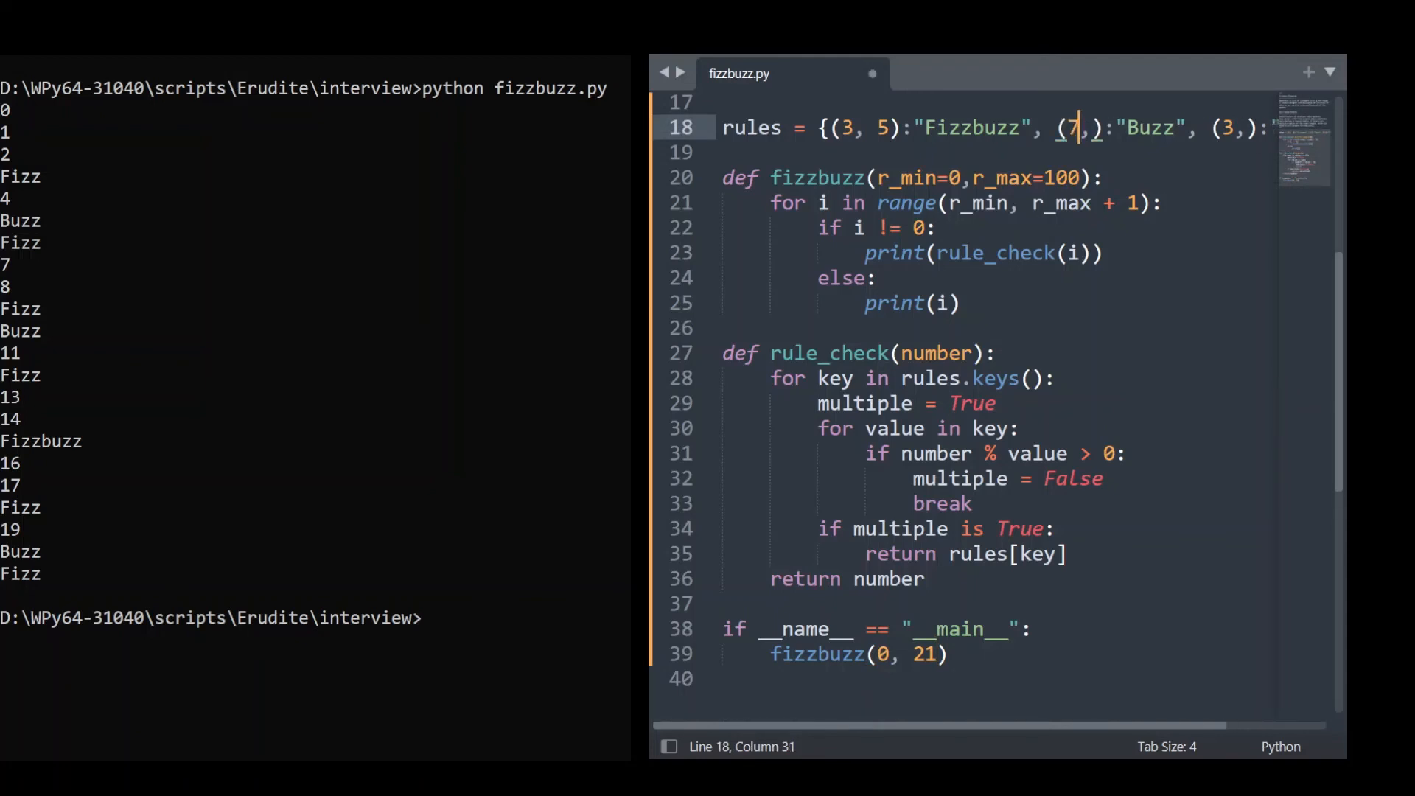
{"action": "key", "text": "ctrl+s"}
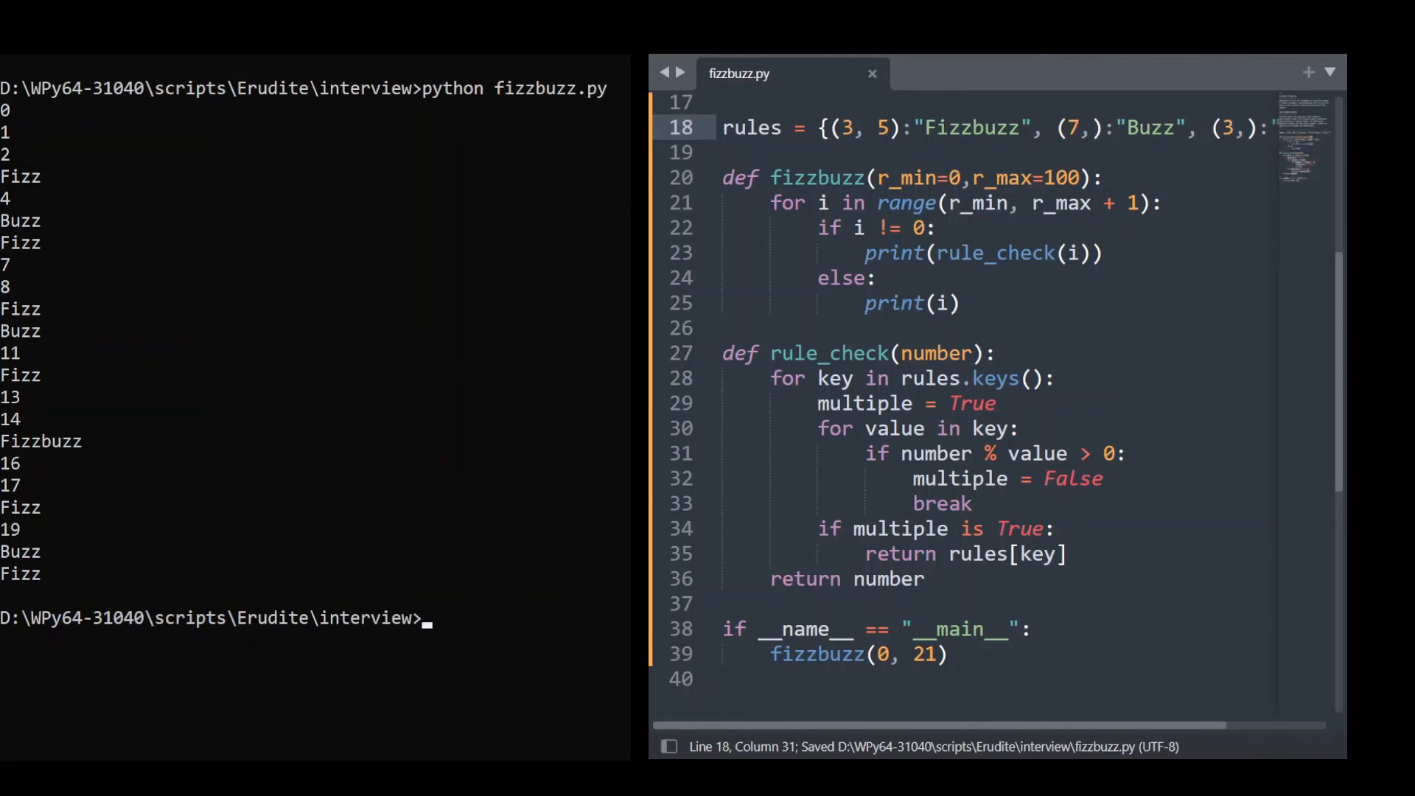
{"action": "double_click", "coordinate": [1069, 128]}
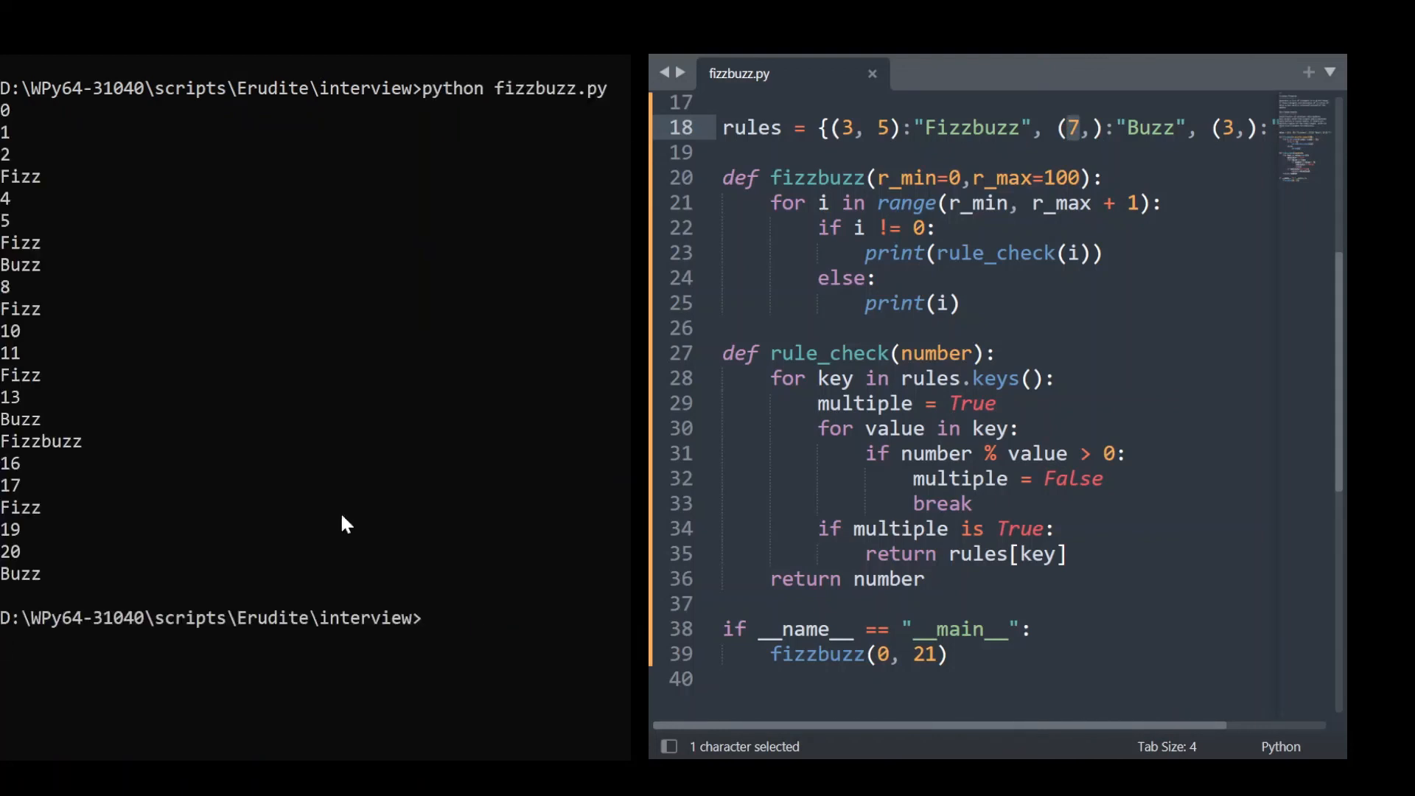
{"action": "mouse_move", "coordinate": [13, 273]}
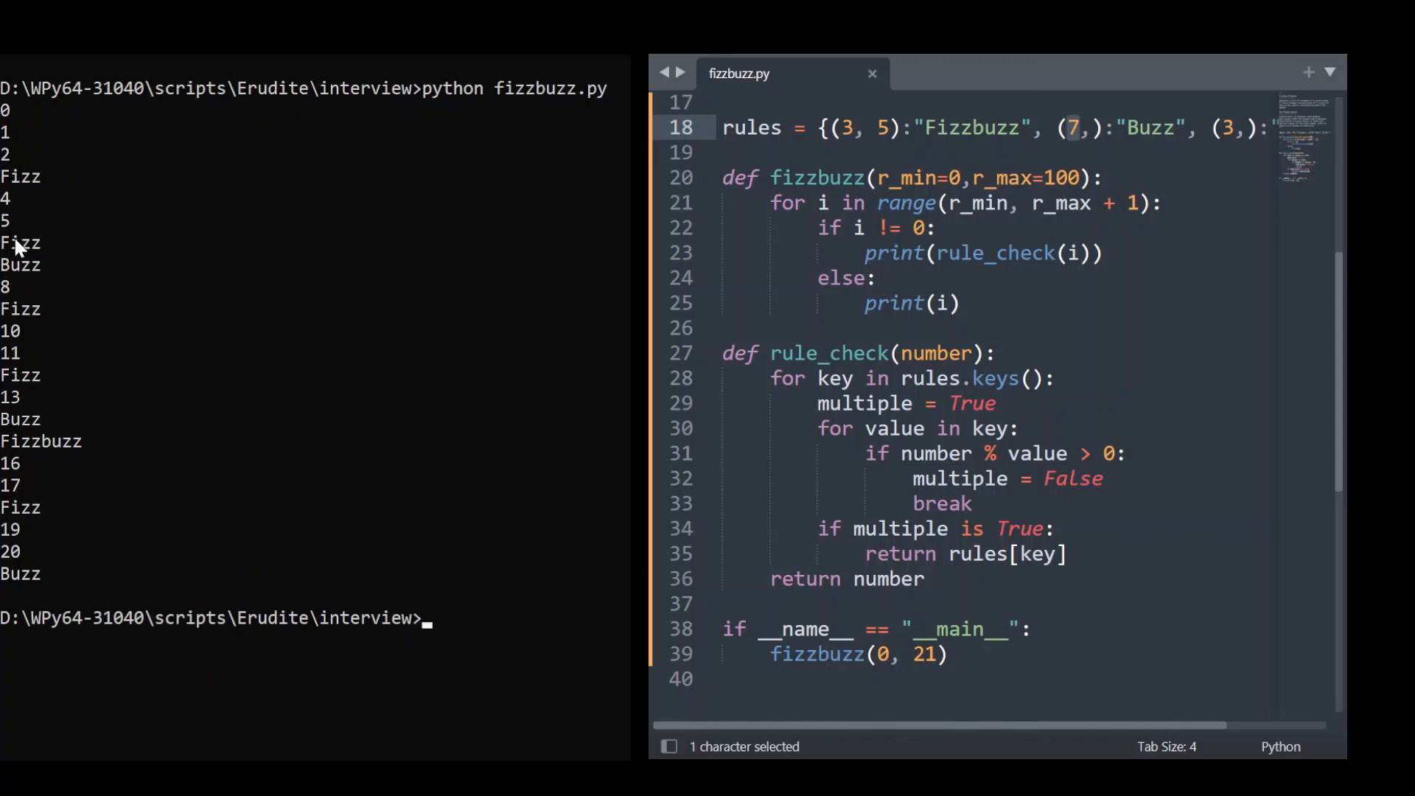
{"action": "mouse_move", "coordinate": [7, 275]}
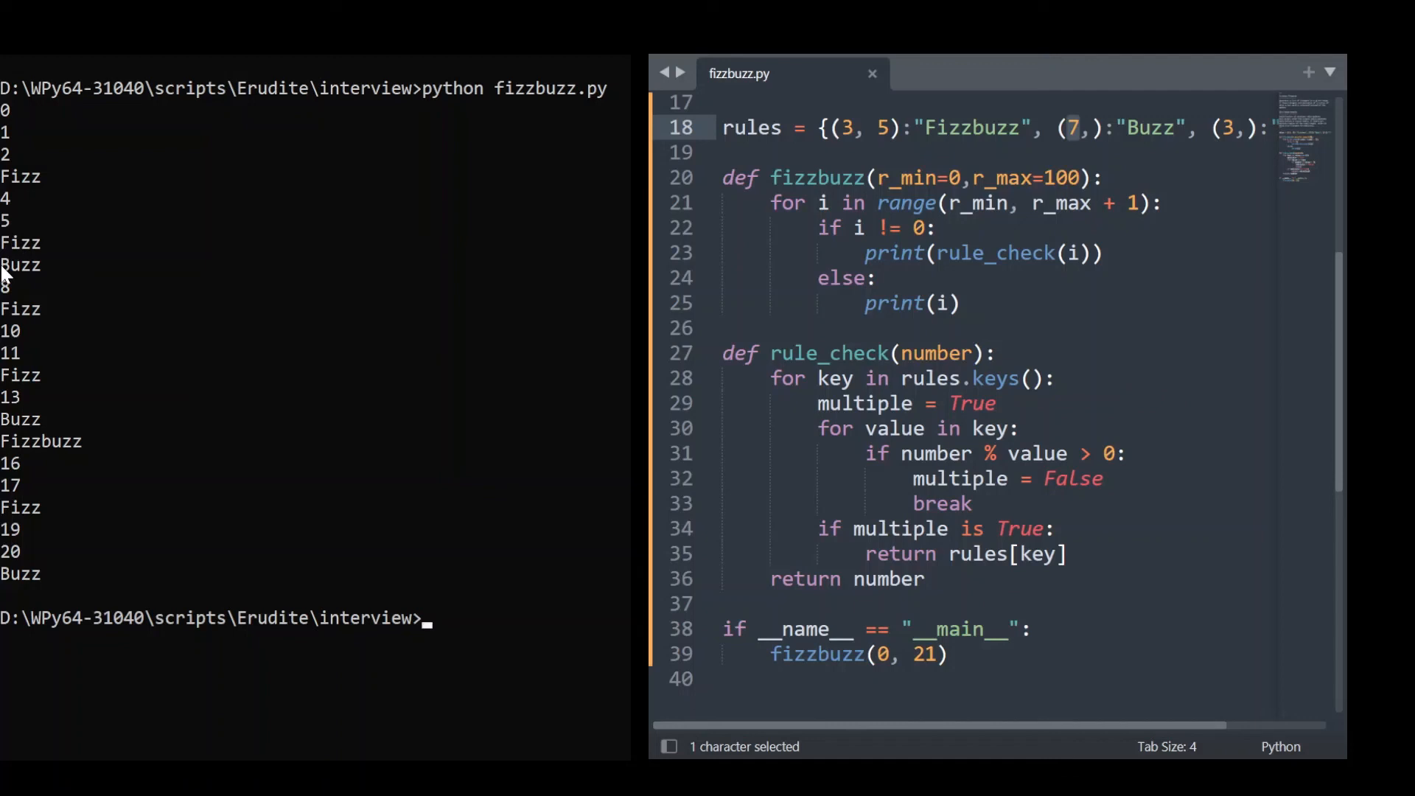
{"action": "mouse_move", "coordinate": [16, 382]}
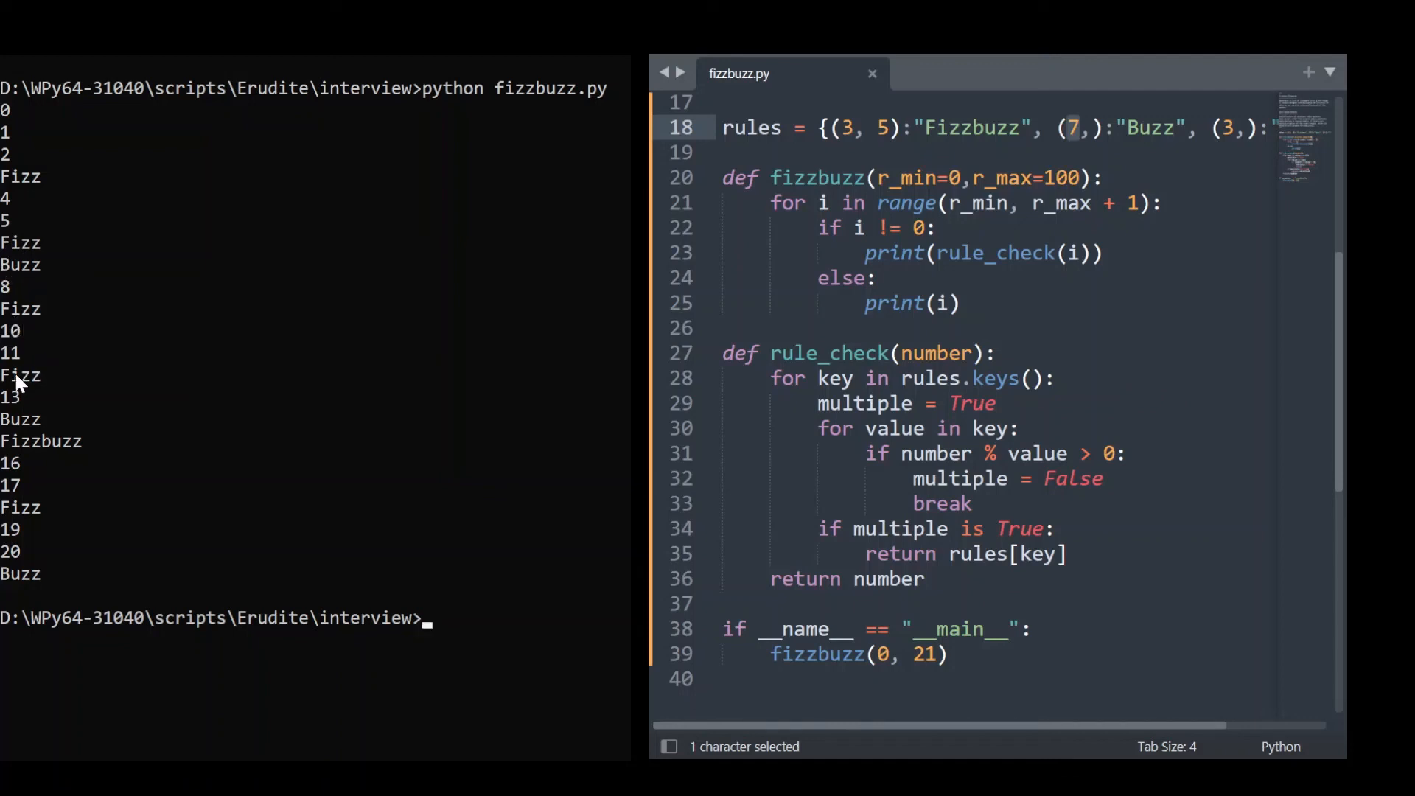
{"action": "mouse_move", "coordinate": [27, 428]}
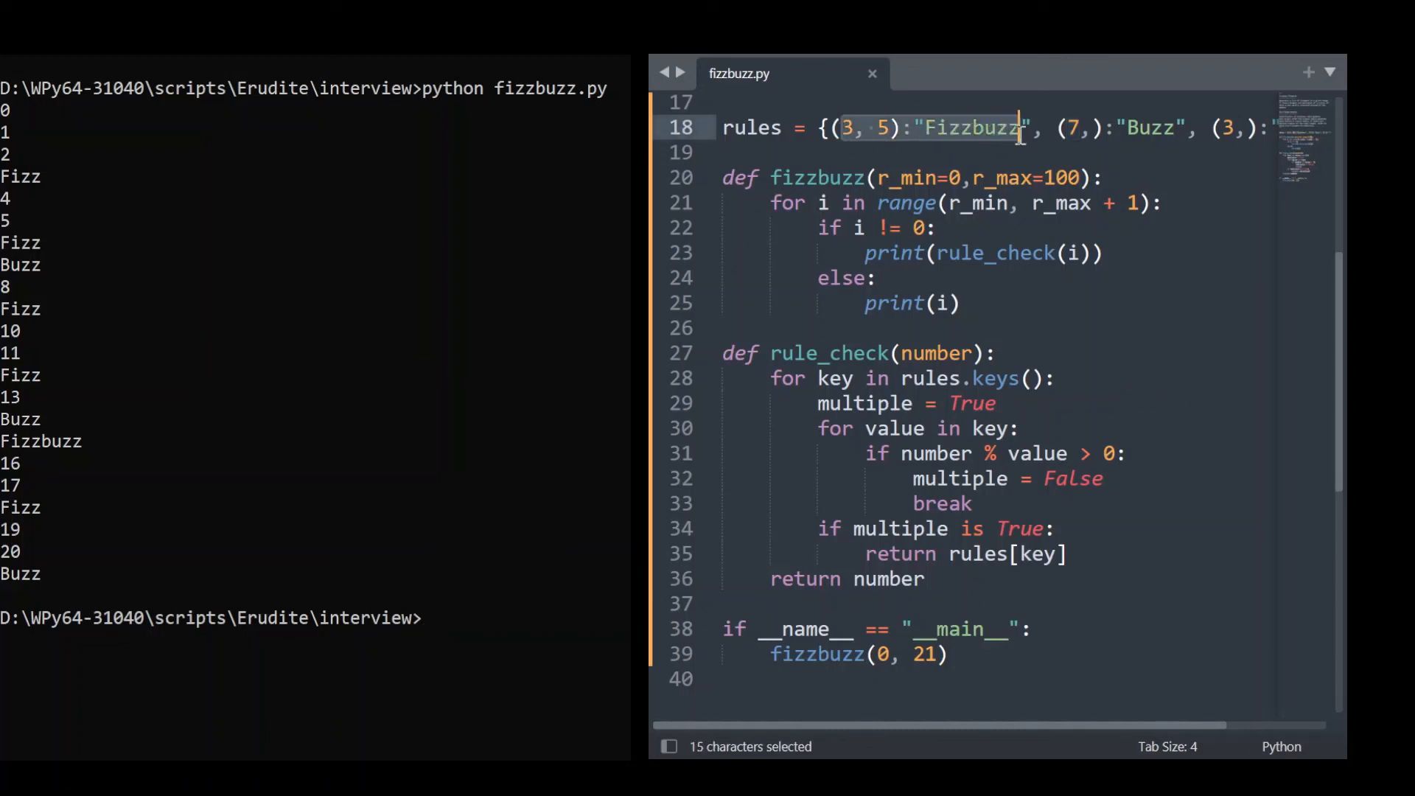
{"action": "left_click", "coordinate": [888, 127]}
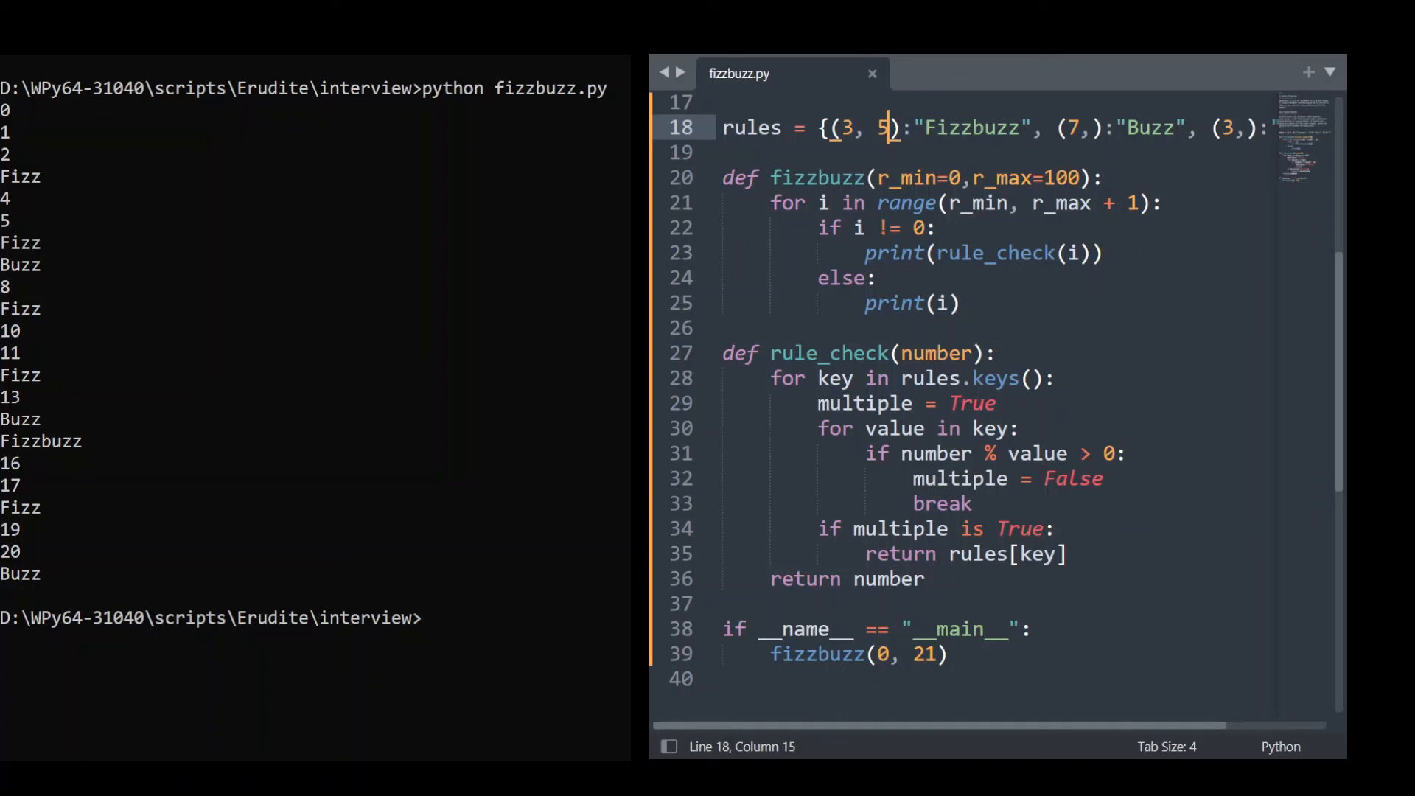
{"action": "mouse_move", "coordinate": [1063, 418]}
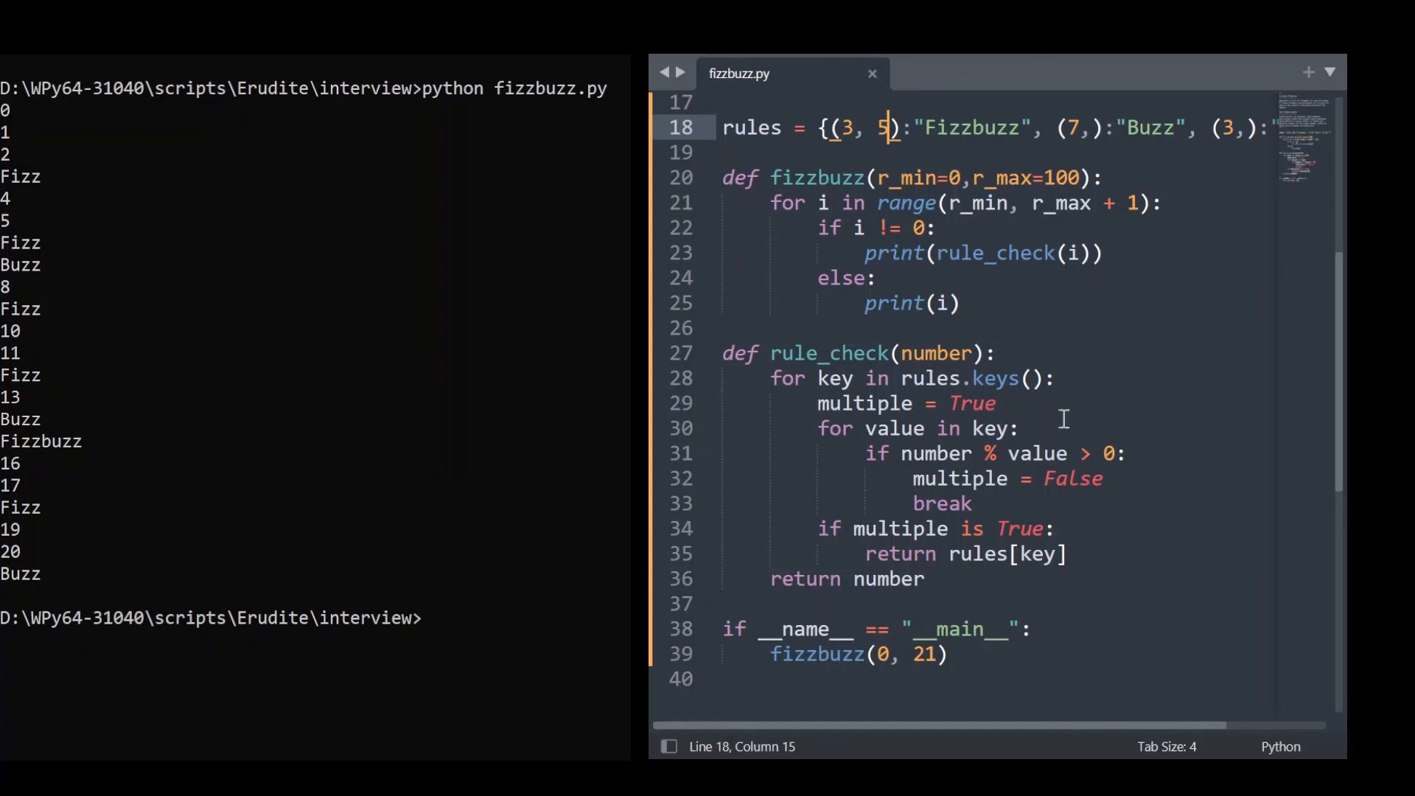
{"action": "mouse_move", "coordinate": [1206, 476]}
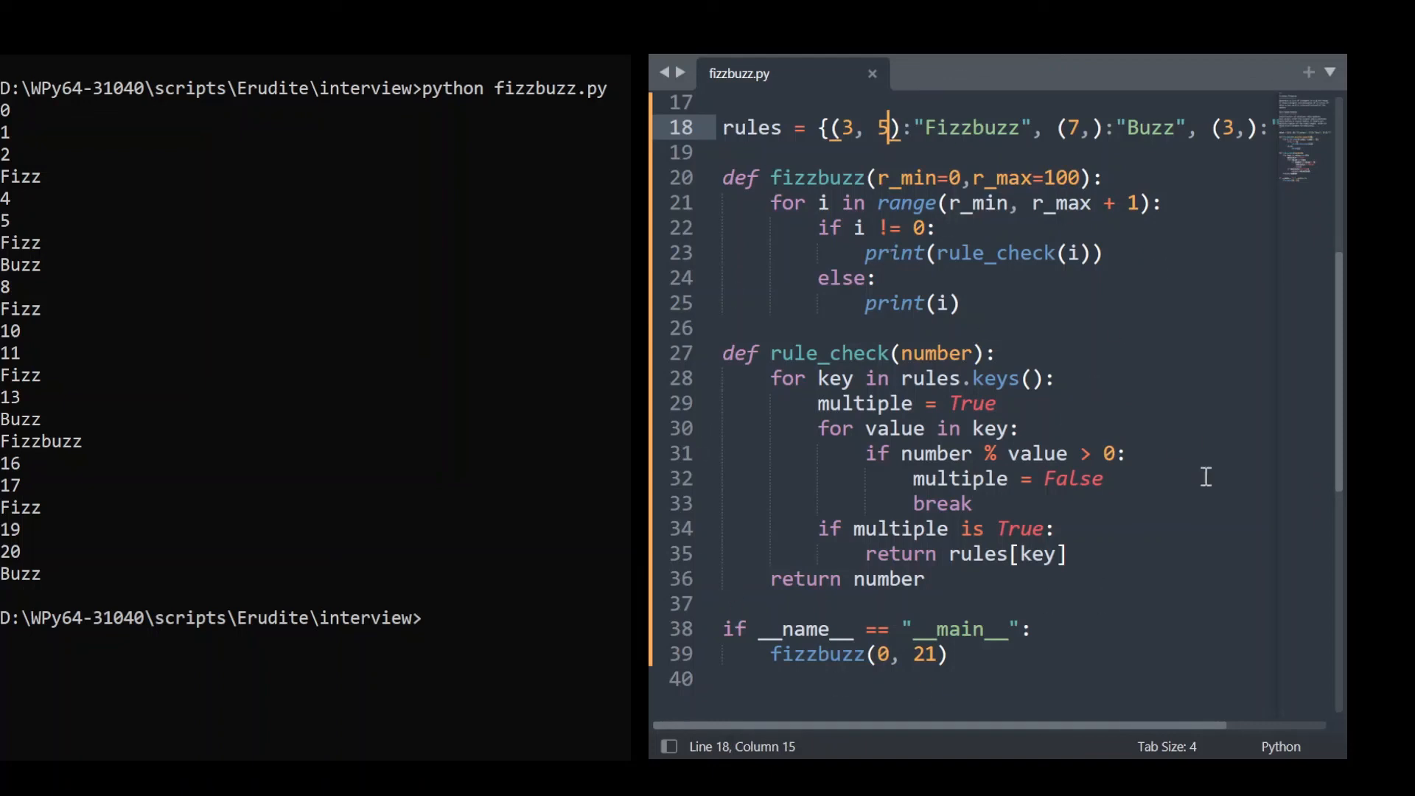
{"action": "mouse_move", "coordinate": [1089, 219]}
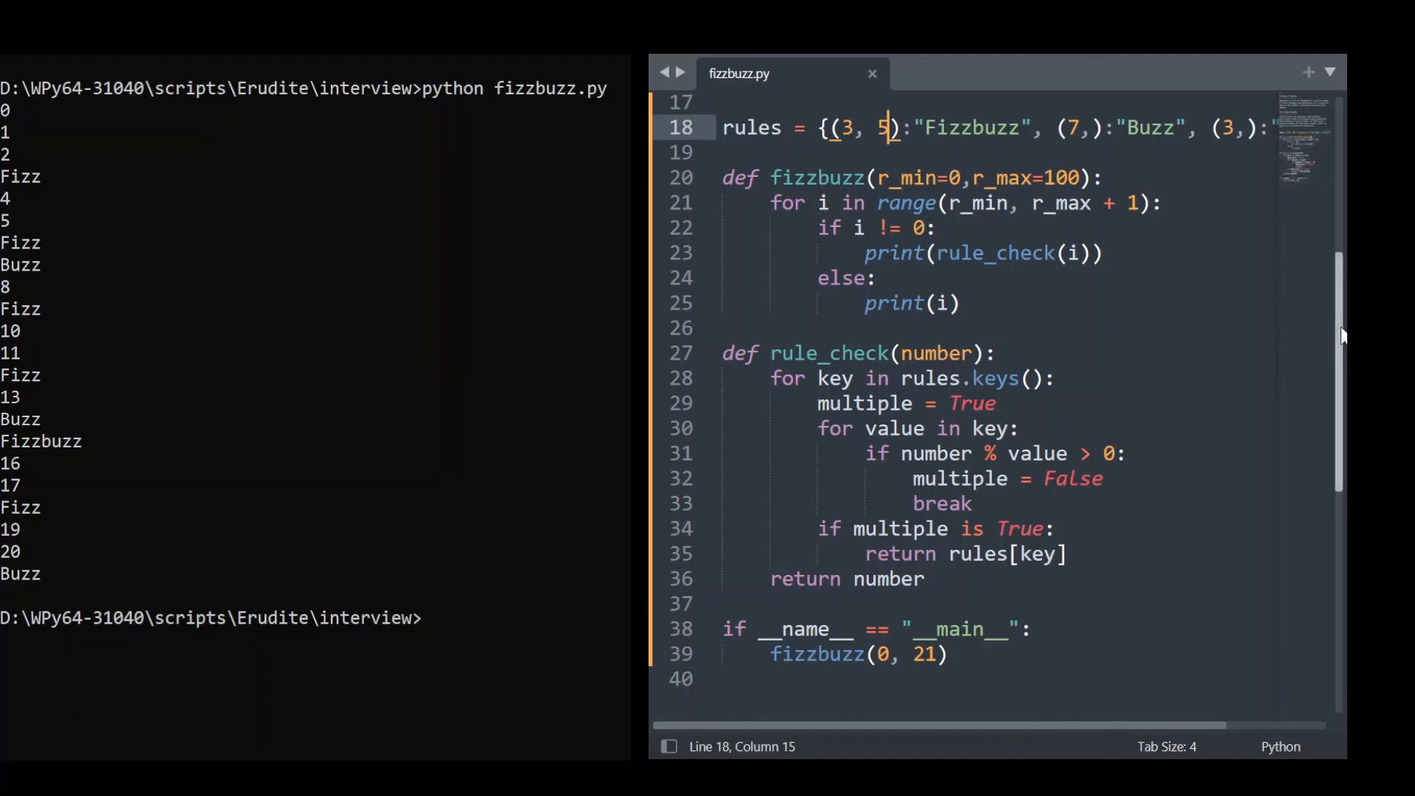
{"action": "left_click", "coordinate": [924, 579]}
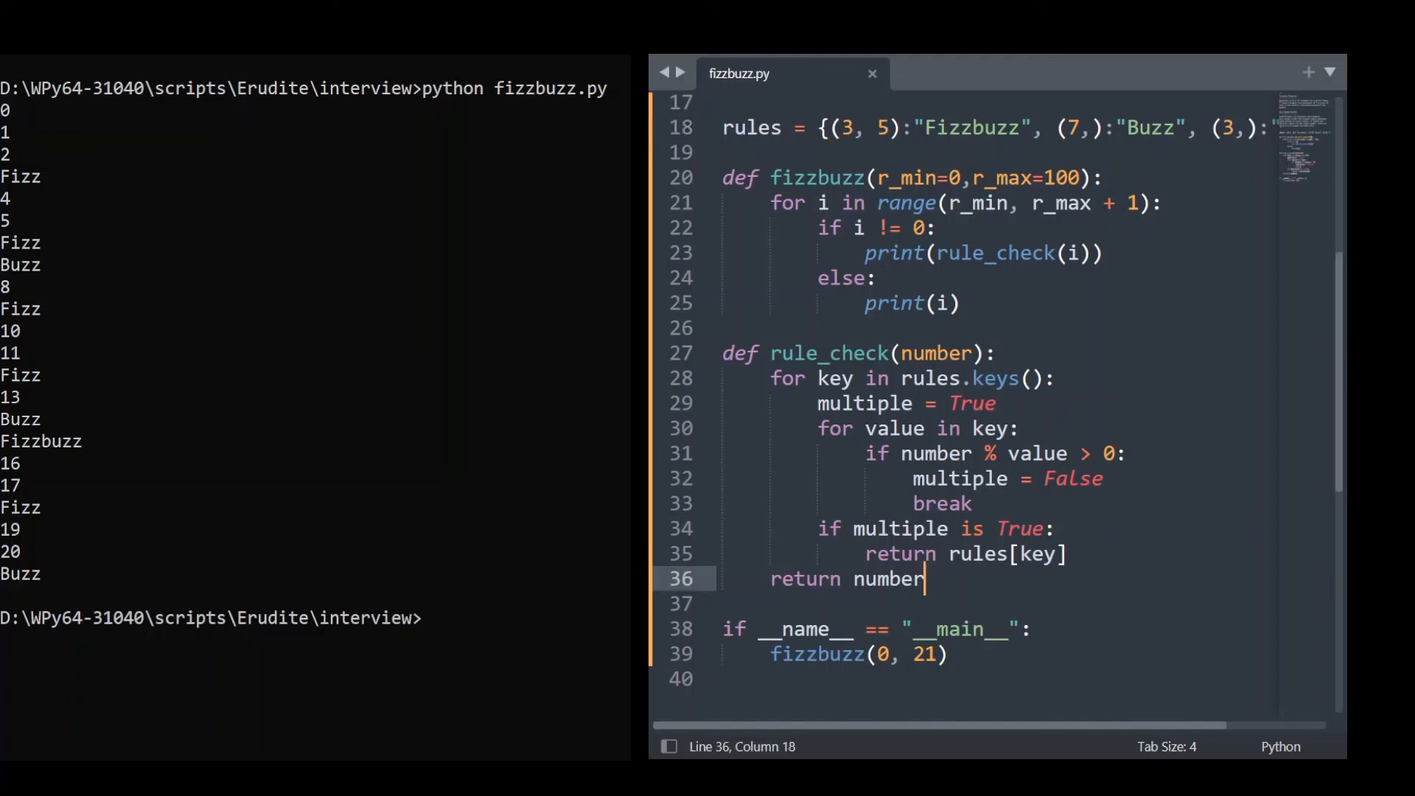
Step: Scroll fizzbuzz.py to the top to show the Fizzbuzz Program docstring
{"action": "scroll", "scroll_direction": "down", "scroll_amount": 3}
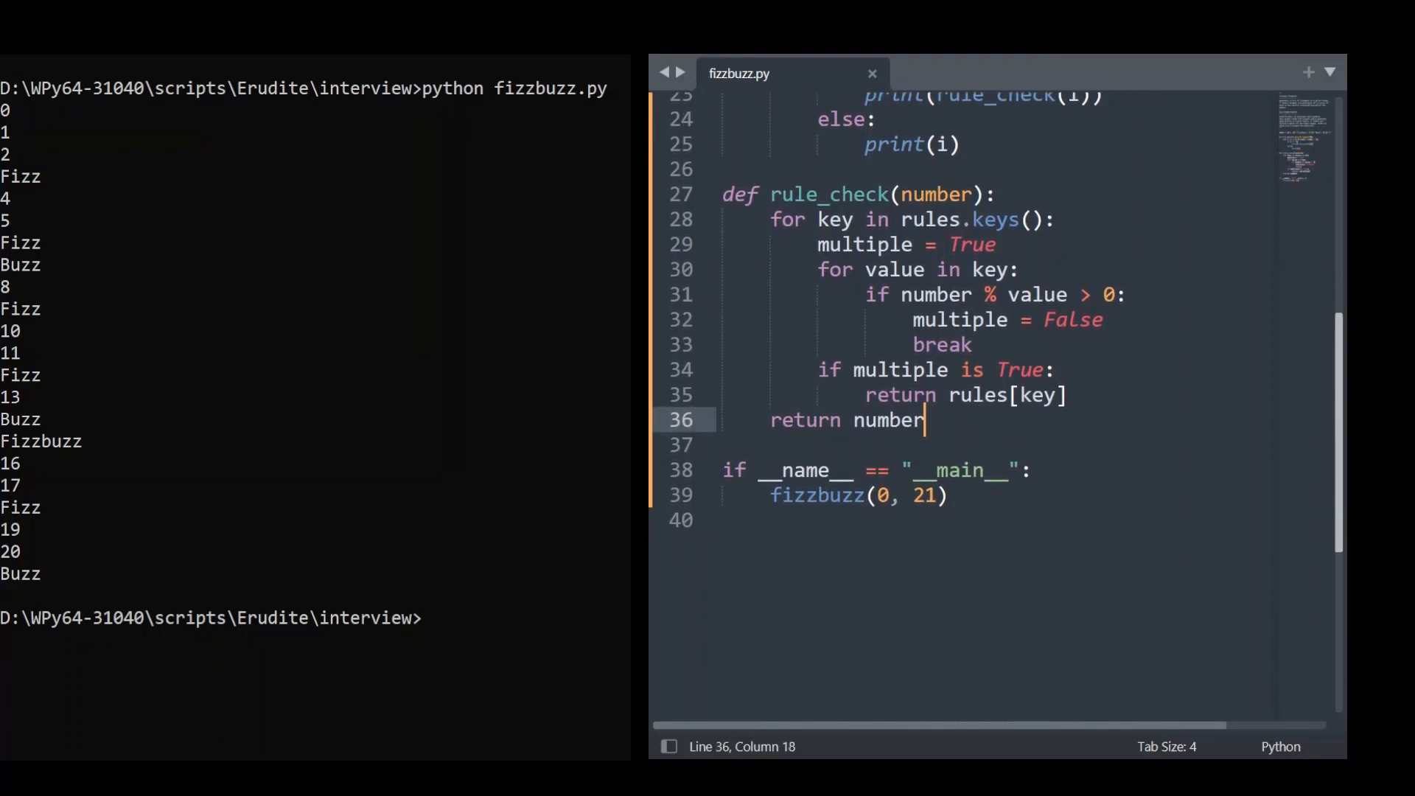
{"action": "scroll", "scroll_direction": "up", "scroll_amount": 3}
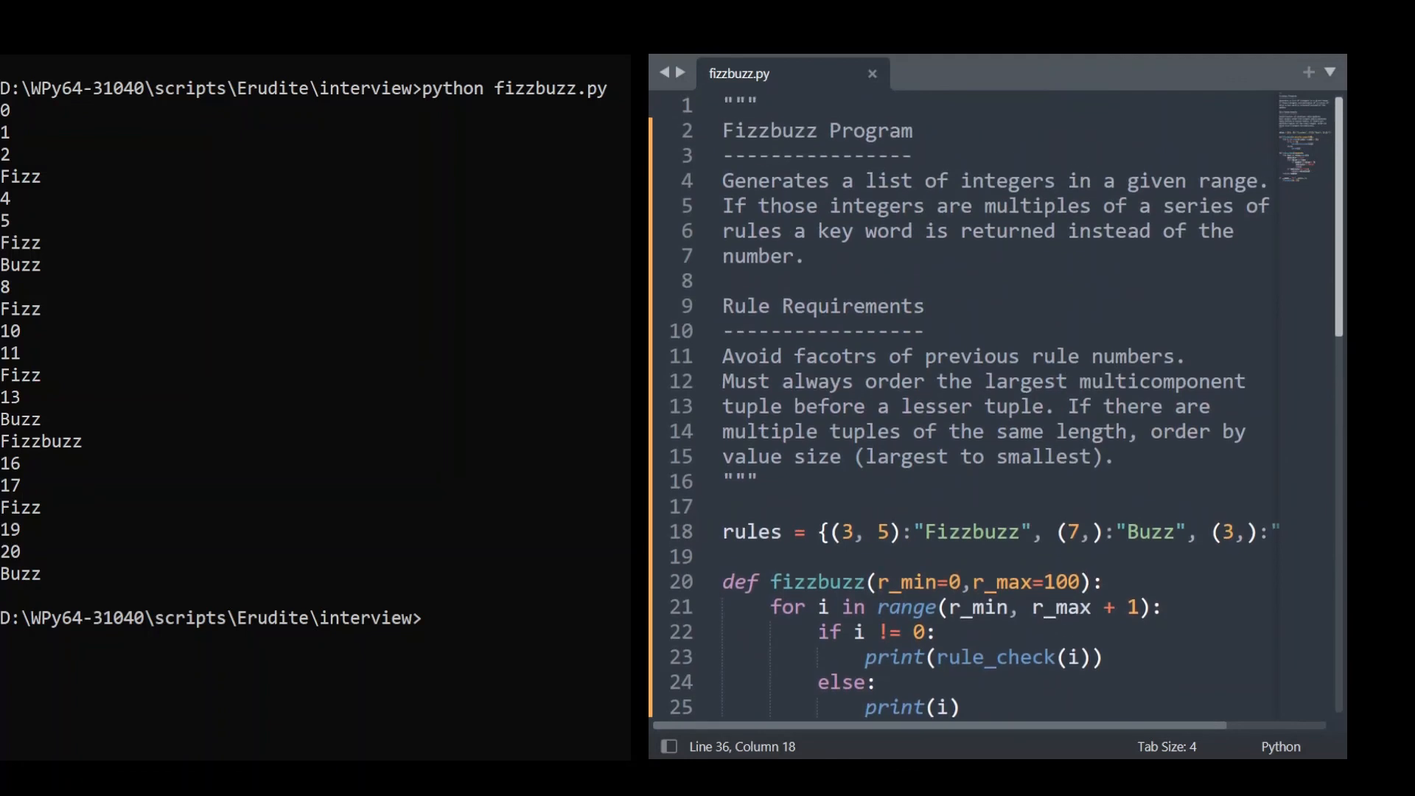
{"action": "scroll", "scroll_direction": "down", "scroll_amount": 3}
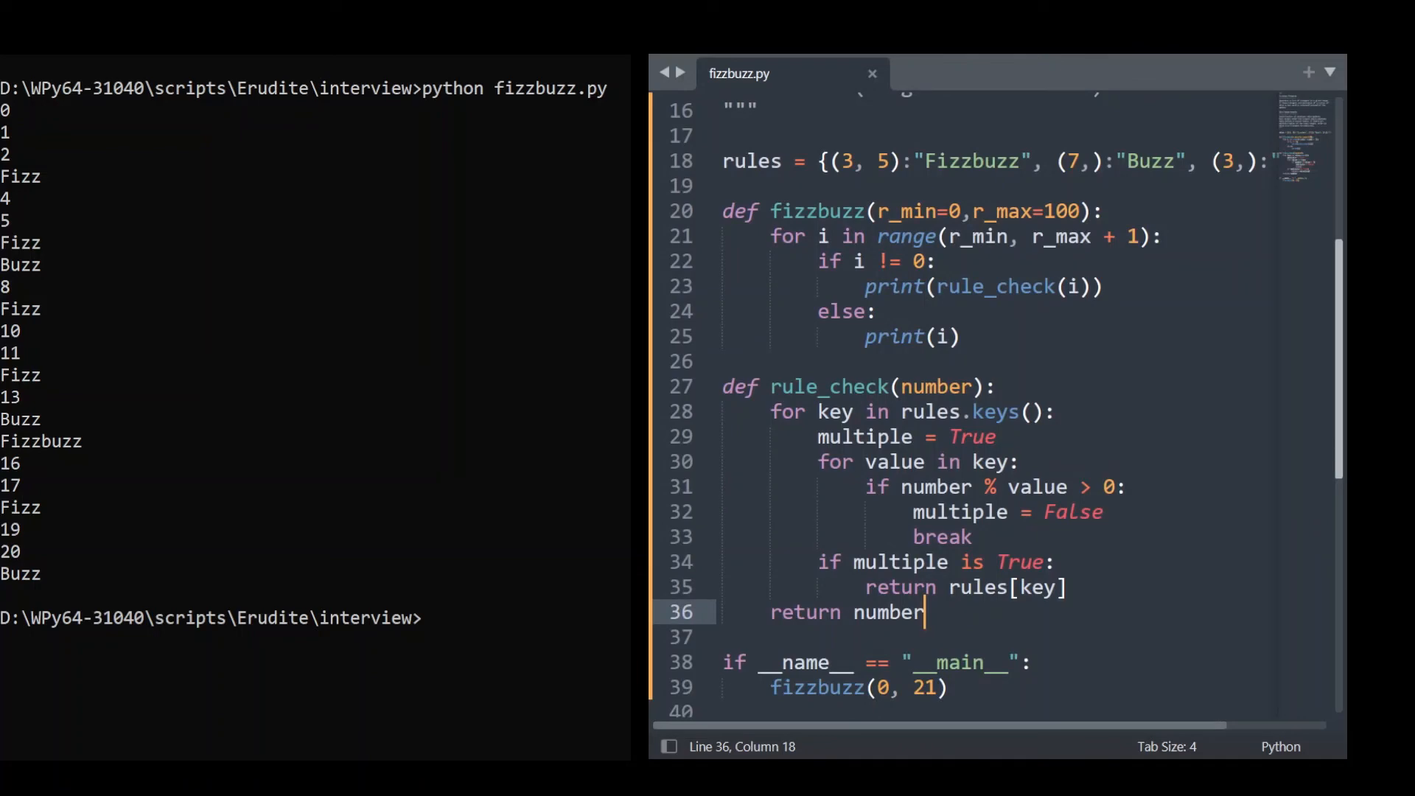
{"action": "scroll", "scroll_direction": "up", "scroll_amount": 3}
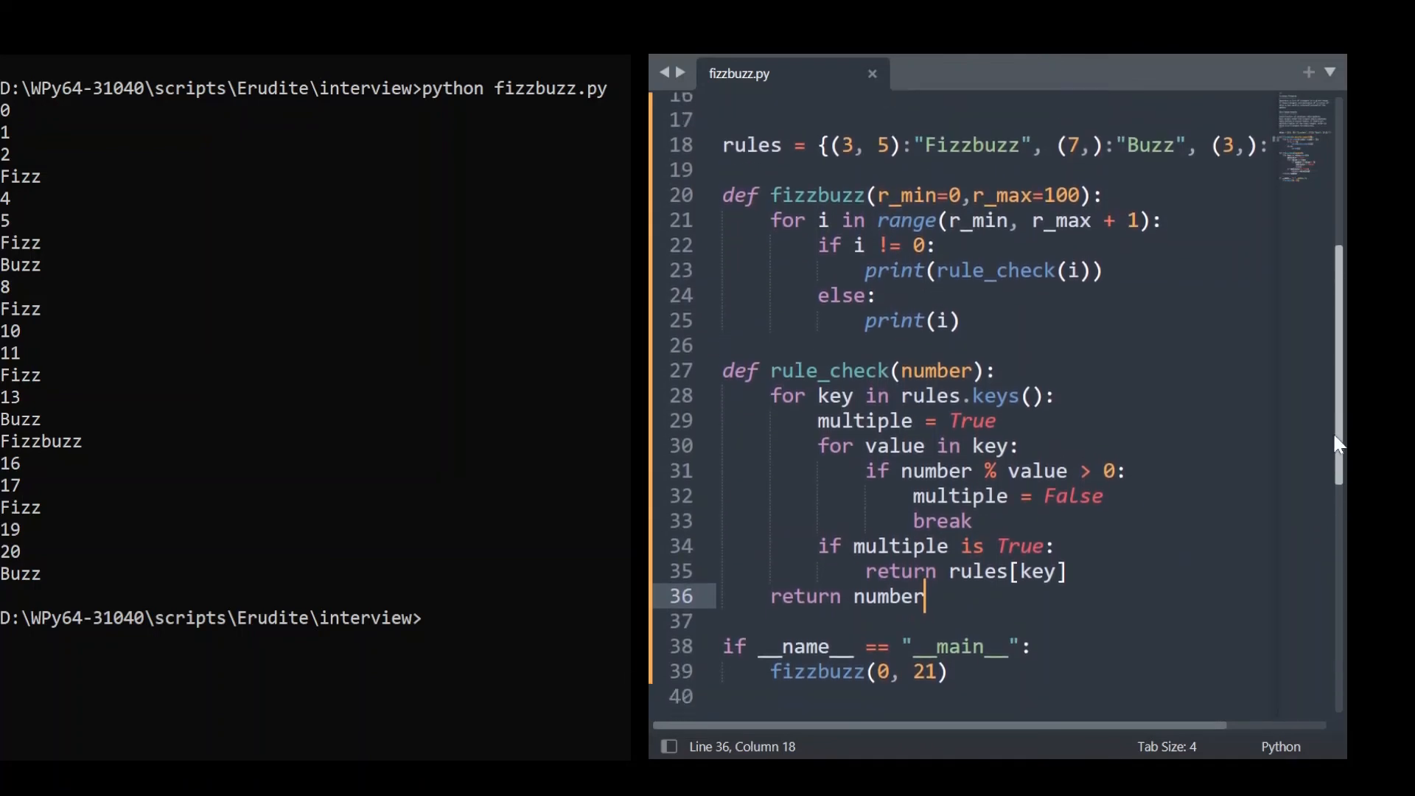
{"action": "scroll", "scroll_direction": "up", "scroll_amount": 3}
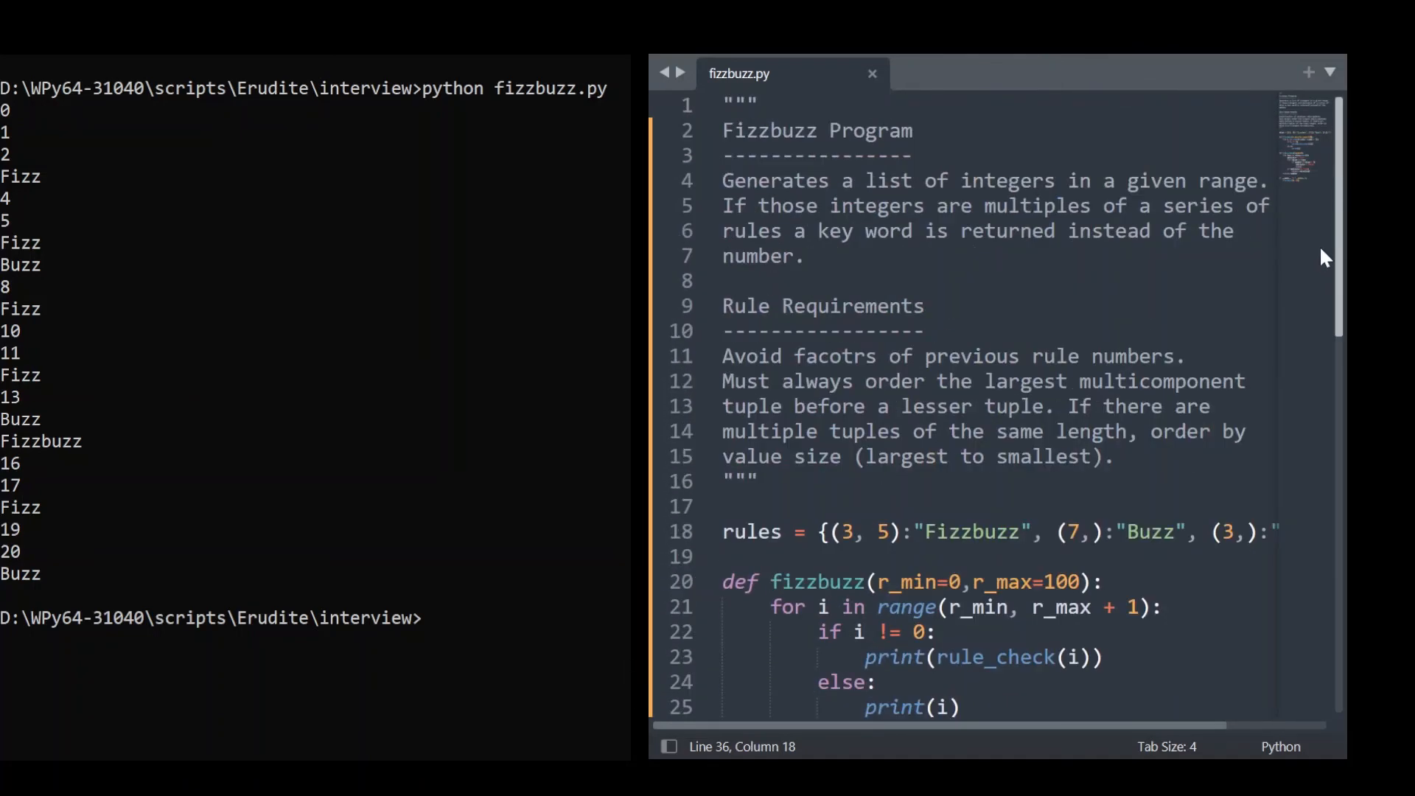
{"action": "scroll", "scroll_direction": "down", "scroll_amount": 3}
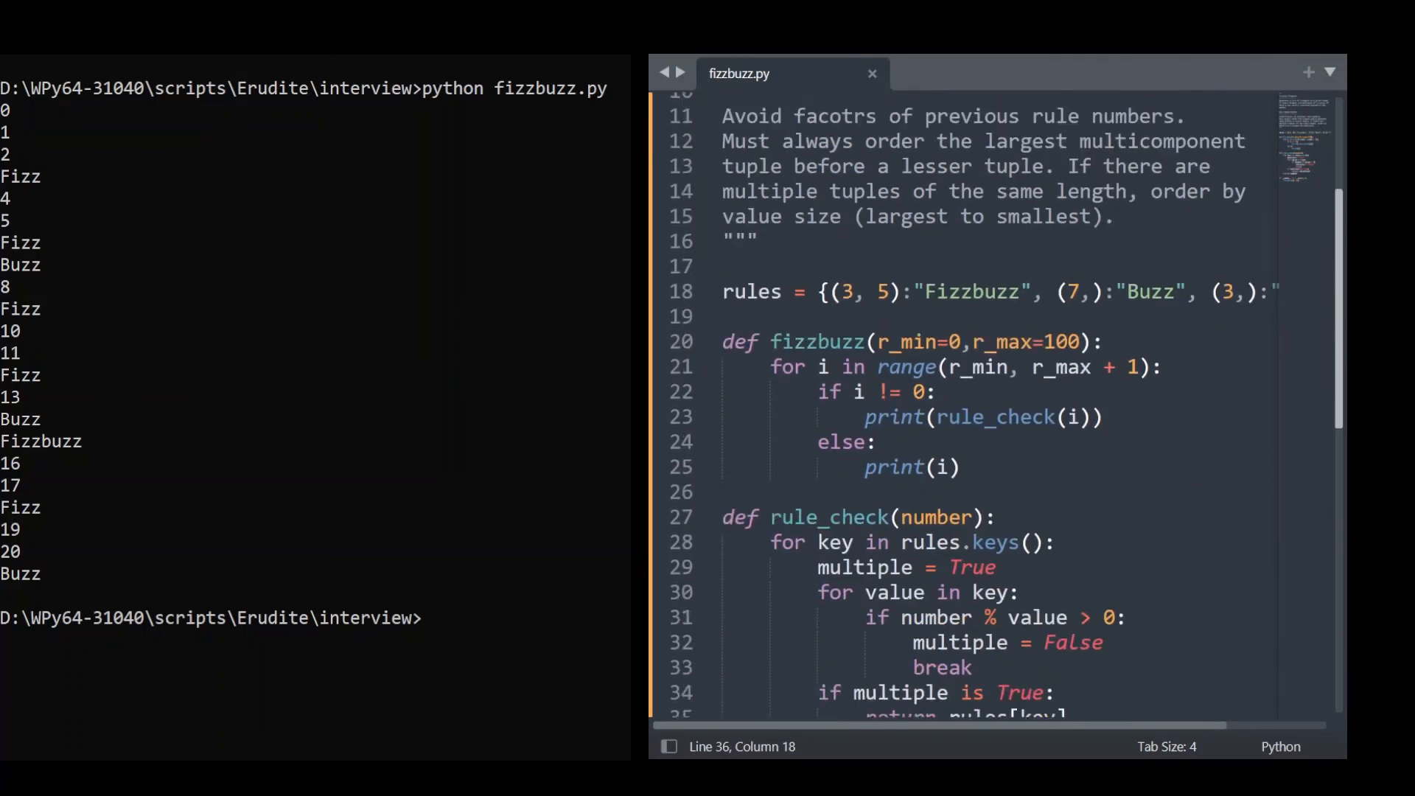
{"action": "scroll", "scroll_direction": "up", "scroll_amount": 3}
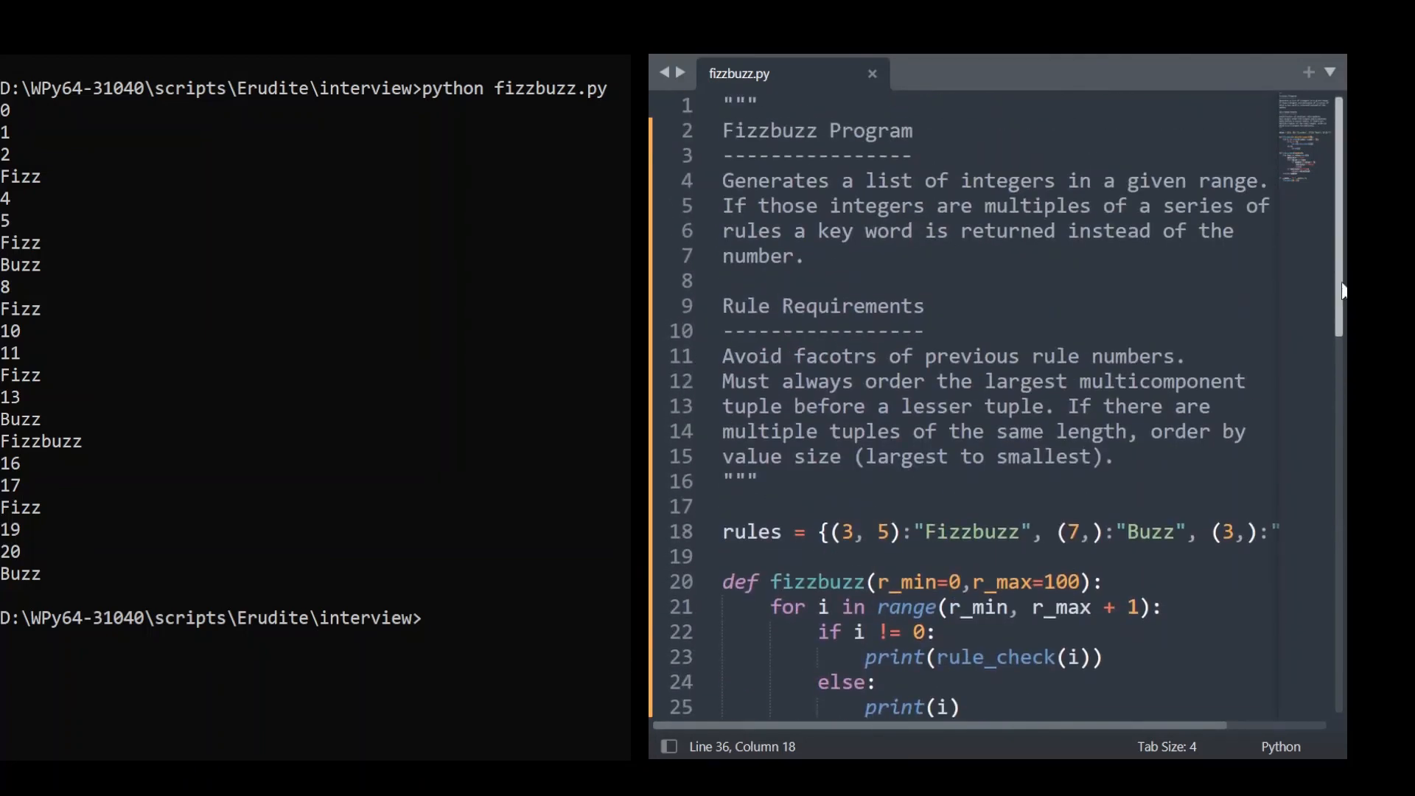